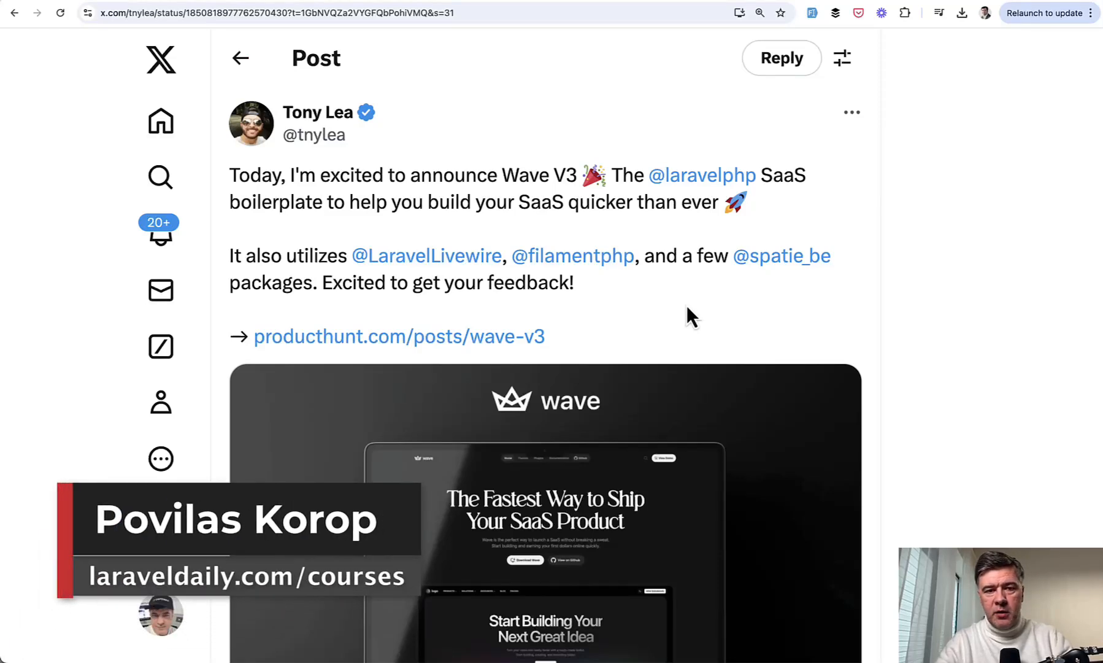
mouse_move(222, 238)
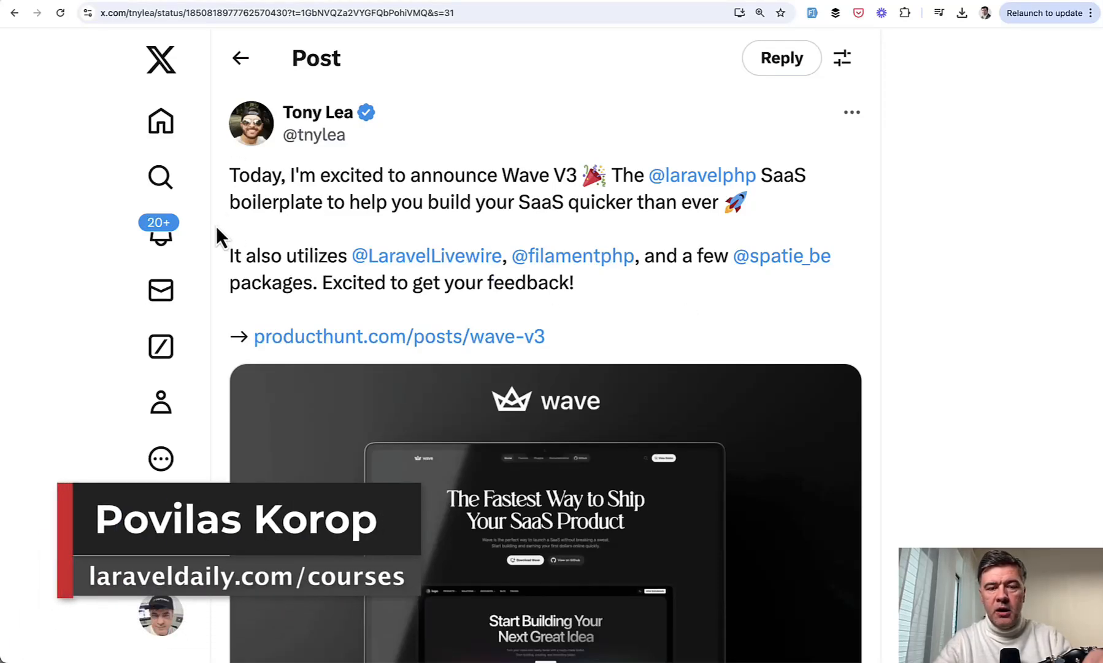
mouse_move(606, 245)
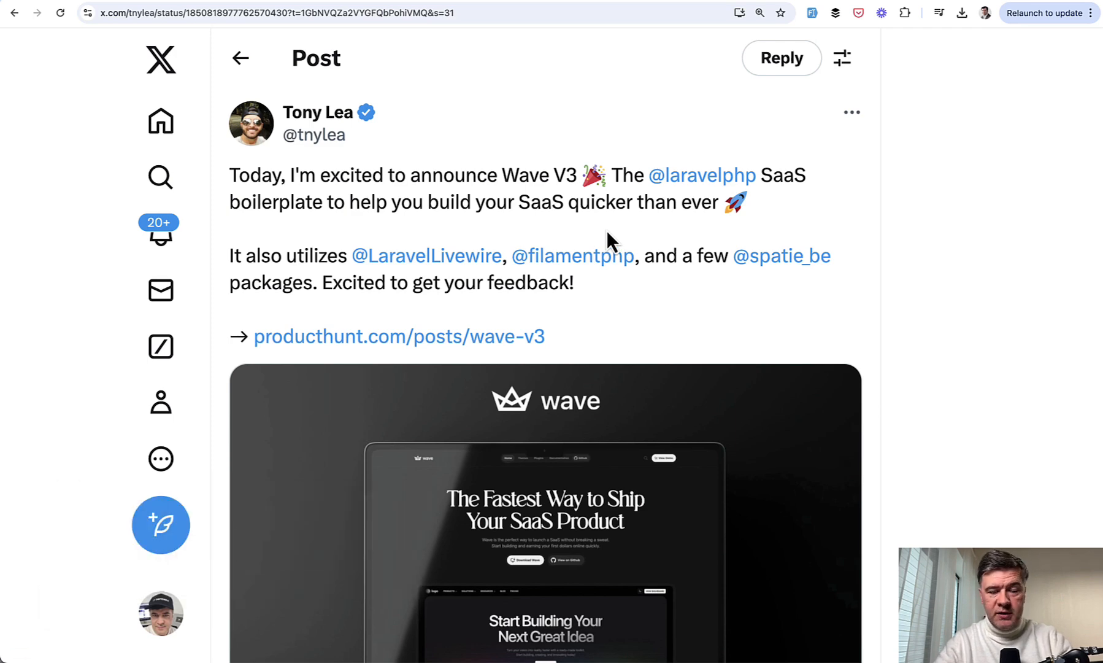
Step: Scroll down the DevDojo Pro page through Wave, Ninja training and MarkdownX
scroll(down, 3)
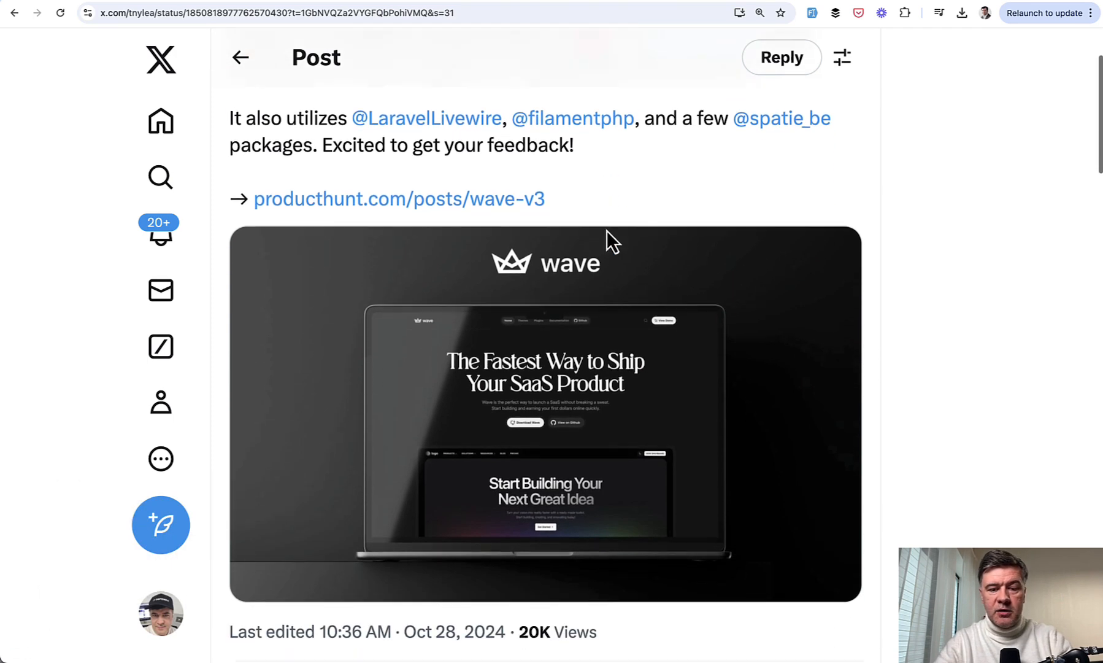
mouse_move(161, 401)
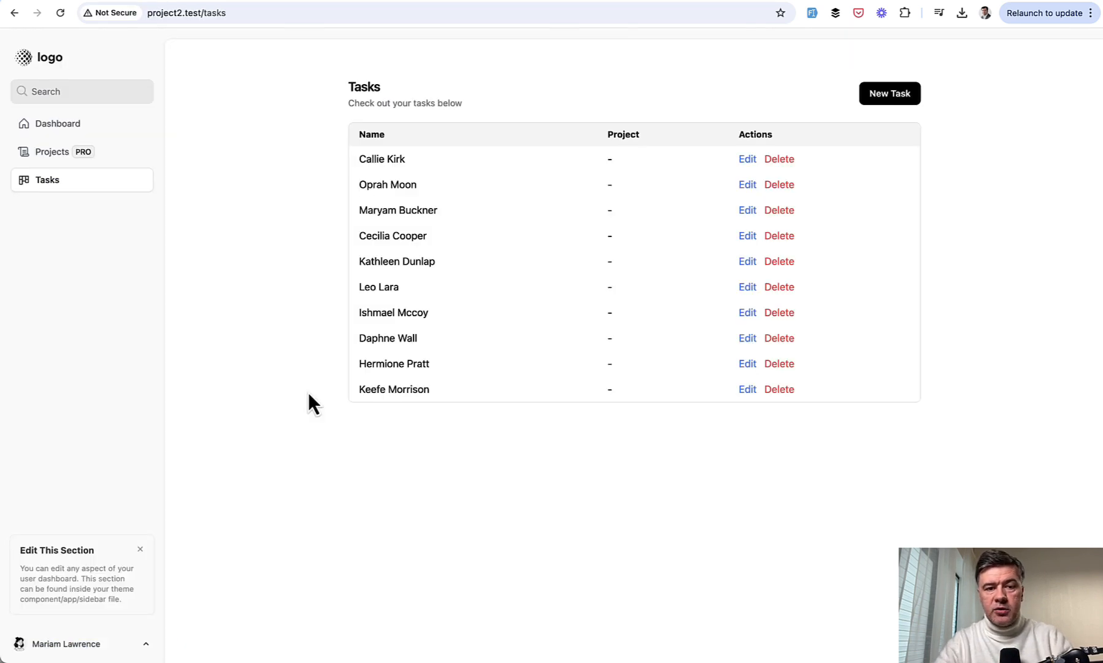
mouse_move(261, 262)
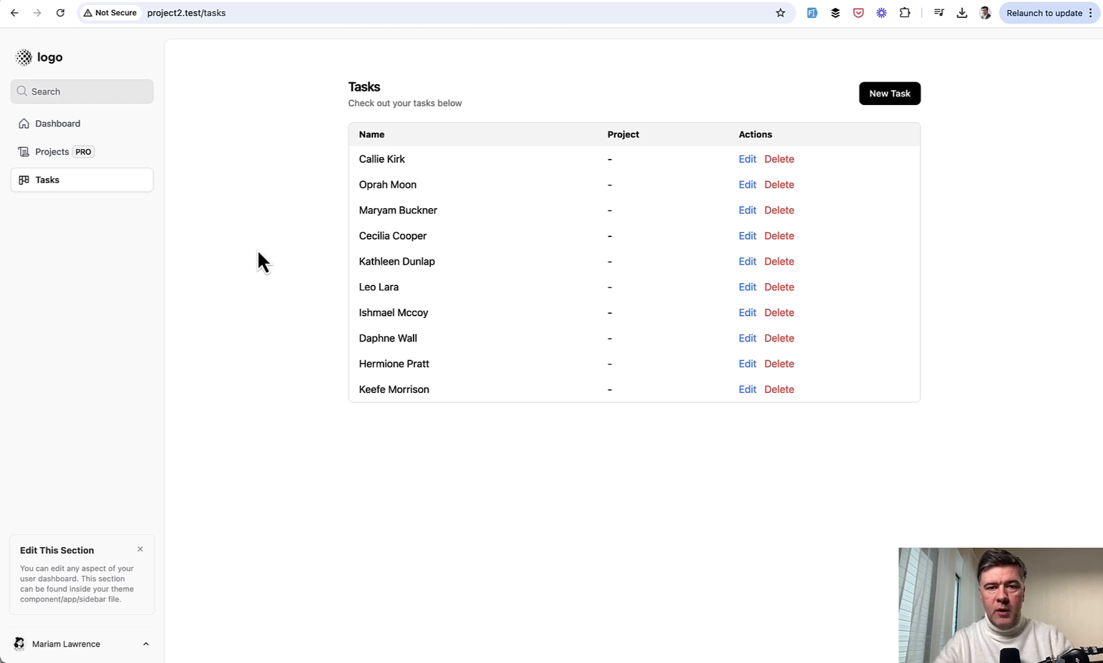
mouse_move(378, 387)
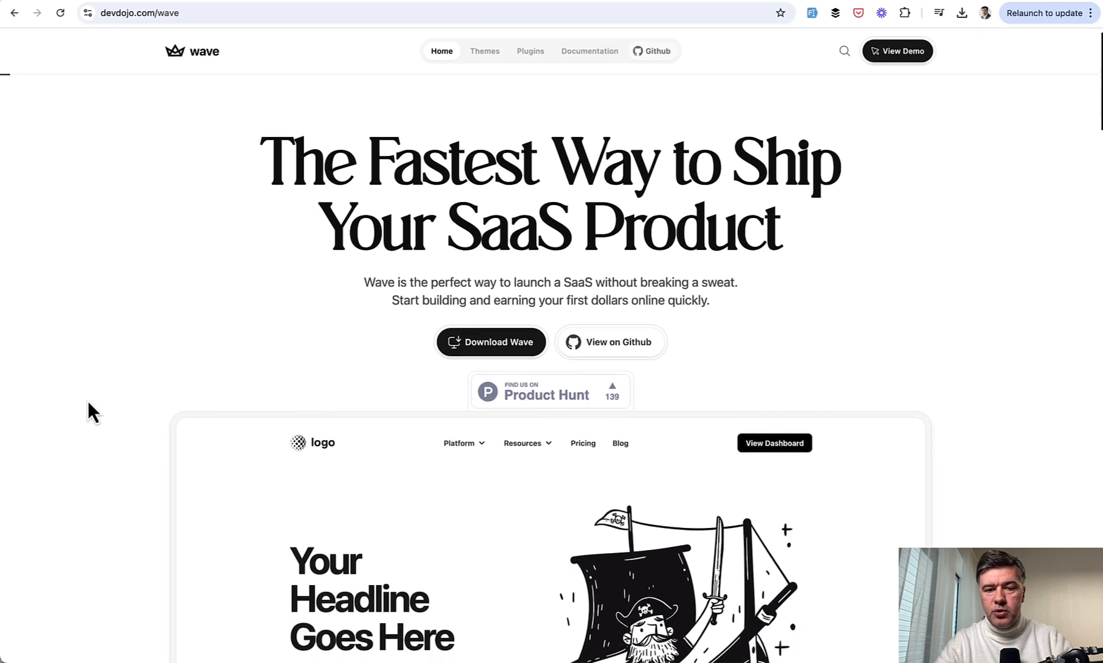
scroll(down, 3)
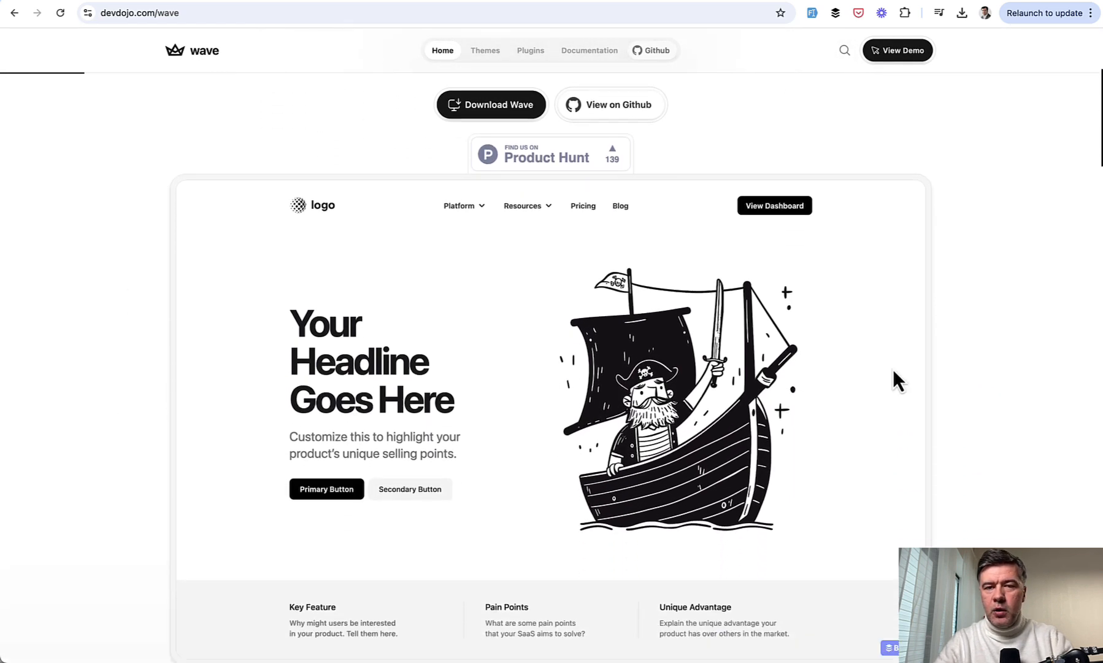
mouse_move(552, 491)
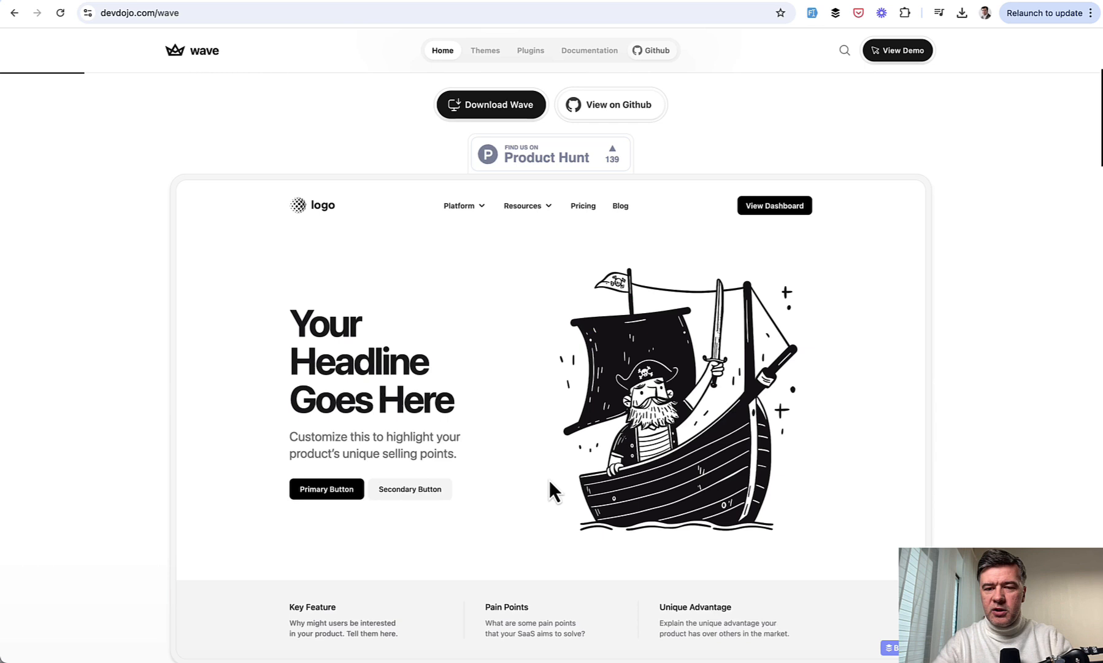
mouse_move(1023, 318)
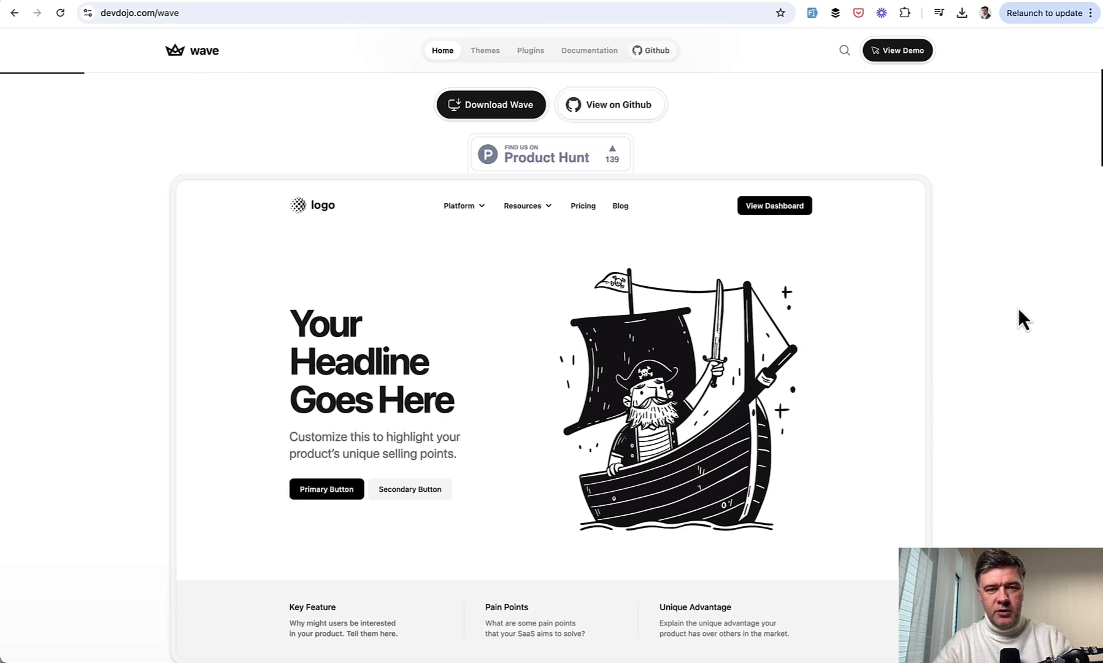
mouse_move(1020, 280)
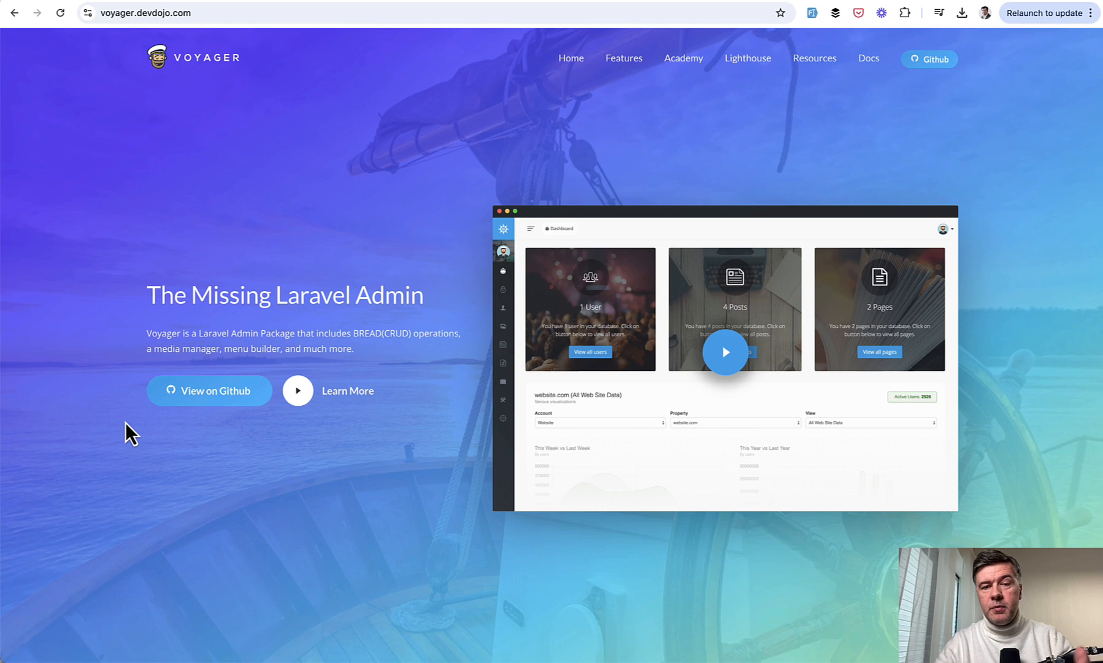
mouse_move(58, 443)
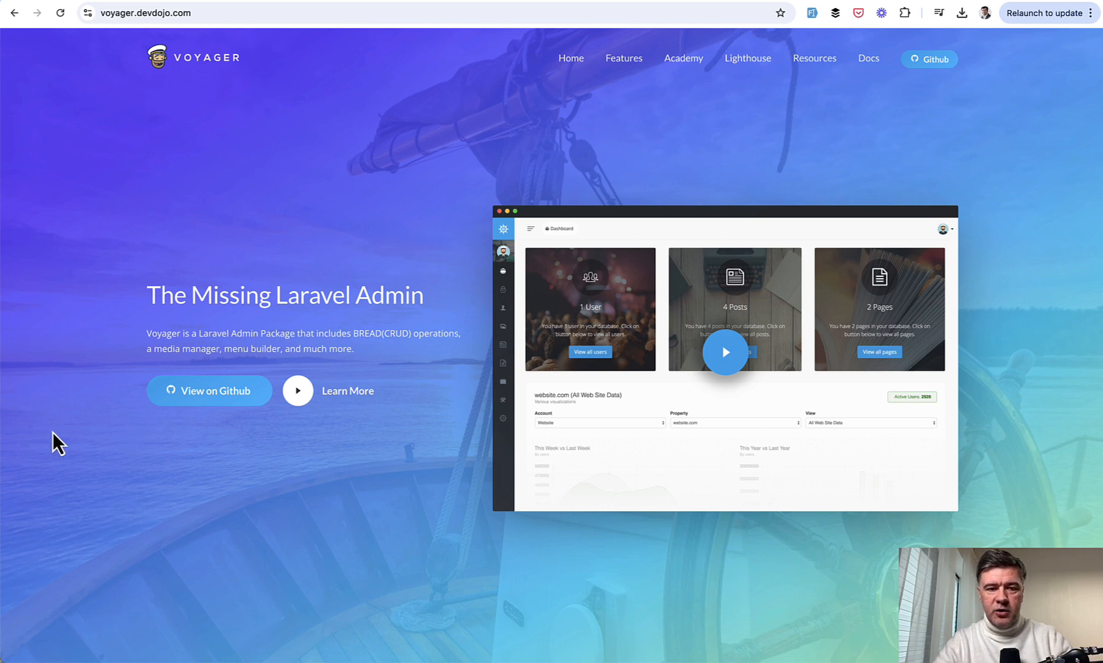
mouse_move(124, 446)
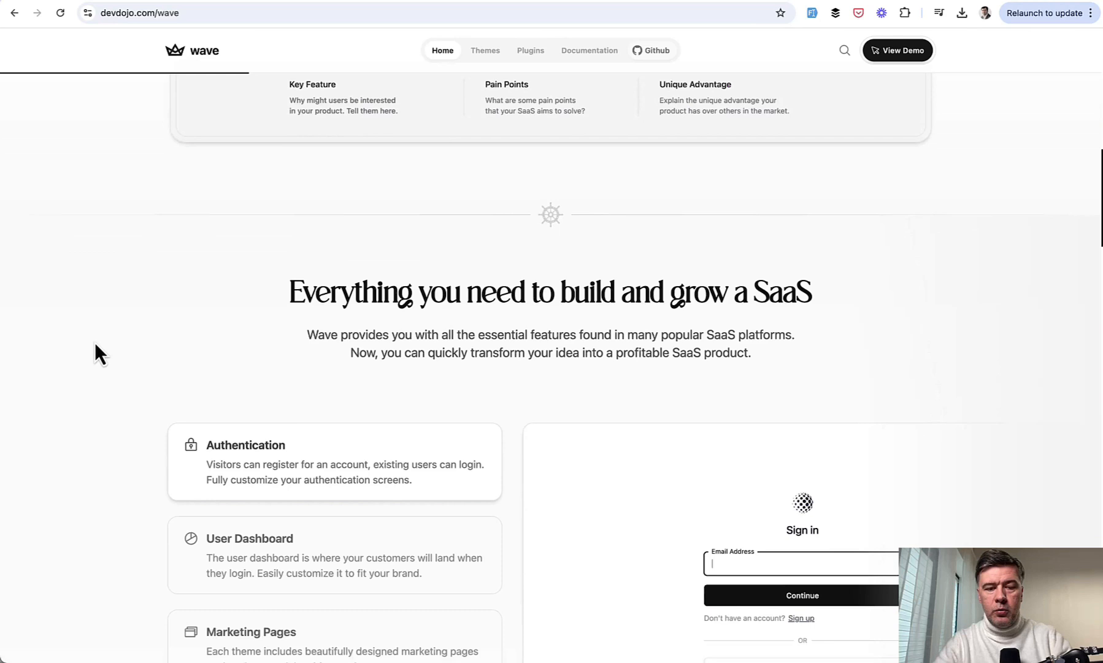
scroll(down, 3)
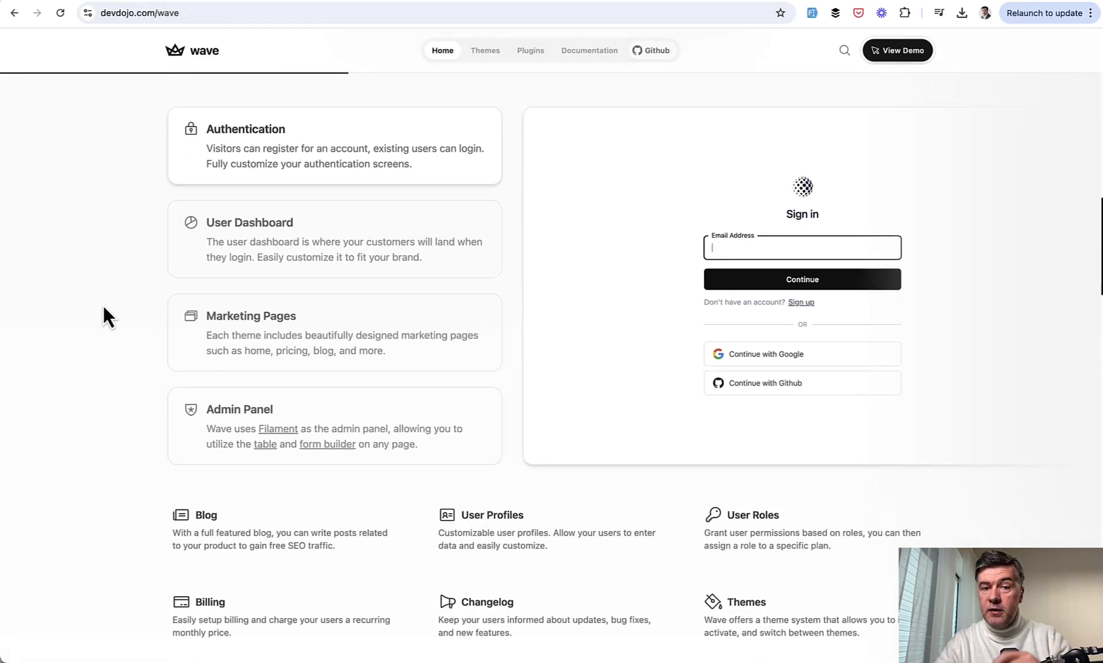
mouse_move(1030, 354)
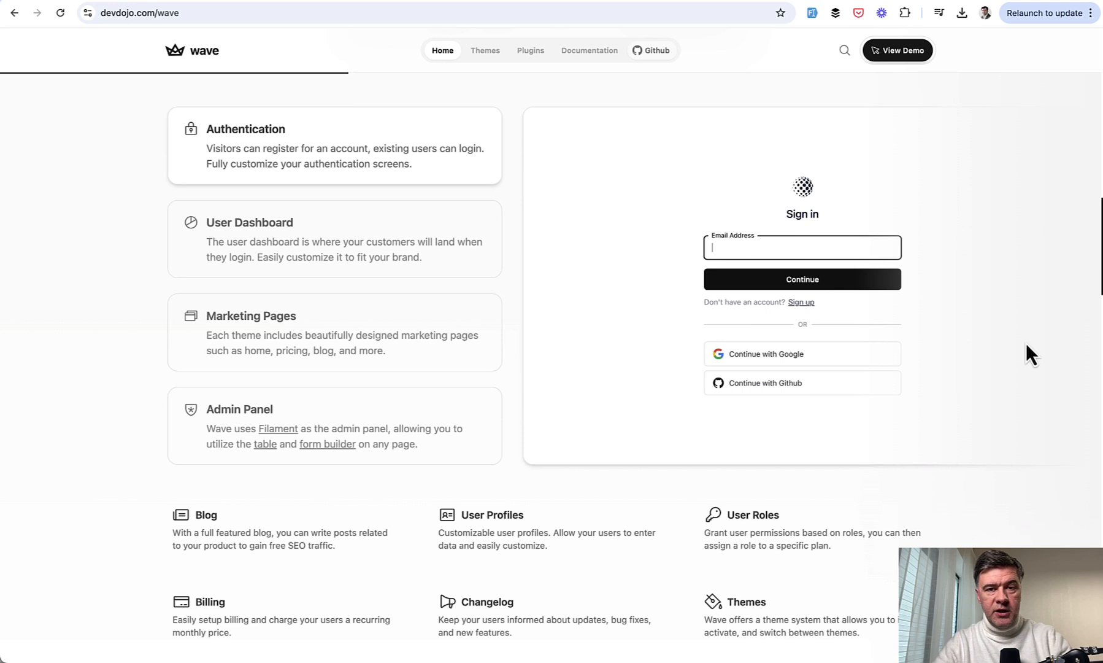
mouse_move(143, 392)
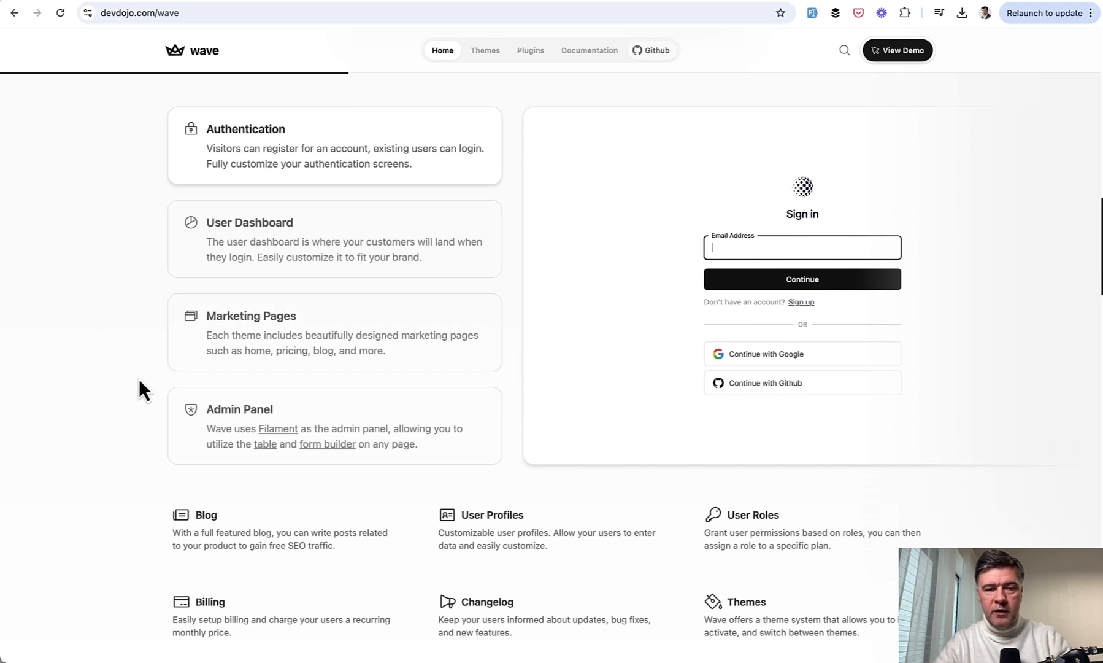
scroll(down, 3)
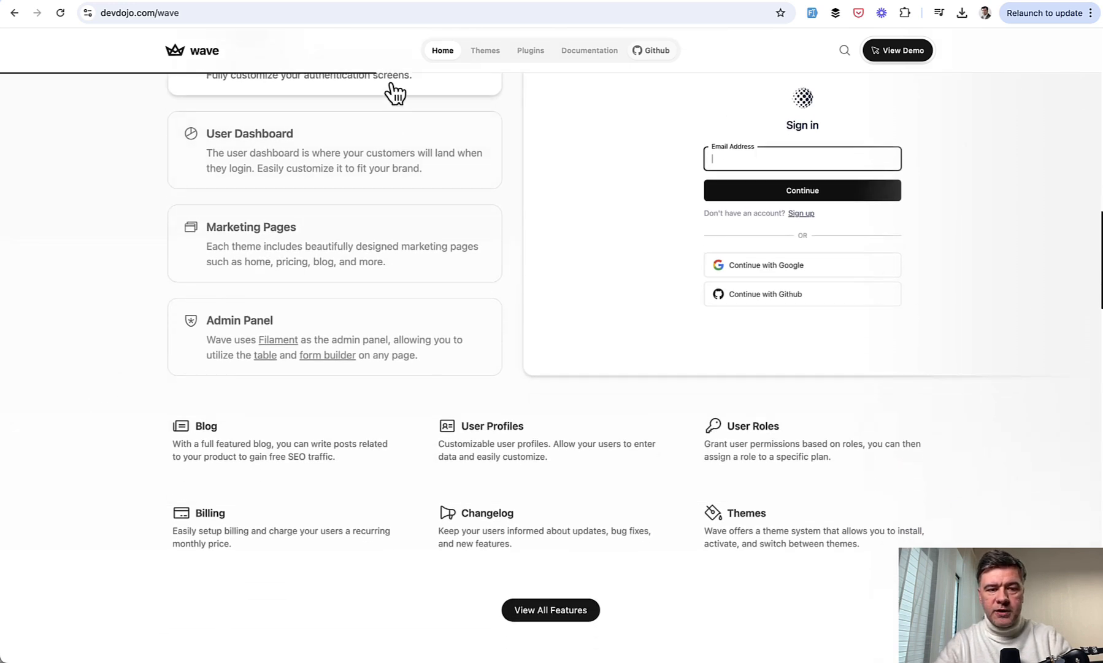
scroll(down, 3)
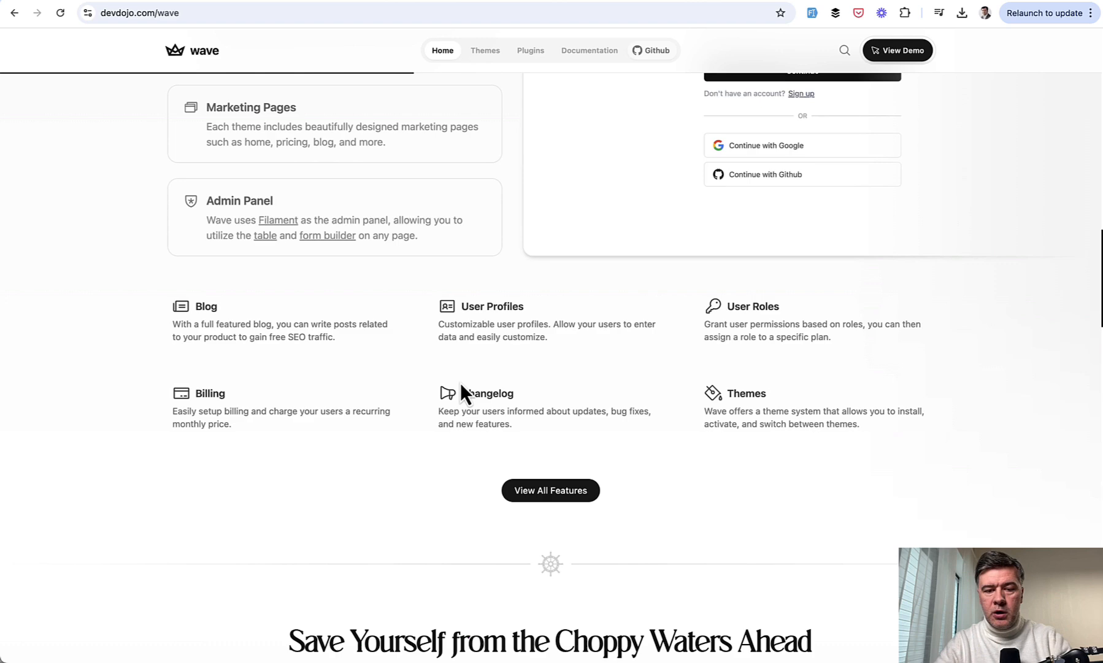
scroll(down, 3)
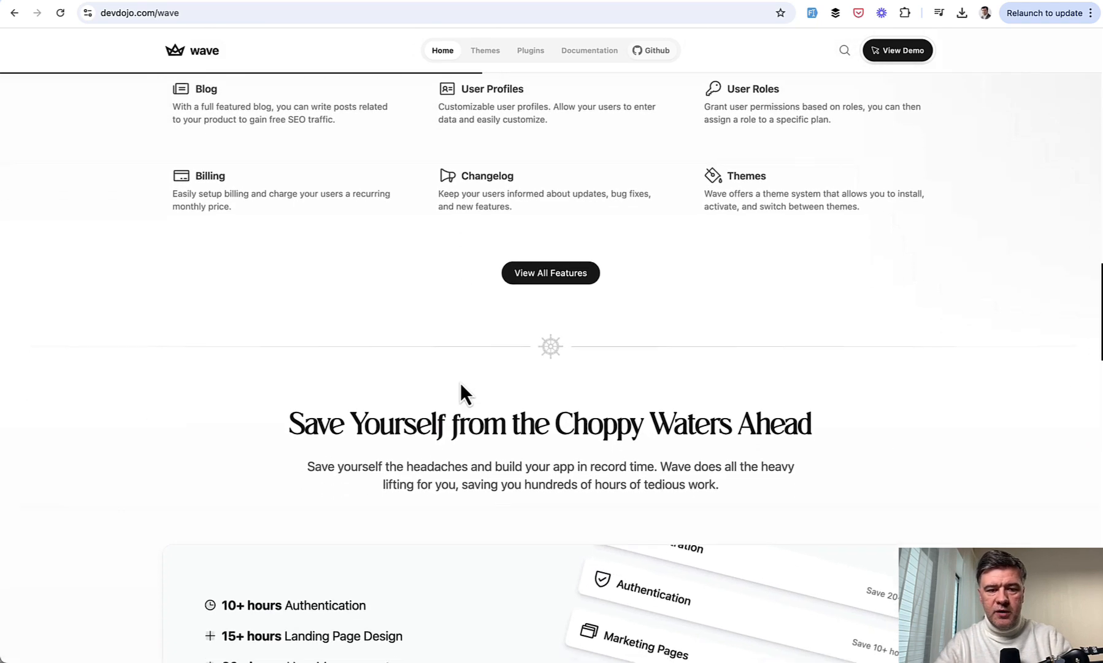
scroll(down, 3)
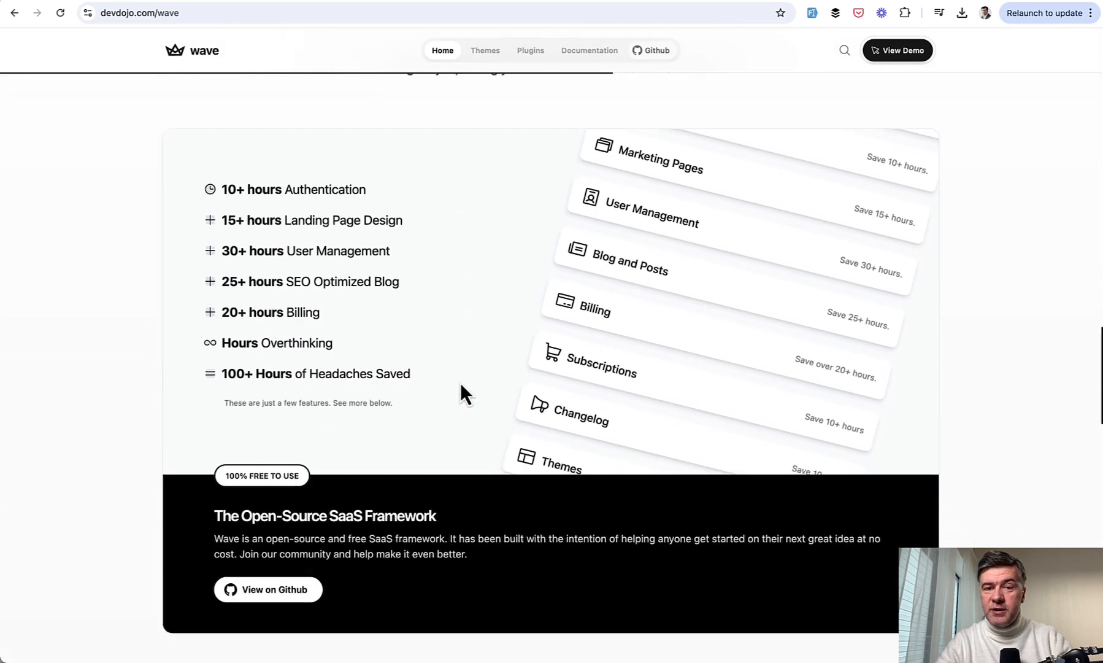
scroll(down, 3)
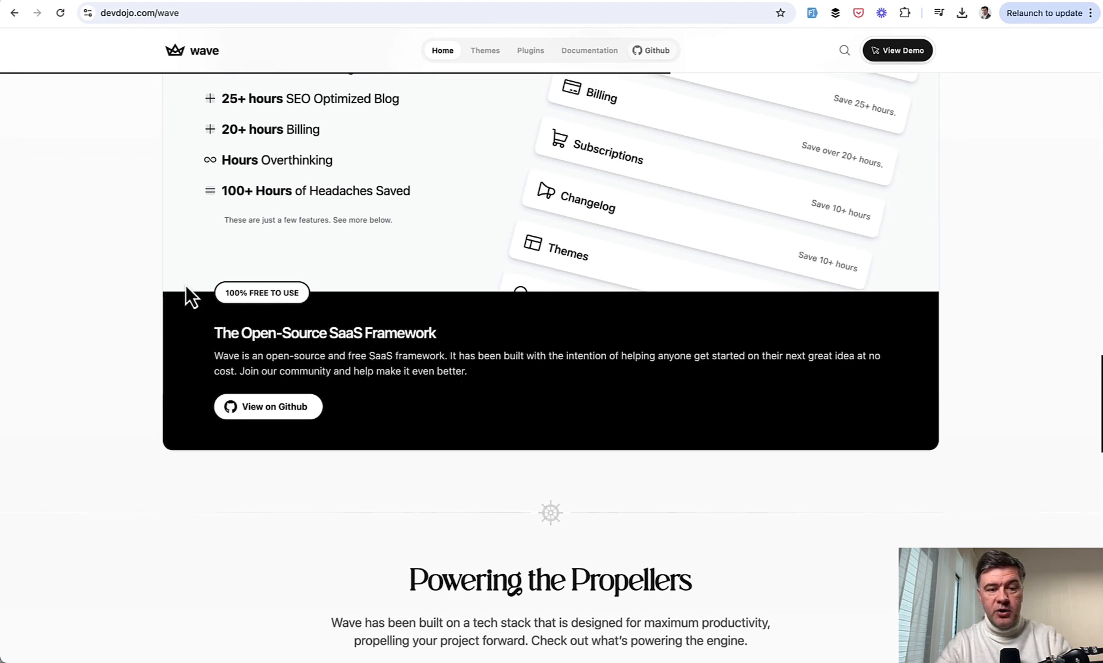
mouse_move(204, 324)
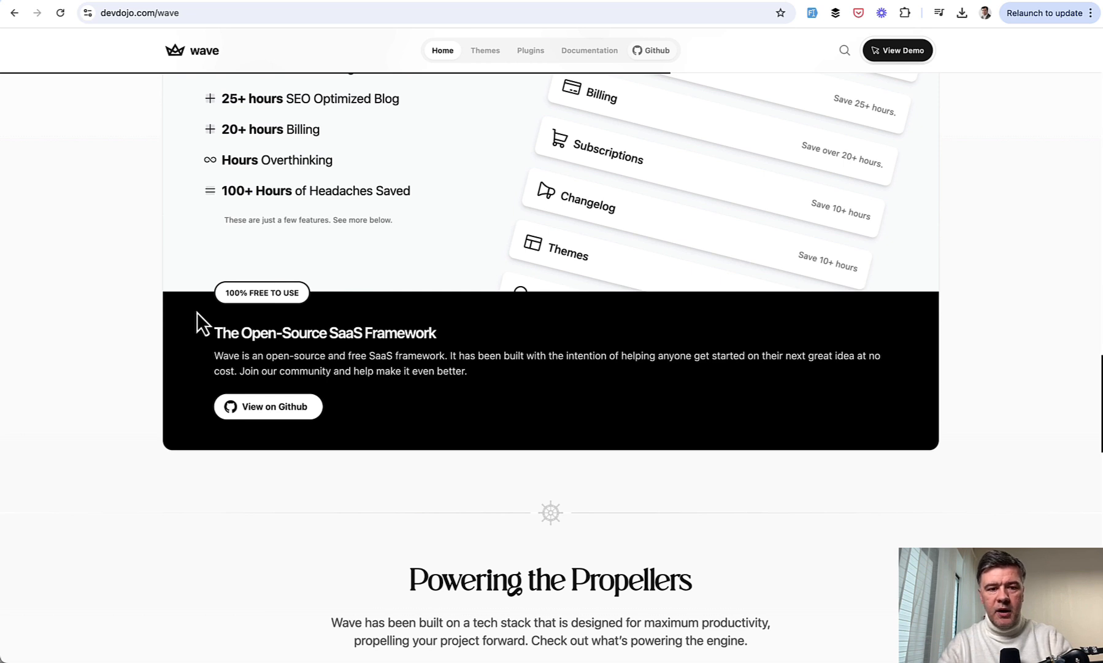
mouse_move(235, 292)
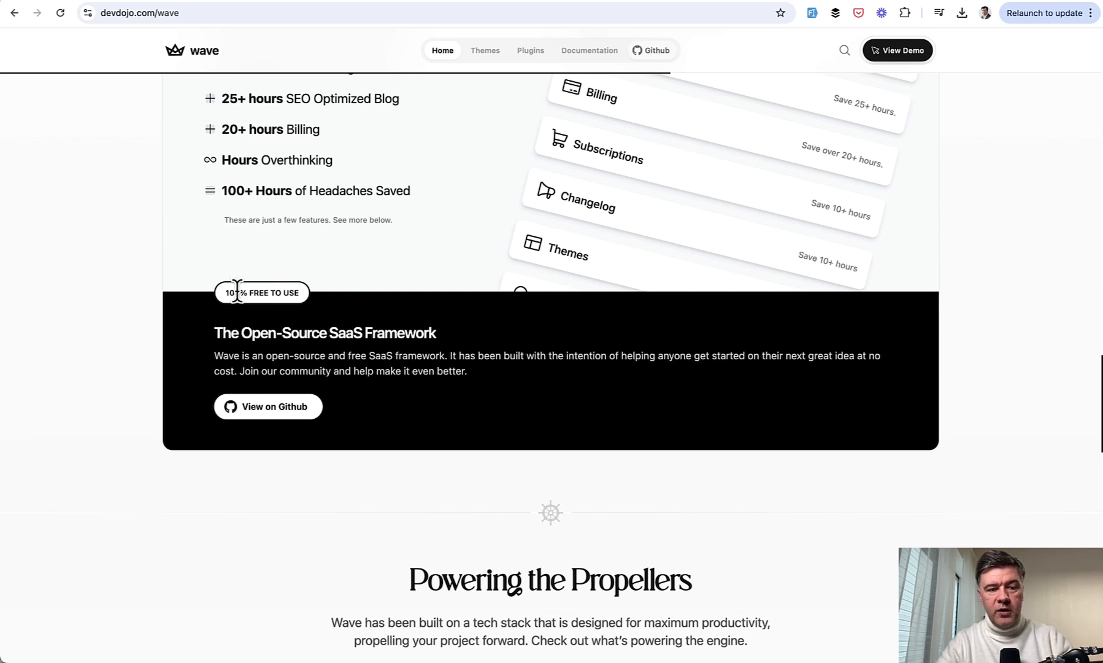
mouse_move(440, 459)
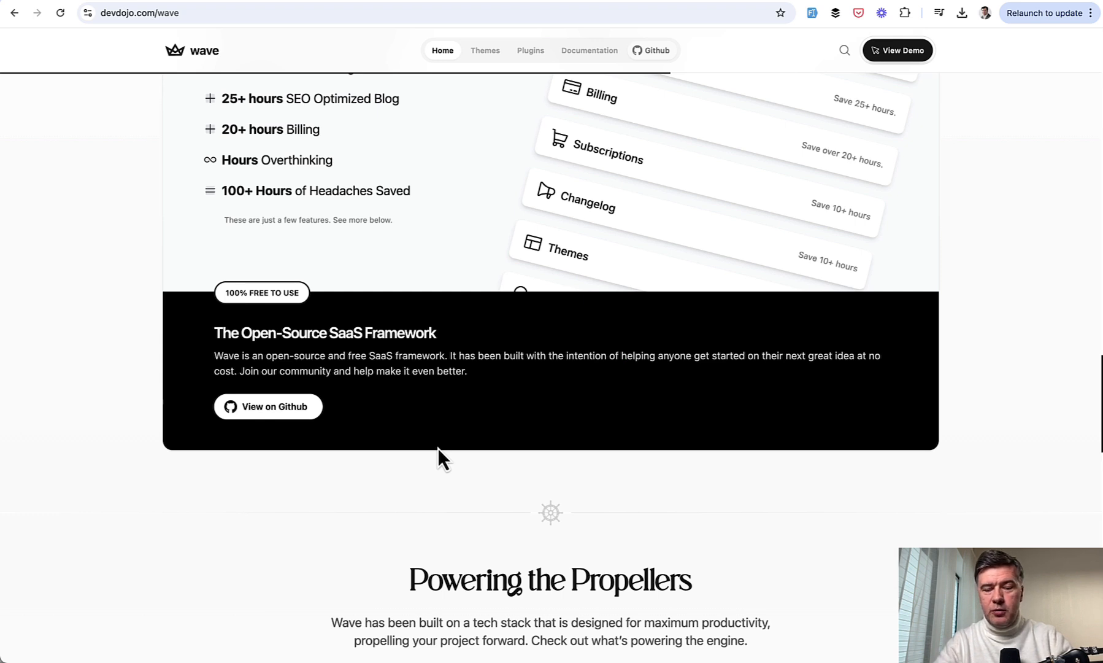
mouse_move(987, 271)
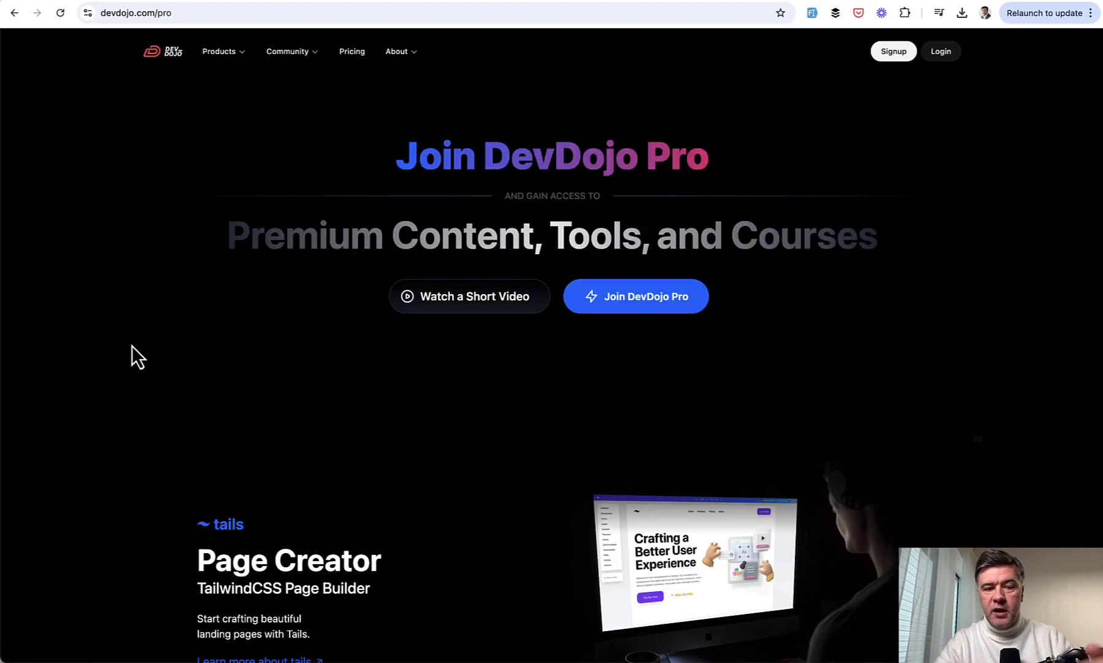
mouse_move(133, 265)
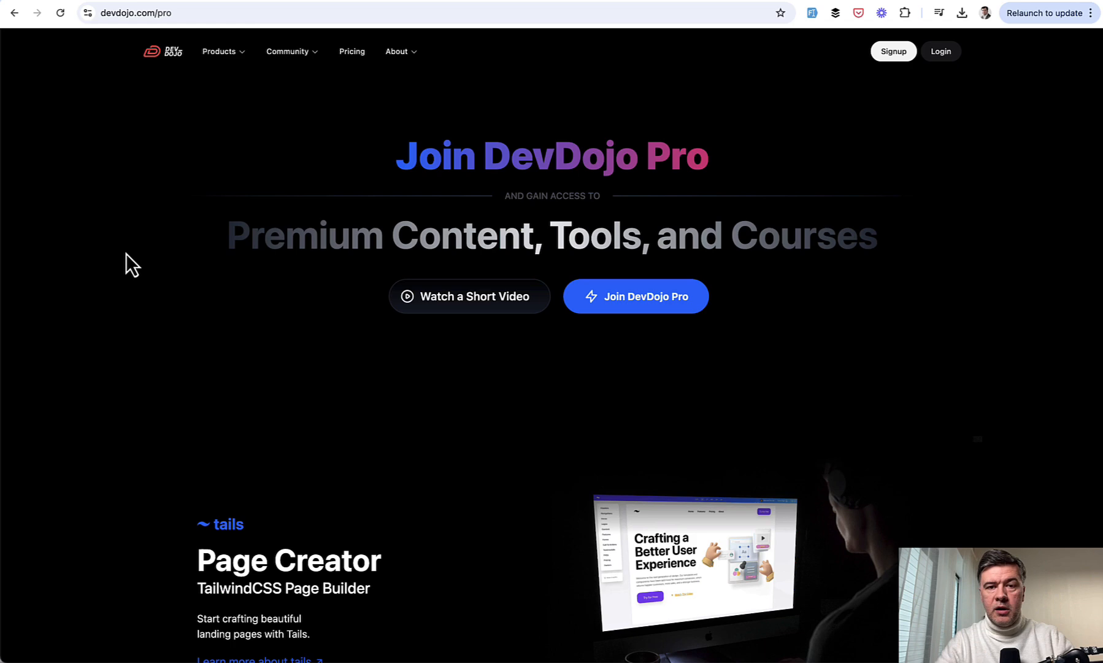
Step: Continue through premium courses and ebooks, return up and expand the Products menu
scroll(down, 3)
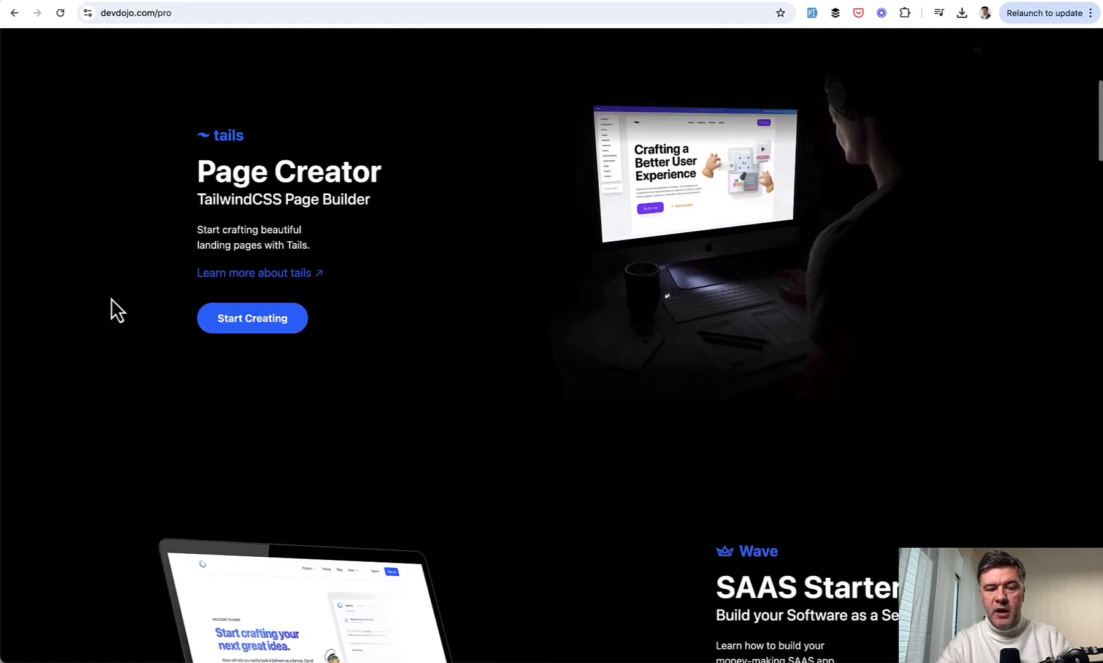
scroll(down, 3)
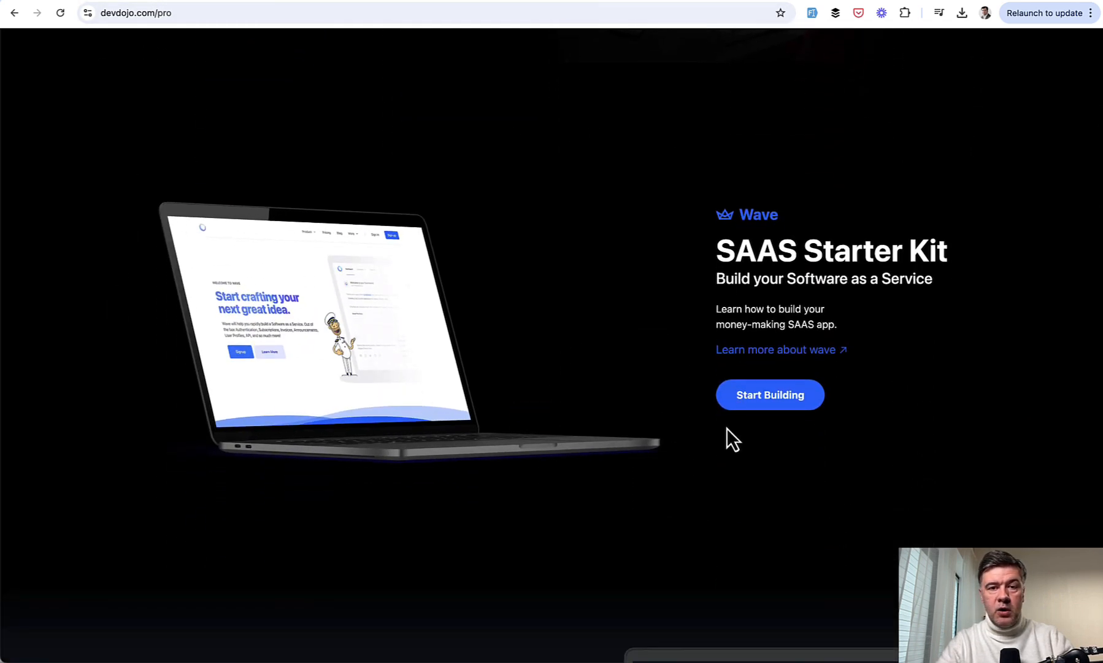
scroll(down, 3)
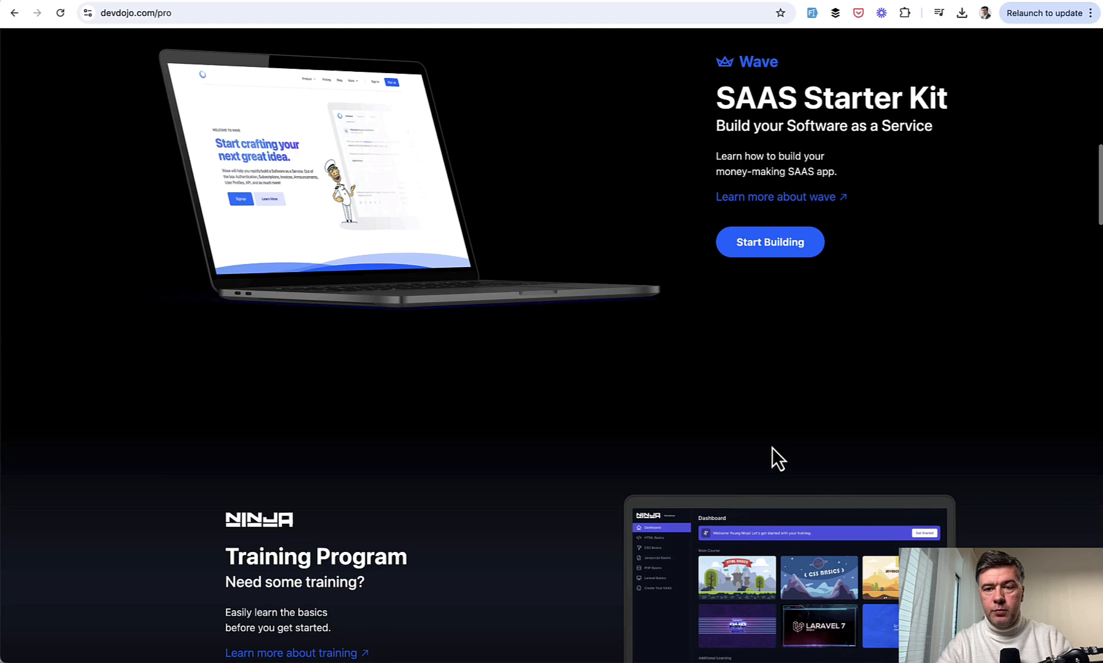
scroll(down, 3)
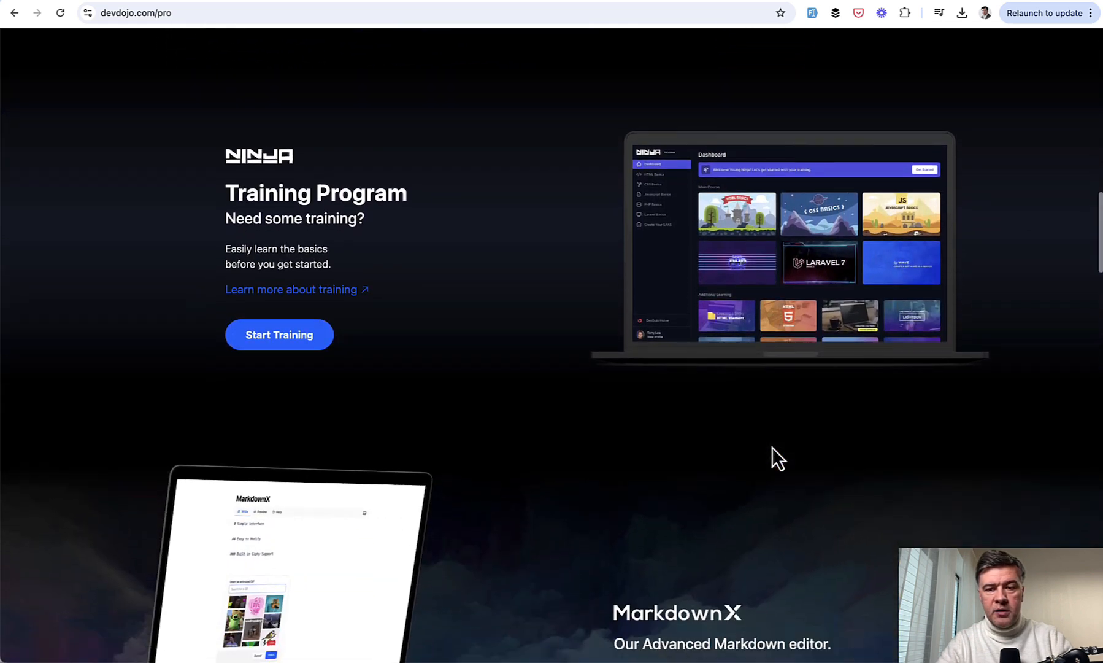
scroll(down, 3)
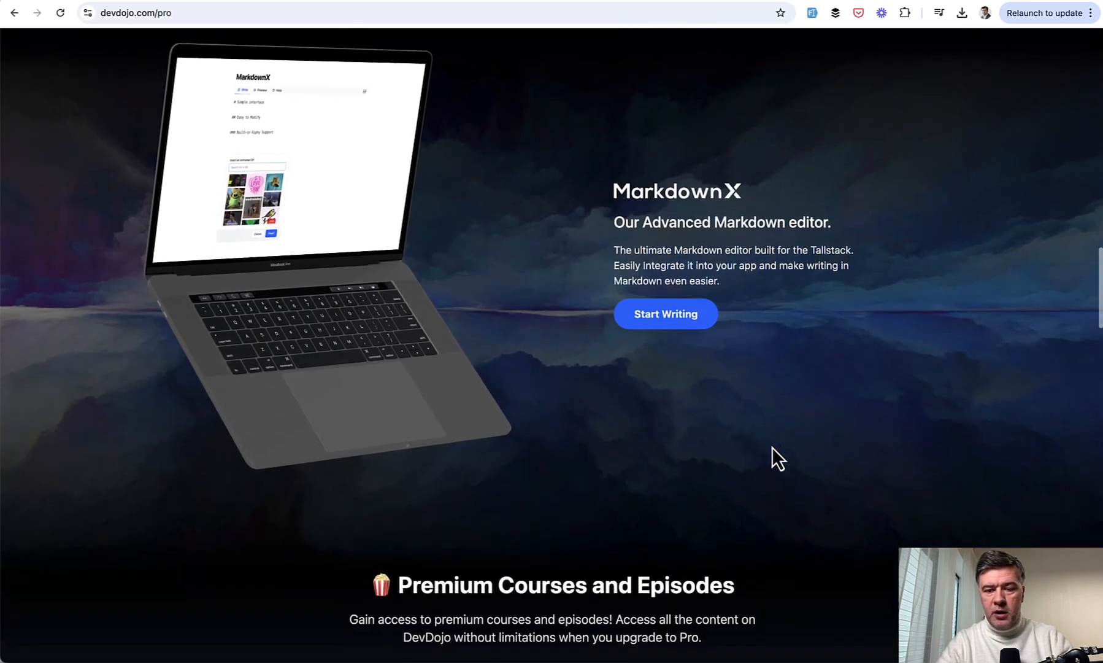
scroll(down, 3)
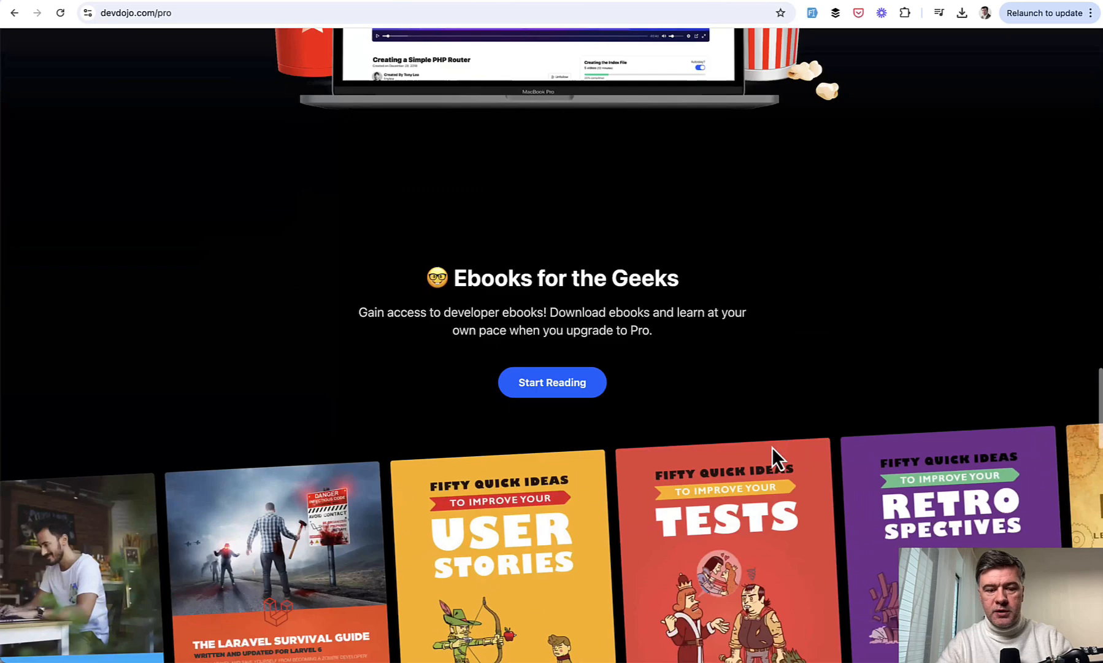
scroll(up, 3)
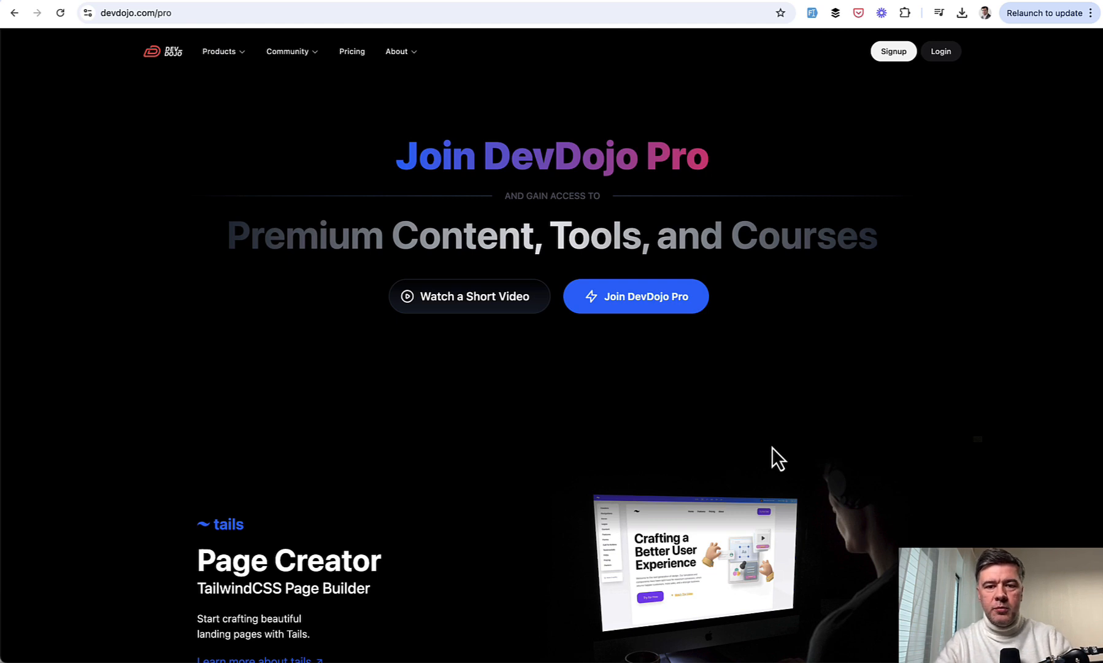
mouse_move(146, 237)
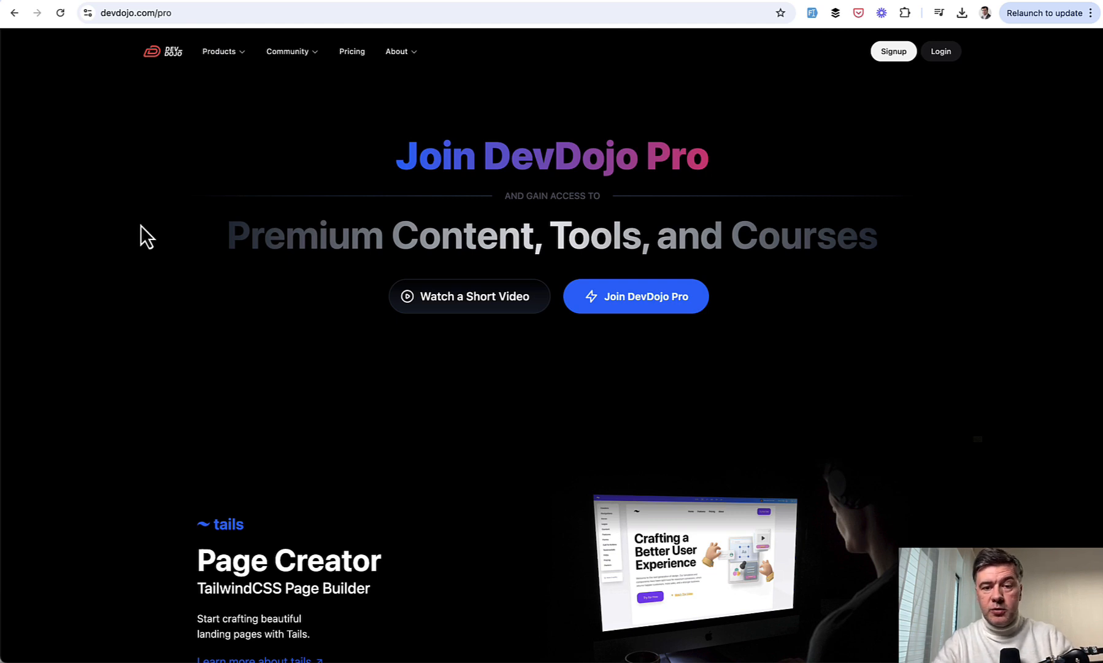
mouse_move(261, 284)
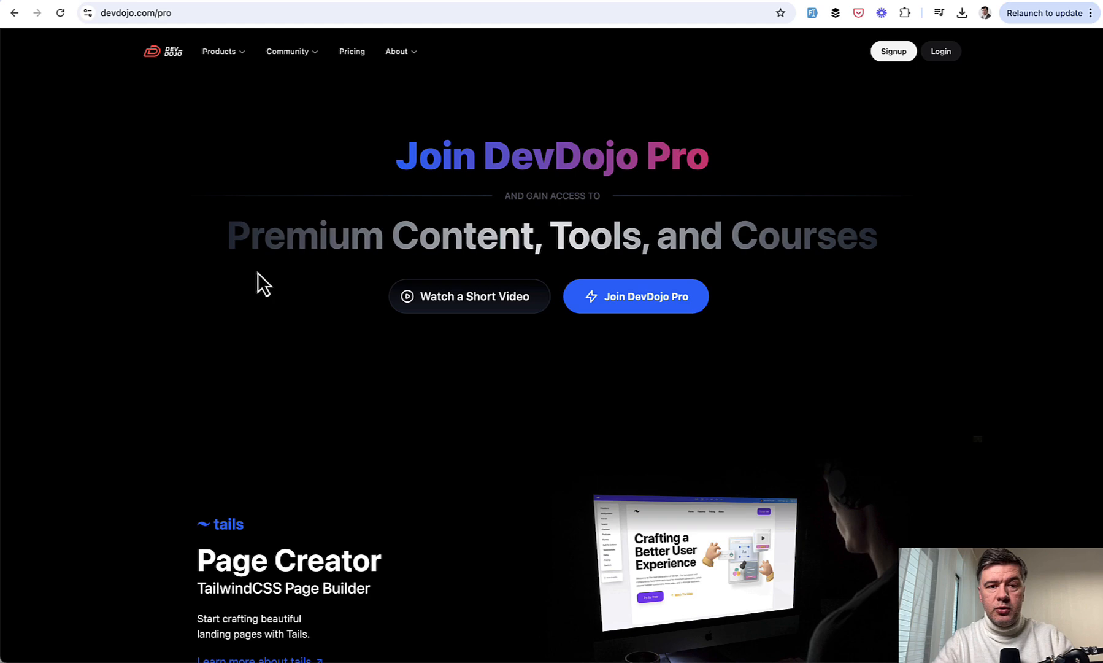
click(223, 50)
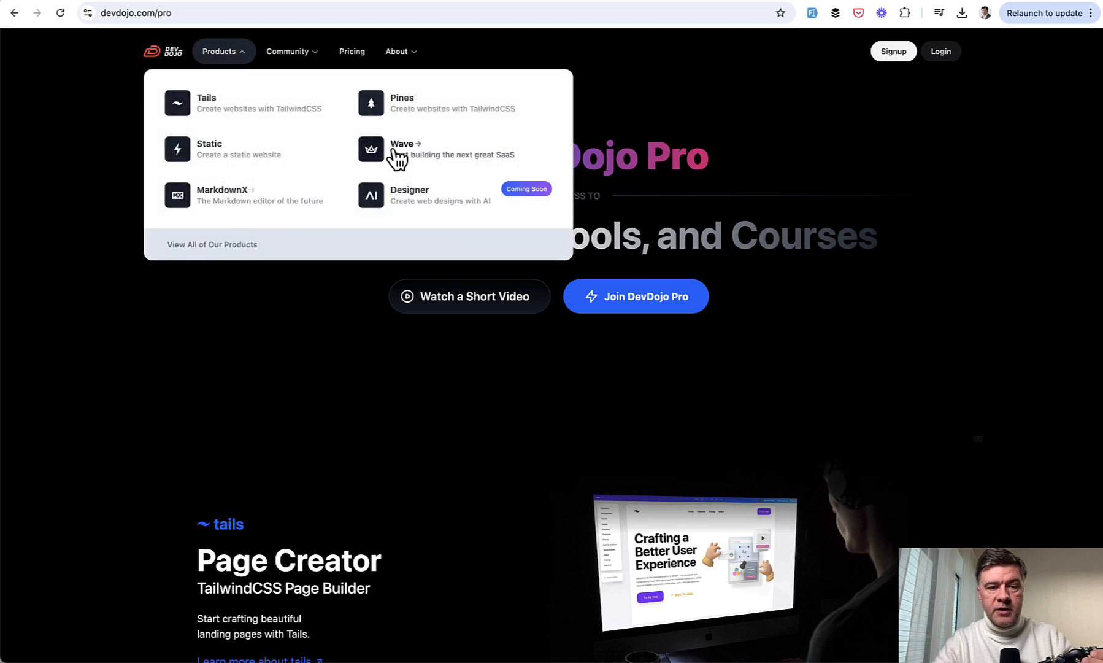
mouse_move(276, 93)
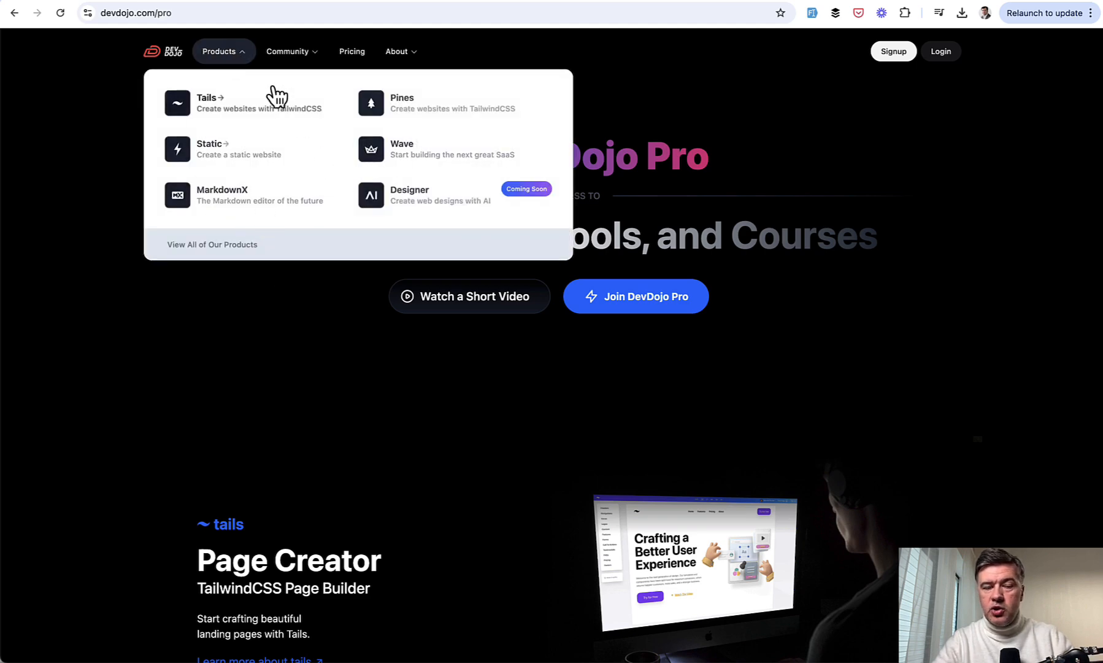
Step: Show the DevDojo pricing page with Free, $15 monthly and $99 yearly Pro plans
click(351, 50)
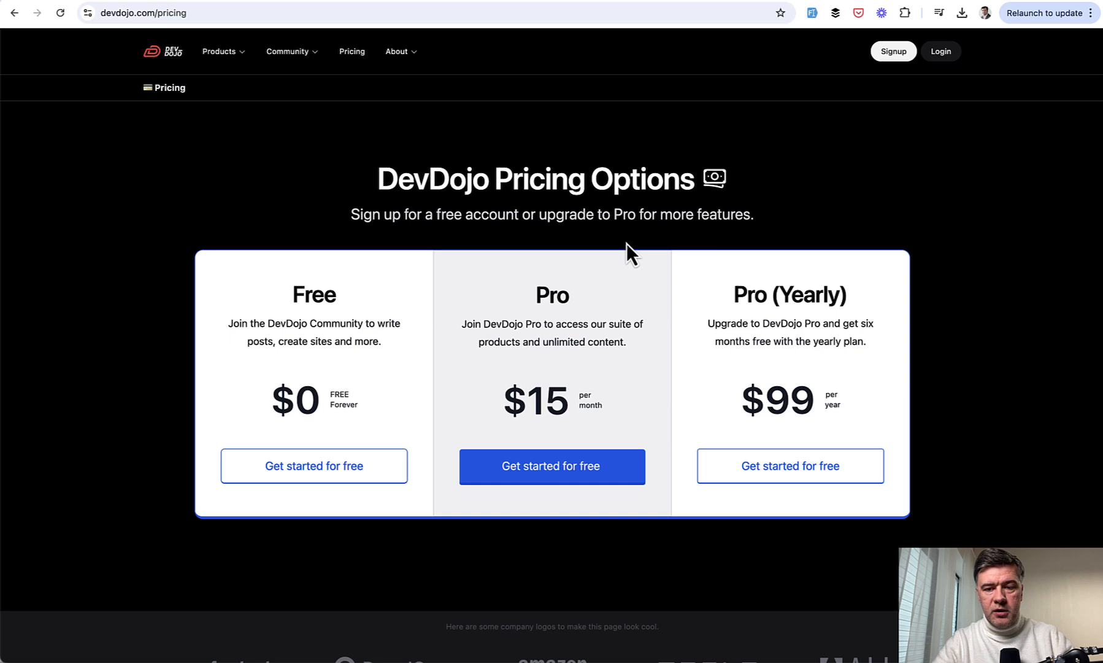
scroll(down, 3)
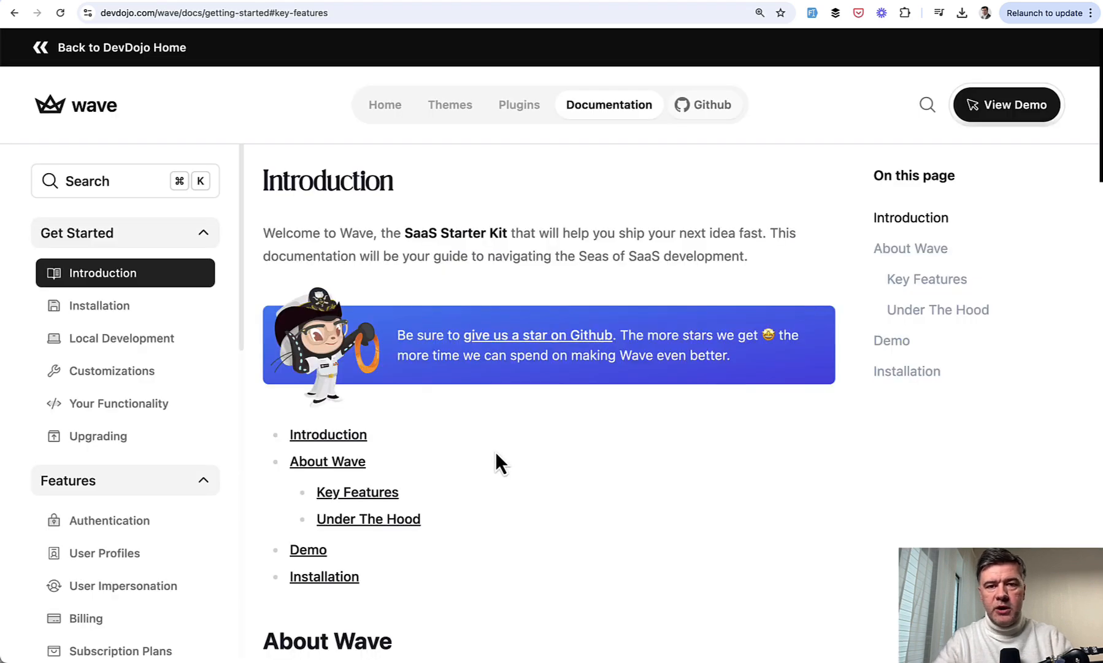
Step: Scroll the Wave docs Introduction through Key Features and Under The Hood to Packages Used
scroll(down, 3)
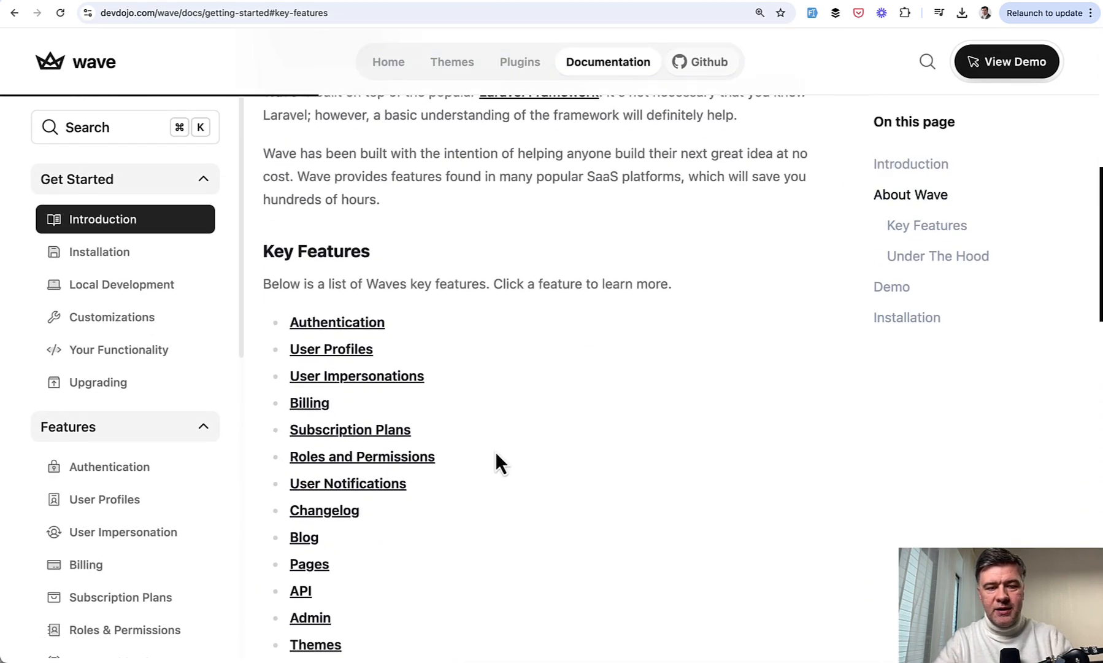
scroll(down, 3)
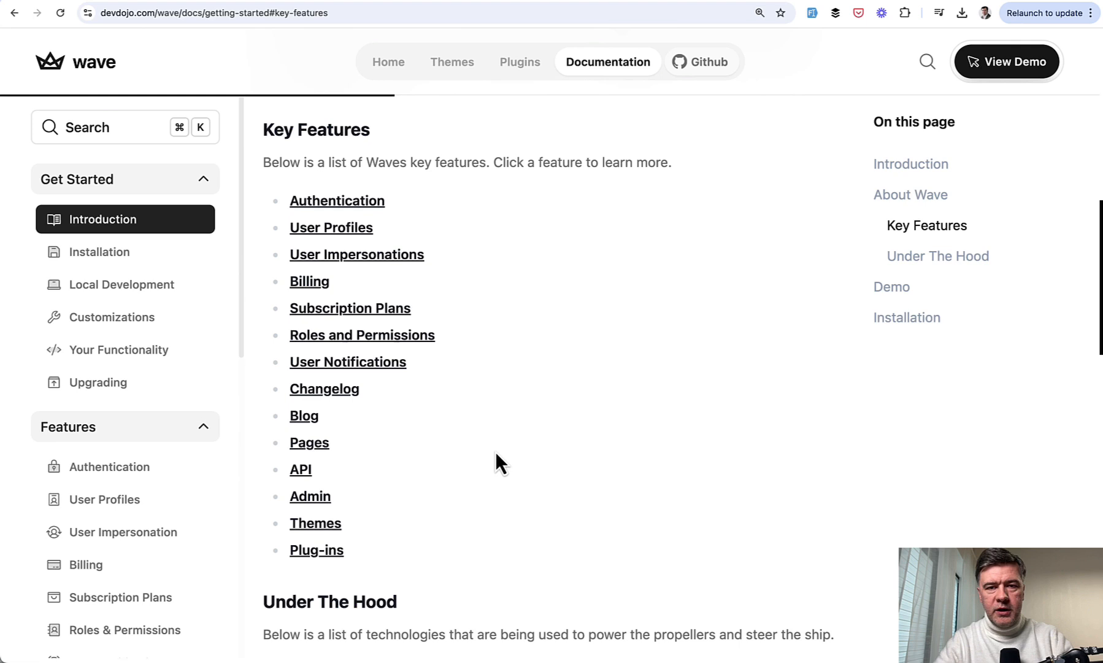
scroll(down, 3)
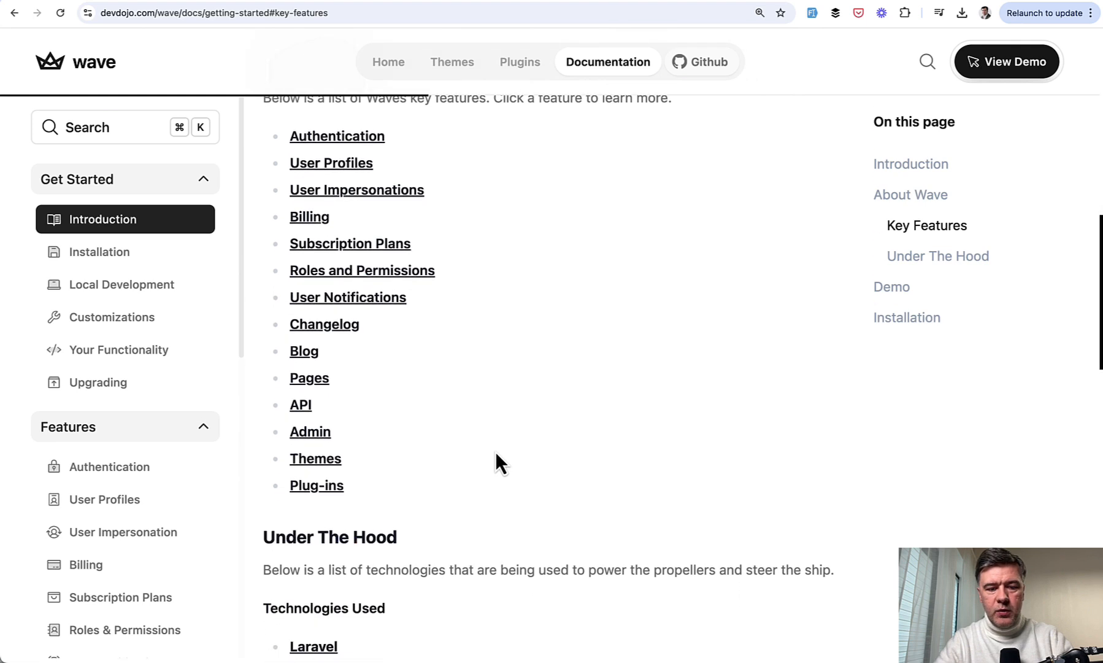
scroll(down, 3)
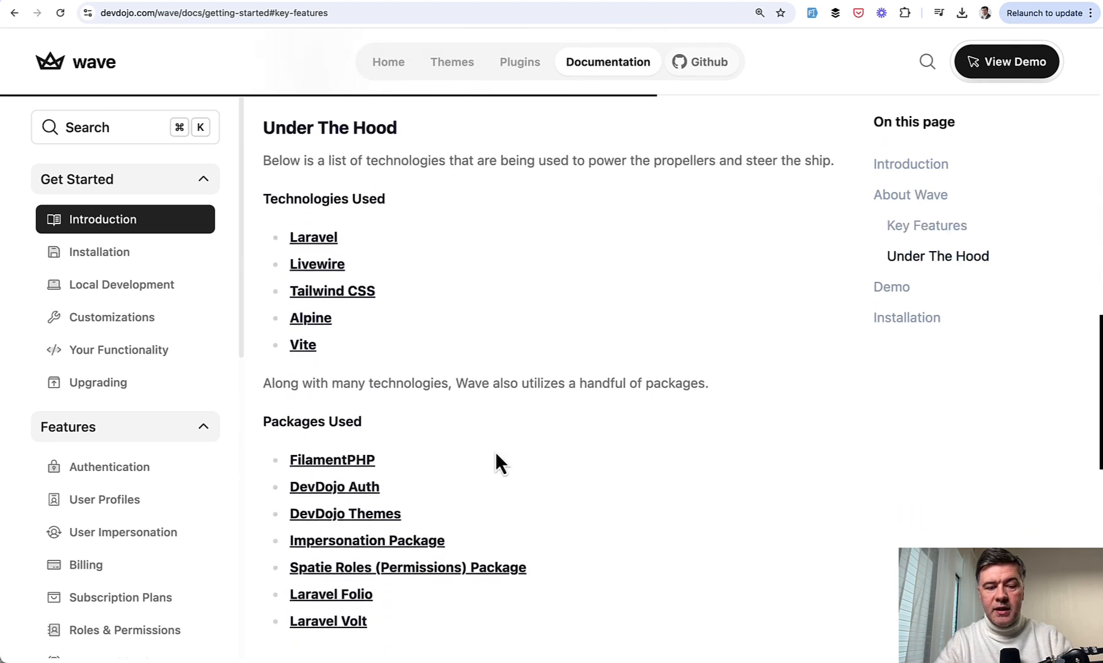
scroll(down, 3)
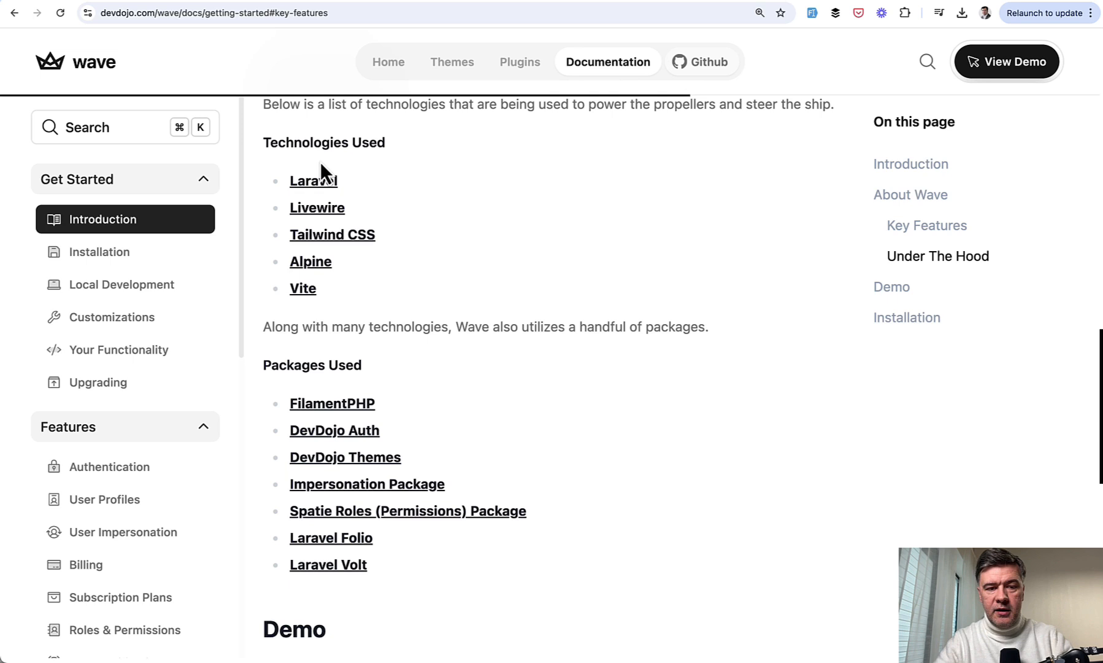
mouse_move(514, 231)
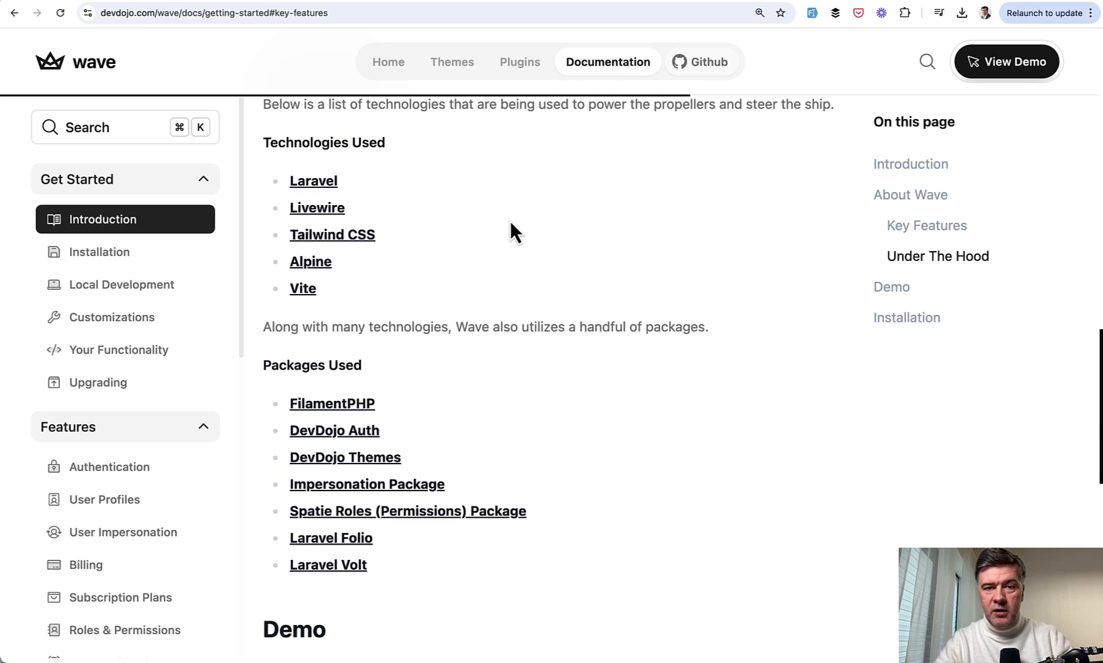
mouse_move(588, 309)
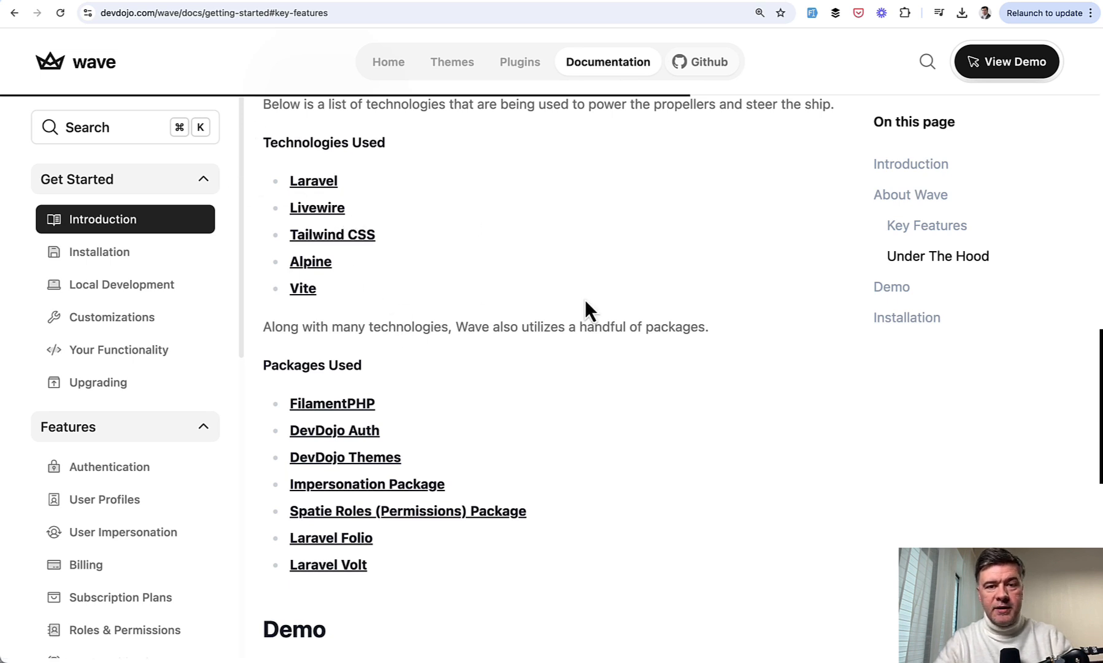
scroll(down, 3)
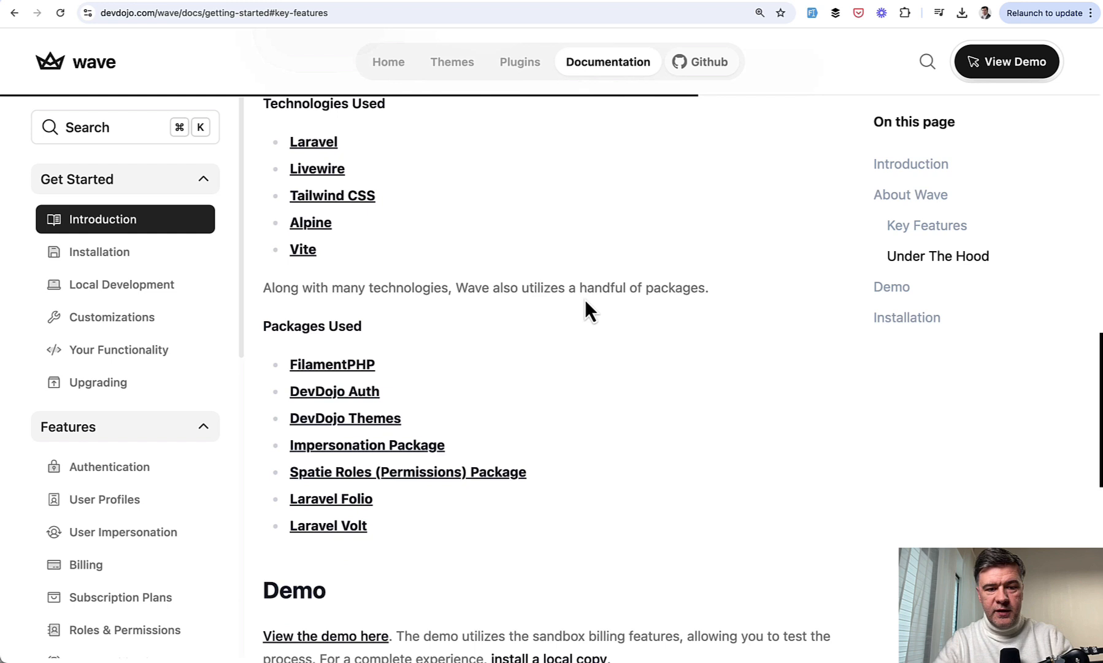
scroll(down, 3)
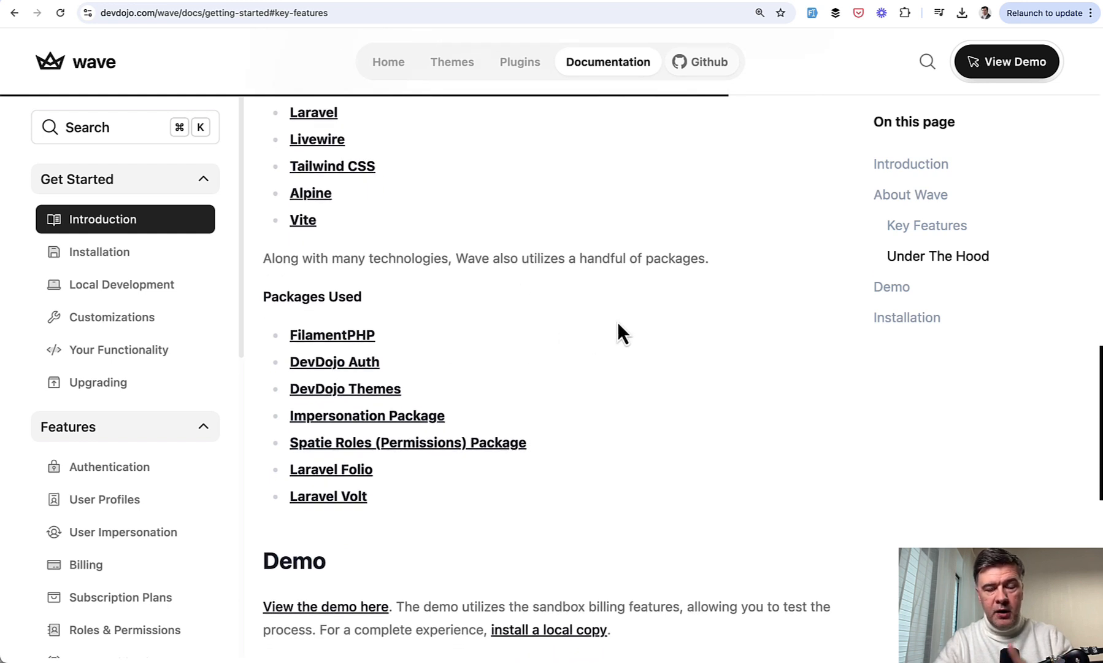
mouse_move(464, 355)
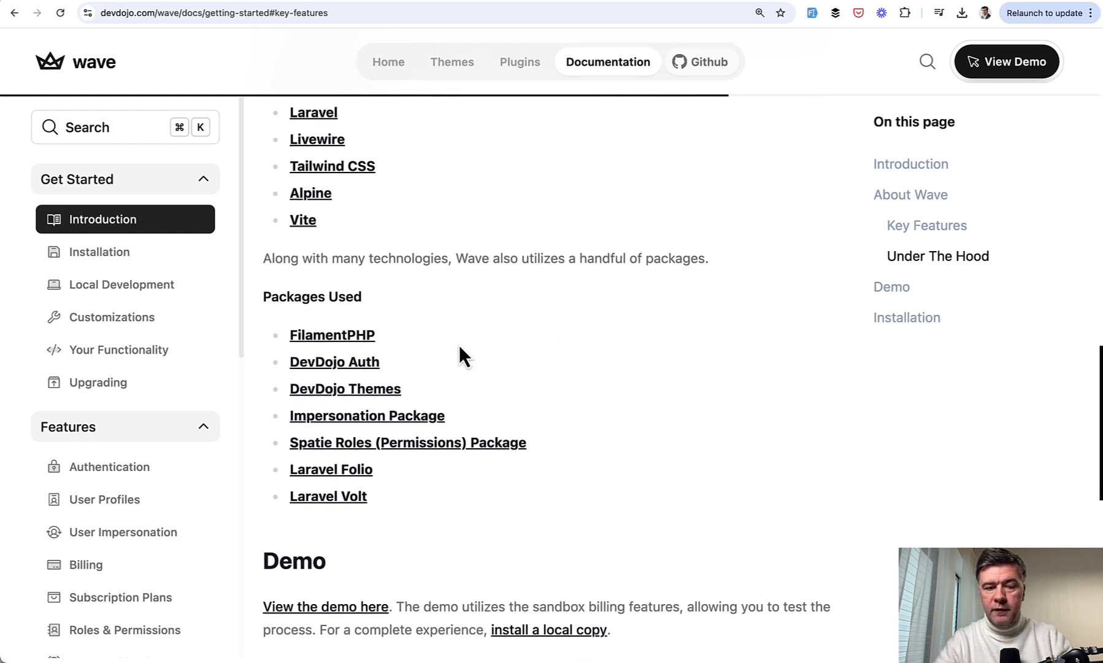
scroll(down, 3)
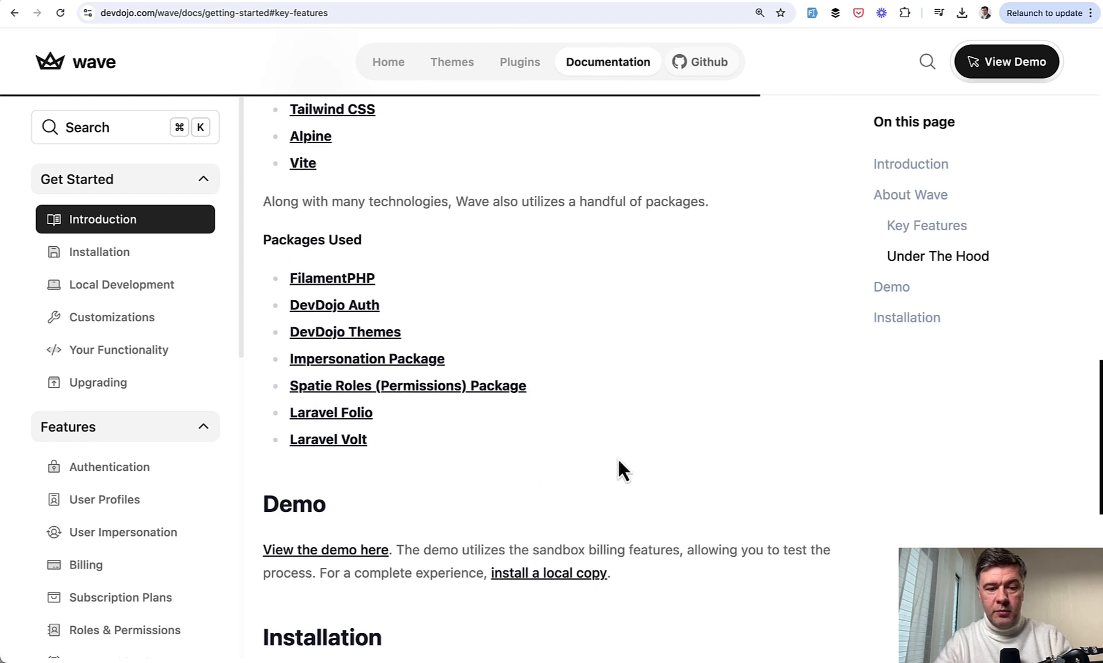
mouse_move(539, 483)
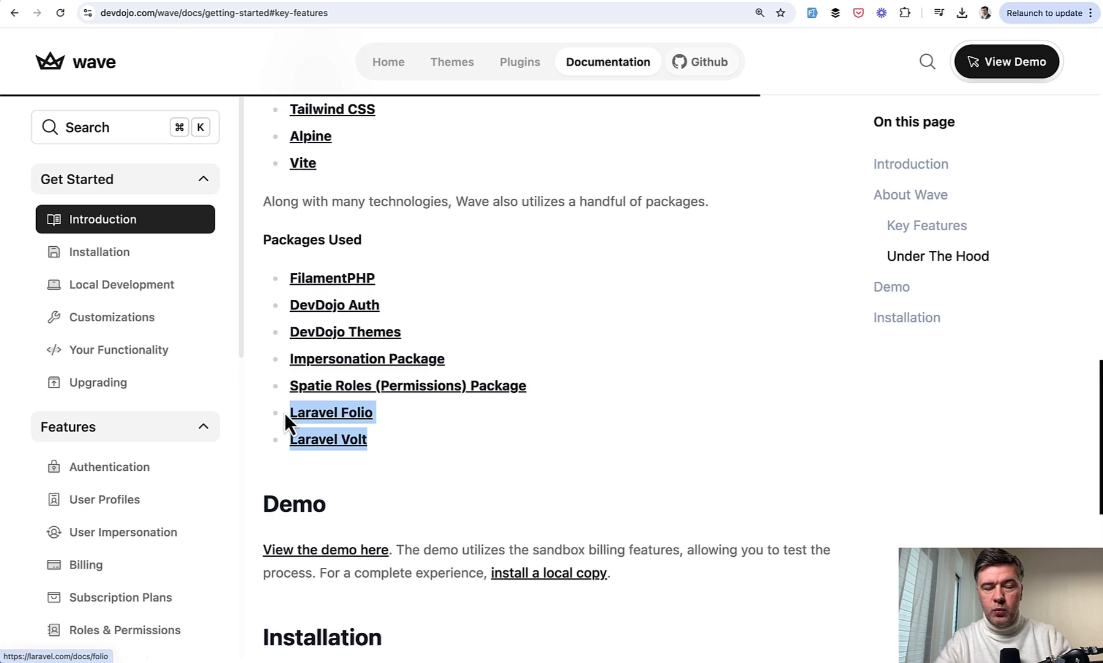
mouse_move(466, 406)
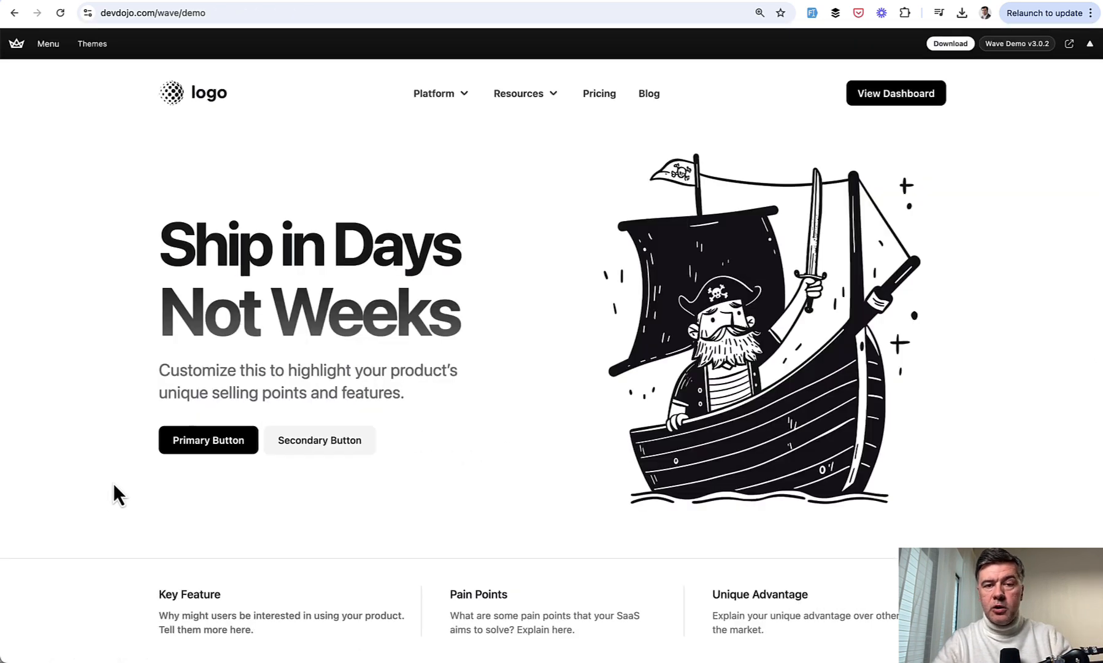
mouse_move(313, 217)
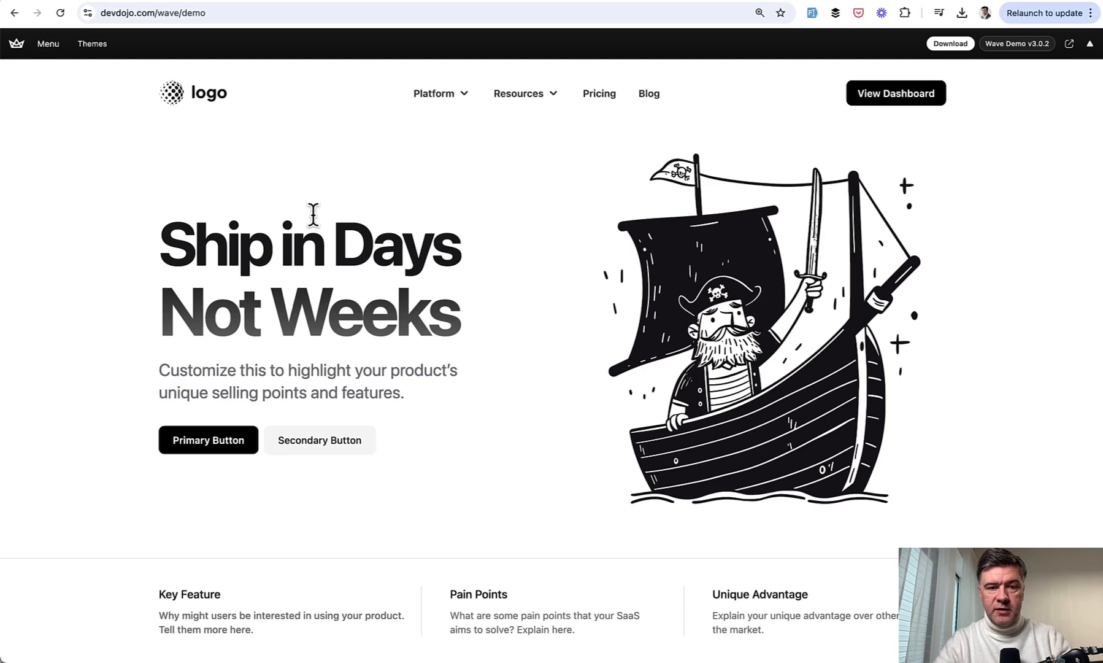
mouse_move(515, 330)
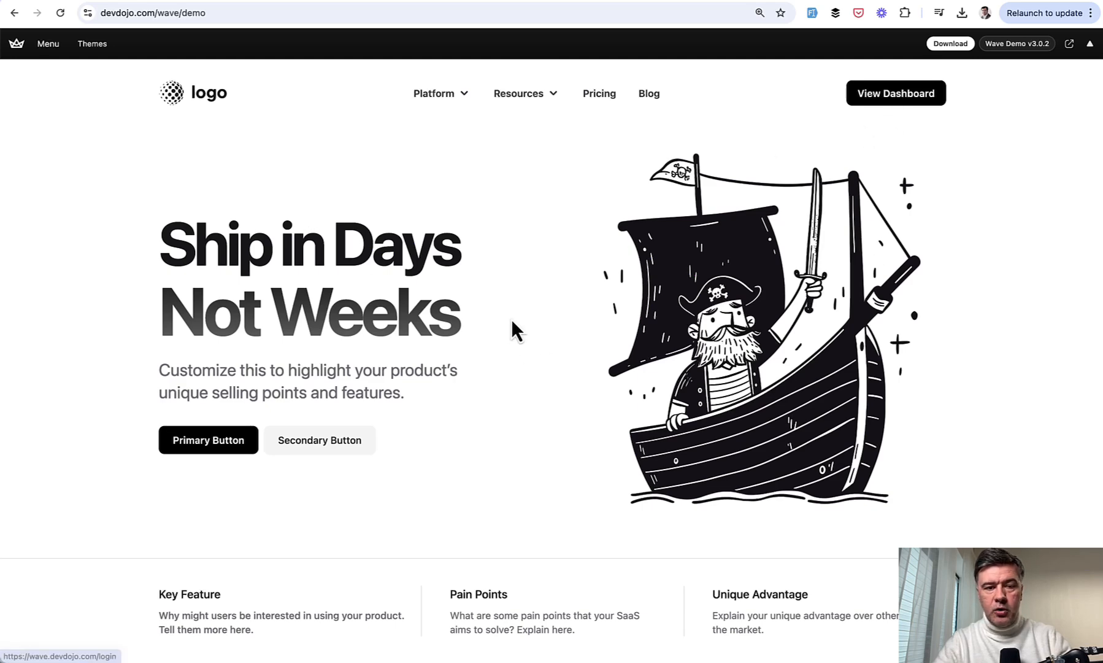
Step: Enter the Wave demo's example user dashboard via View Dashboard
click(895, 93)
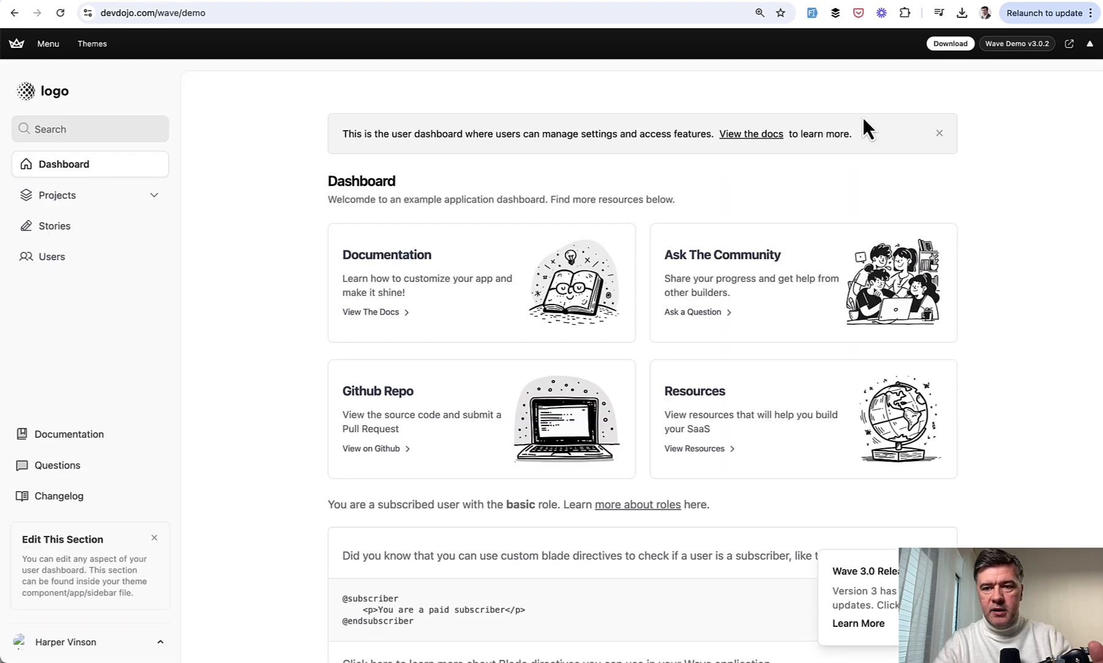
scroll(down, 3)
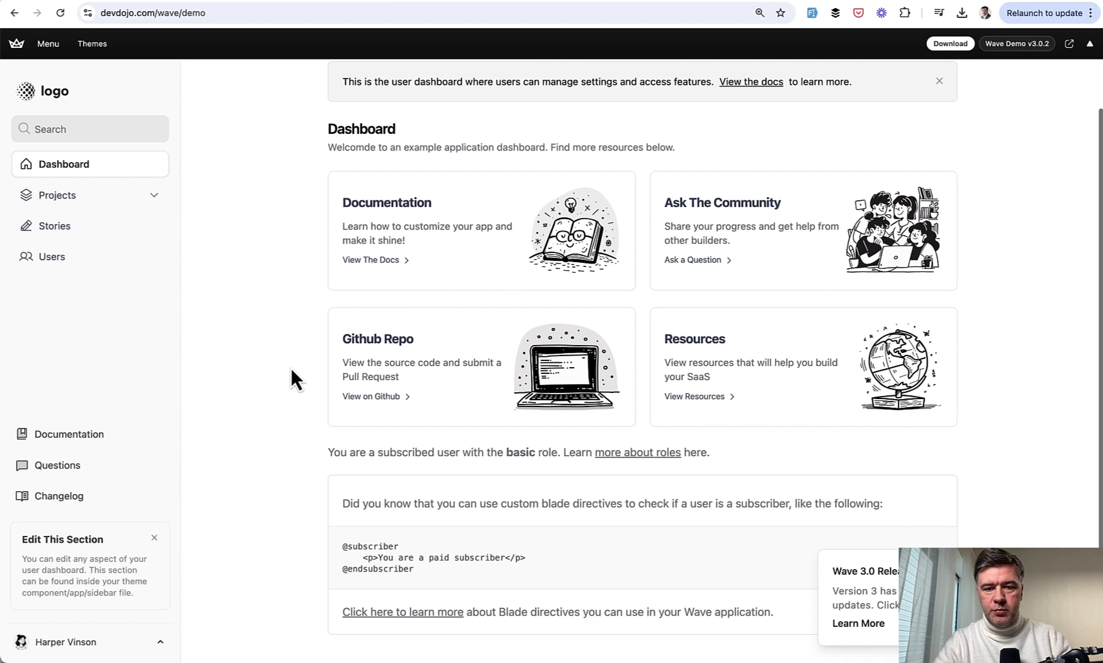
mouse_move(450, 358)
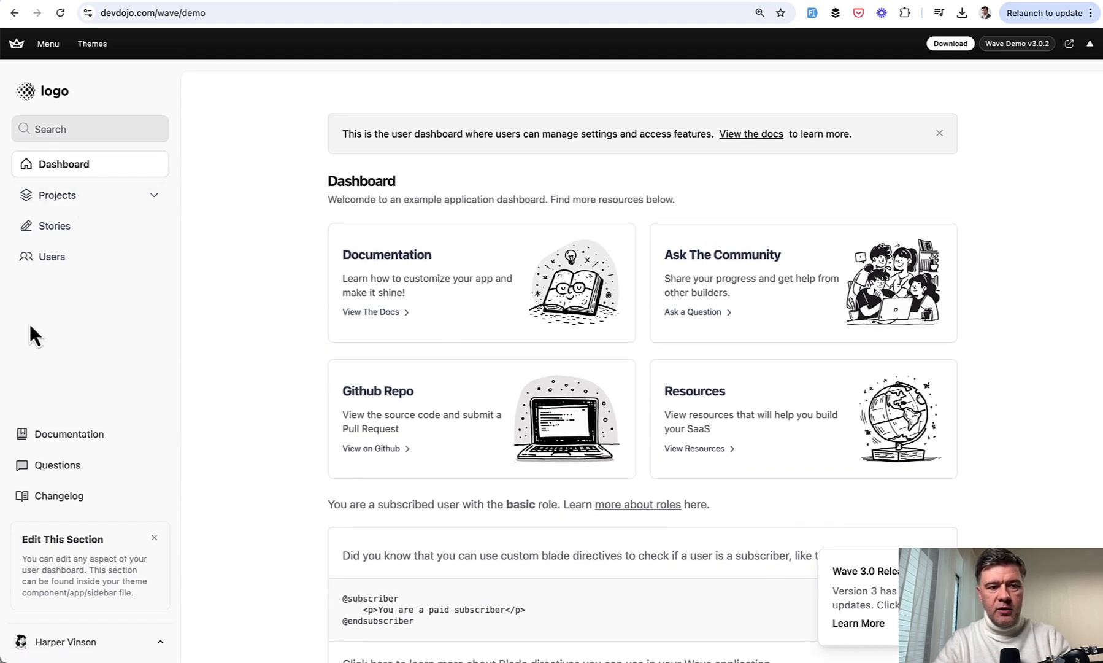
mouse_move(234, 325)
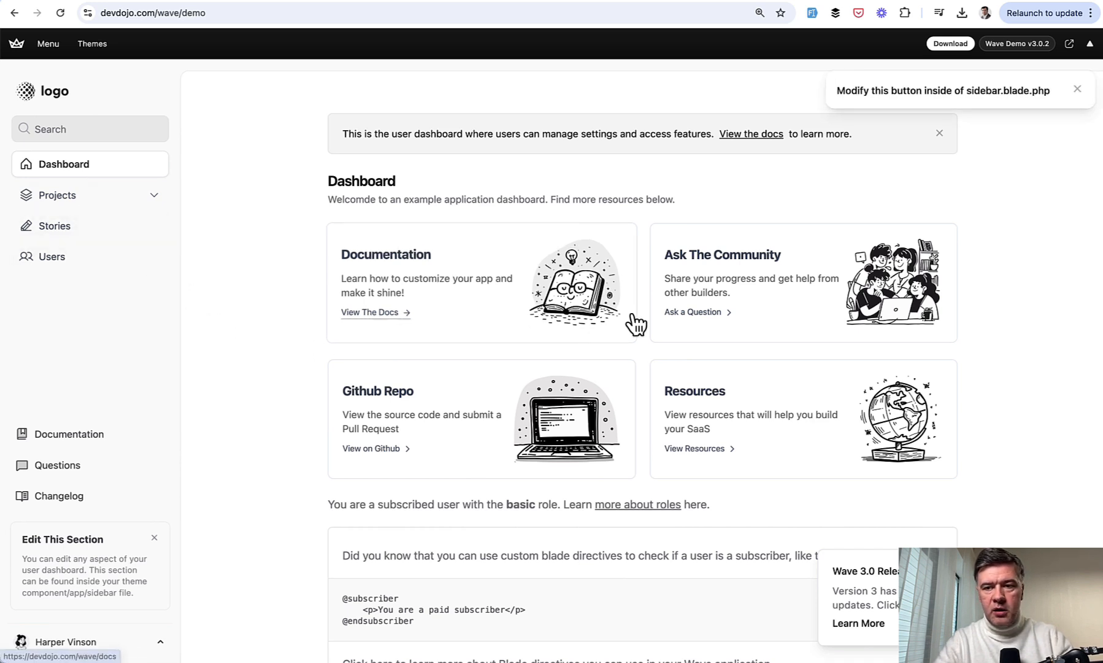
mouse_move(950, 166)
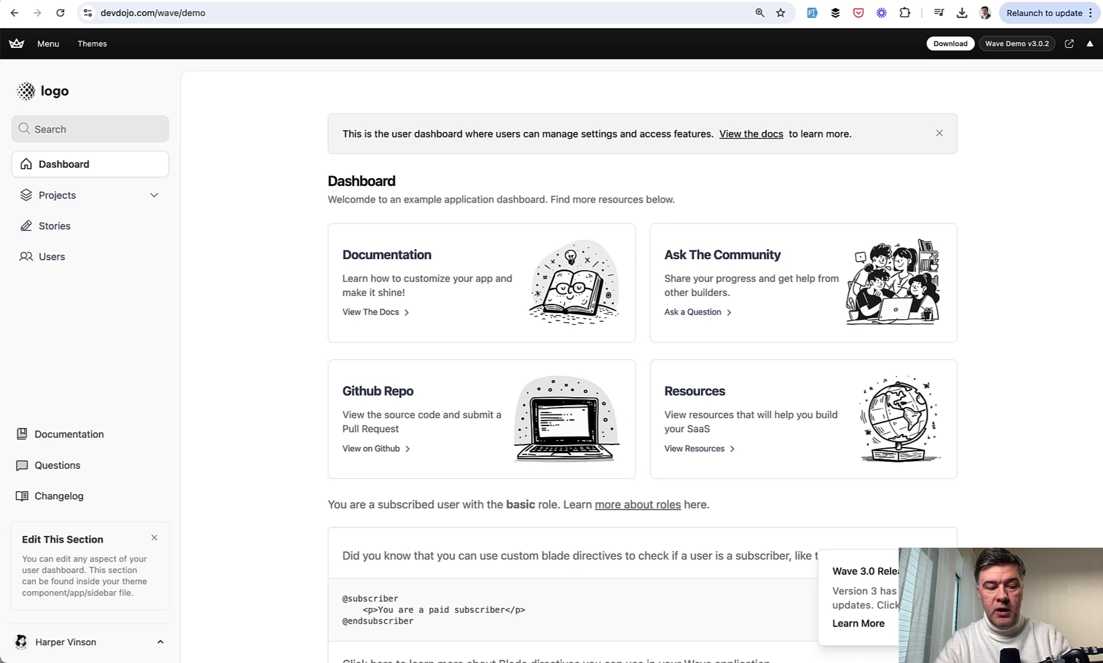
Step: From the user menu's Settings, show the Subscription page confirming the Basic Monthly Plan
click(67, 642)
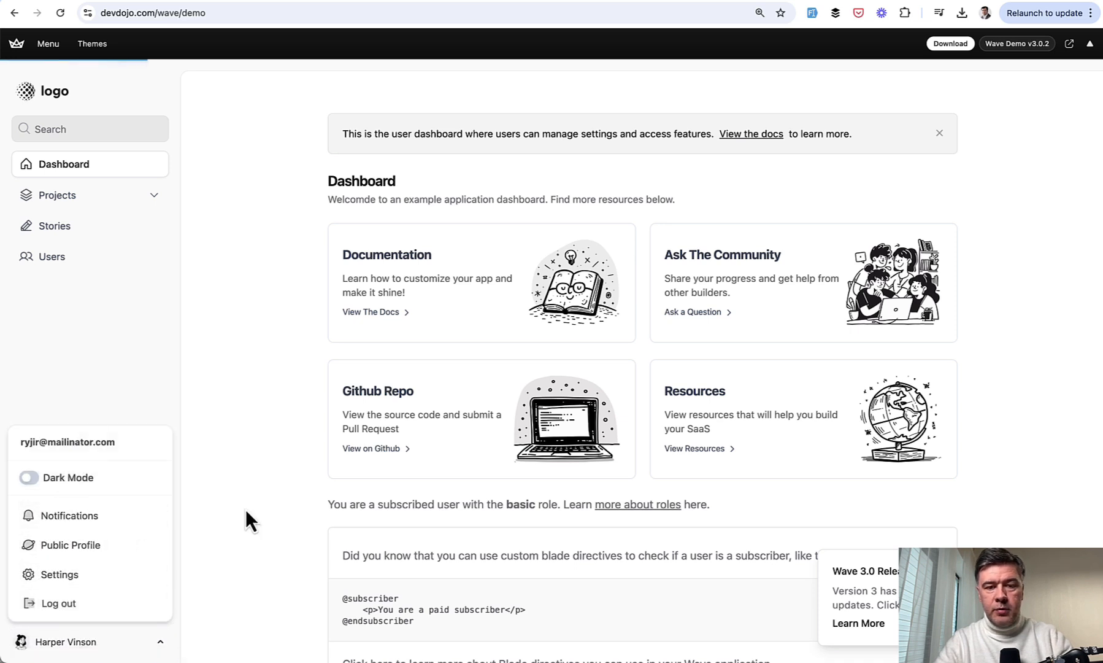
click(60, 573)
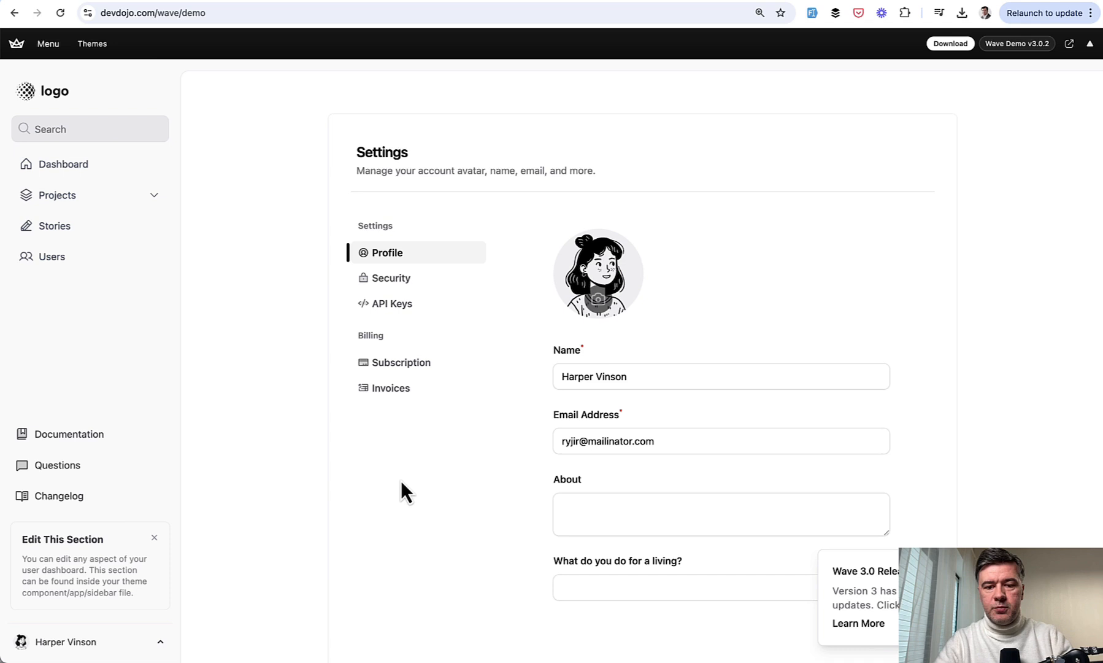
mouse_move(401, 362)
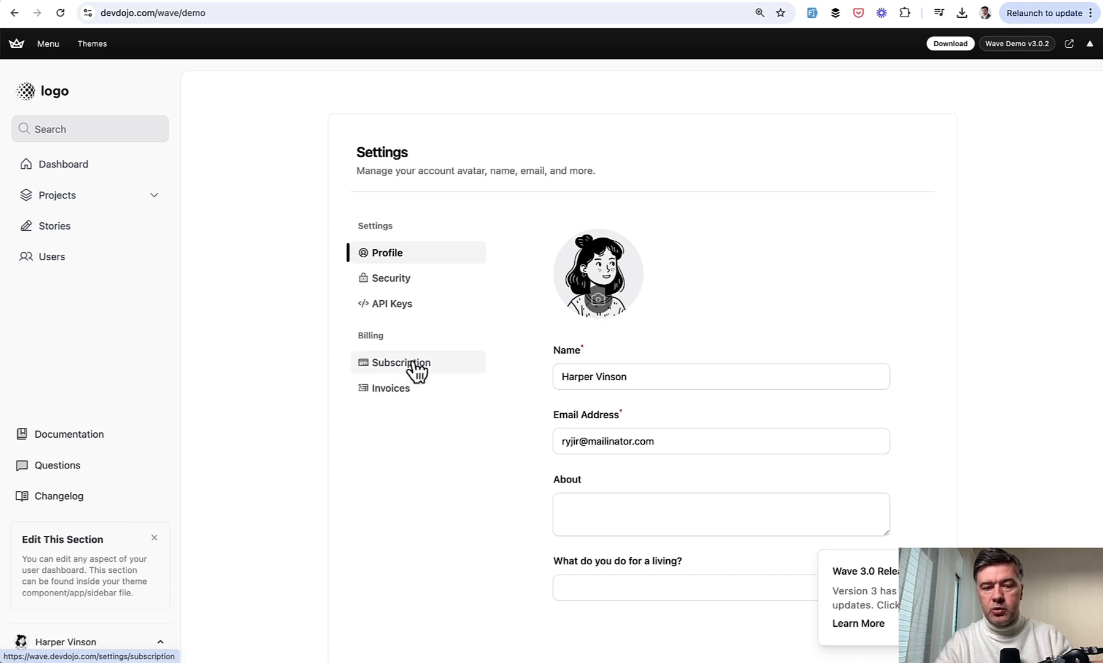
click(401, 362)
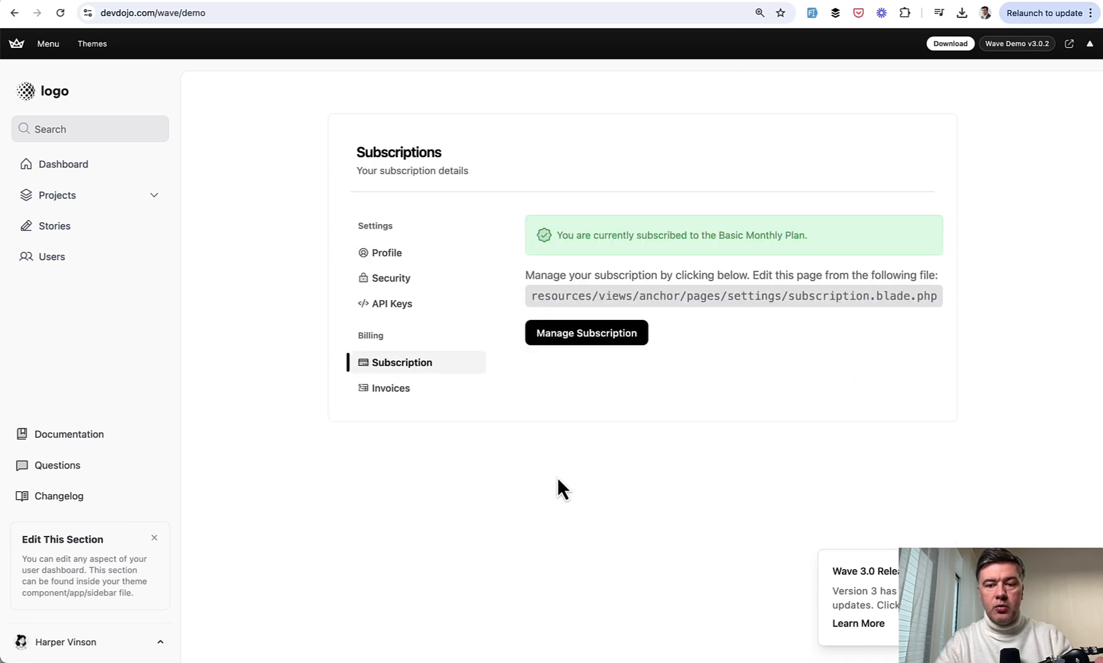
mouse_move(599, 504)
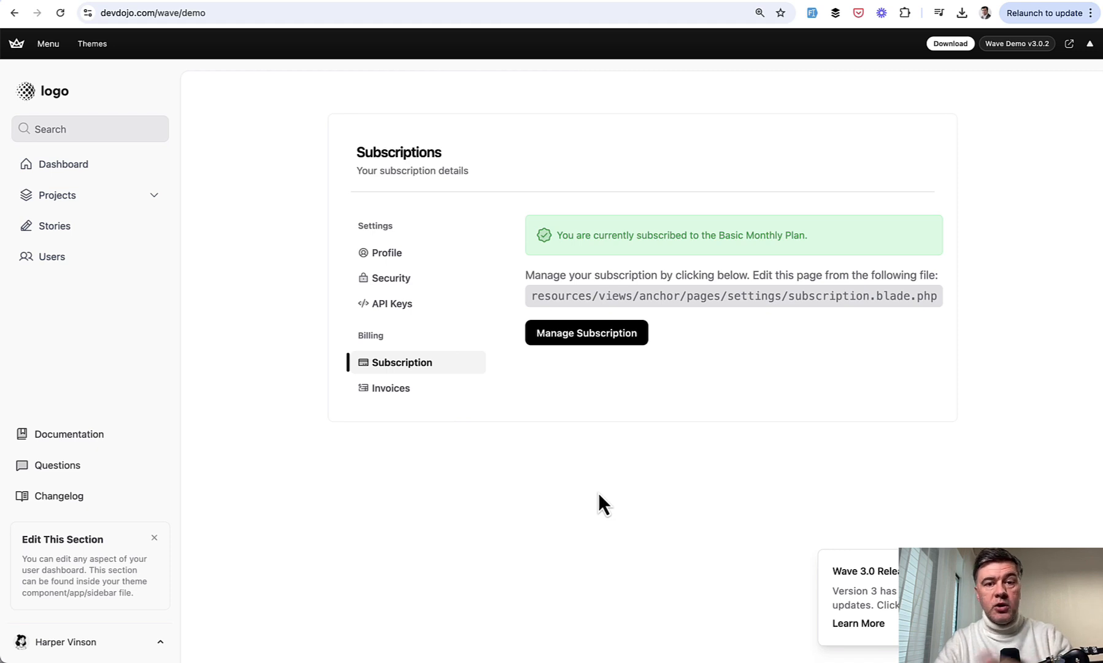
mouse_move(535, 564)
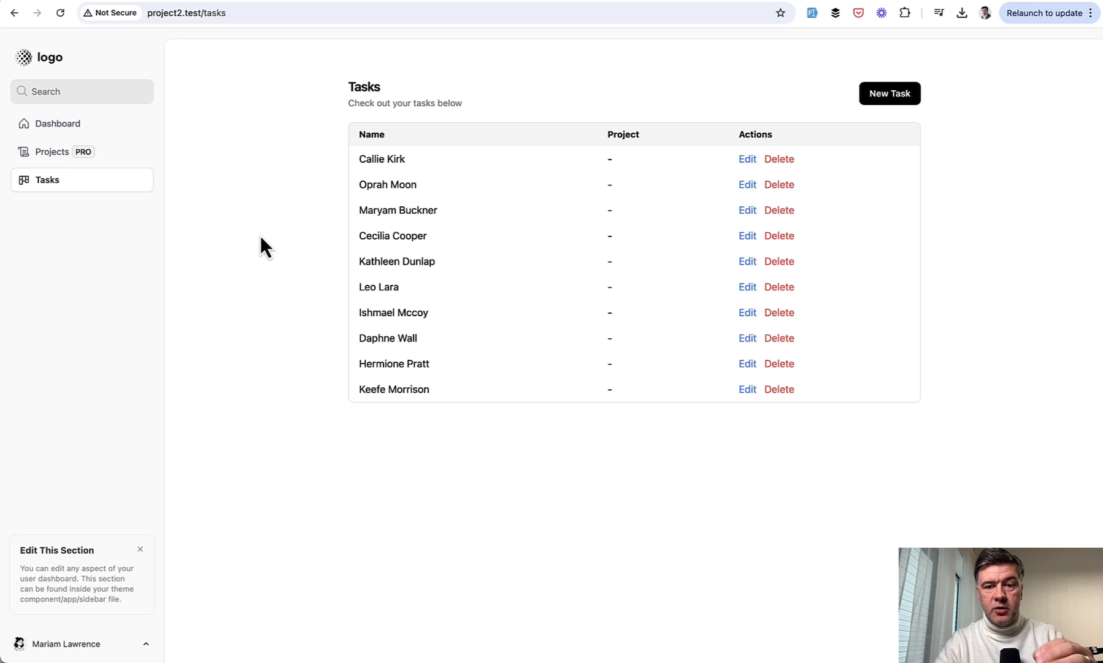
mouse_move(286, 283)
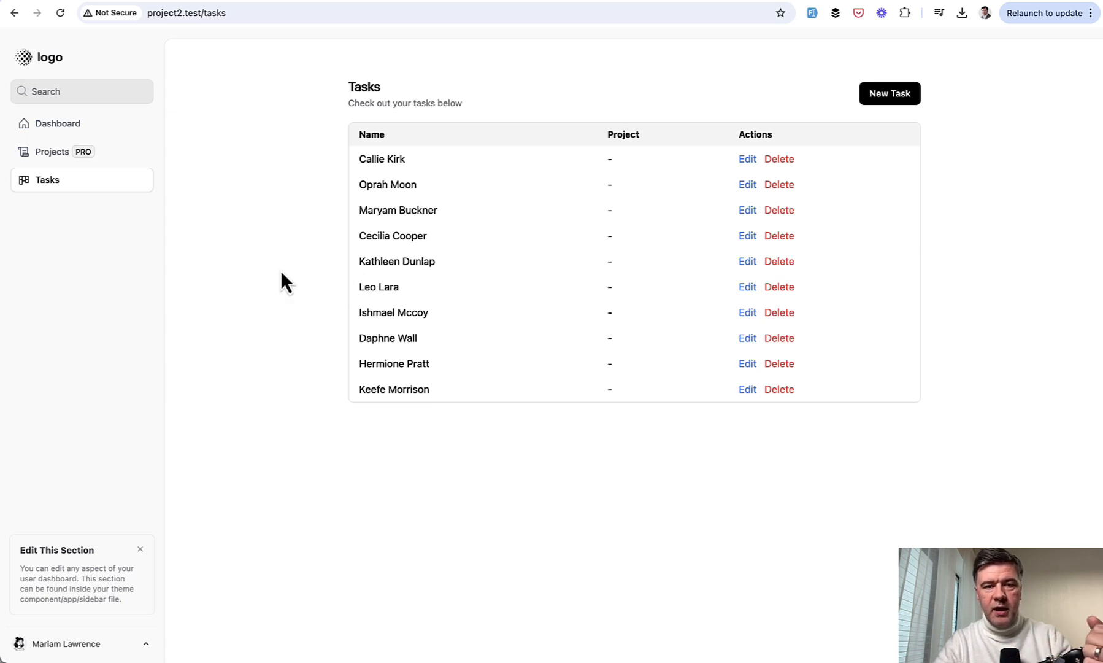
mouse_move(608, 452)
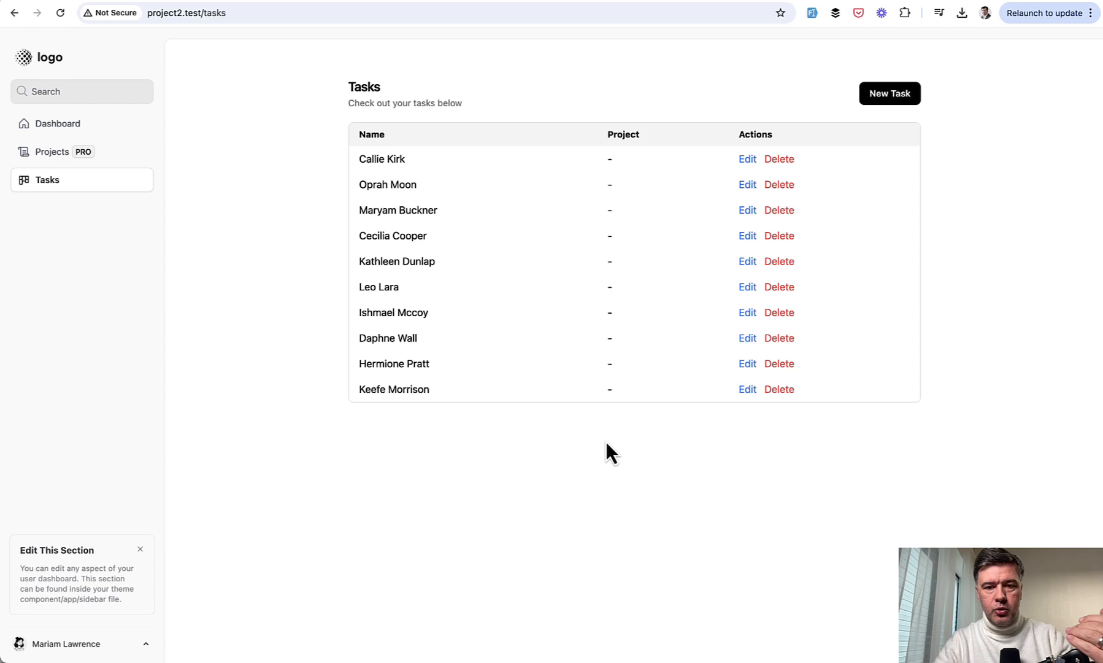
mouse_move(572, 348)
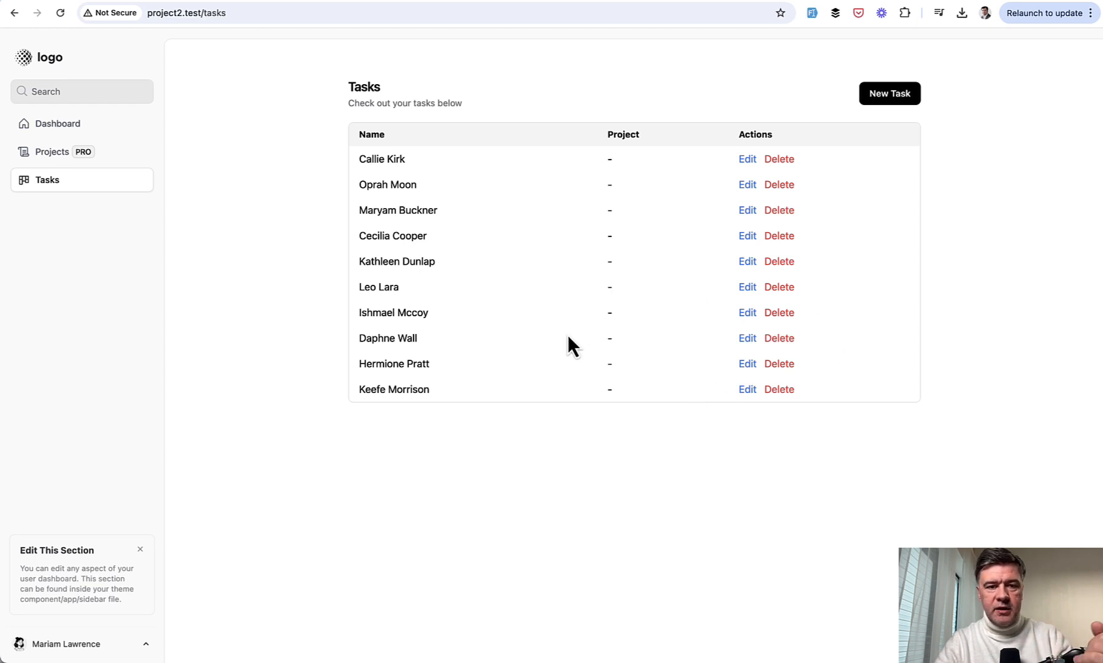
mouse_move(118, 275)
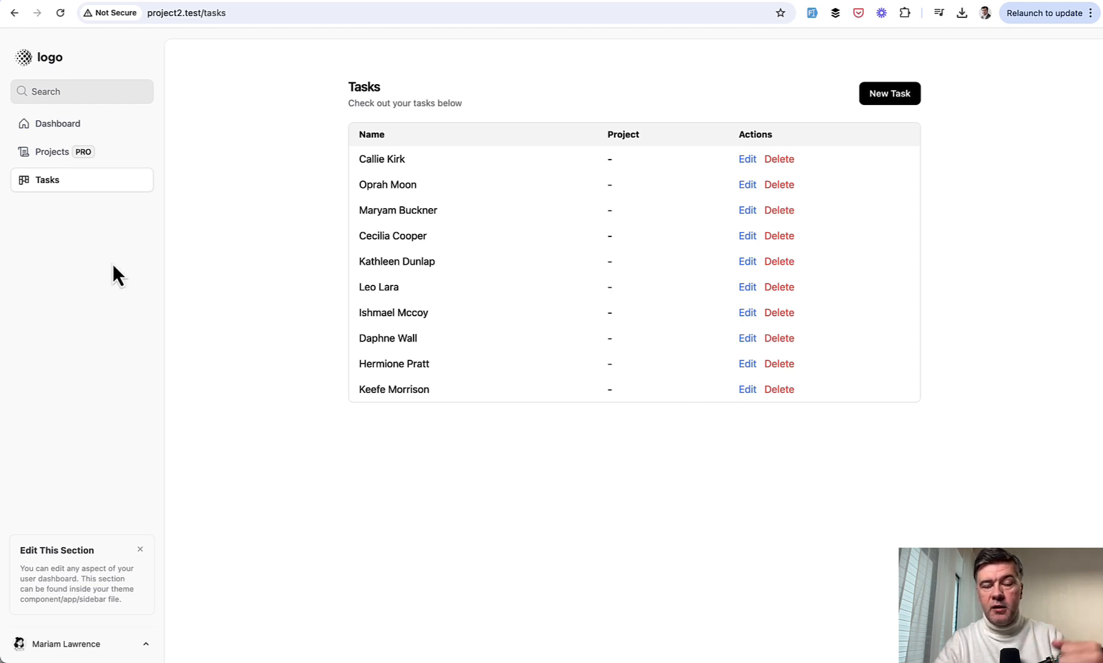
mouse_move(66, 152)
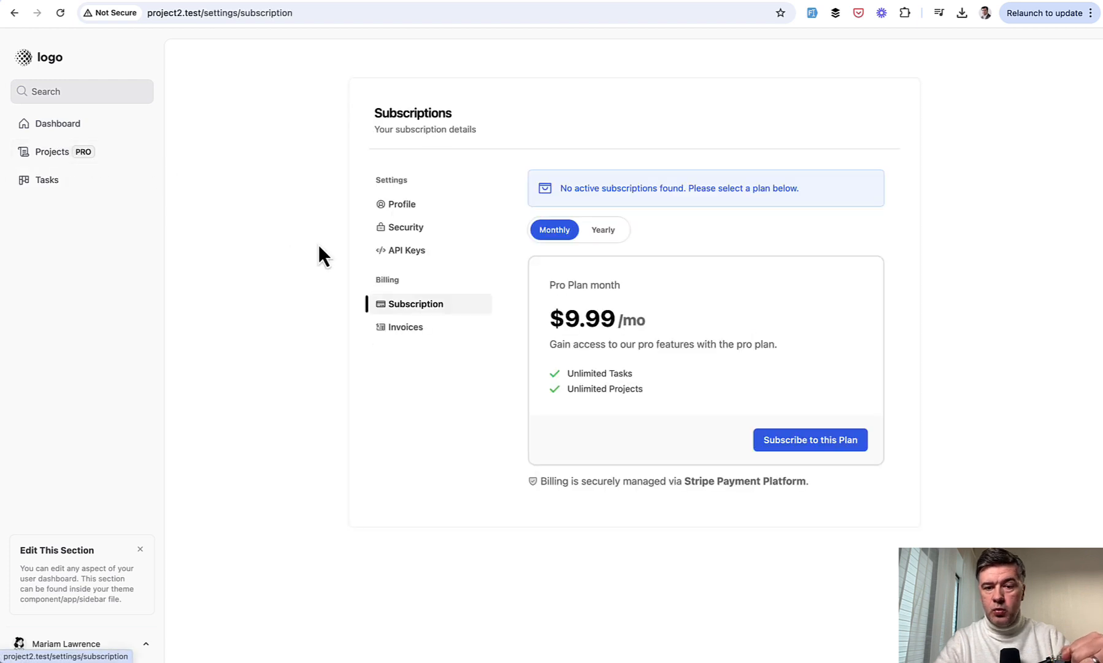
mouse_move(236, 401)
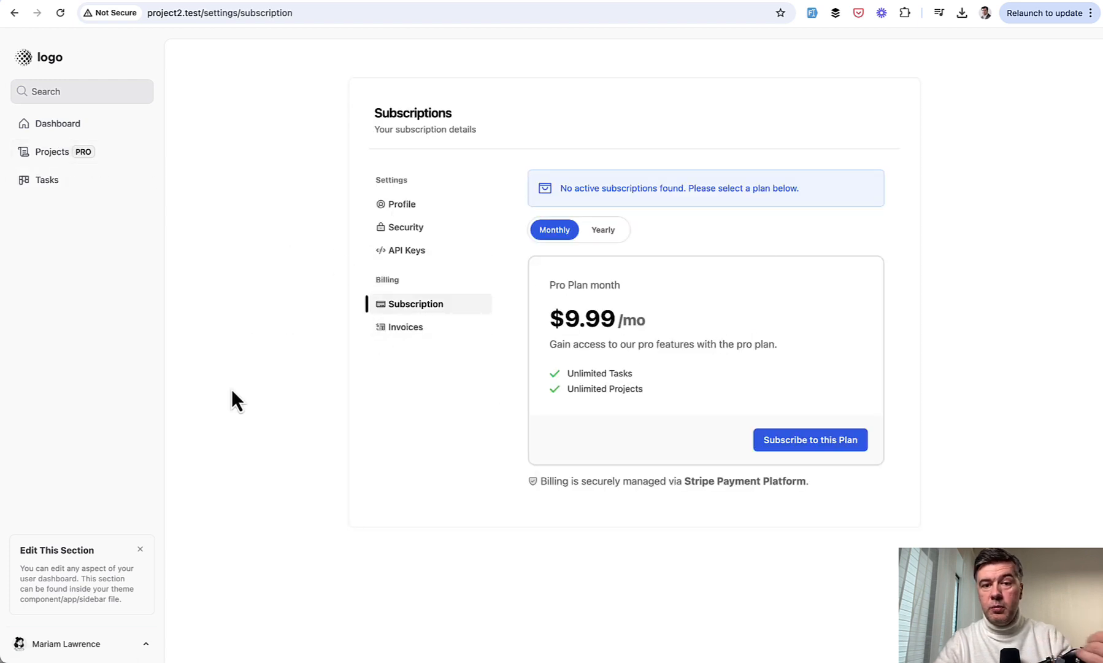
mouse_move(45, 181)
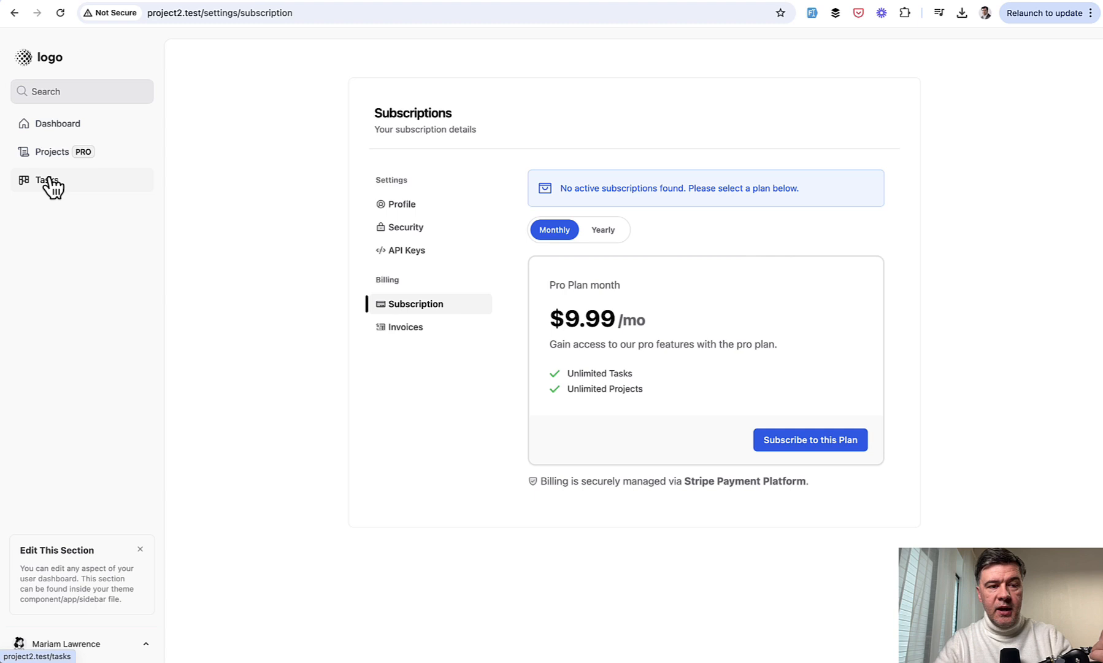
click(47, 179)
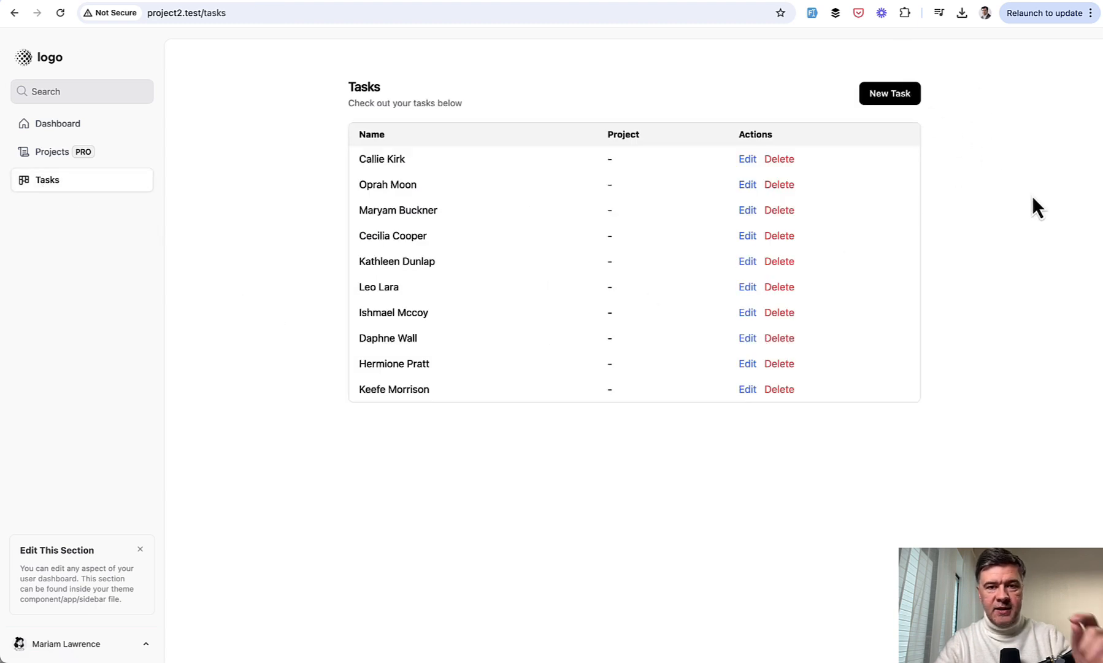
mouse_move(223, 243)
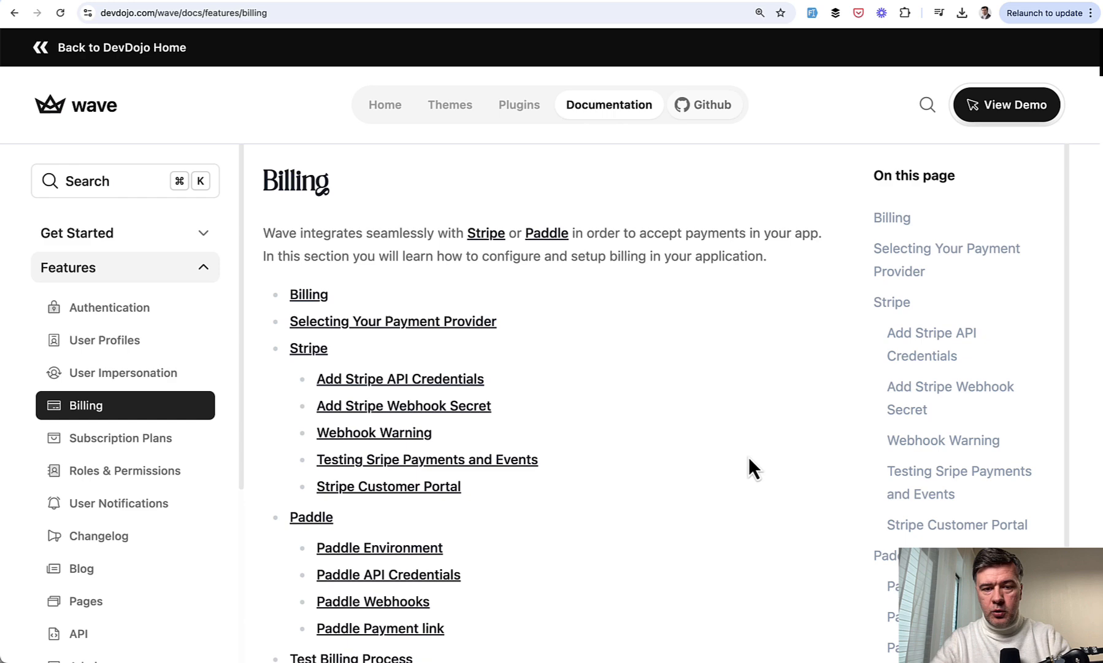
Step: Navigate the Wave docs Features section to the Subscription Plans guide
scroll(down, 3)
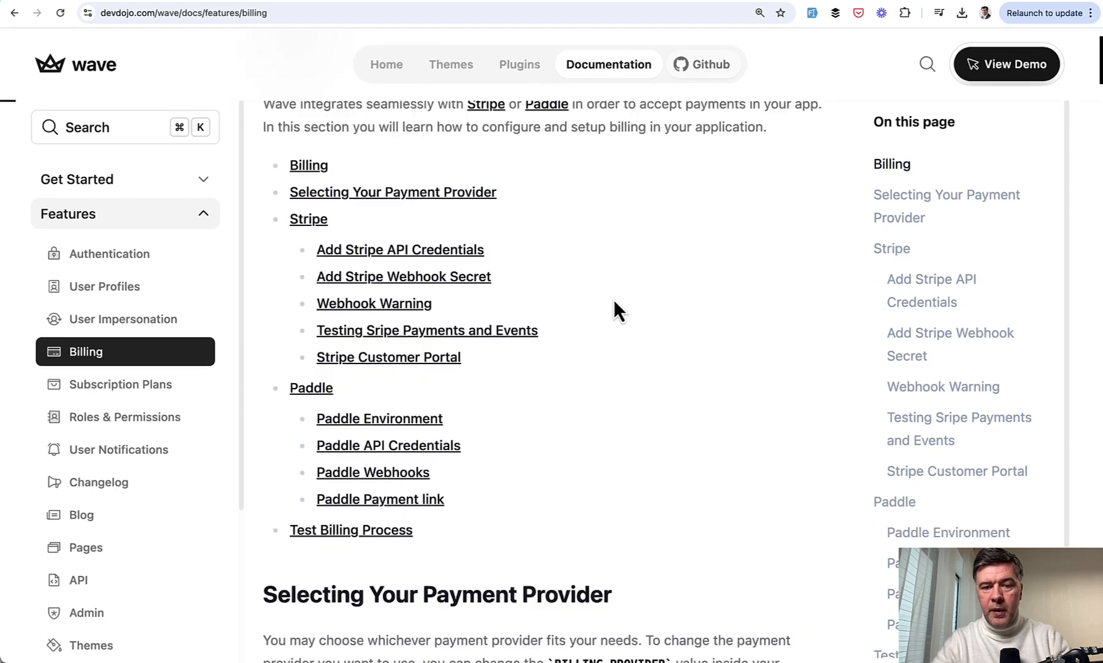
scroll(down, 3)
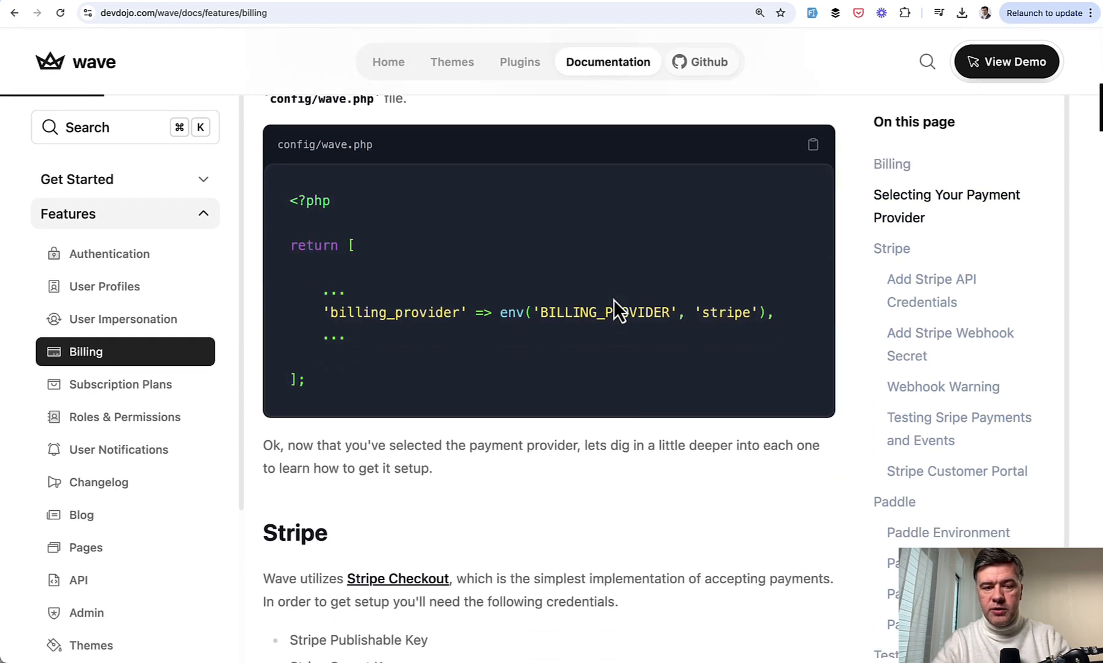
mouse_move(428, 364)
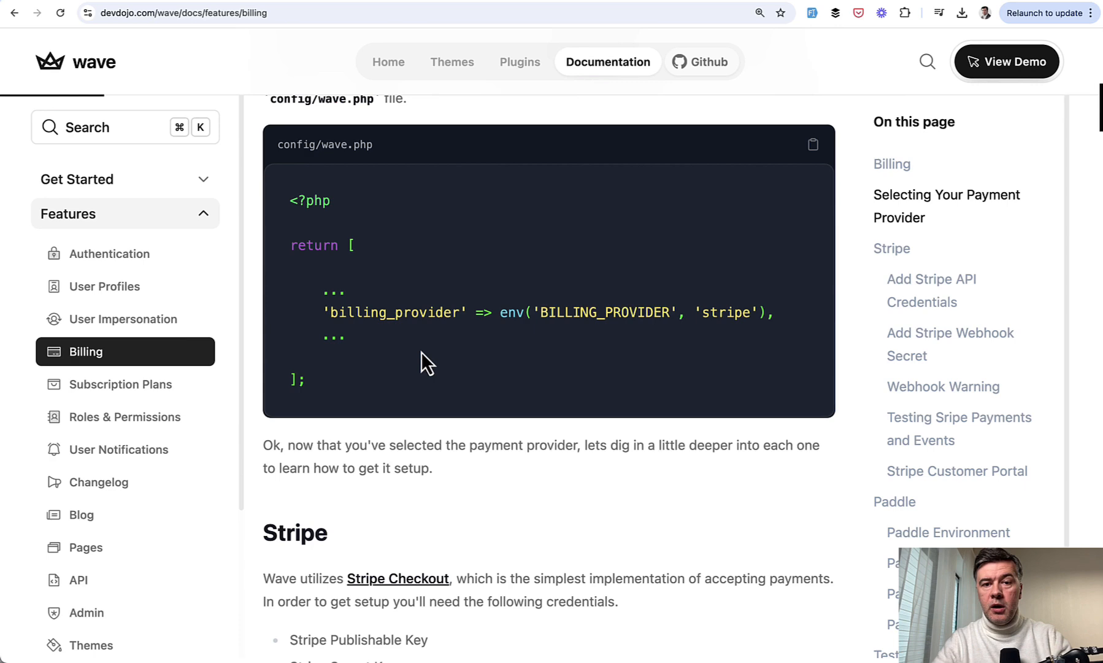
scroll(down, 3)
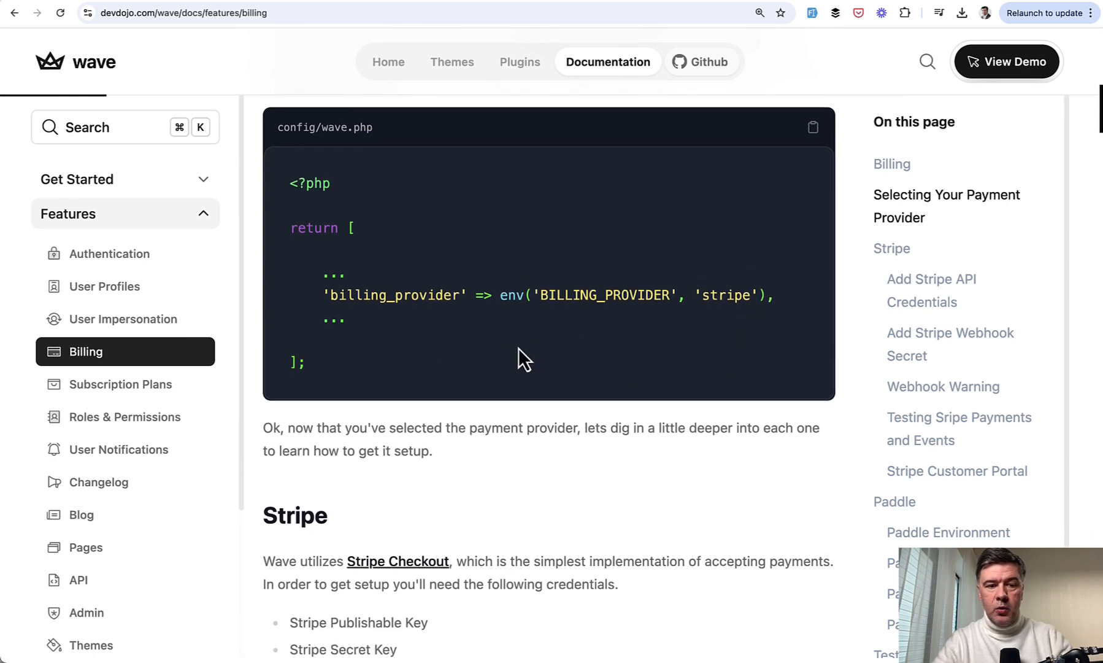
scroll(down, 3)
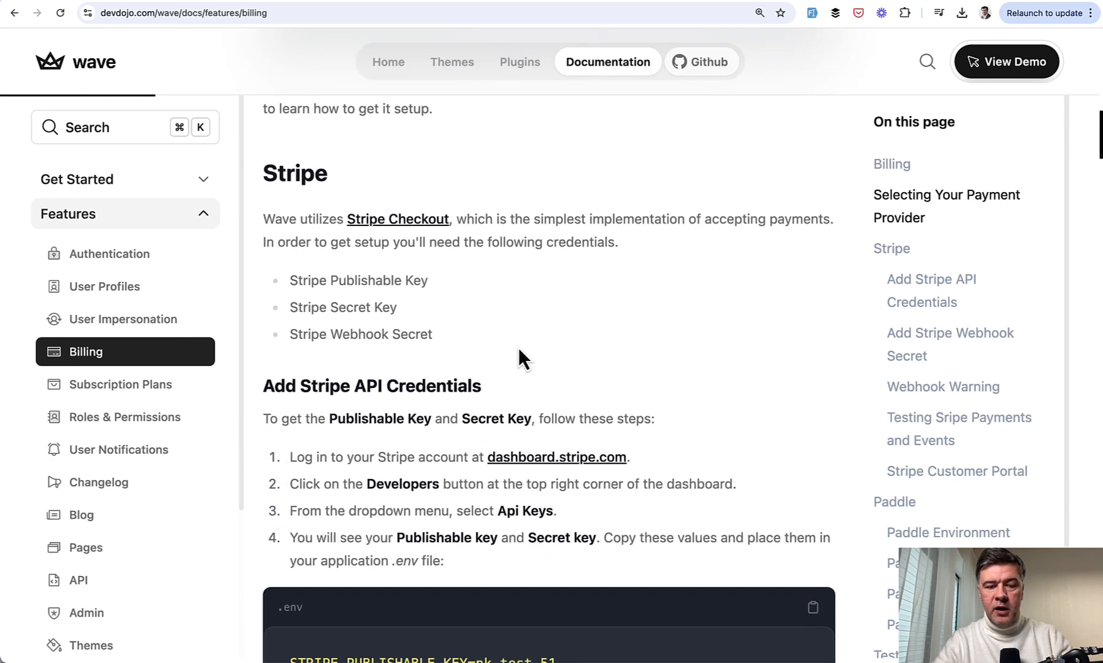
scroll(down, 3)
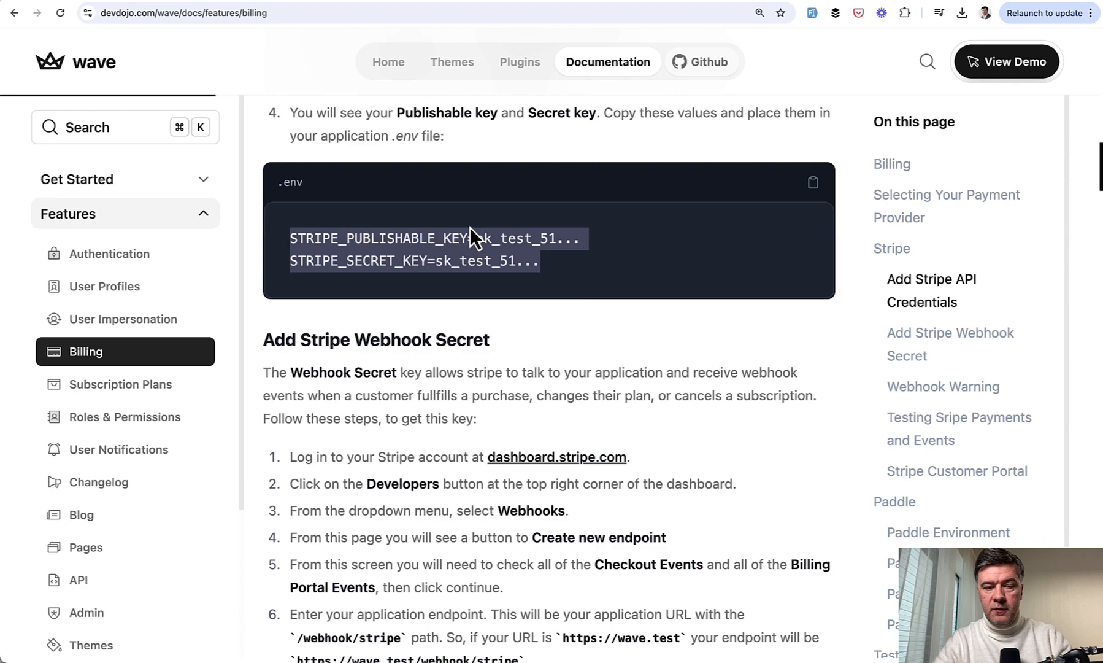
scroll(down, 3)
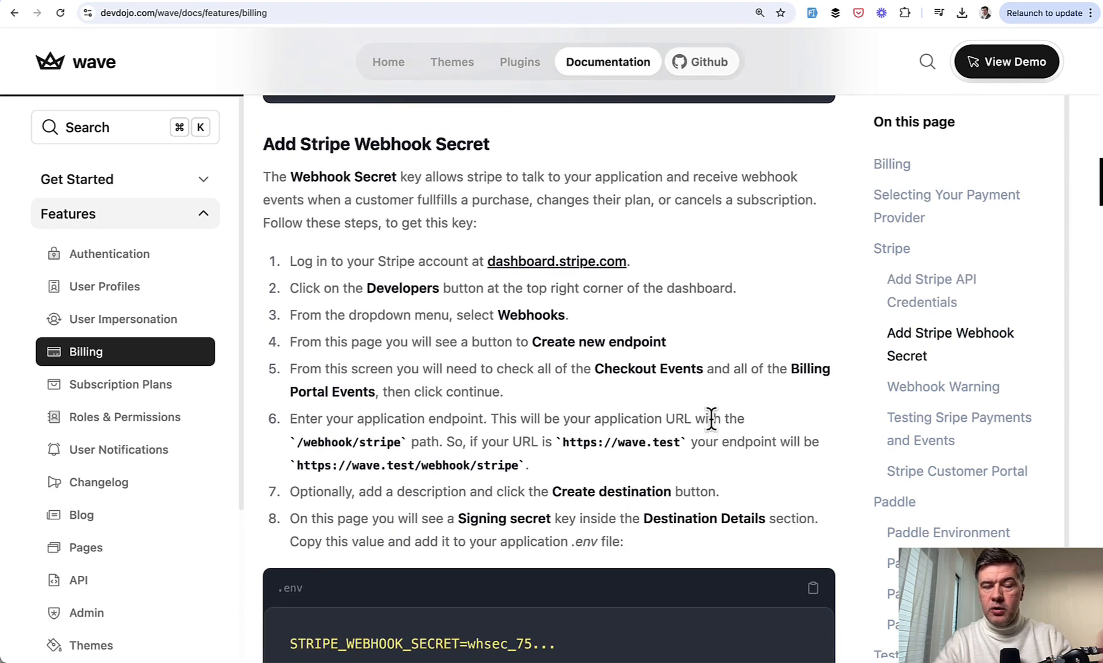
click(120, 384)
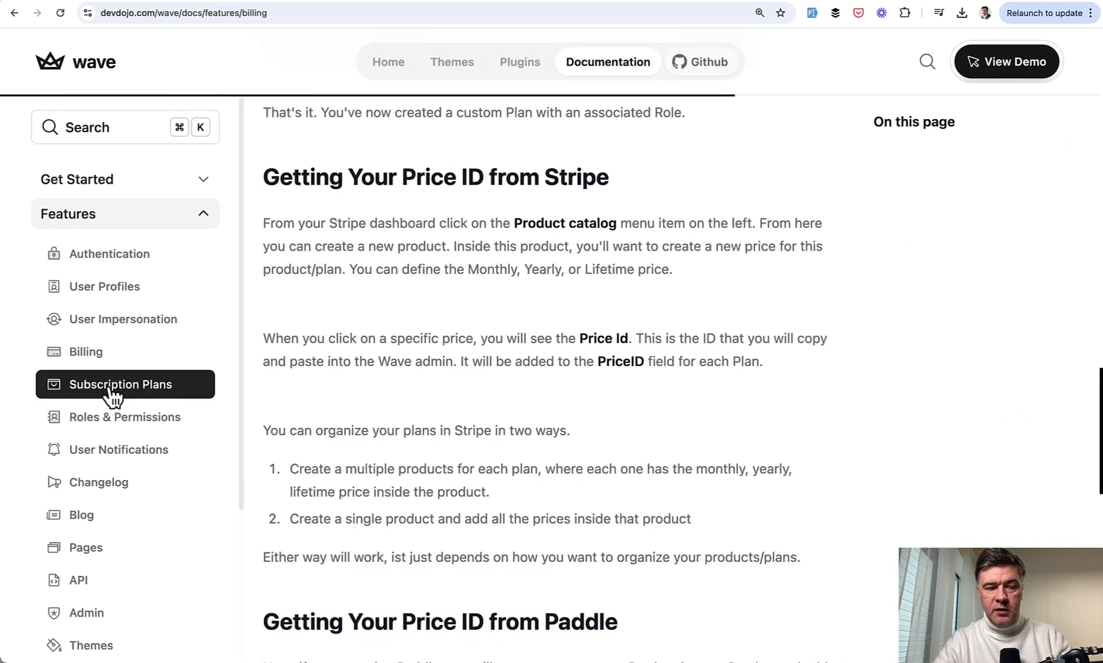
click(120, 384)
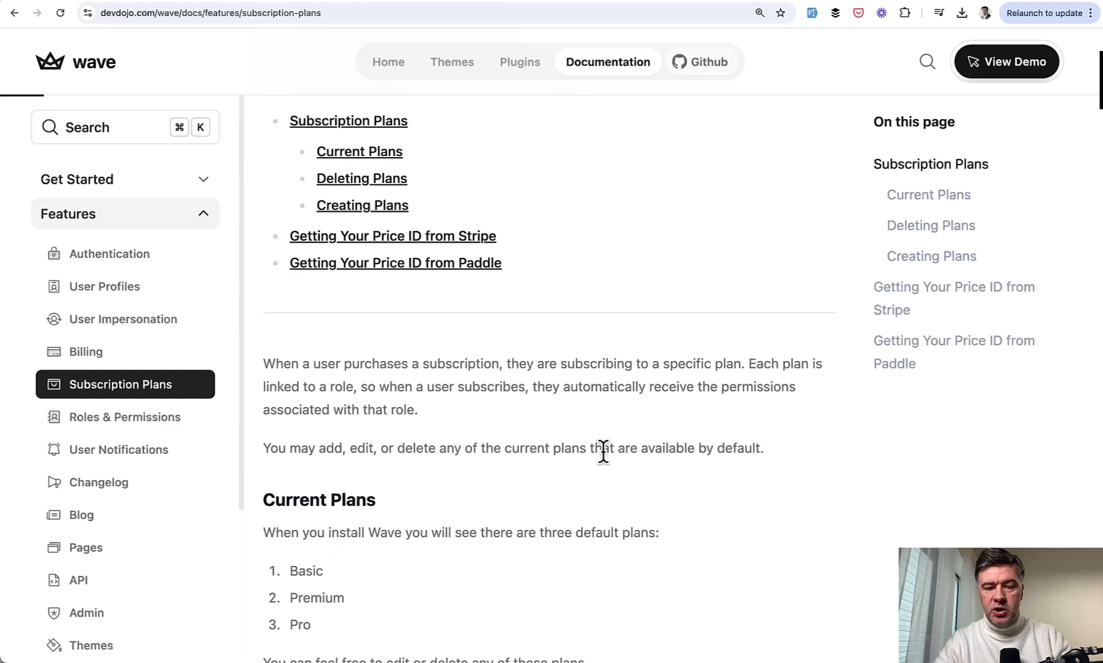
Step: Read through deleting and creating plans down to getting a Stripe Price Id
scroll(down, 3)
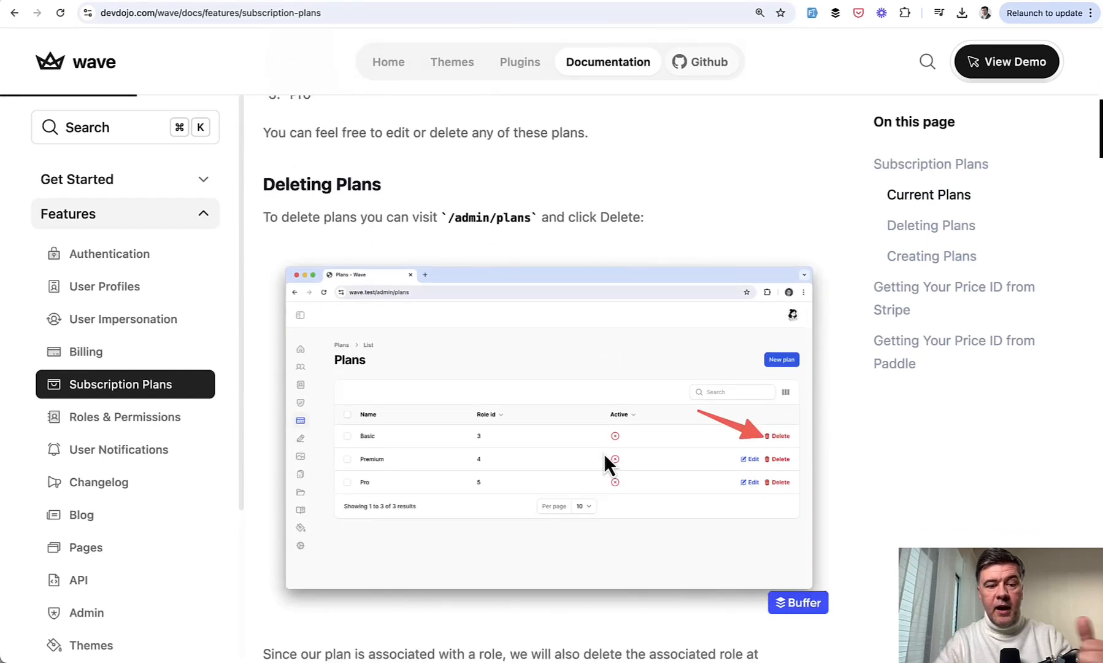
scroll(down, 3)
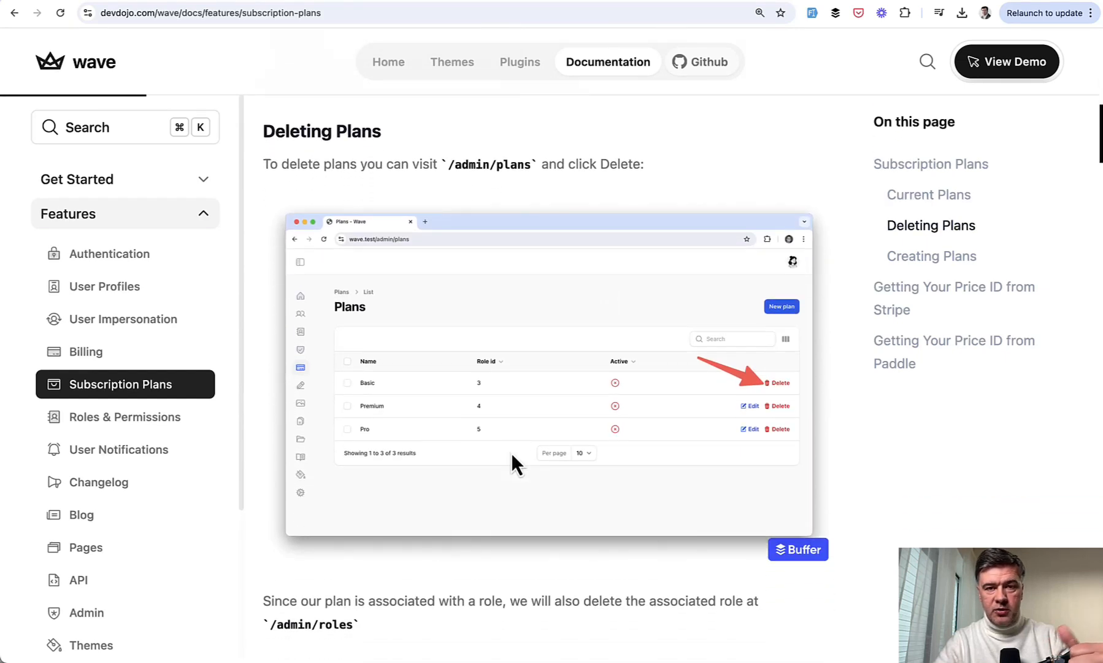
scroll(down, 3)
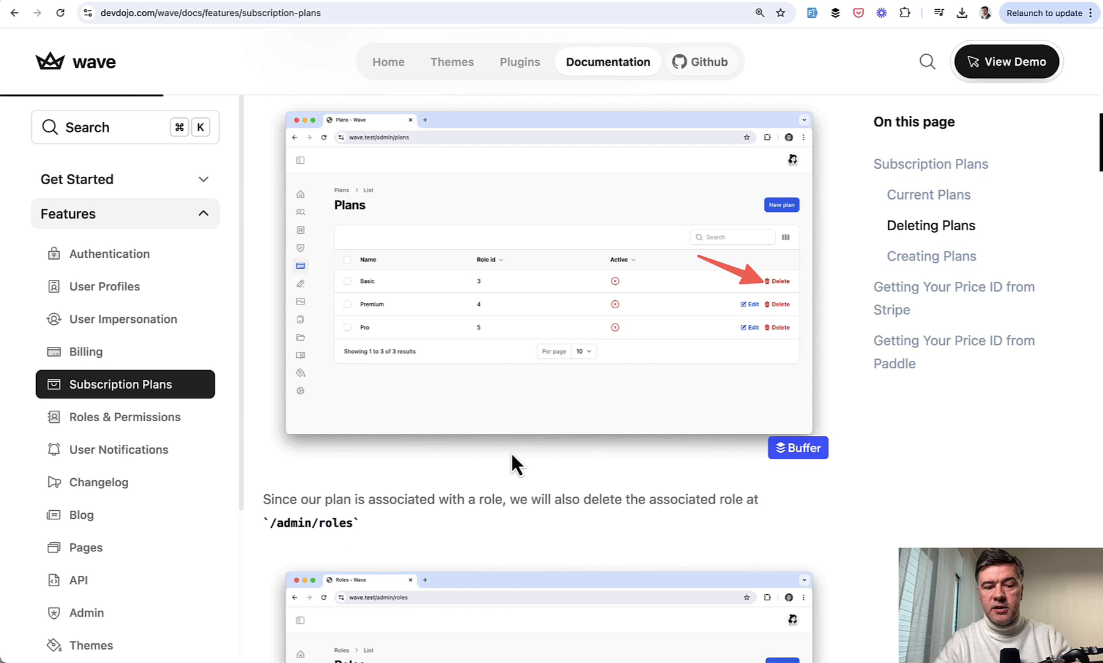
scroll(down, 3)
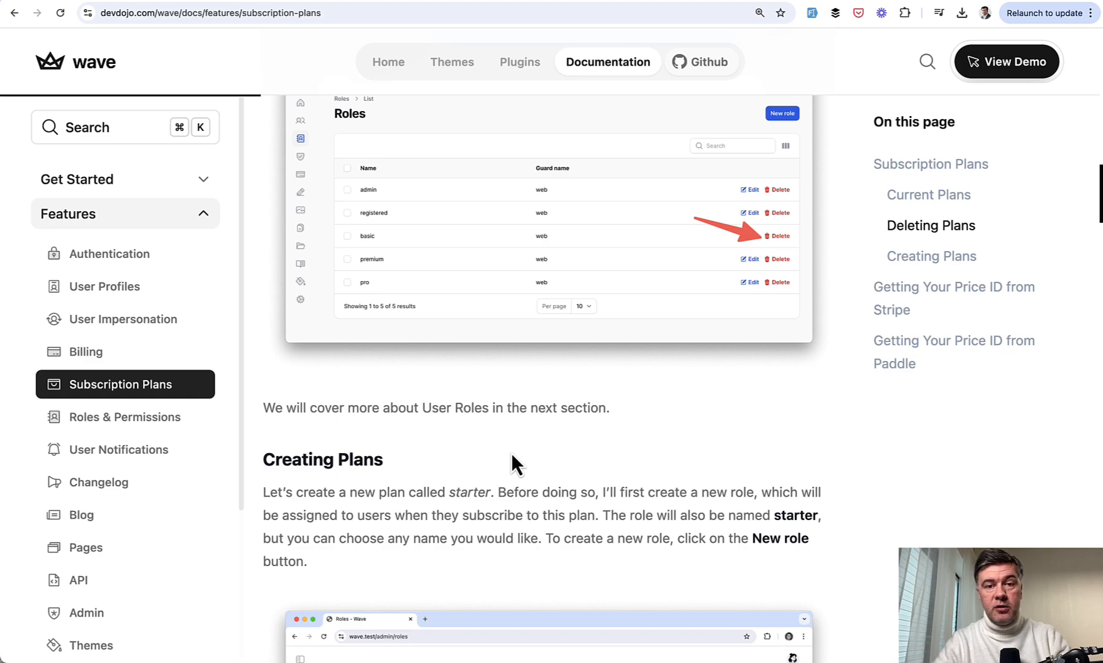
scroll(down, 3)
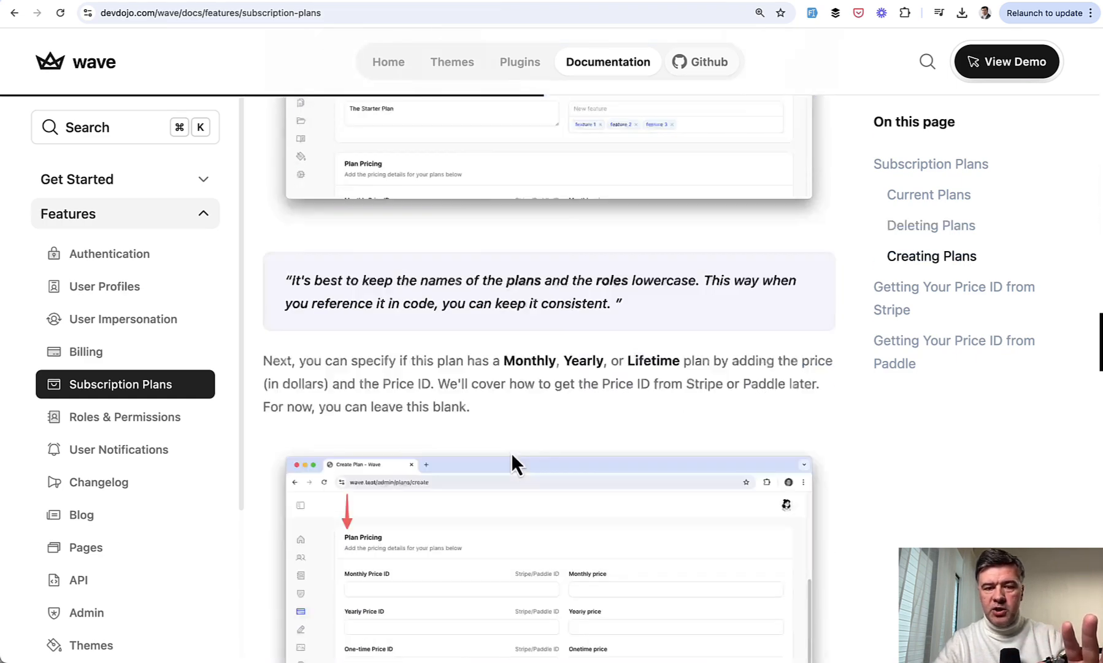
scroll(down, 3)
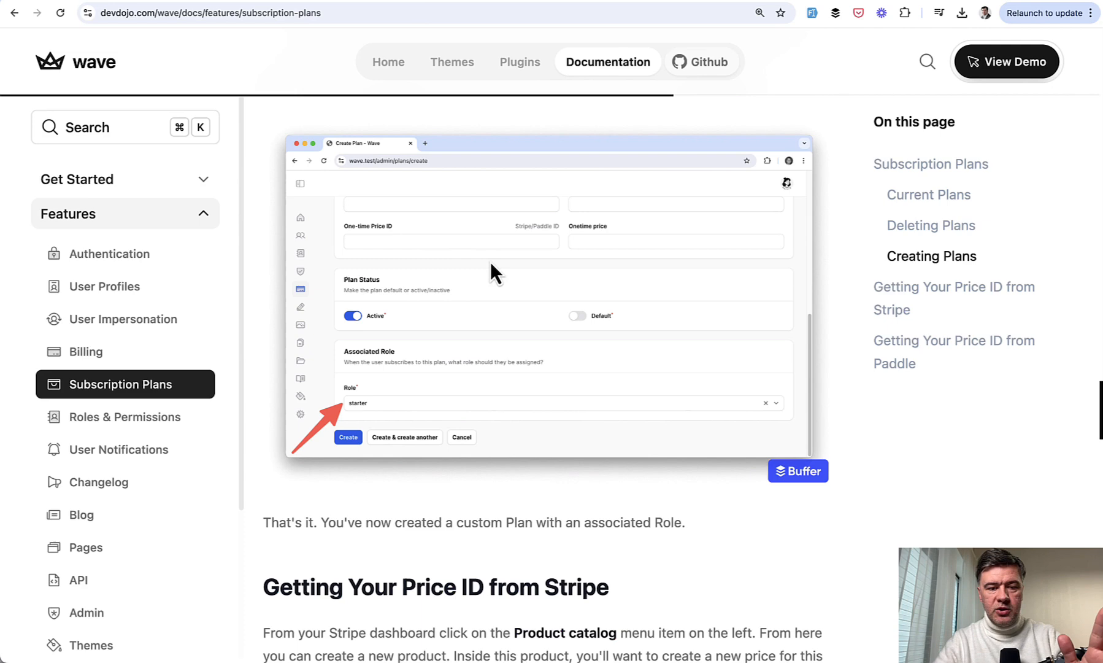
scroll(down, 3)
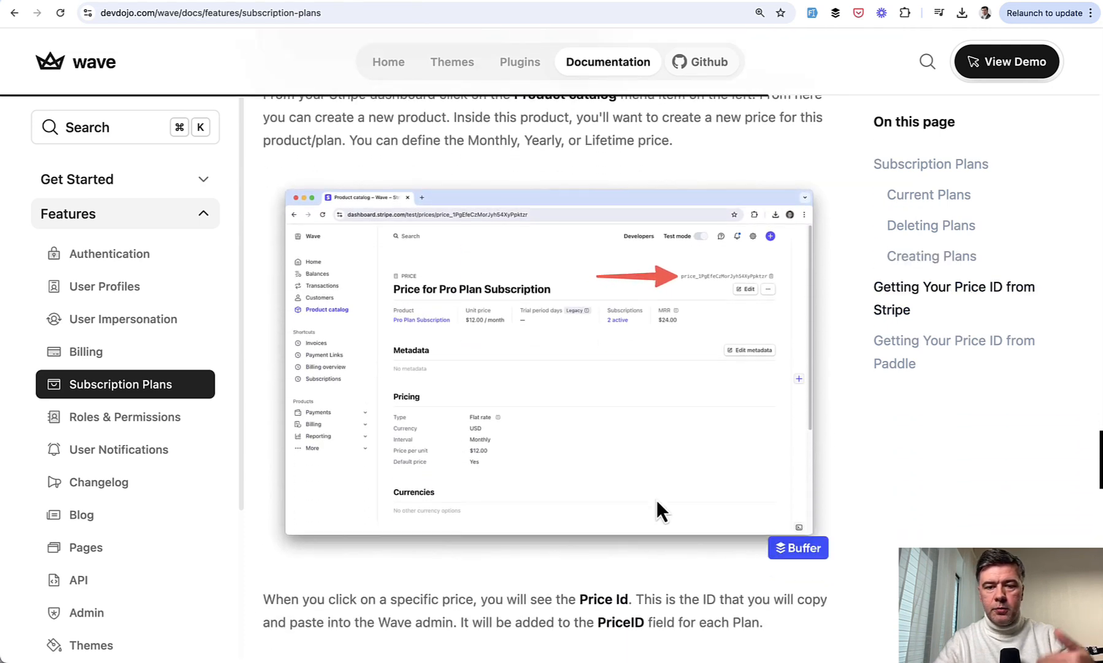
scroll(down, 3)
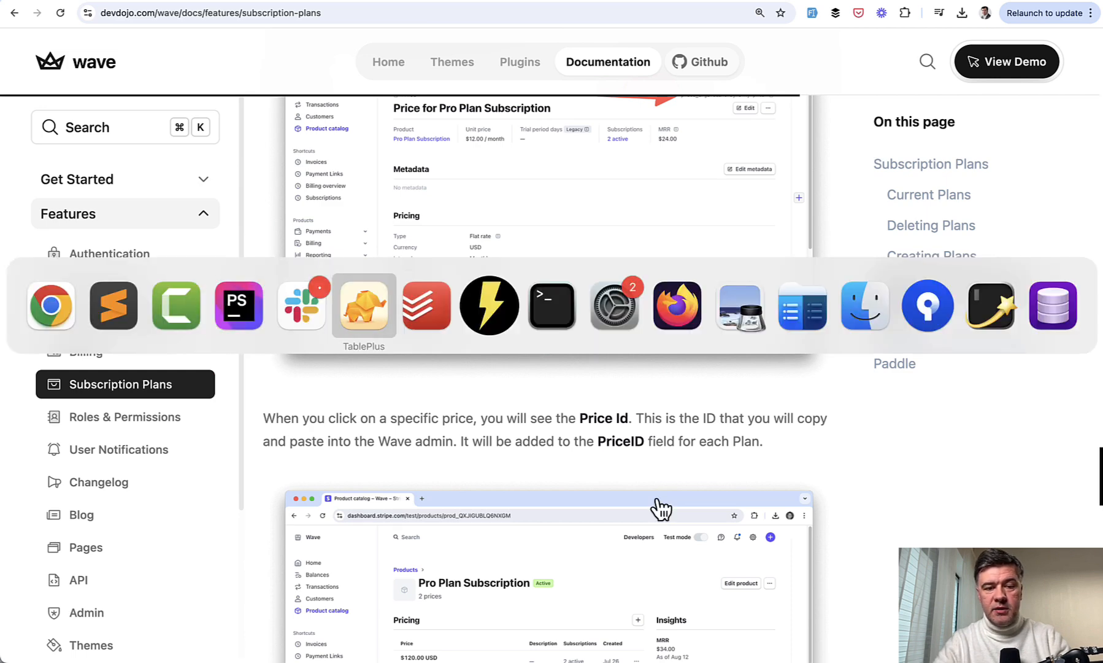
Step: View the project2 plans table in TablePlus with Pro and Free price ids
click(363, 305)
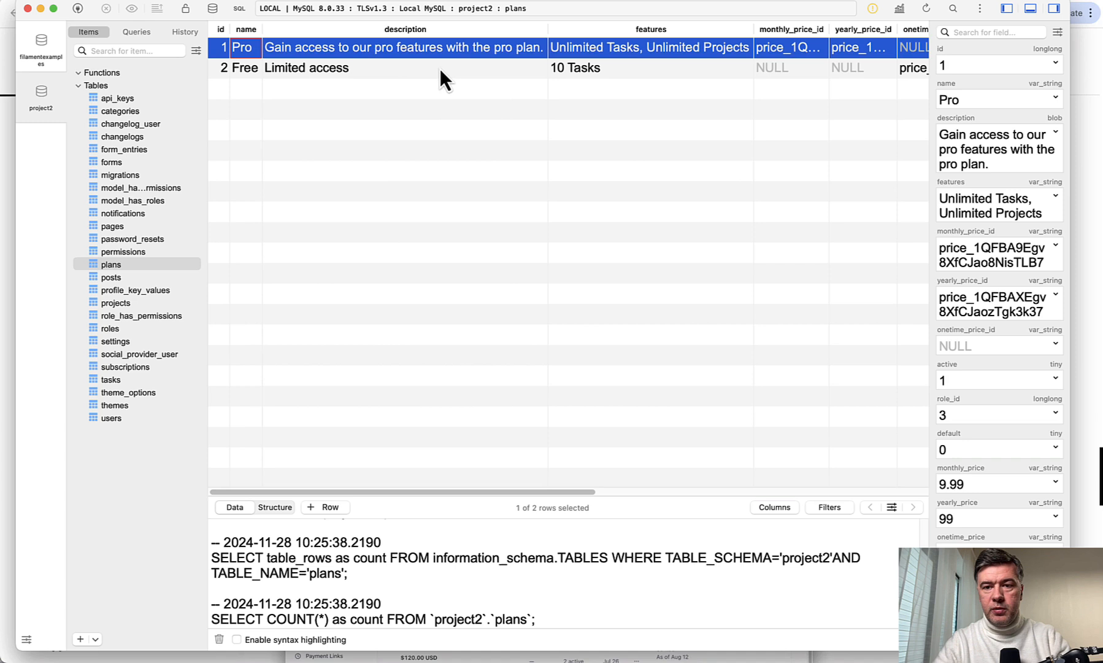
scroll(right, 3)
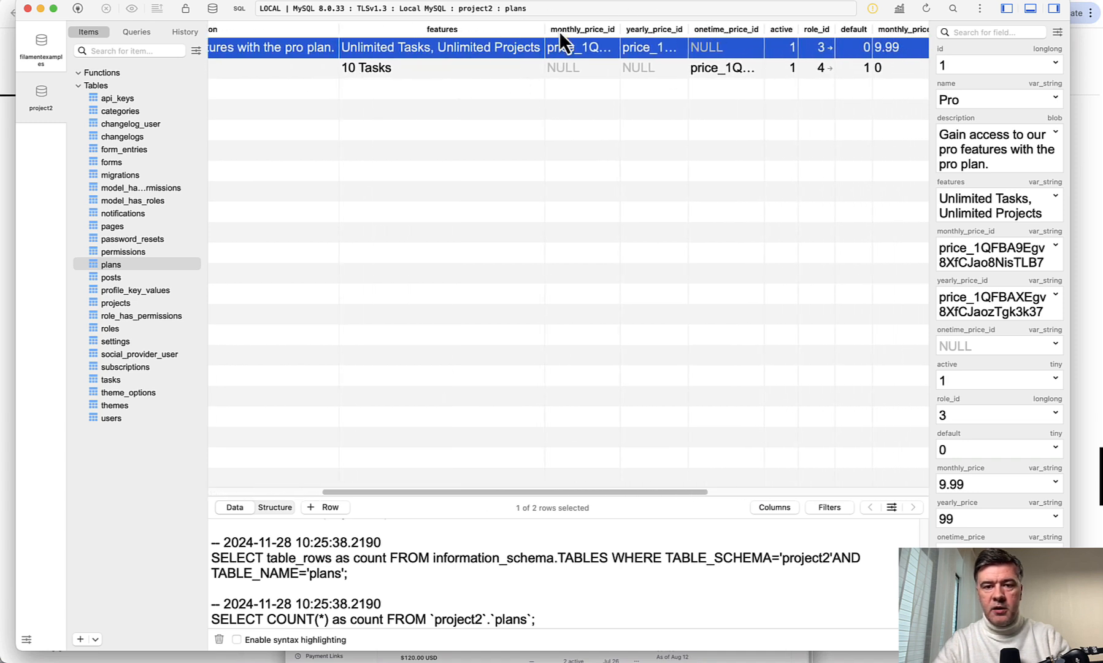
mouse_move(548, 242)
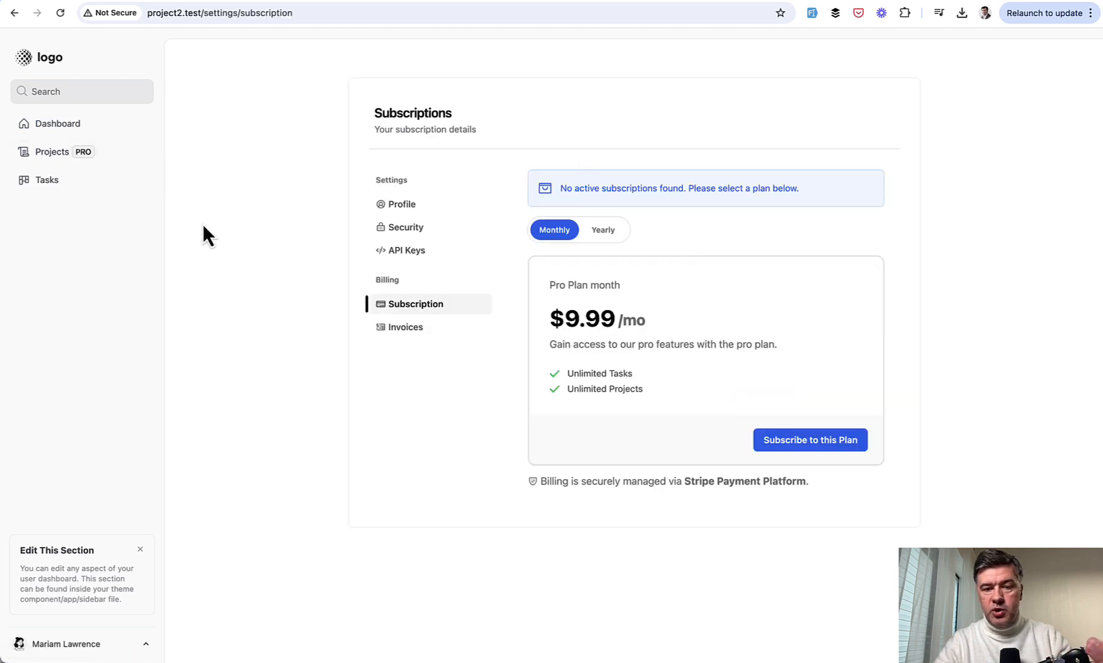
mouse_move(555, 230)
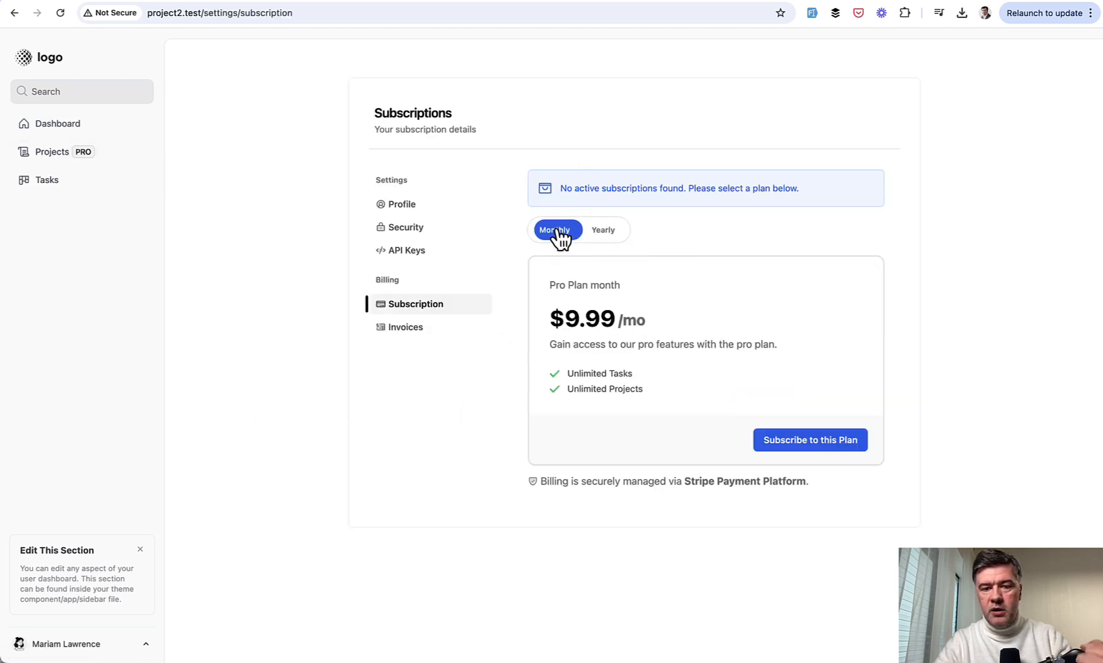
mouse_move(242, 265)
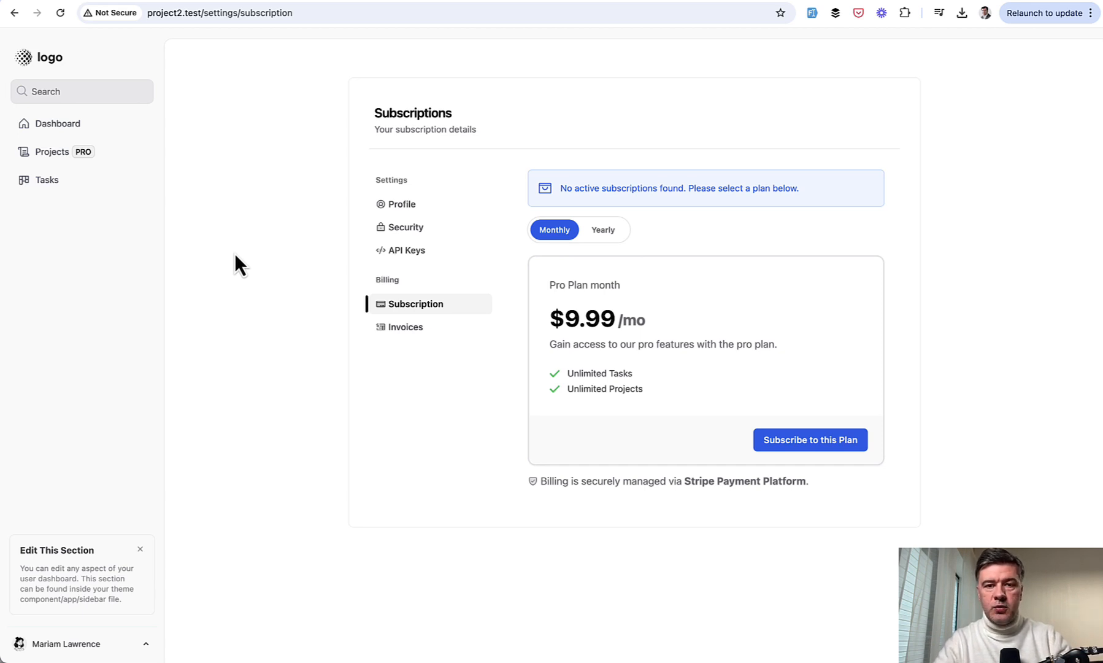
Step: Switch to the admin user's dashboard and expand the account options in the sidebar
click(57, 123)
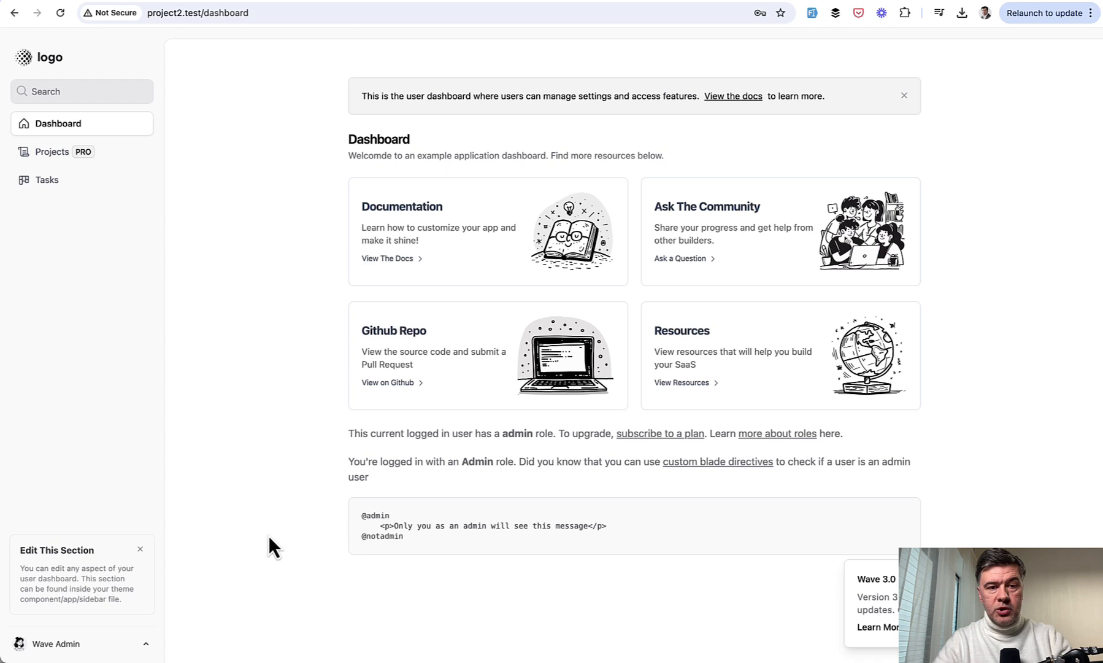
mouse_move(67, 597)
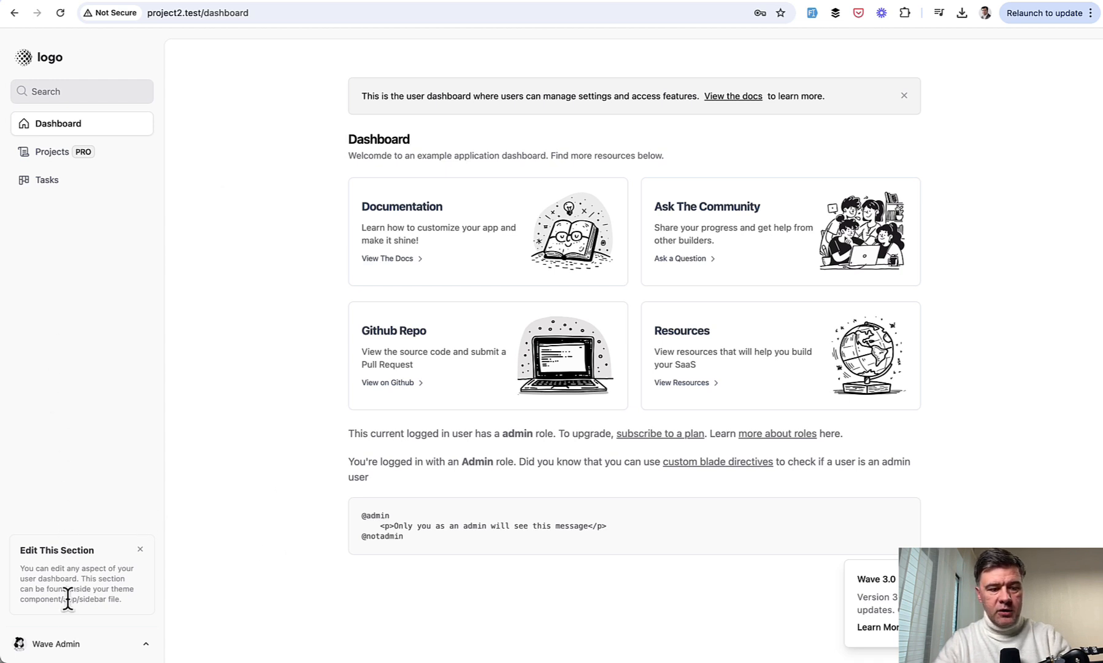
click(55, 643)
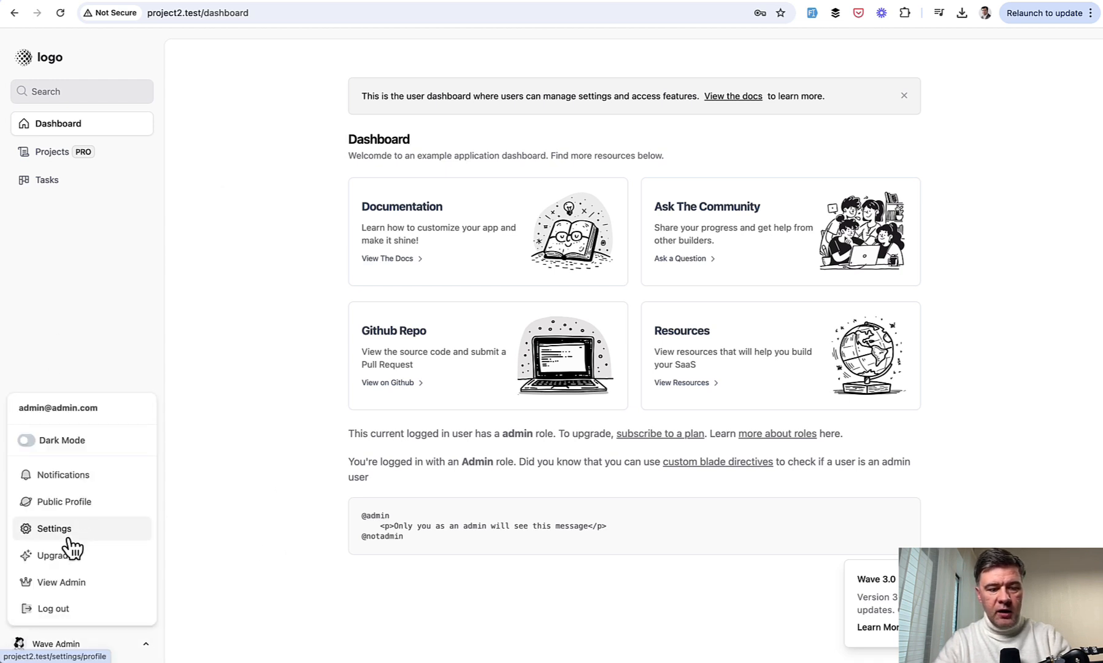
Step: Enter the Wave Admin panel and show the Plans list with Pro and Free plans
click(61, 581)
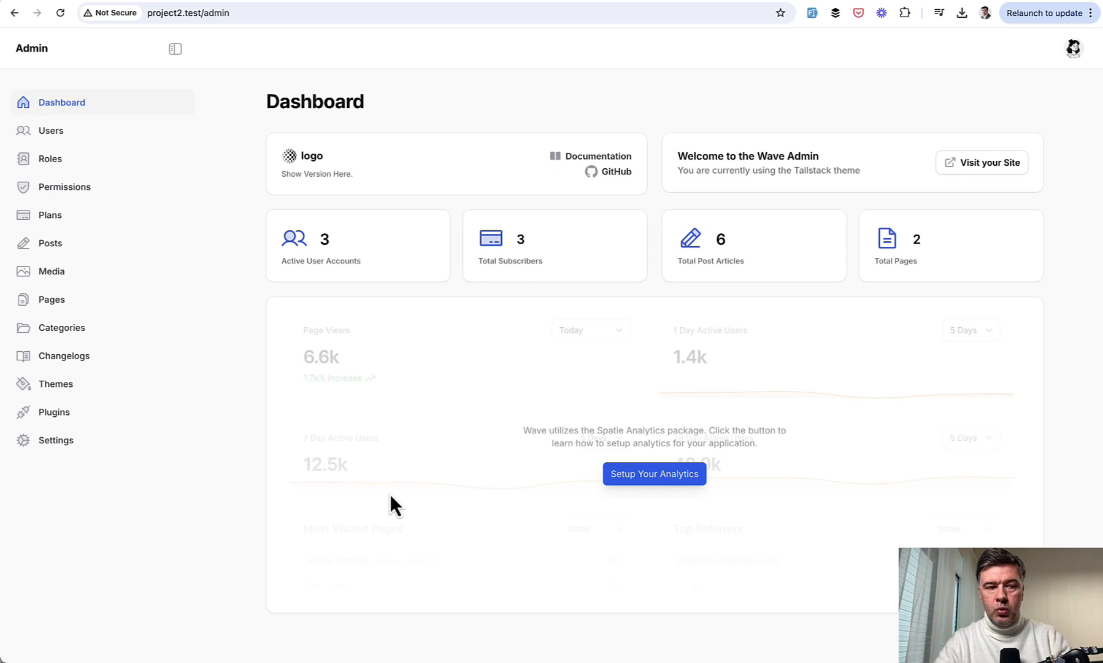
mouse_move(247, 458)
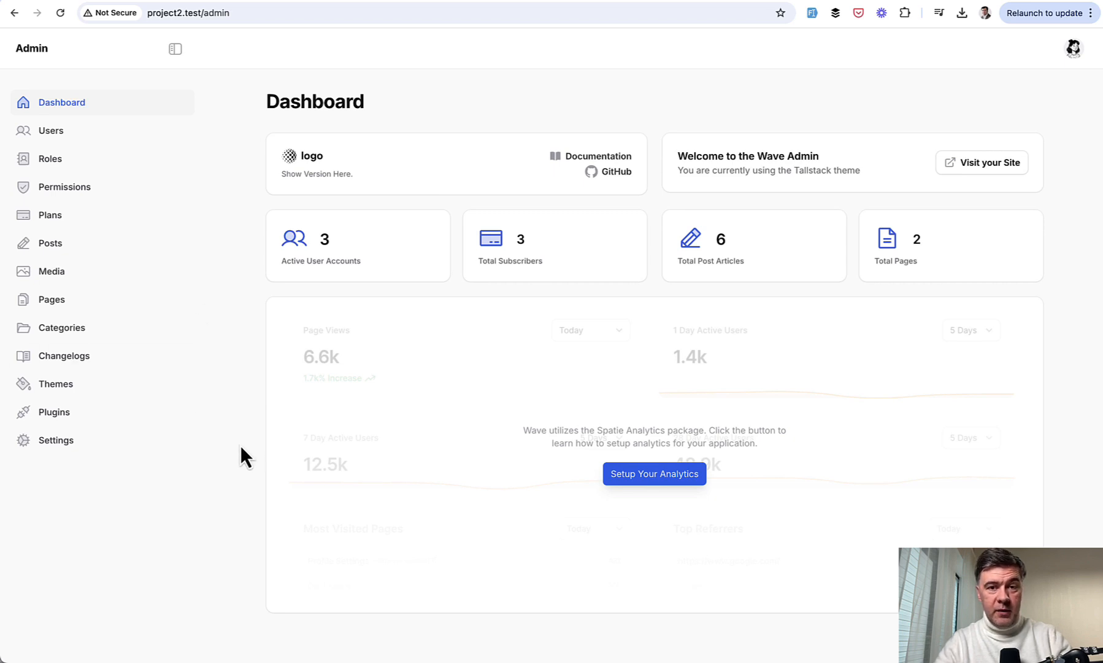
click(51, 215)
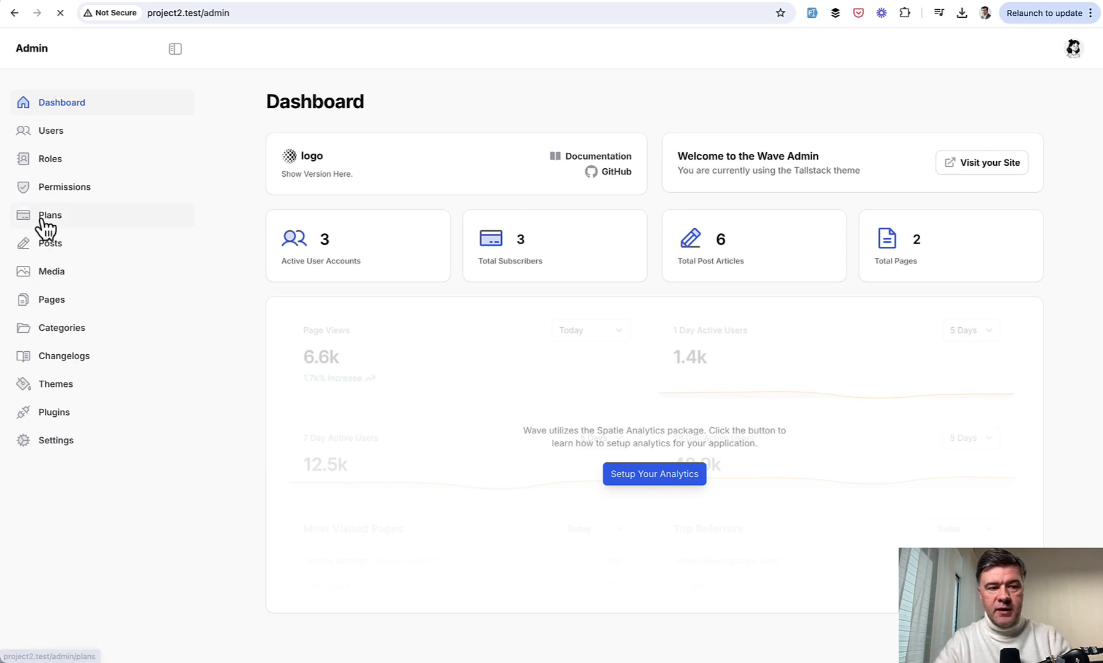
click(49, 215)
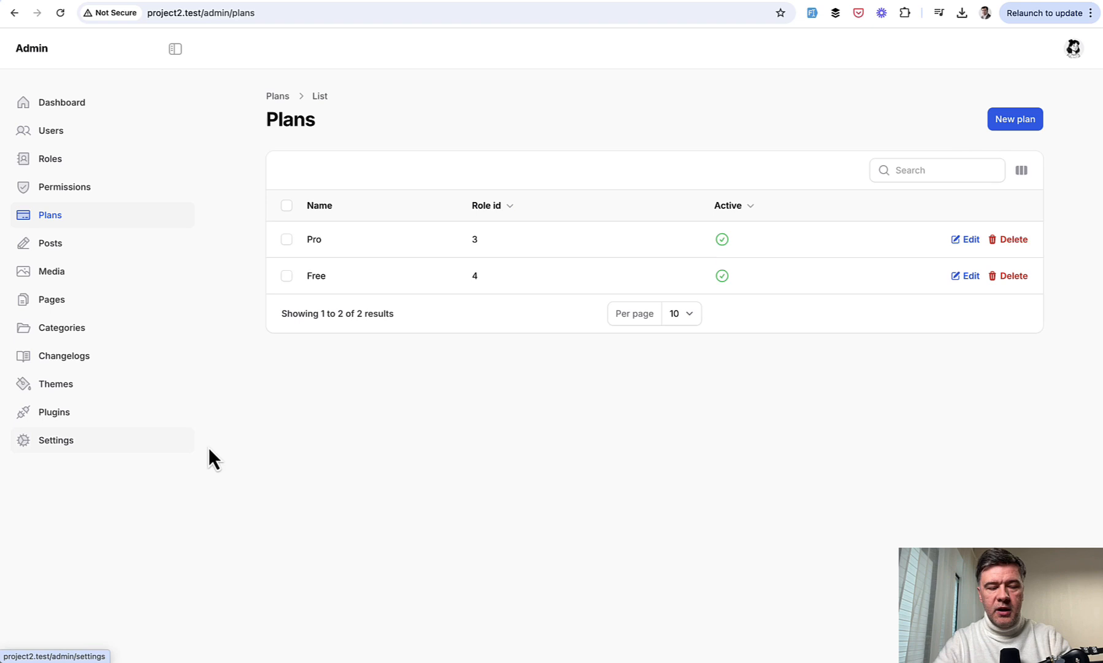
mouse_move(242, 475)
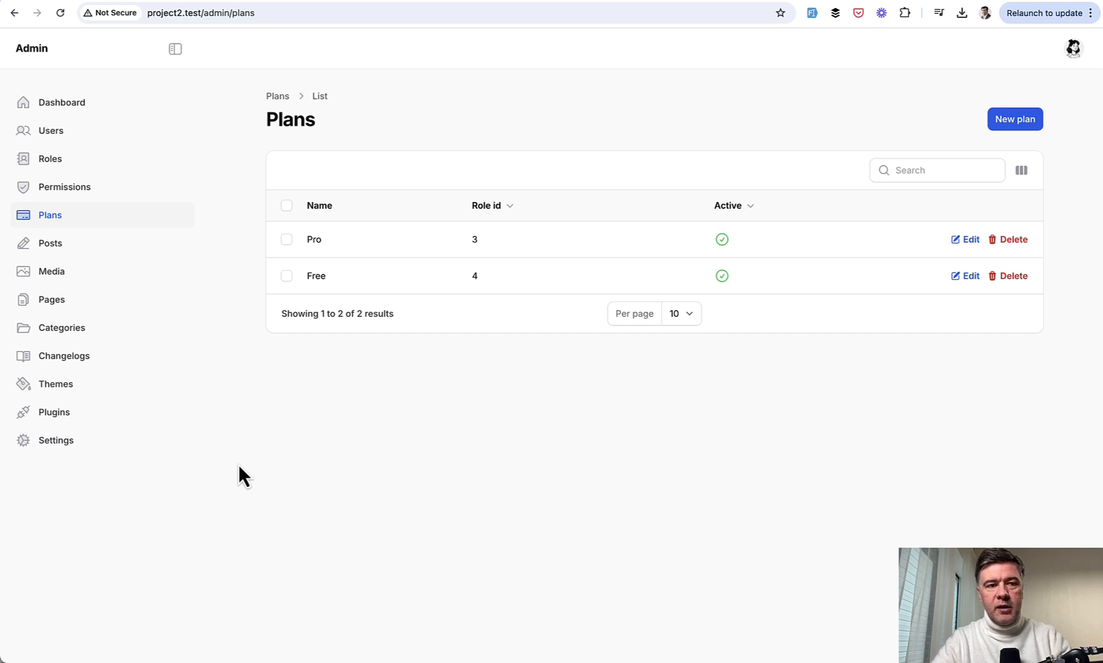
mouse_move(157, 340)
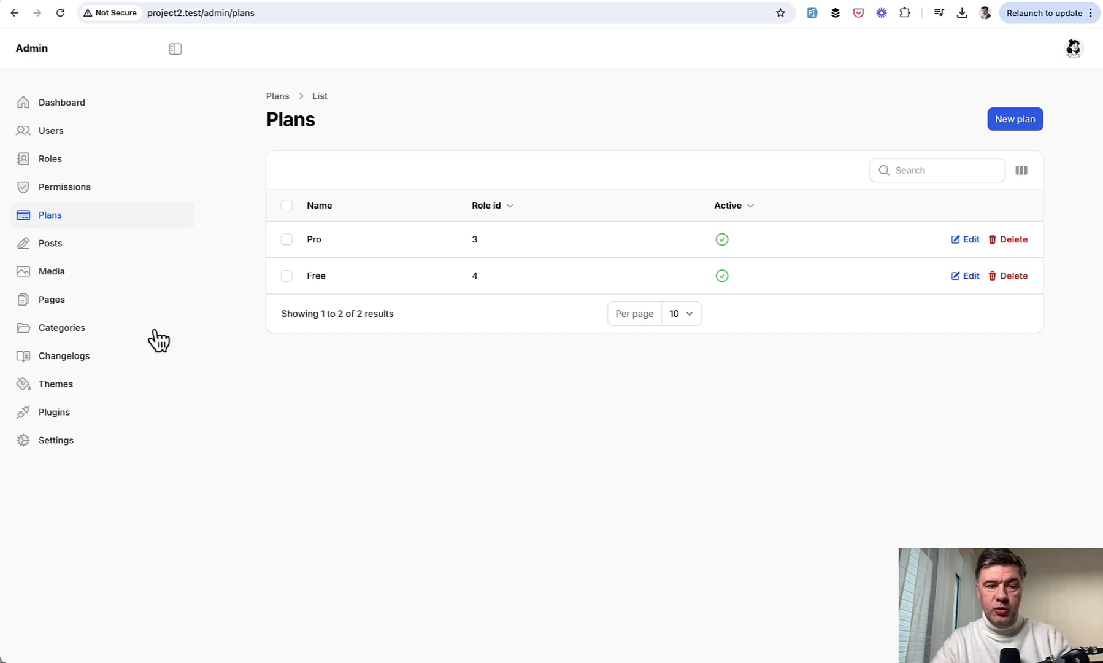
mouse_move(264, 463)
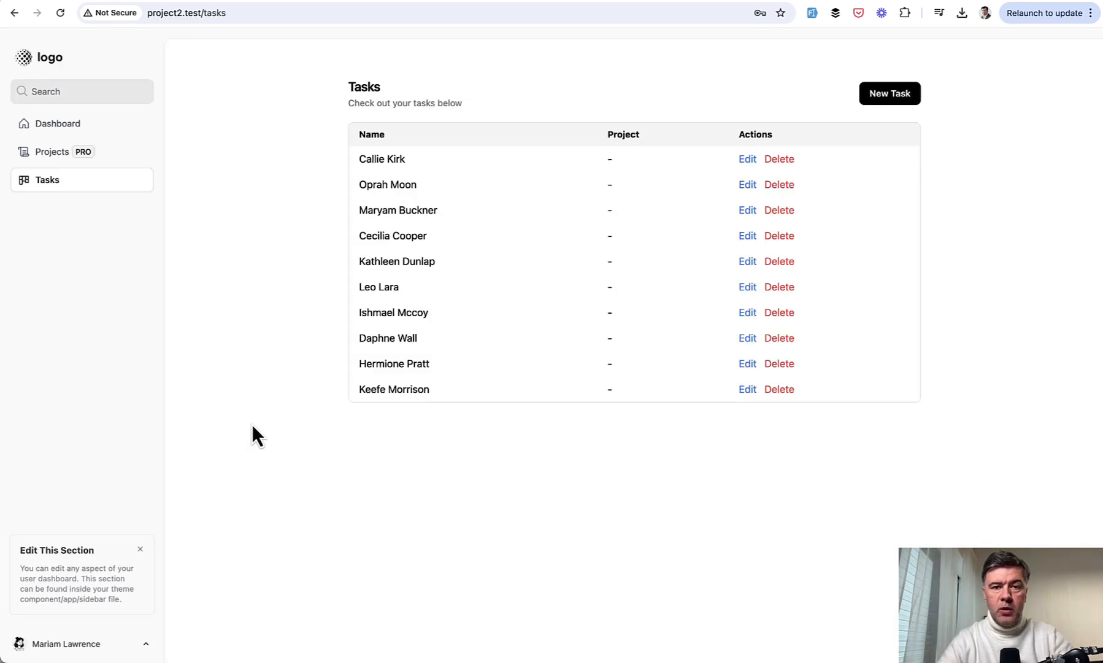
mouse_move(212, 199)
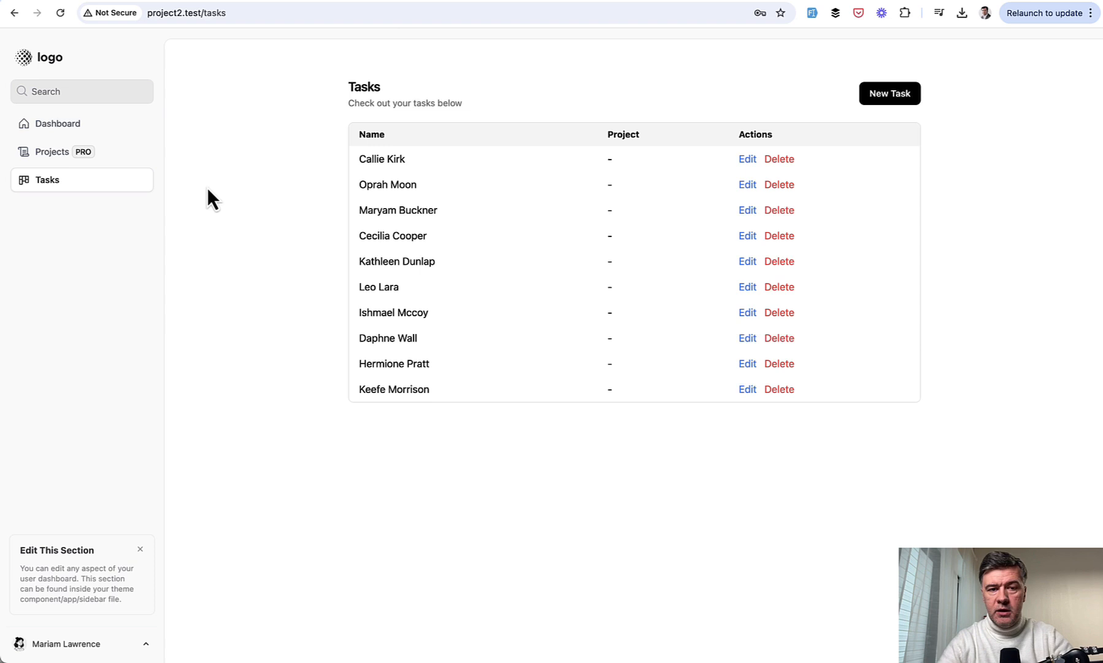
mouse_move(243, 314)
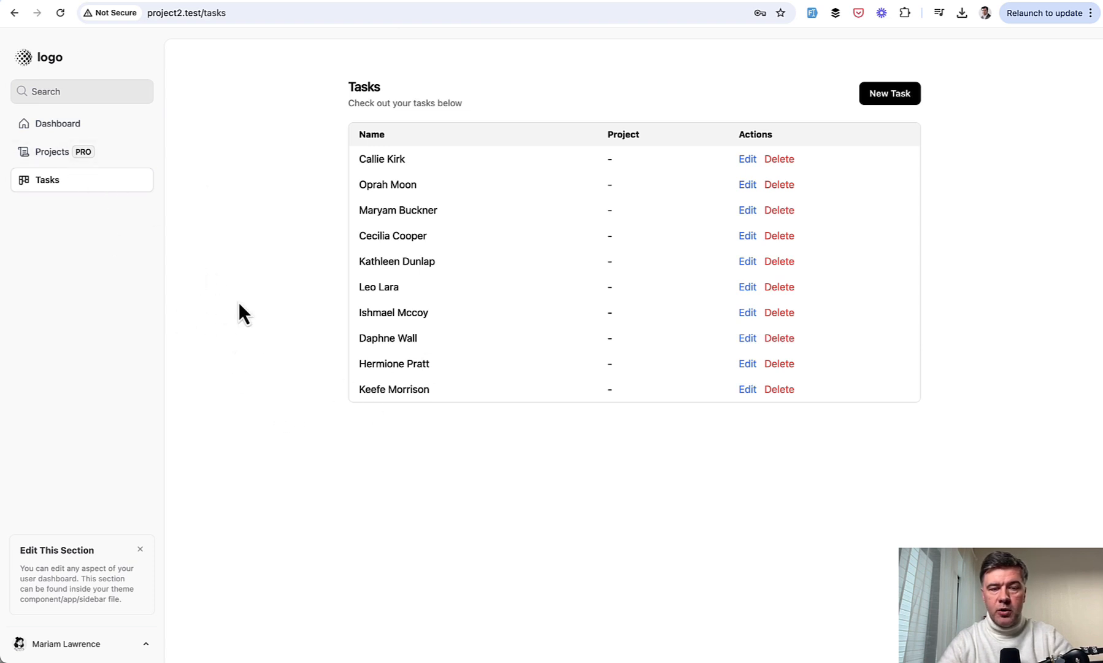
mouse_move(235, 365)
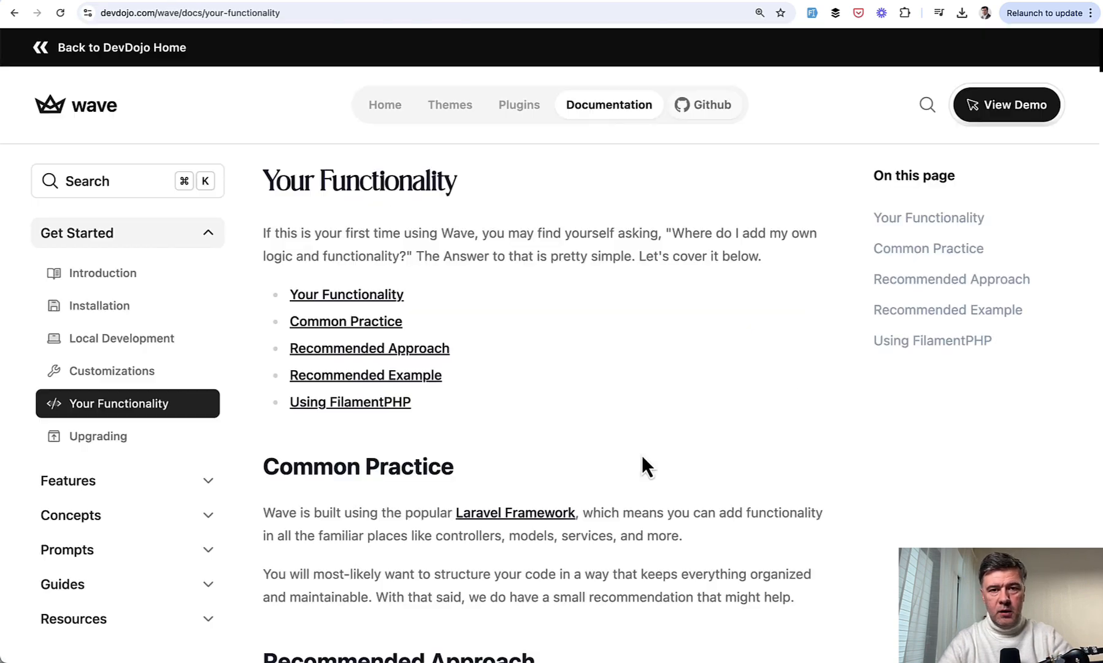
mouse_move(674, 434)
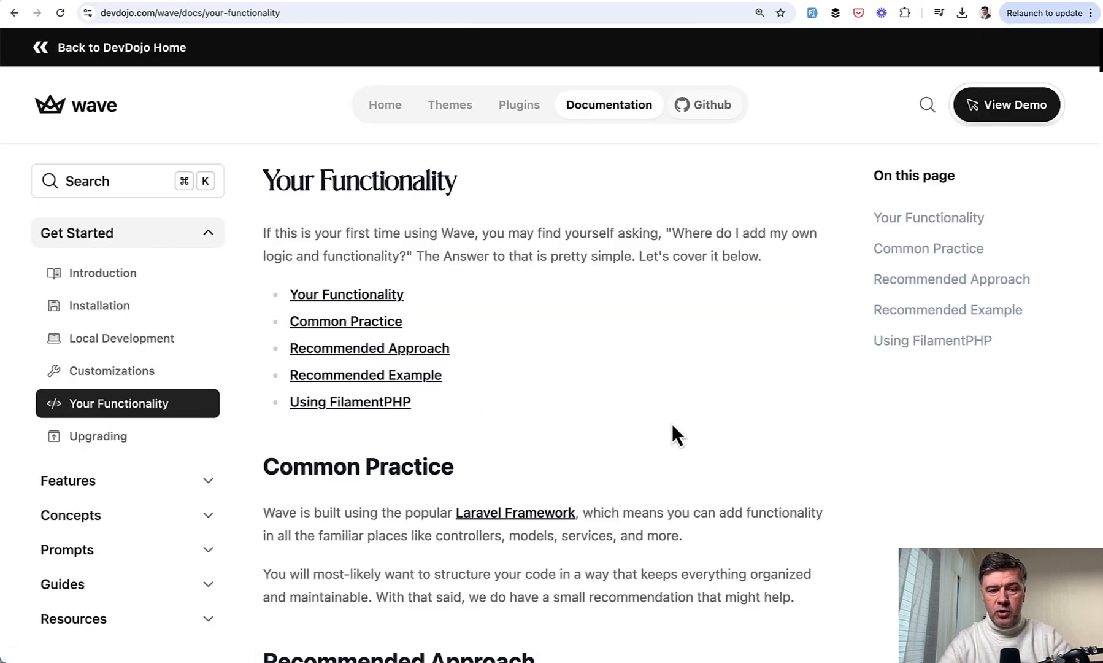
Step: Read the Wave docs Recommended Example's projects migration and volt page code
scroll(down, 3)
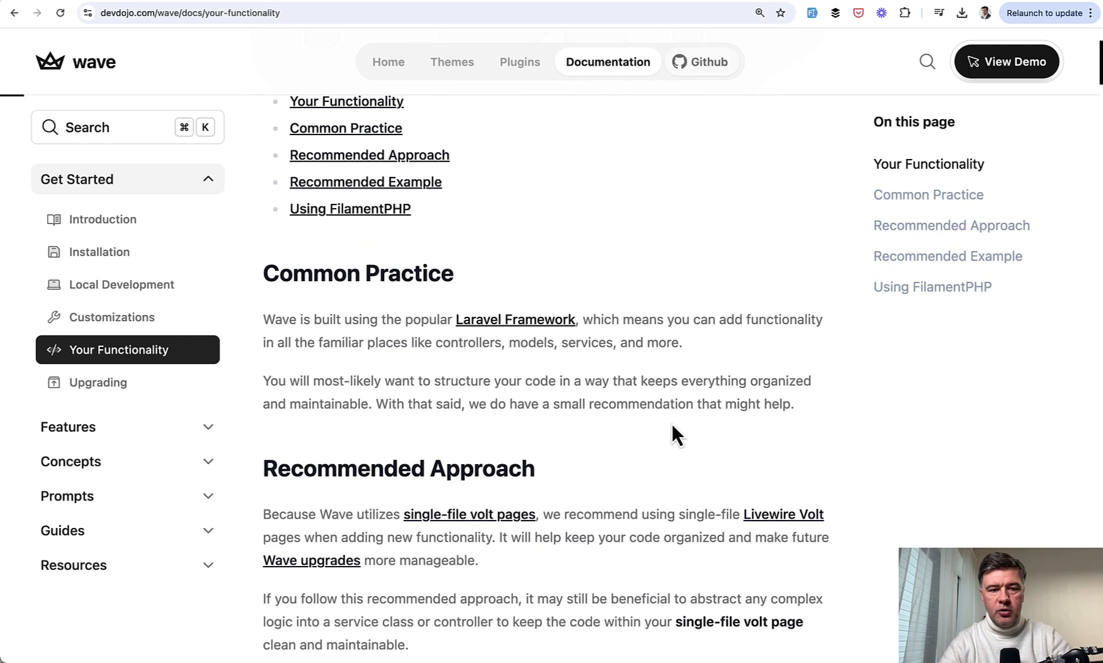
scroll(down, 3)
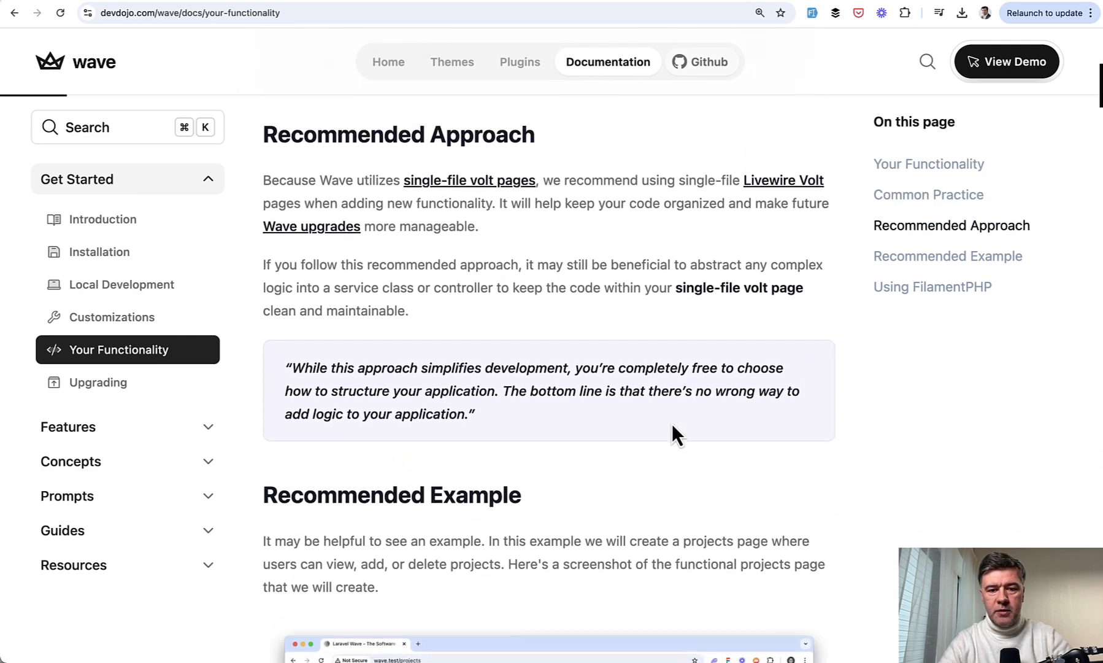
scroll(up, 3)
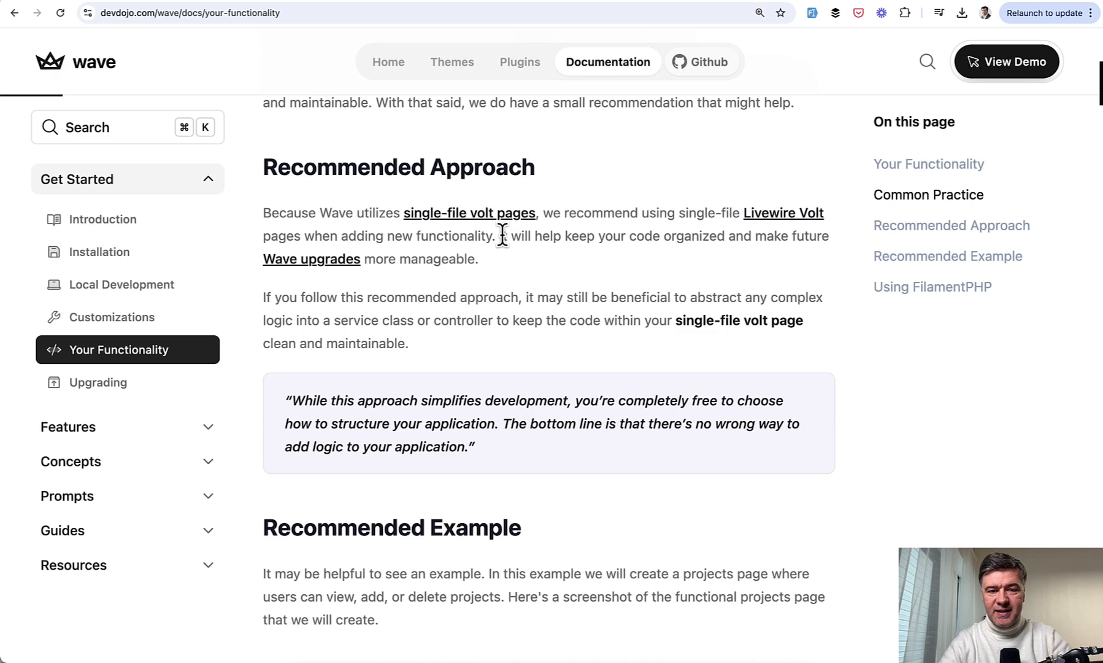
mouse_move(603, 212)
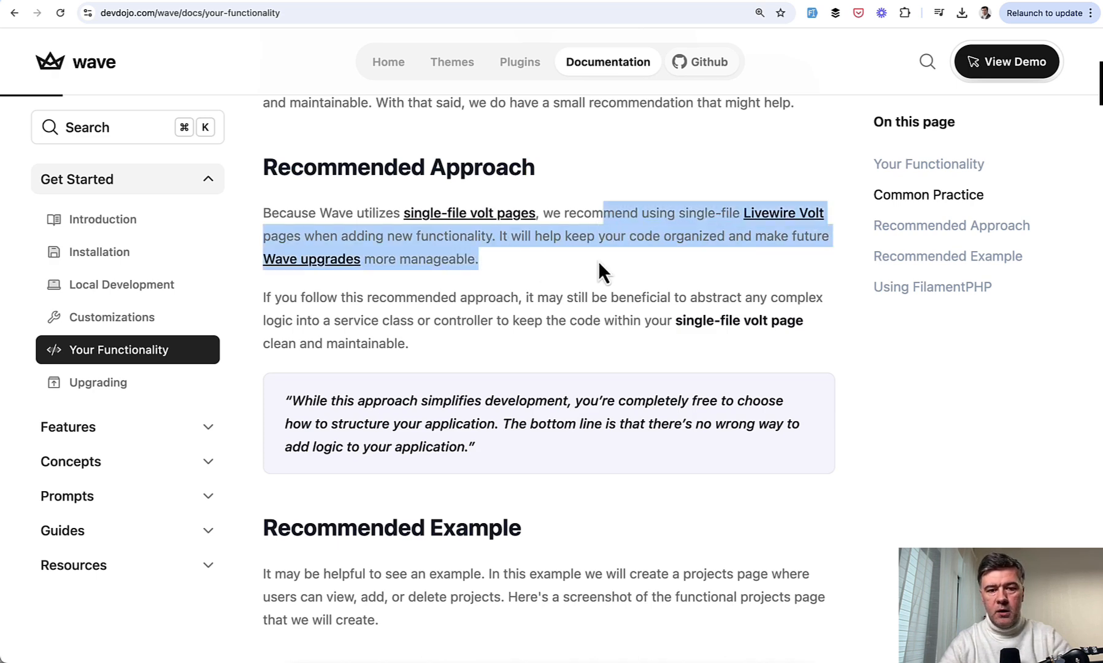
scroll(down, 3)
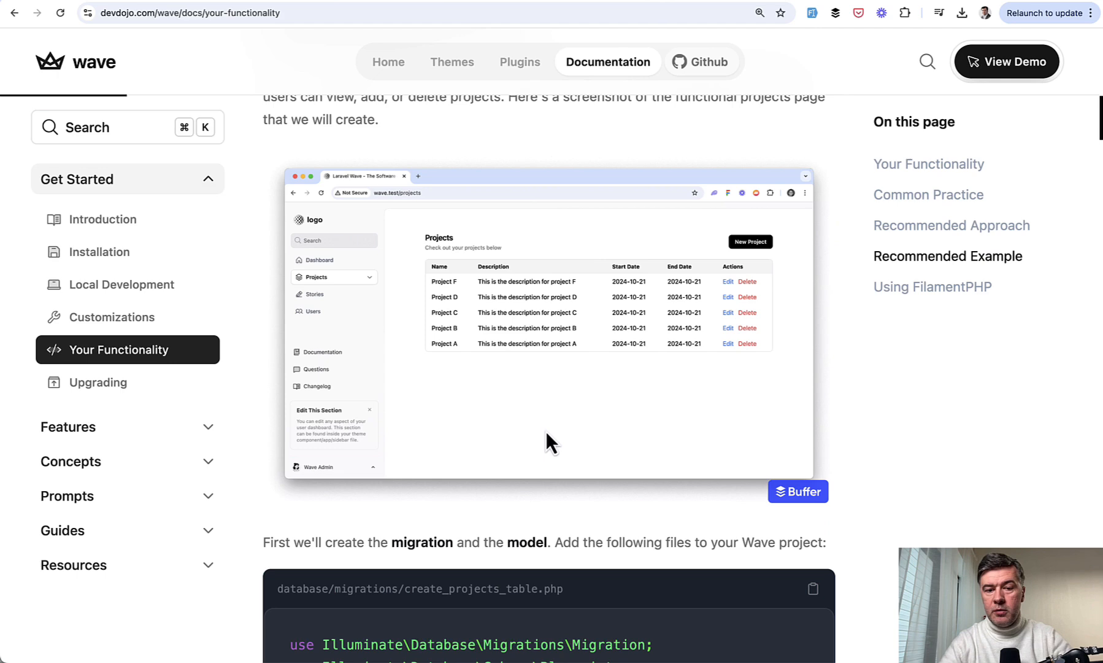
scroll(down, 3)
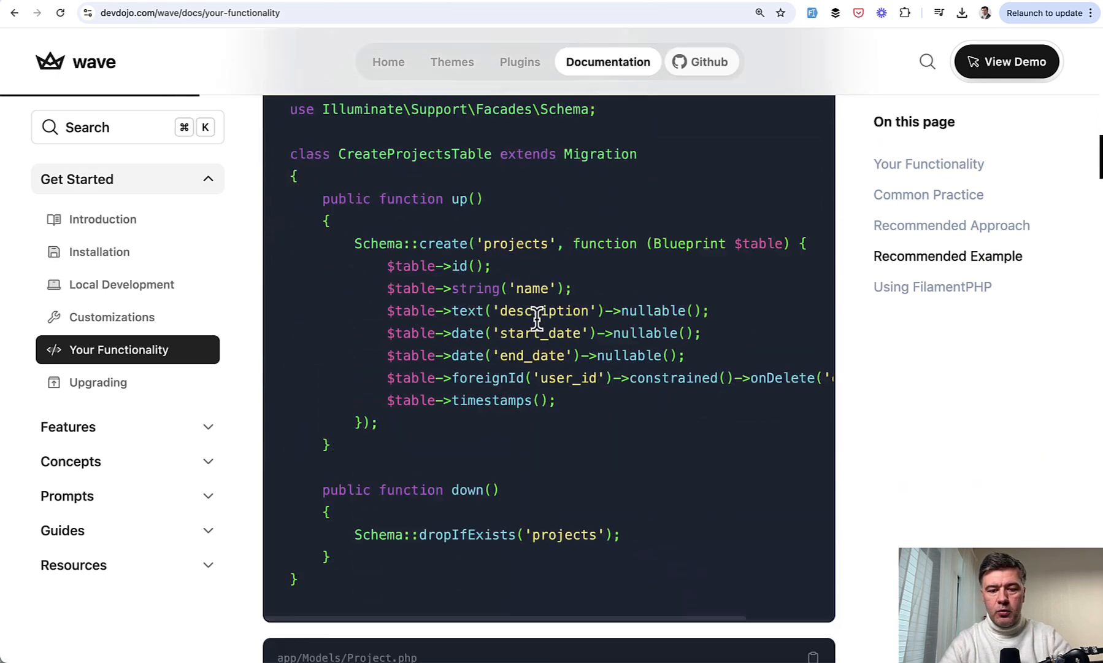
scroll(down, 3)
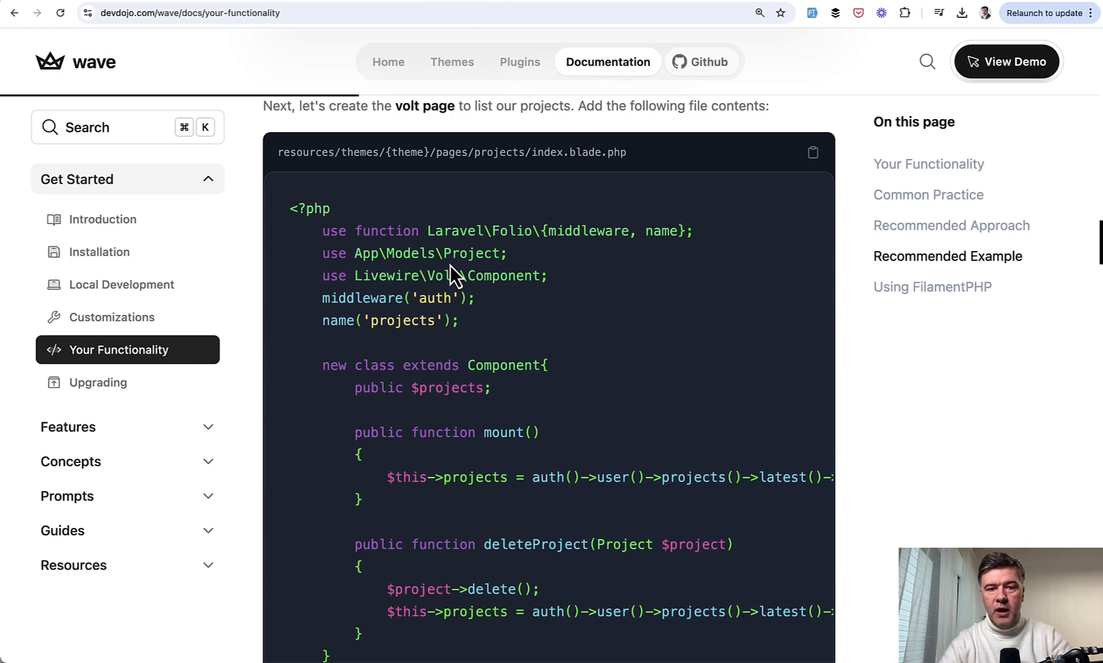
mouse_move(690, 285)
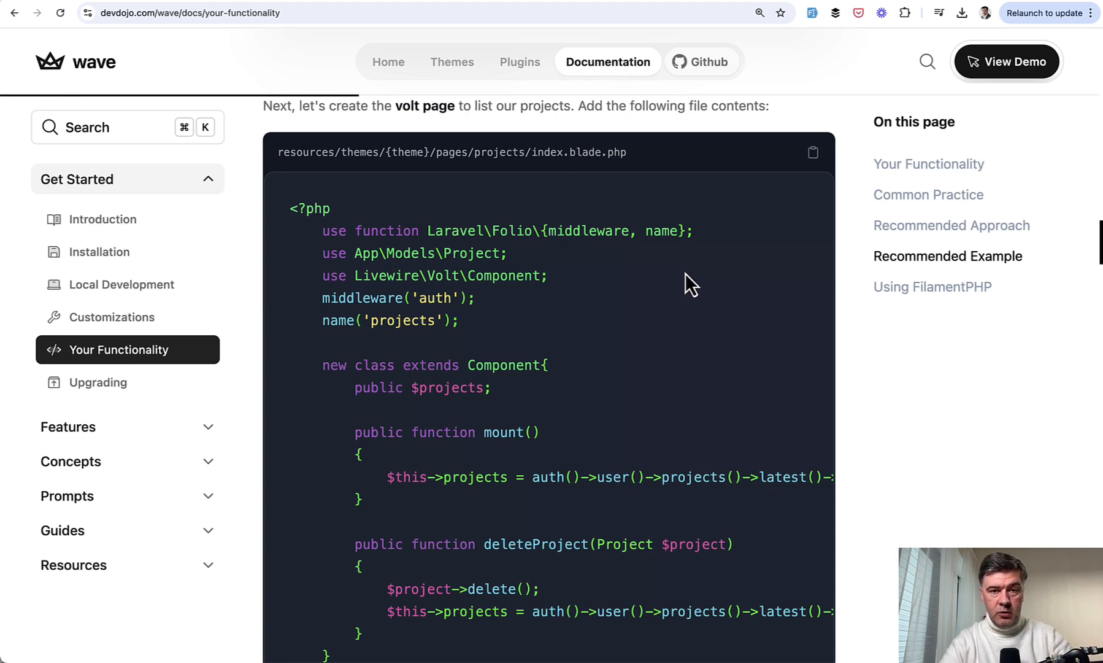
mouse_move(505, 197)
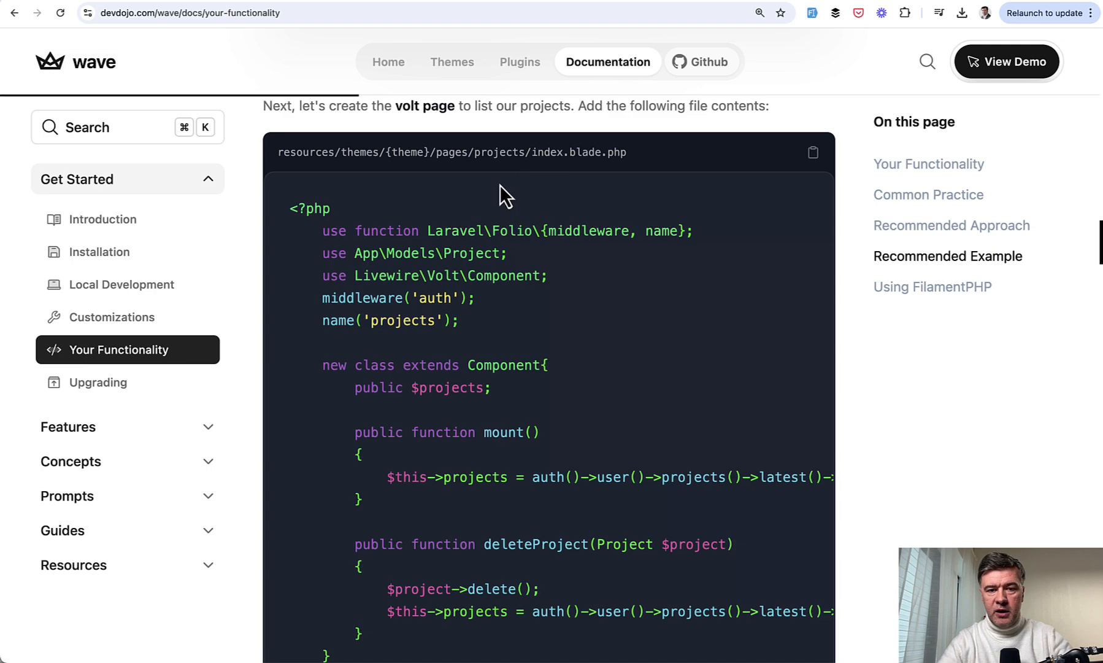
mouse_move(646, 231)
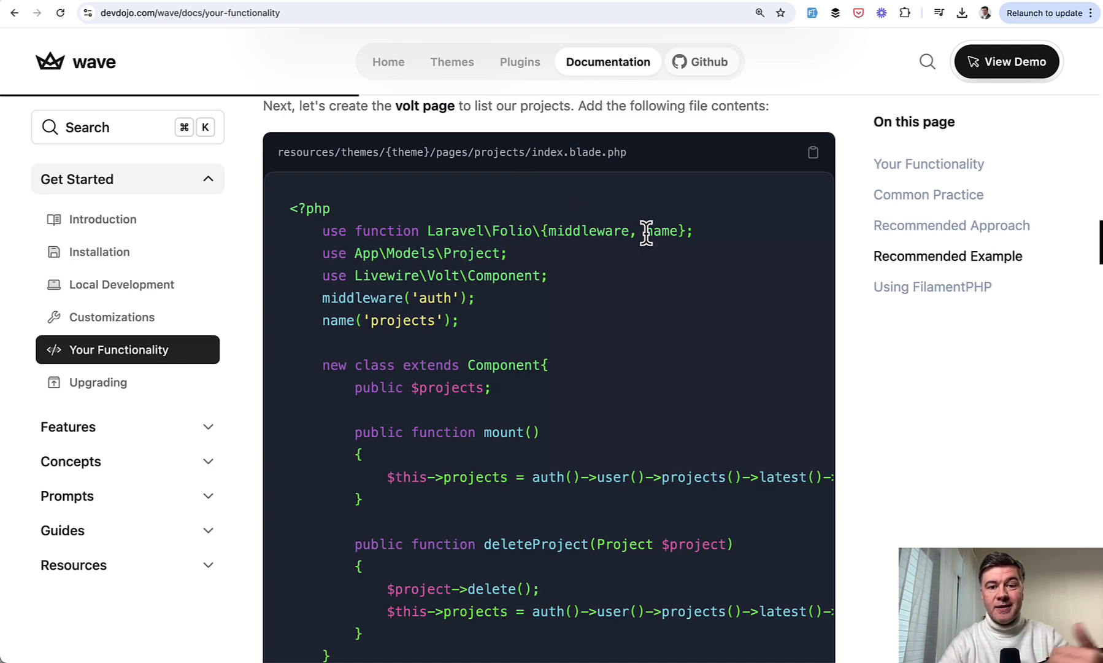
mouse_move(451, 154)
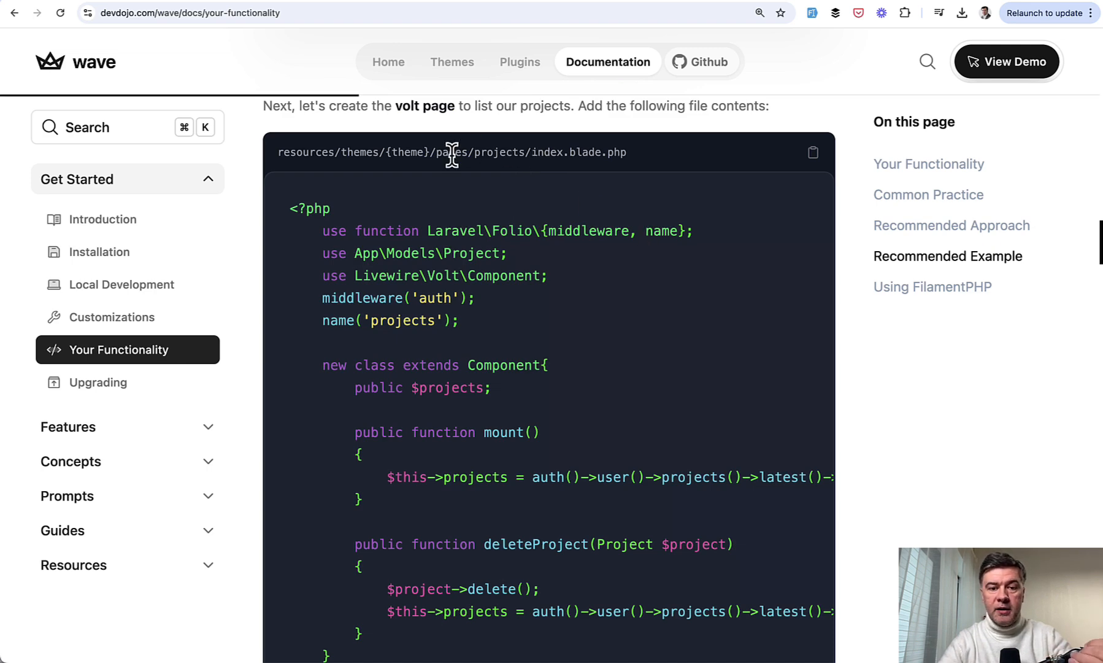
mouse_move(515, 182)
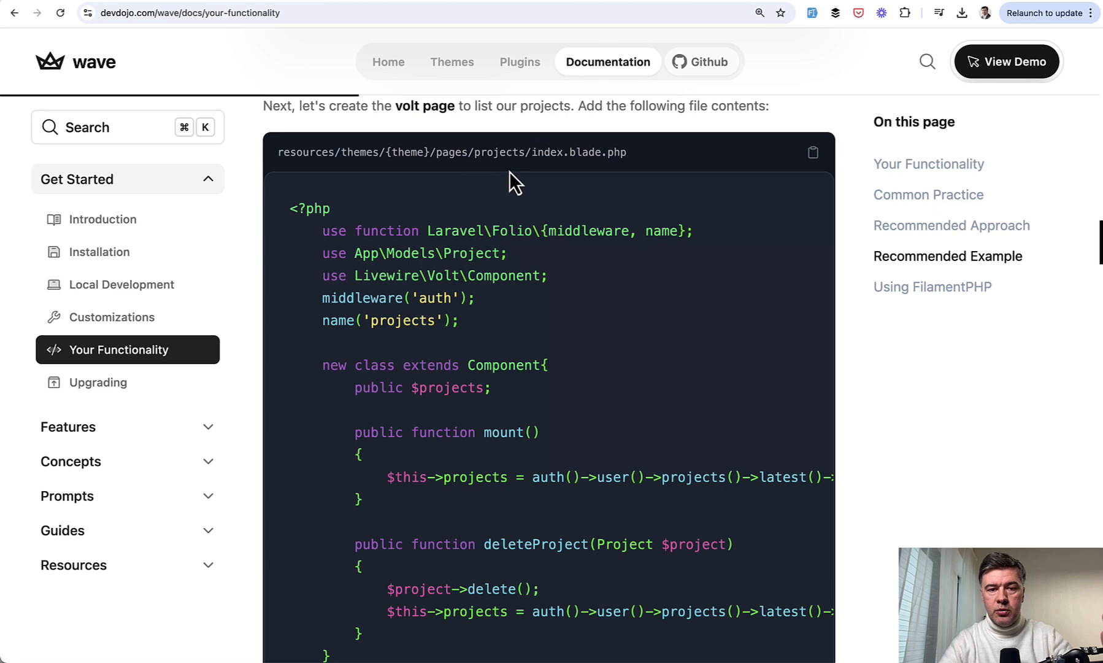
mouse_move(584, 215)
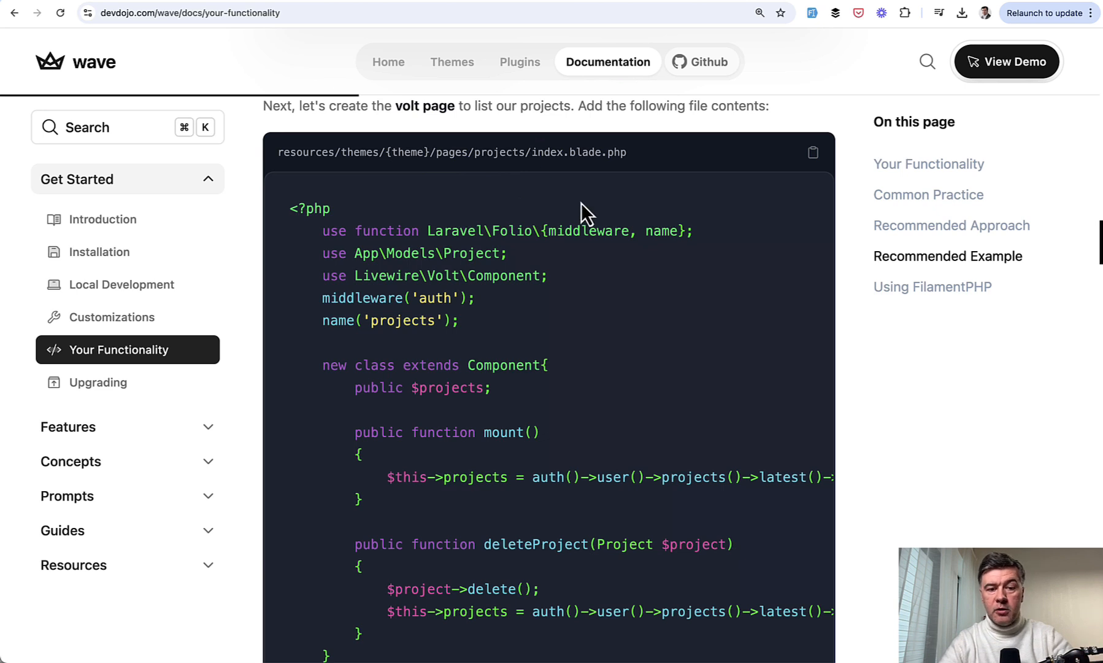
mouse_move(607, 399)
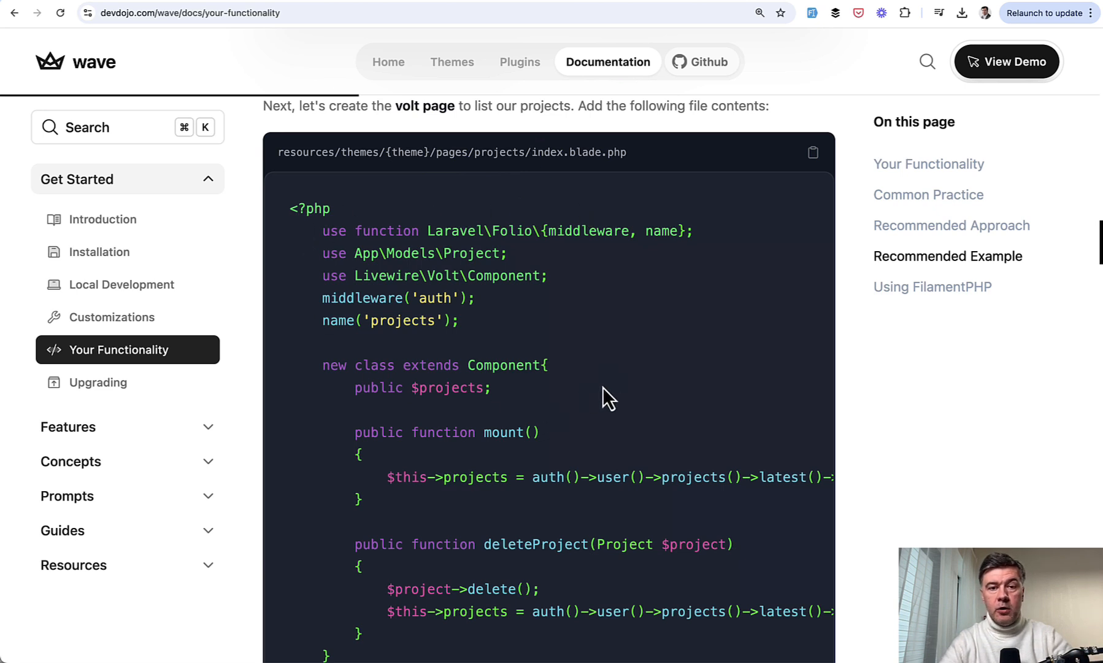
mouse_move(617, 399)
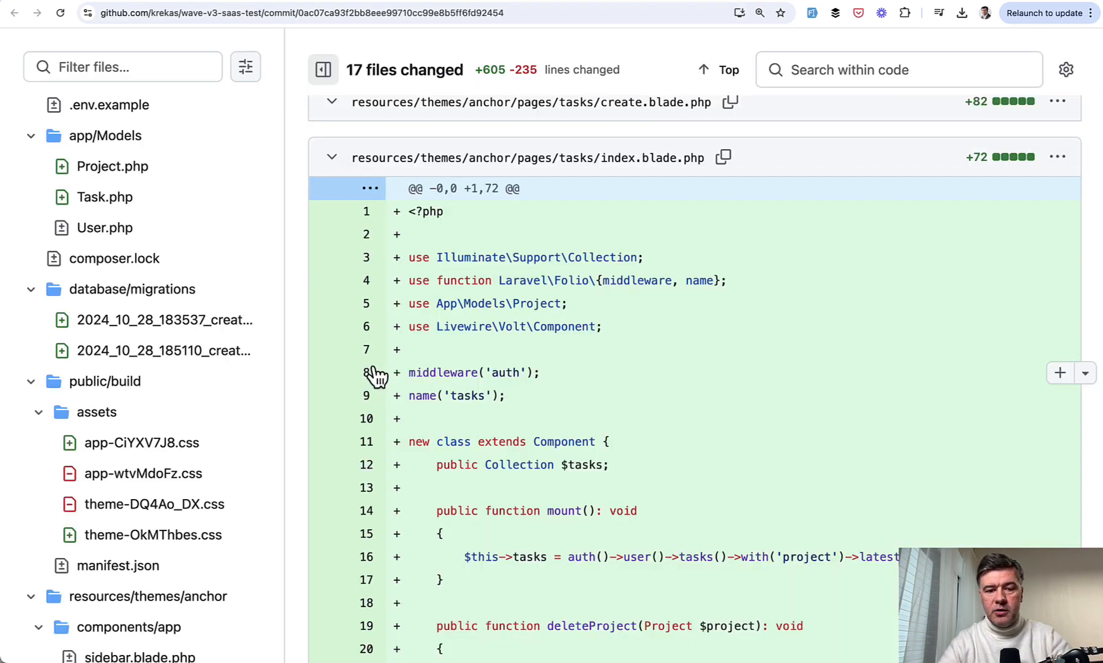
mouse_move(626, 171)
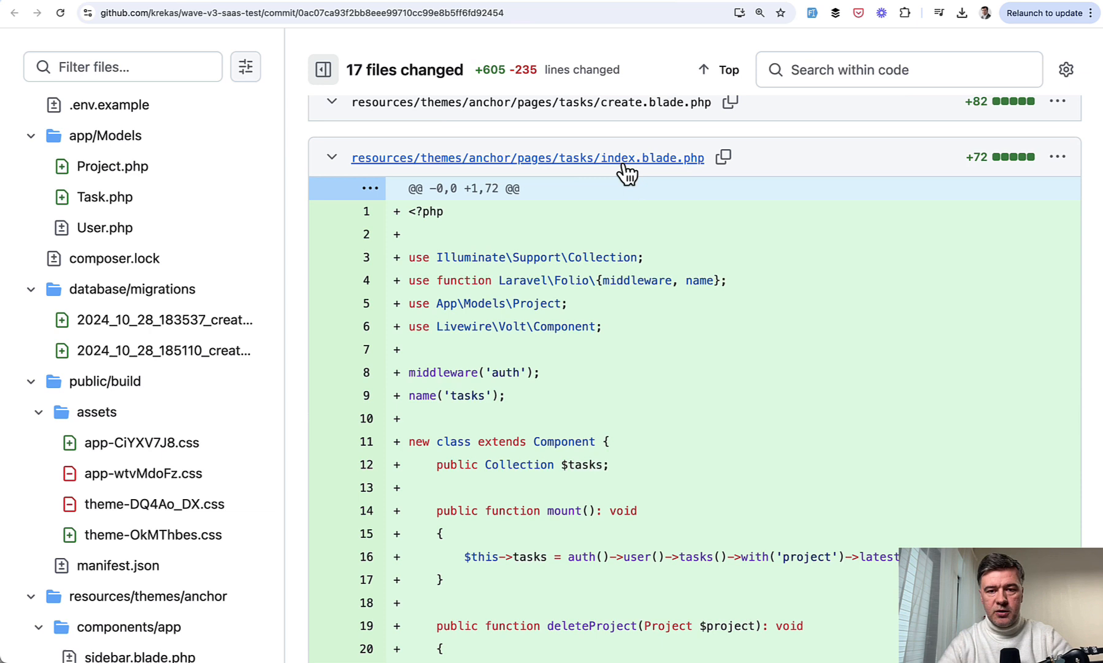
Step: Scroll through the tasks/index.blade.php diff to its end, covering the task list markup
scroll(up, 3)
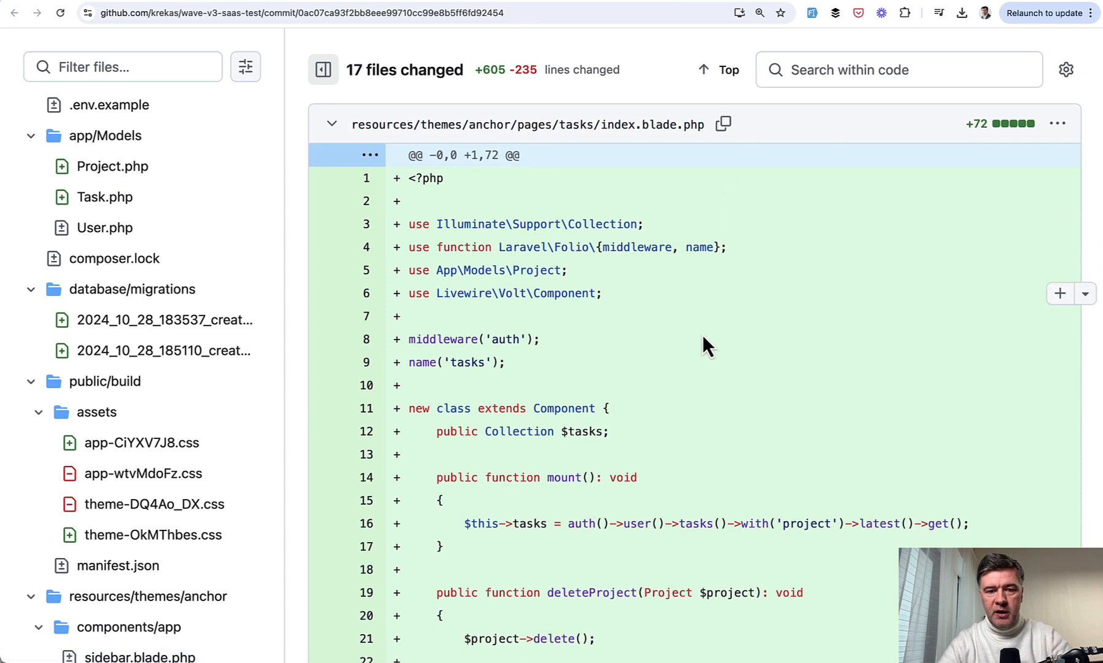
mouse_move(674, 434)
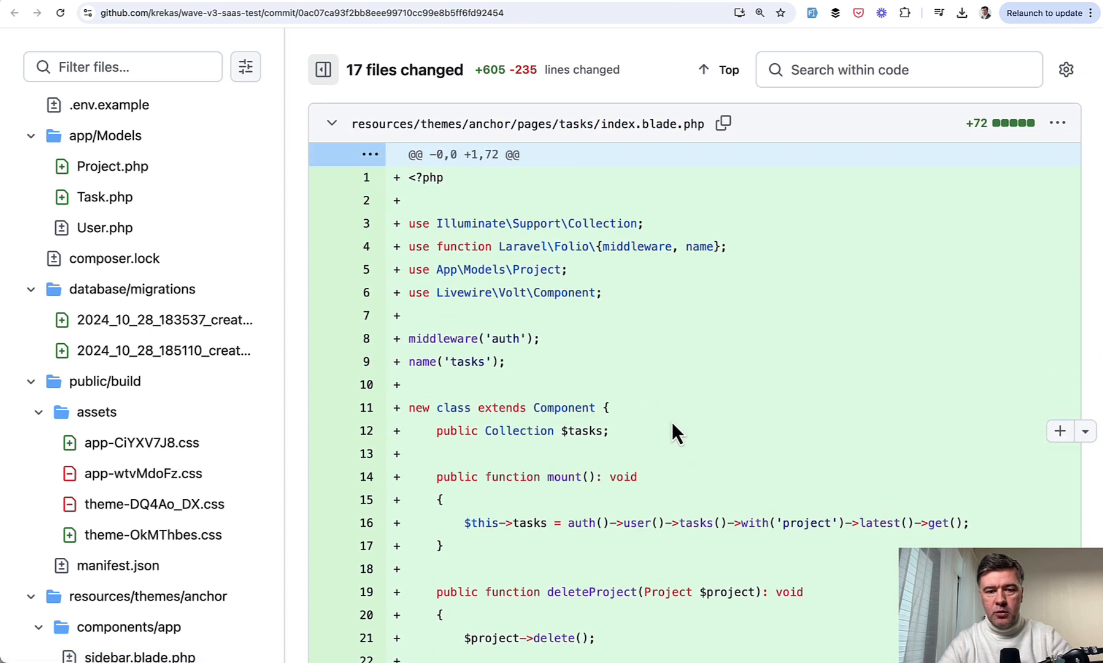
mouse_move(573, 330)
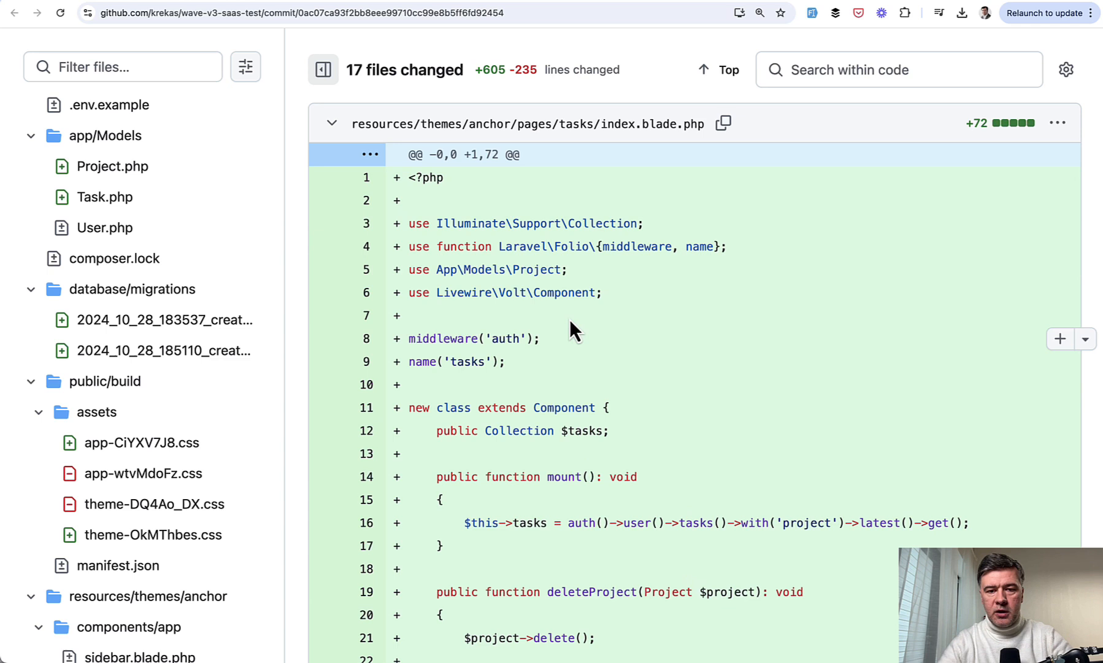
scroll(down, 3)
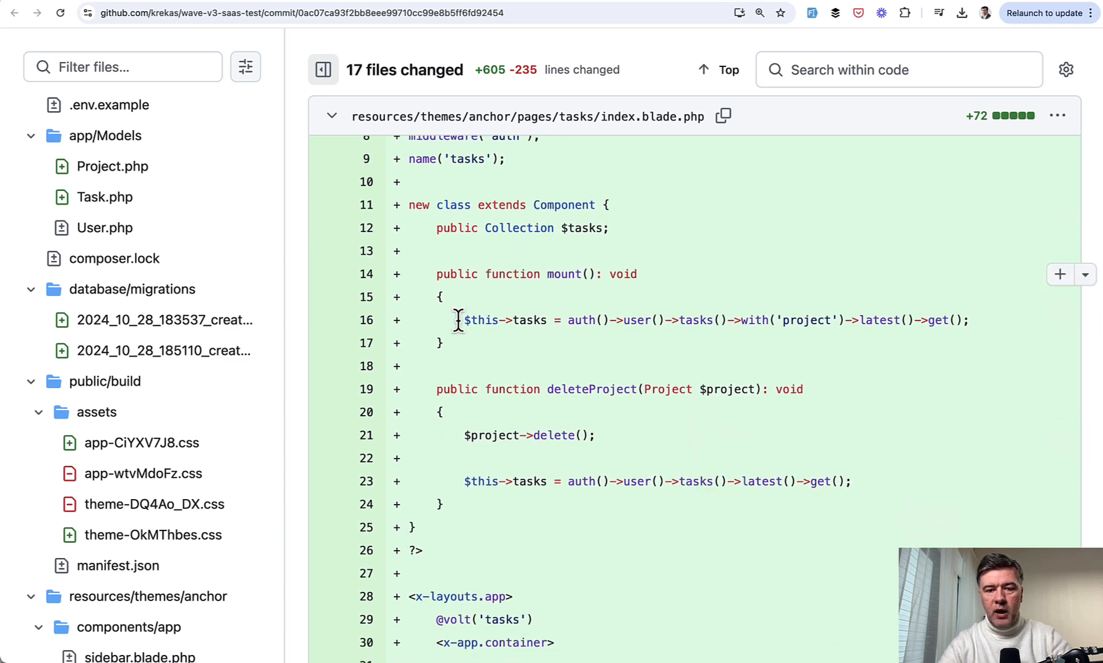
scroll(down, 3)
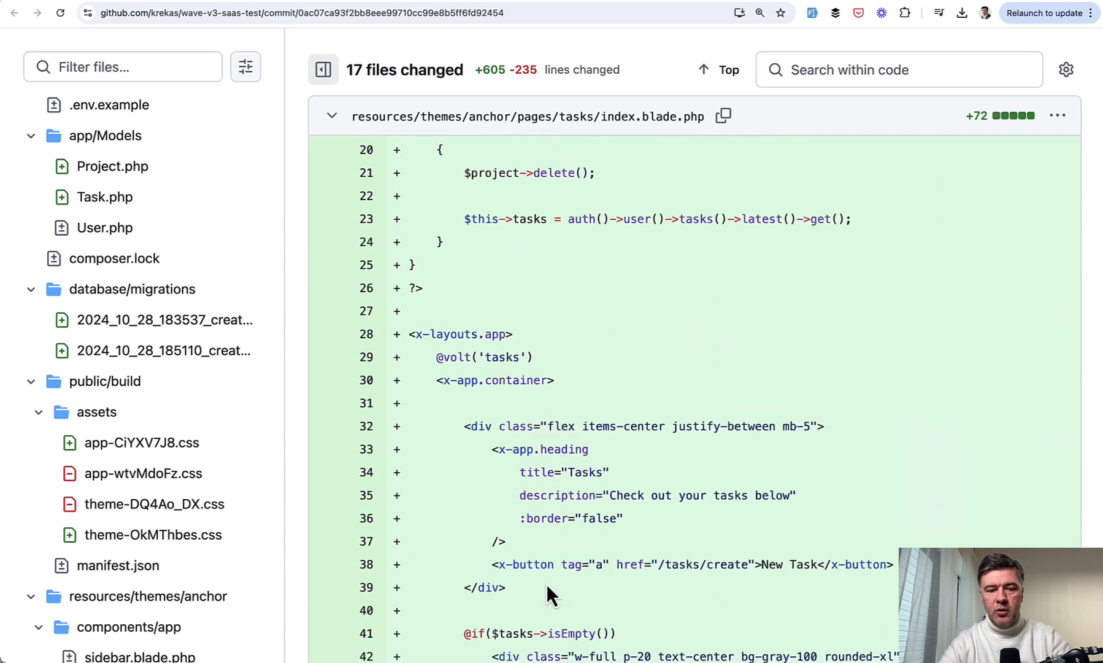
scroll(down, 3)
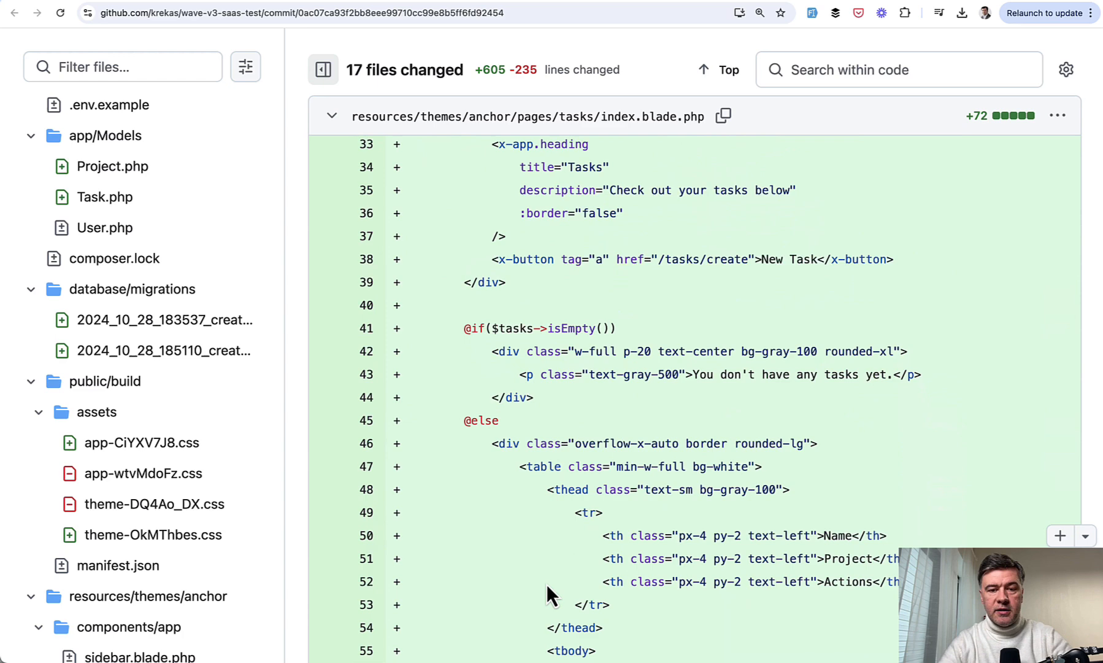
scroll(down, 3)
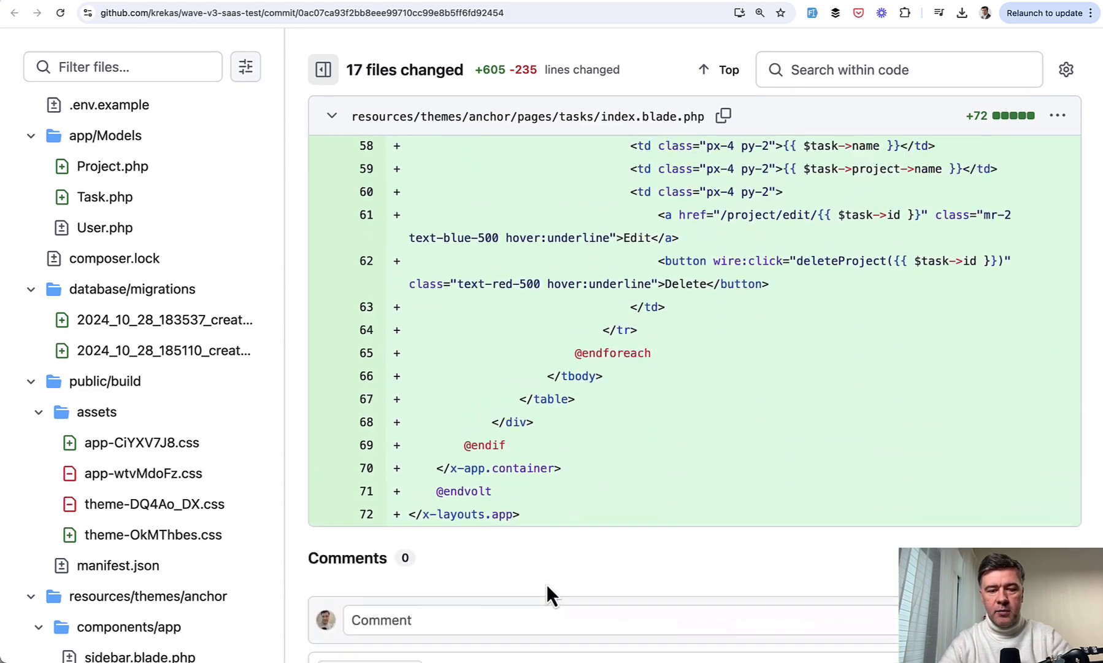
scroll(up, 3)
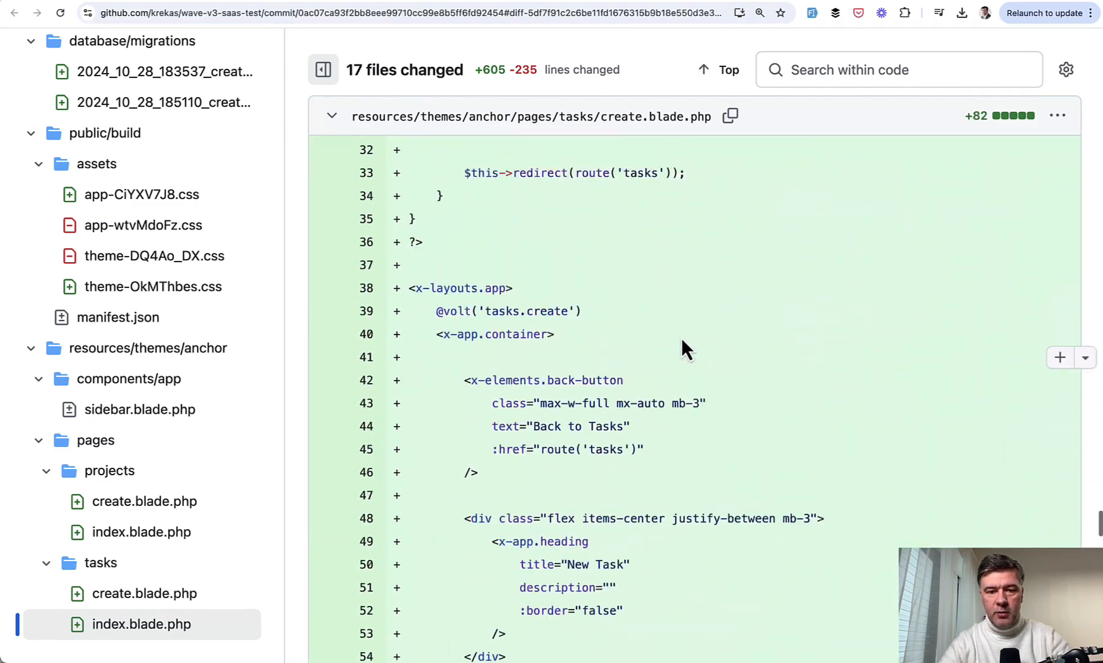
Step: Read the tasks/create.blade.php diff: validation rules, save logic, heading, and the name and project form fields
scroll(up, 3)
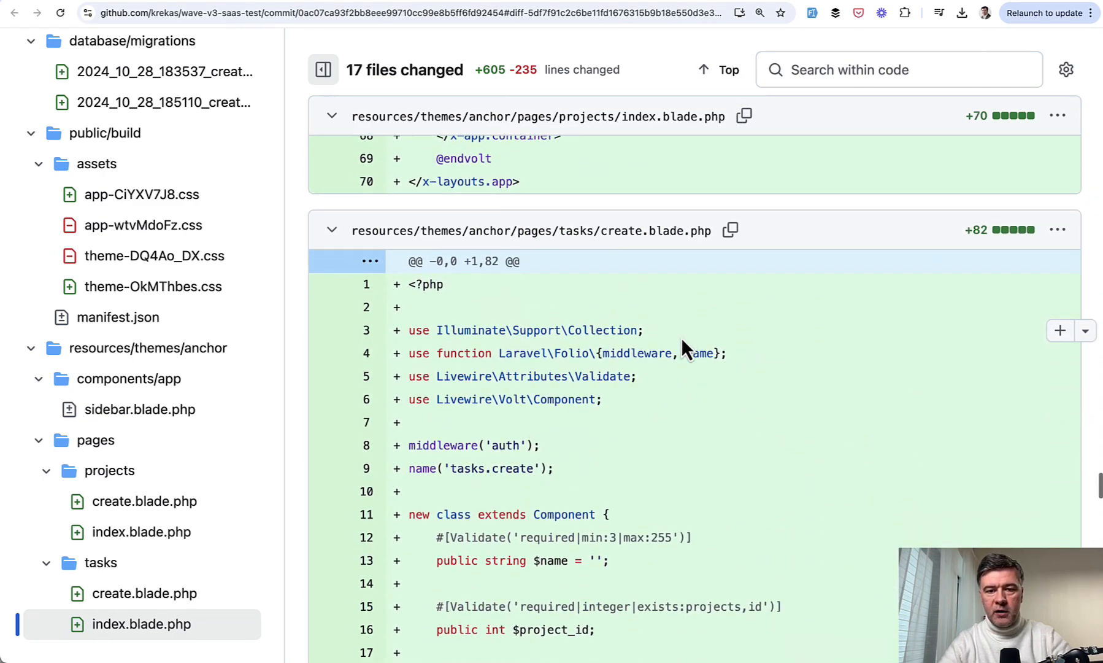
scroll(down, 3)
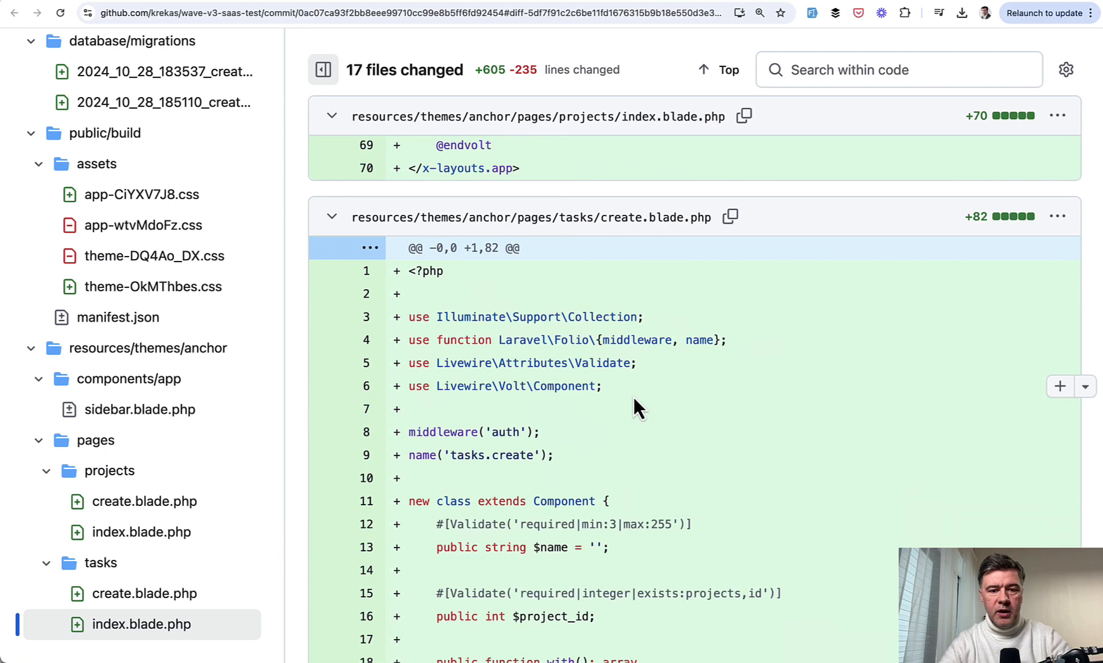
scroll(down, 3)
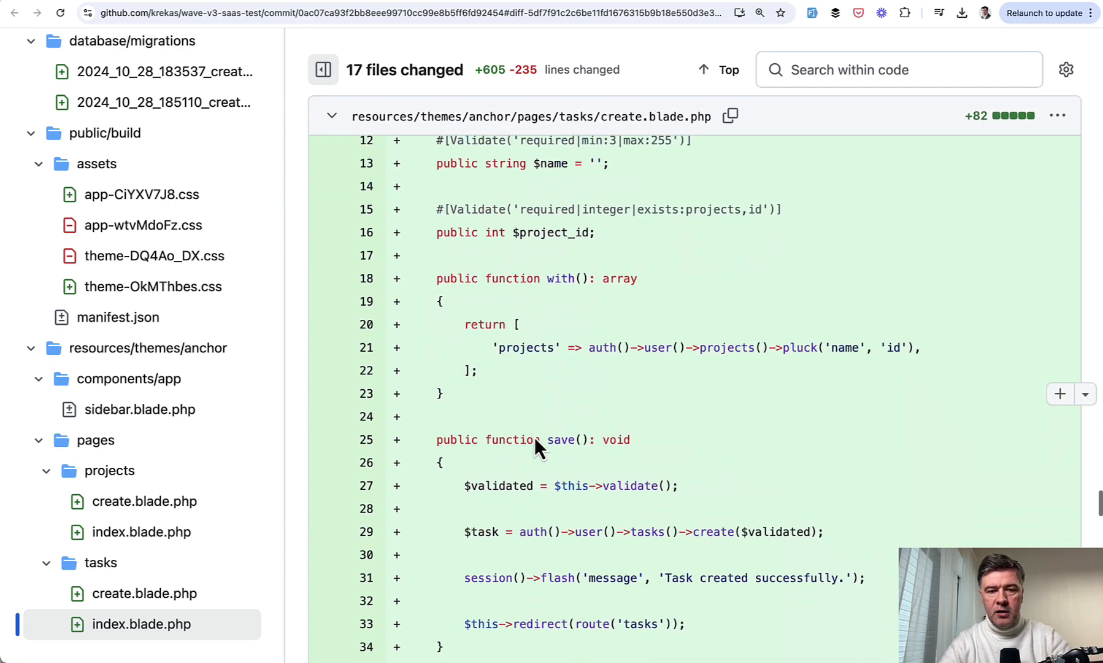
scroll(up, 3)
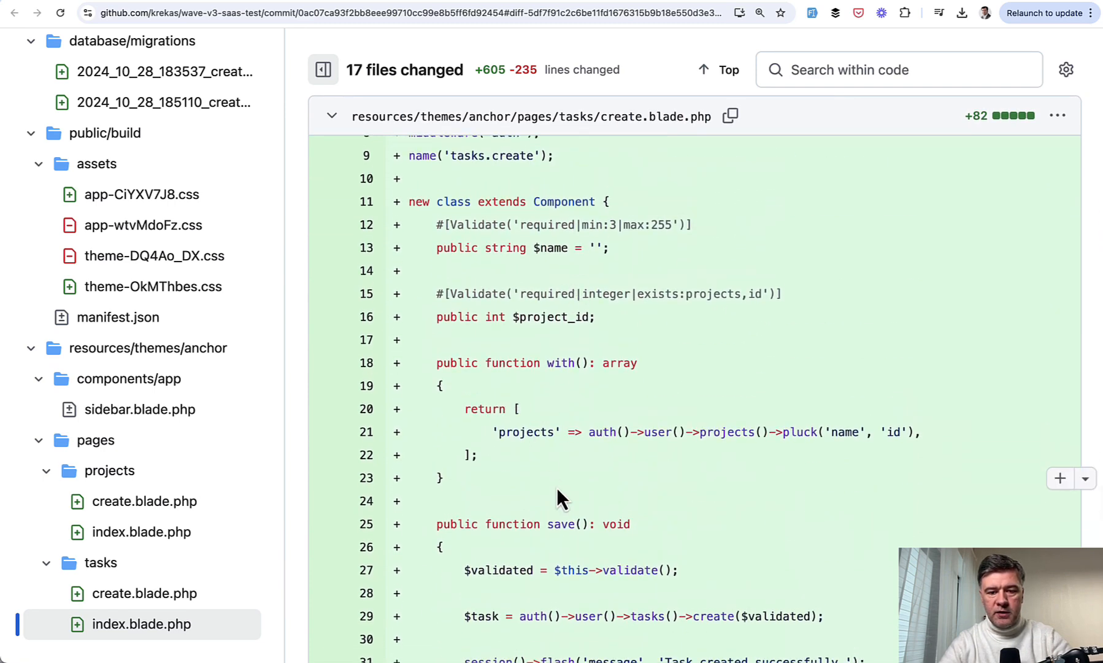
scroll(down, 3)
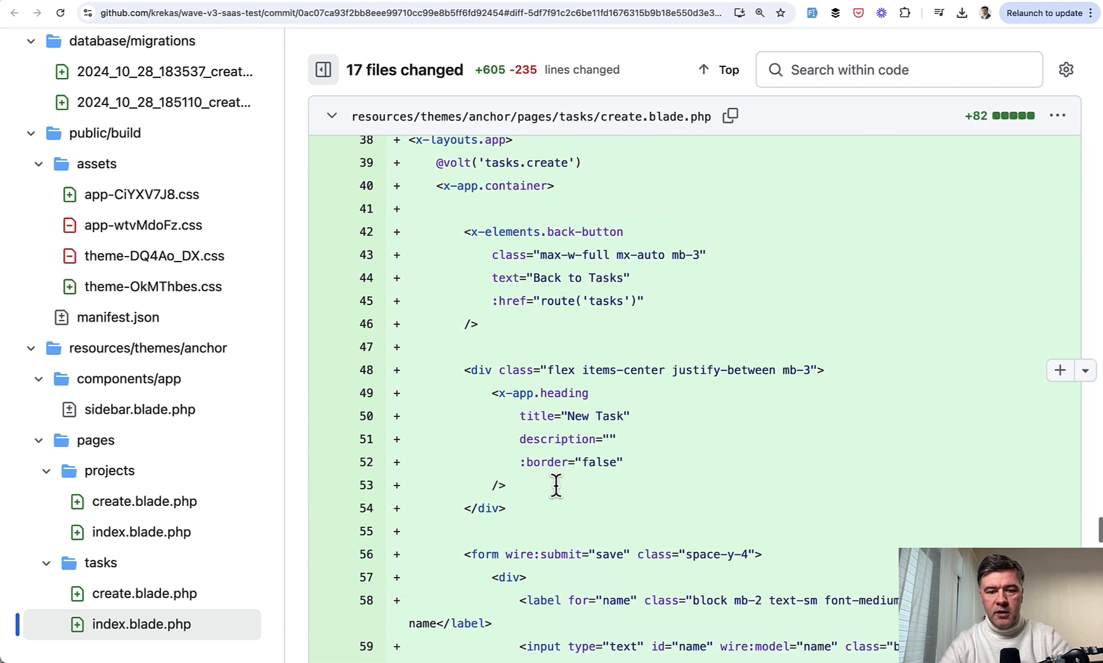
scroll(down, 3)
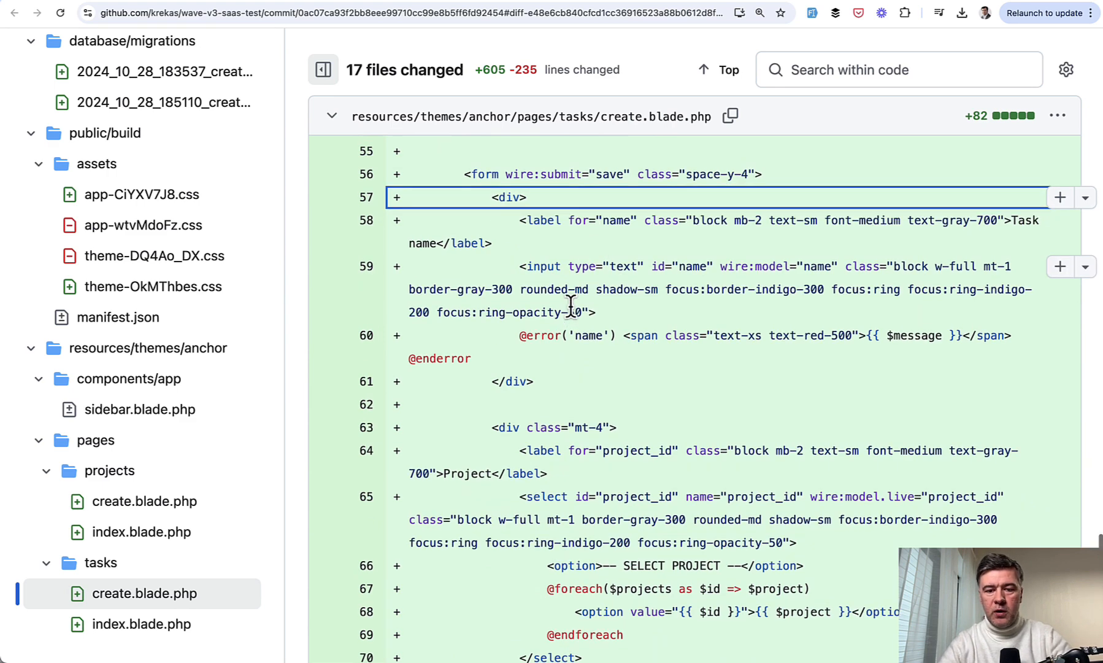
scroll(down, 3)
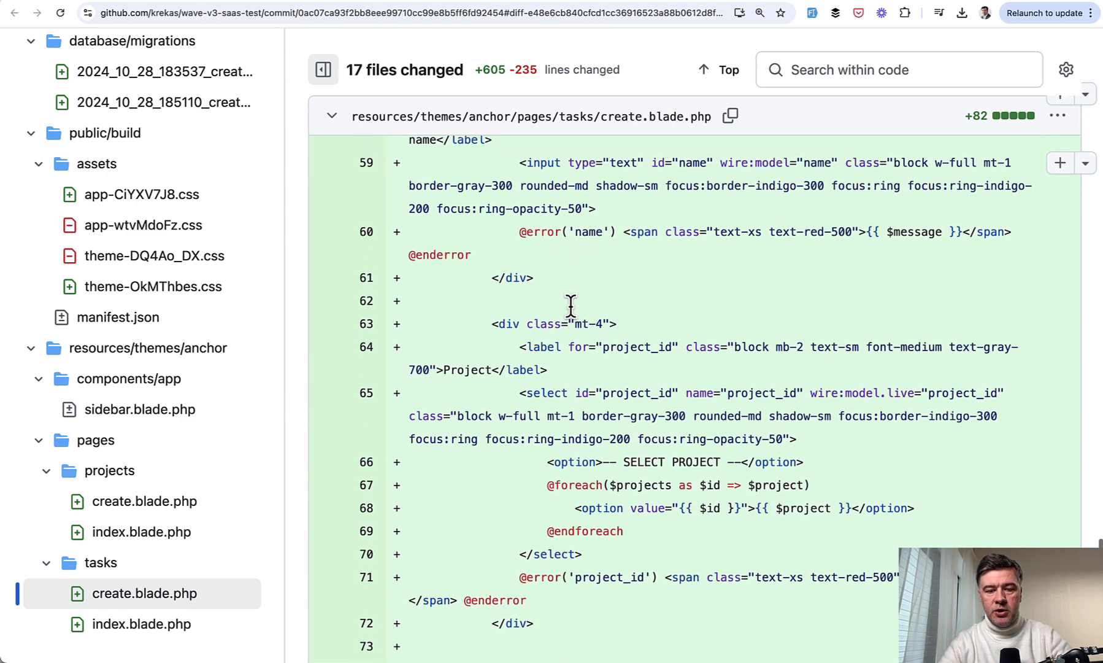
mouse_move(572, 318)
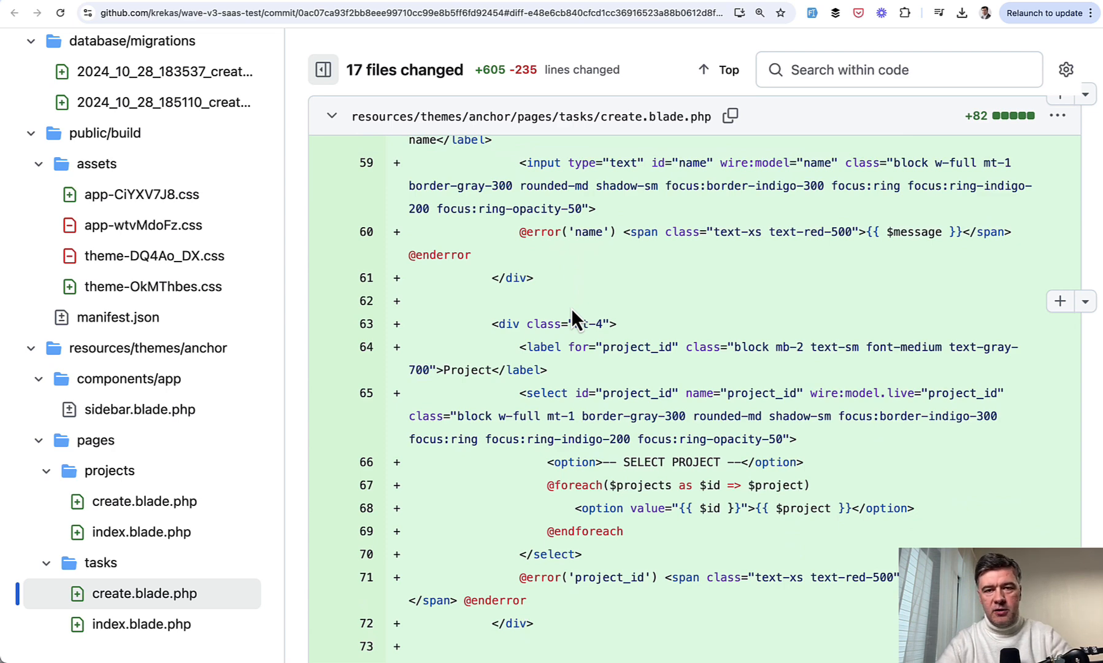
mouse_move(411, 179)
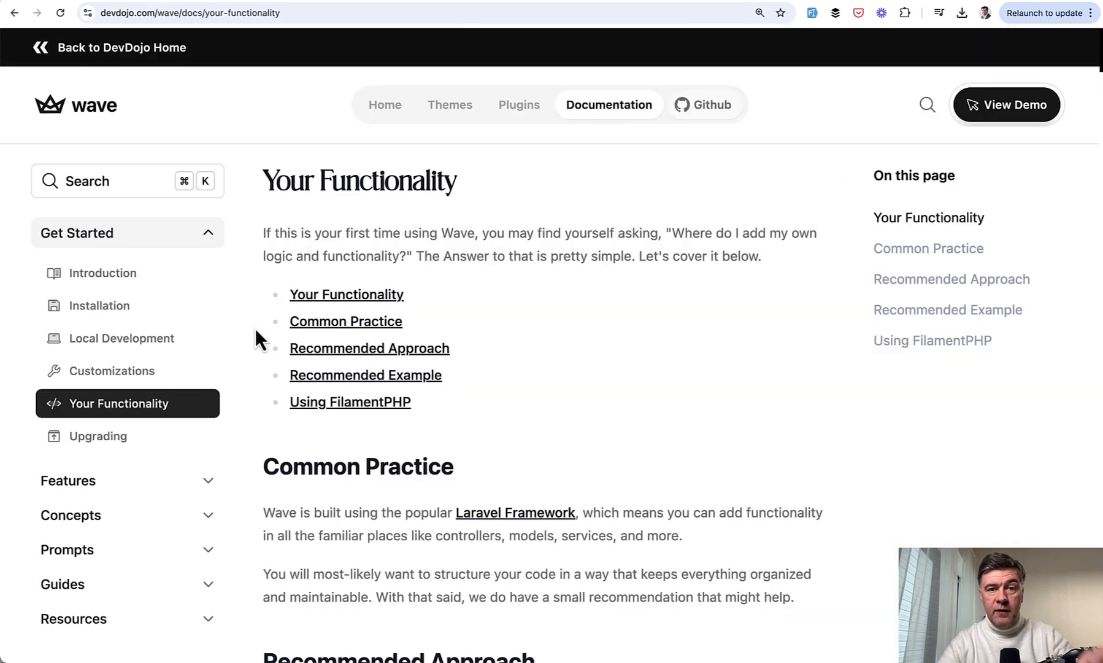
Step: Scroll the Your Functionality guide down to its Recommended Approach and Recommended Example sections
scroll(down, 3)
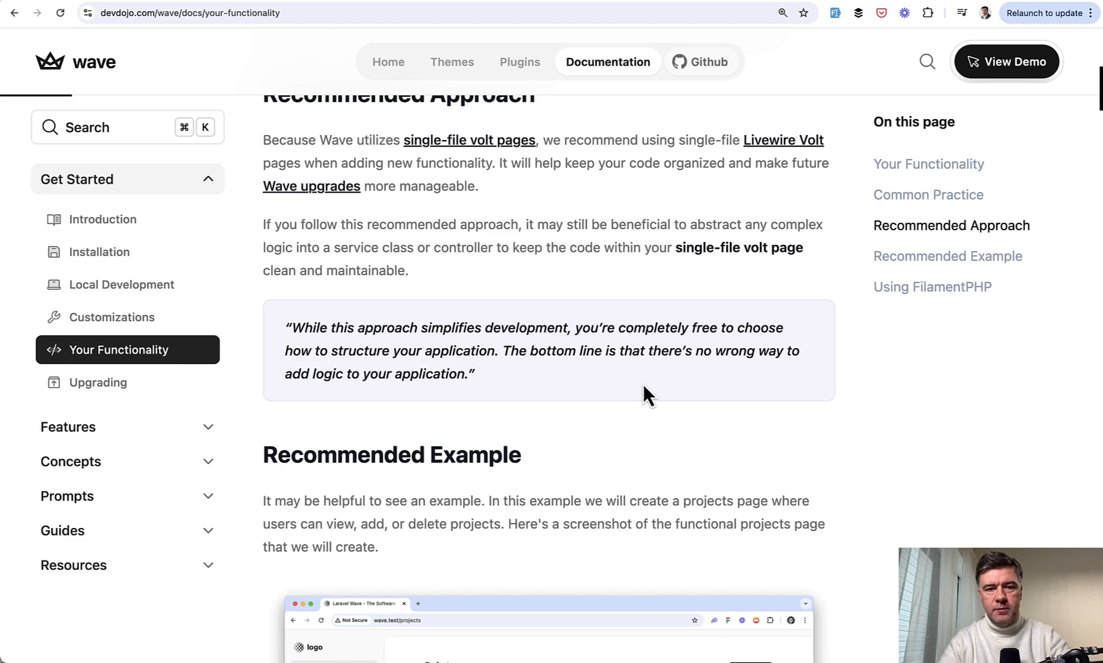
scroll(down, 3)
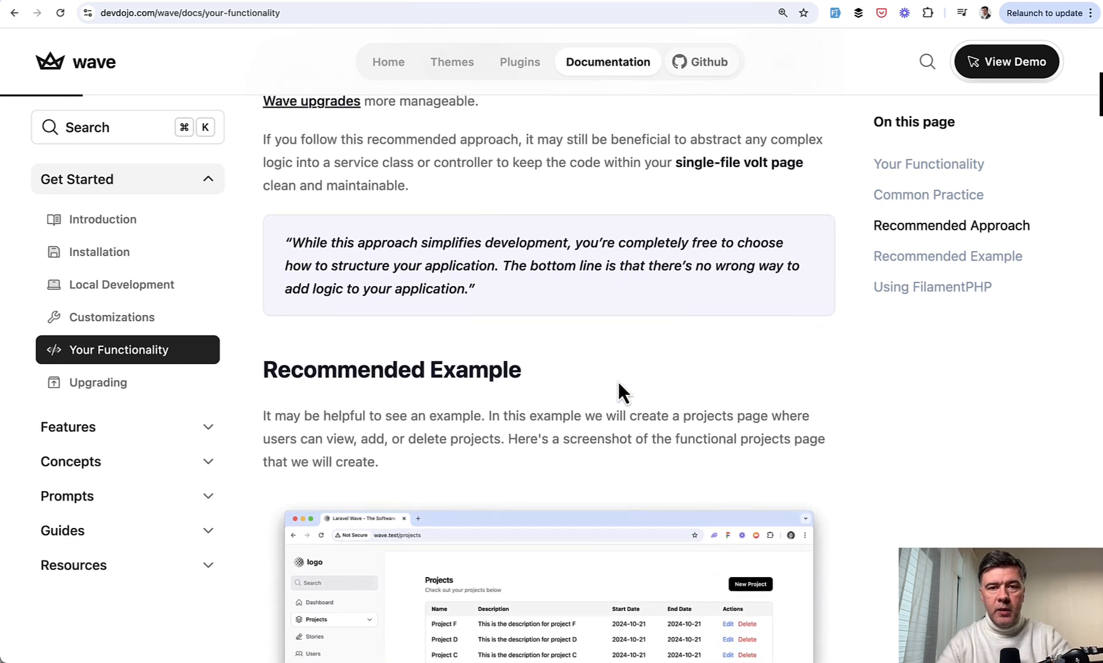
scroll(down, 3)
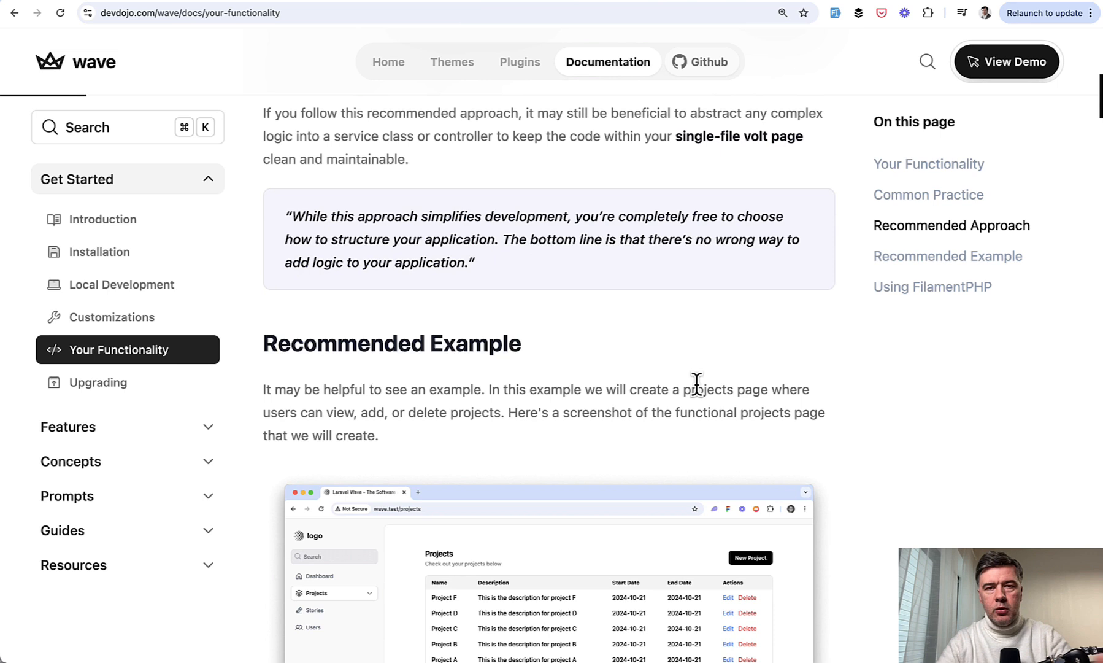
scroll(down, 3)
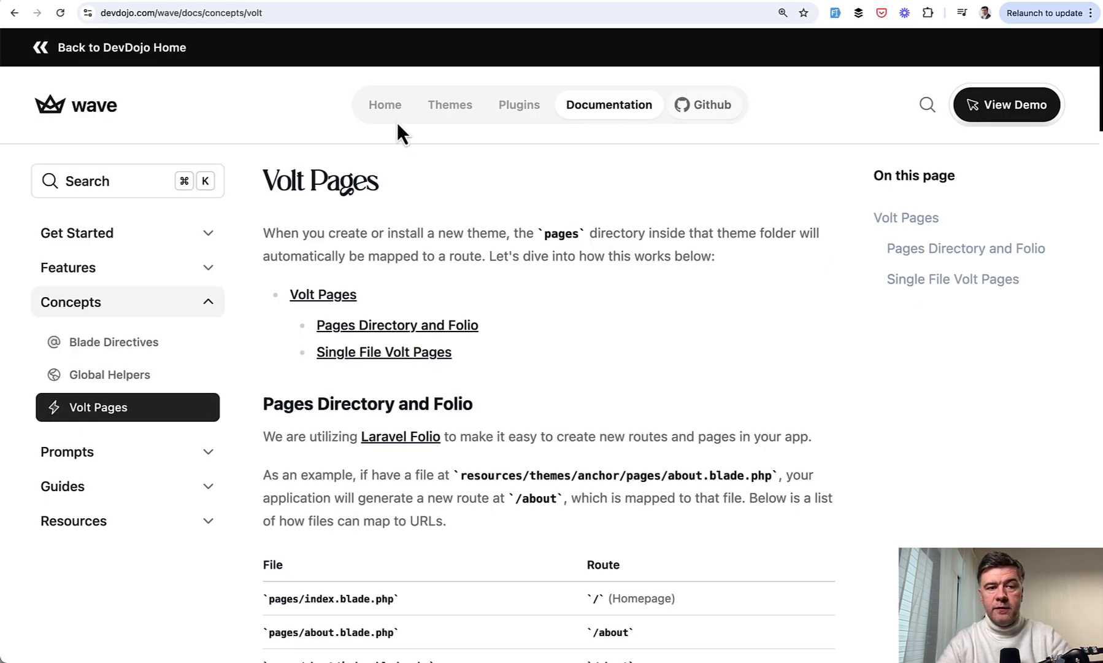
mouse_move(451, 222)
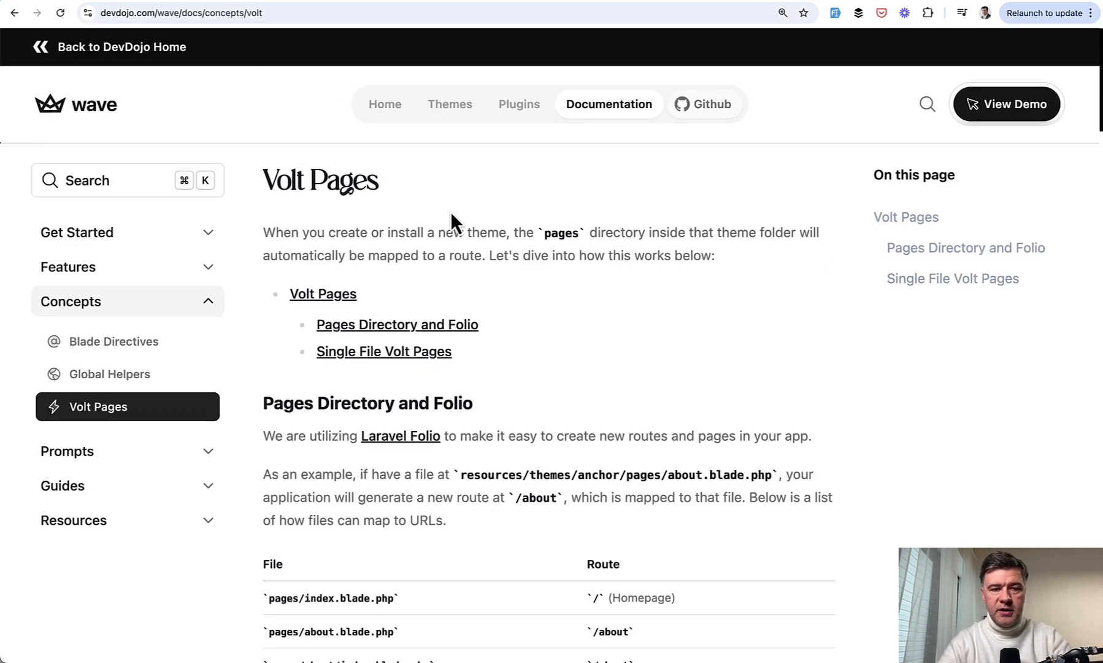
scroll(down, 3)
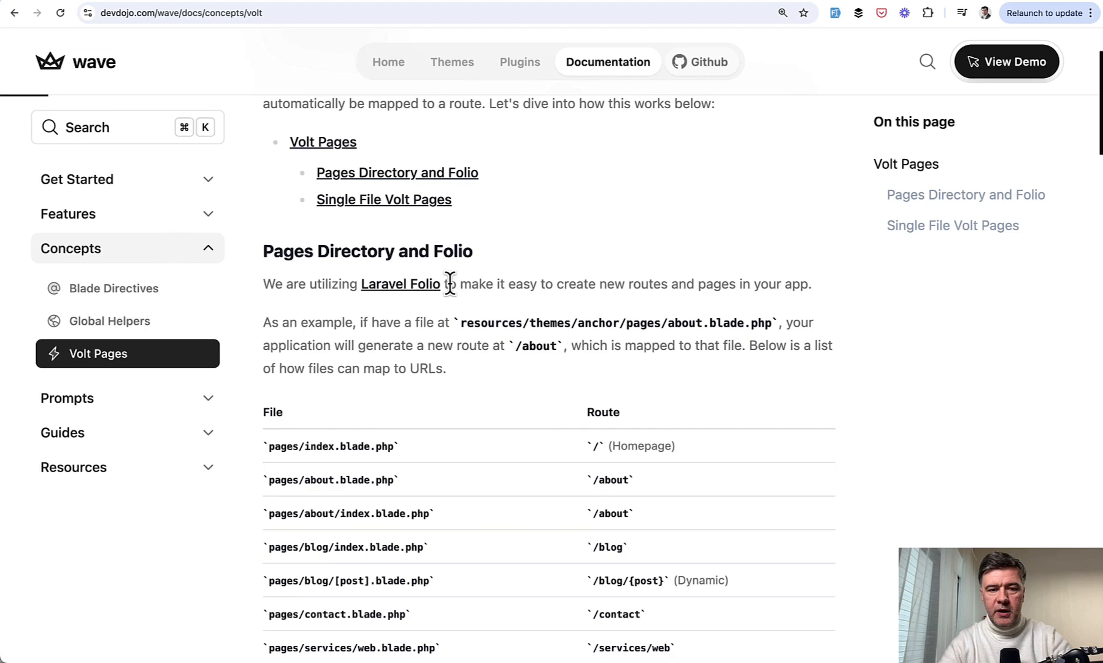
scroll(down, 3)
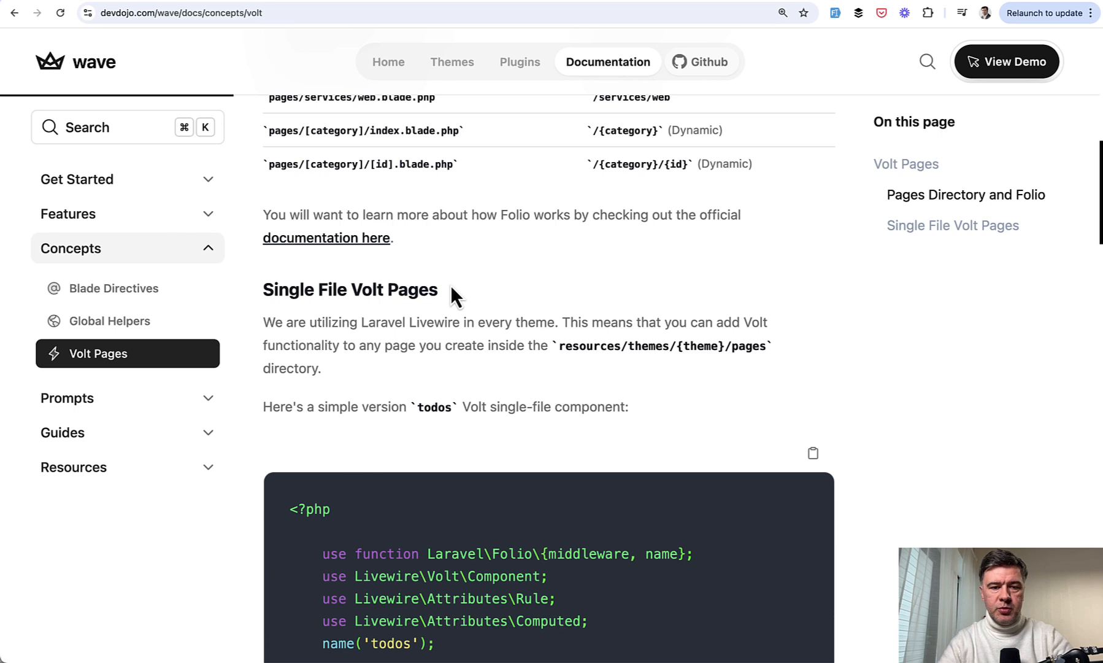
mouse_move(381, 289)
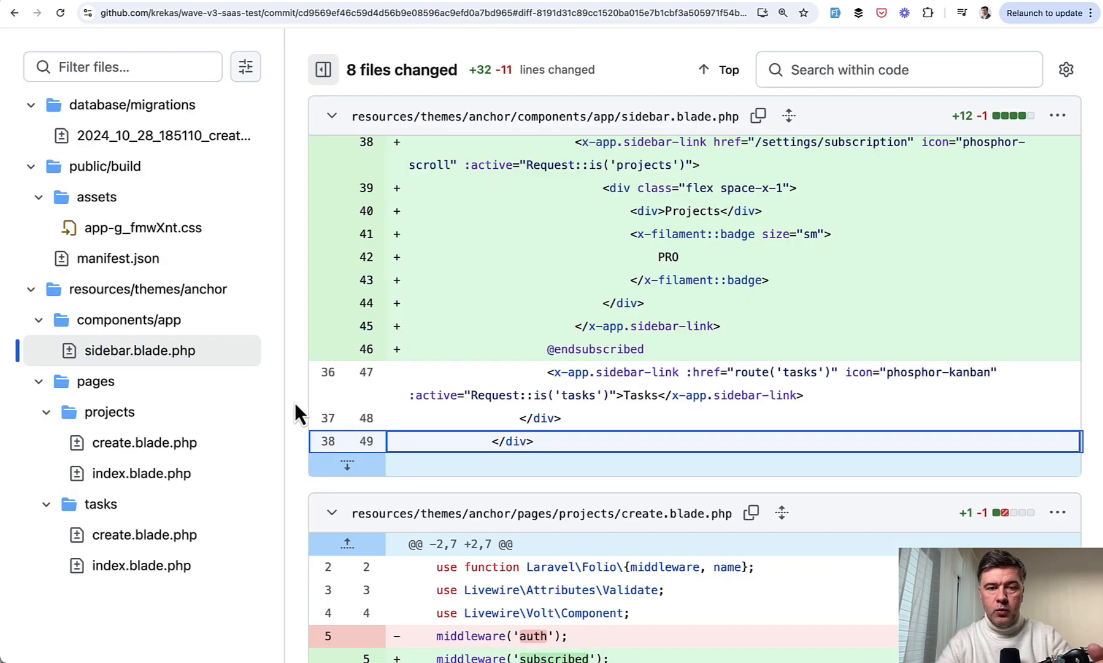
Step: Review the sidebar.blade.php diff, then the commit replacing subscribedToPlan('Pro') with hasRole('pro') checks
scroll(up, 3)
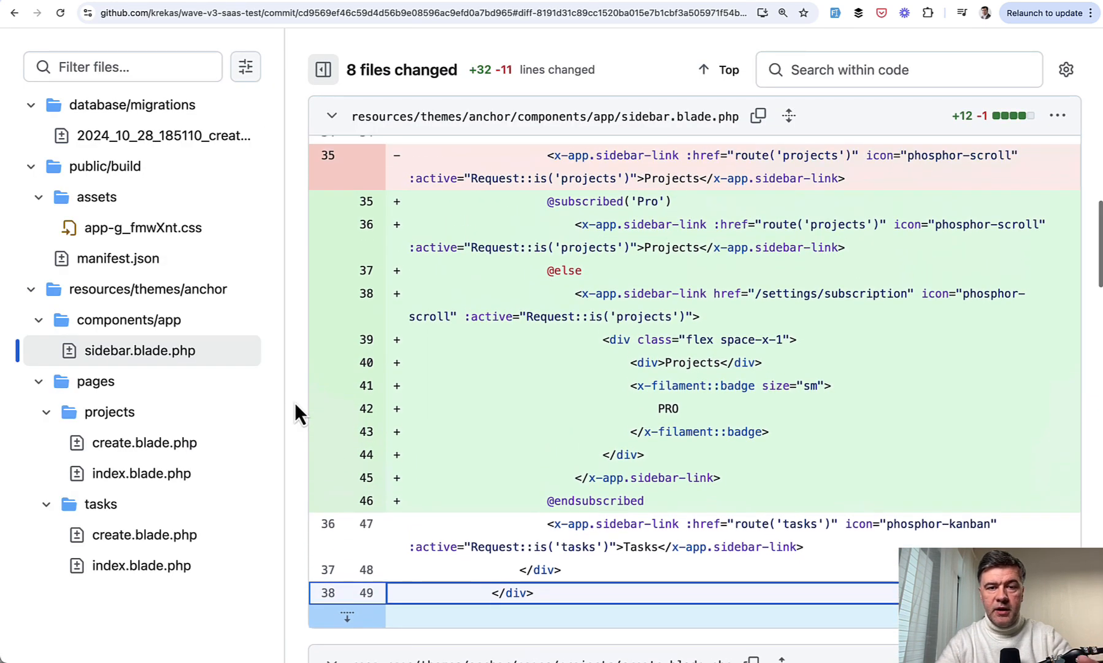
mouse_move(723, 391)
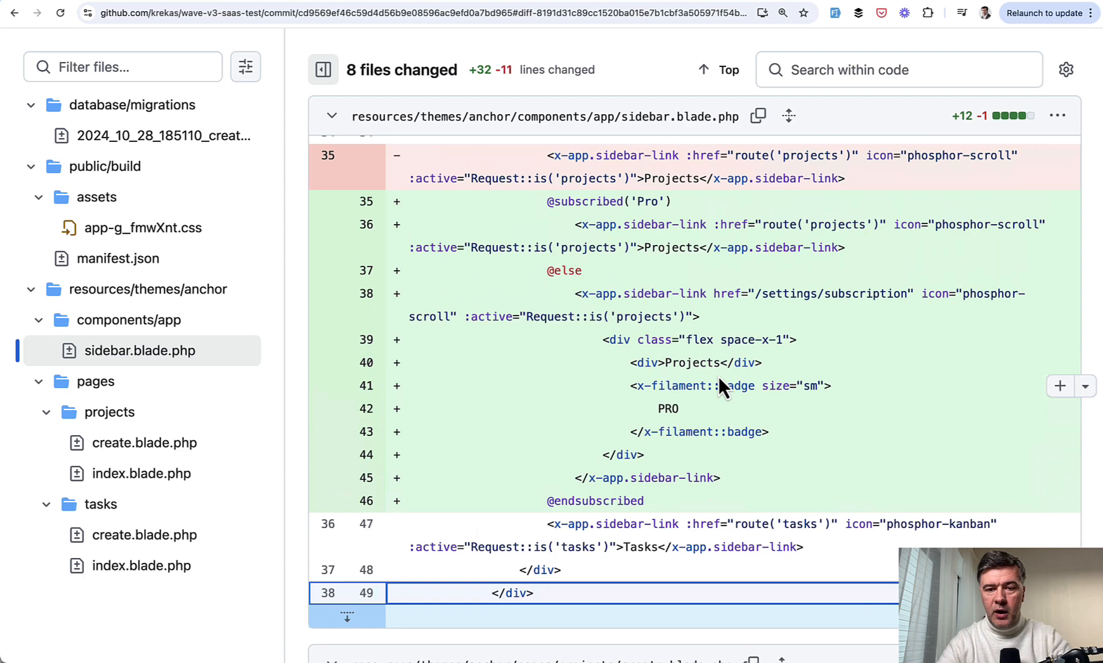
scroll(up, 3)
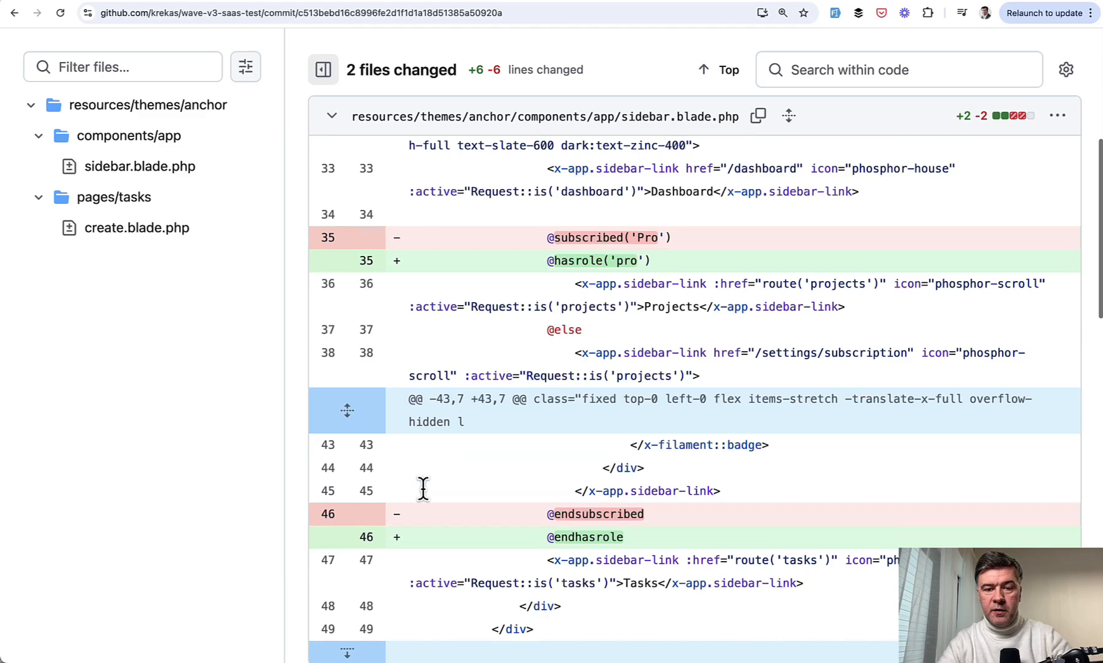
scroll(down, 3)
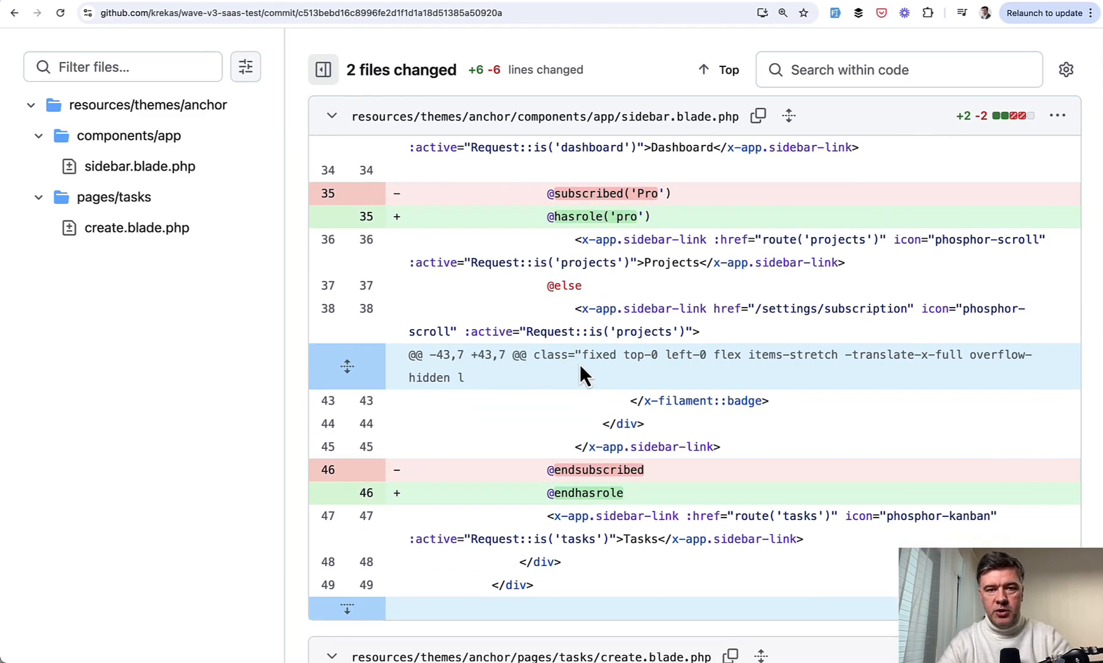
scroll(down, 3)
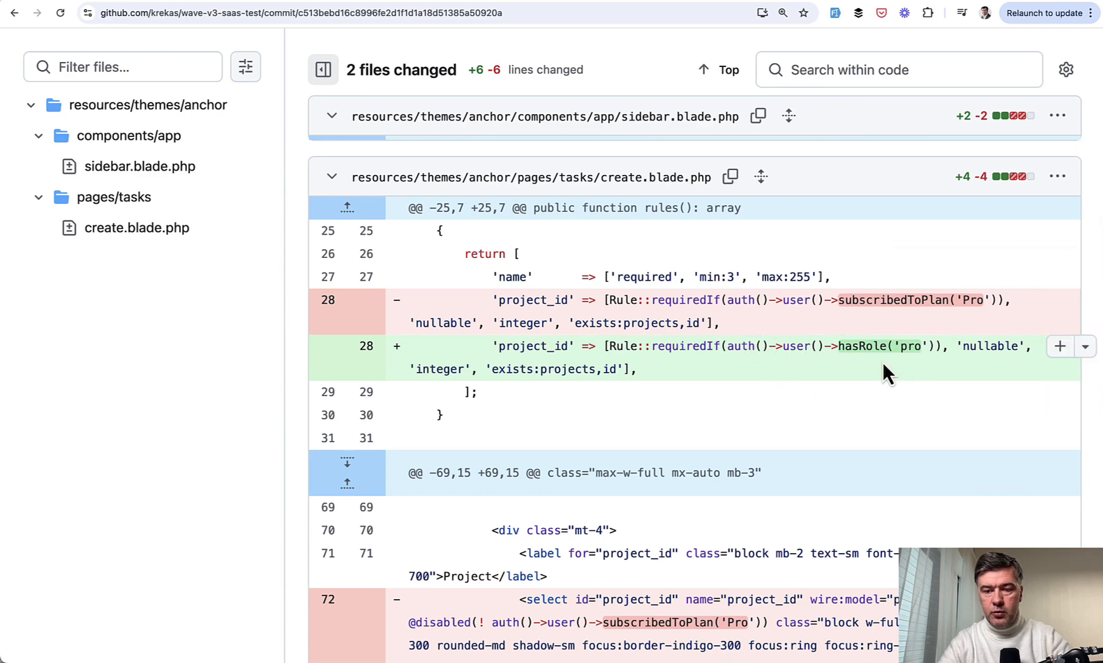
mouse_move(841, 407)
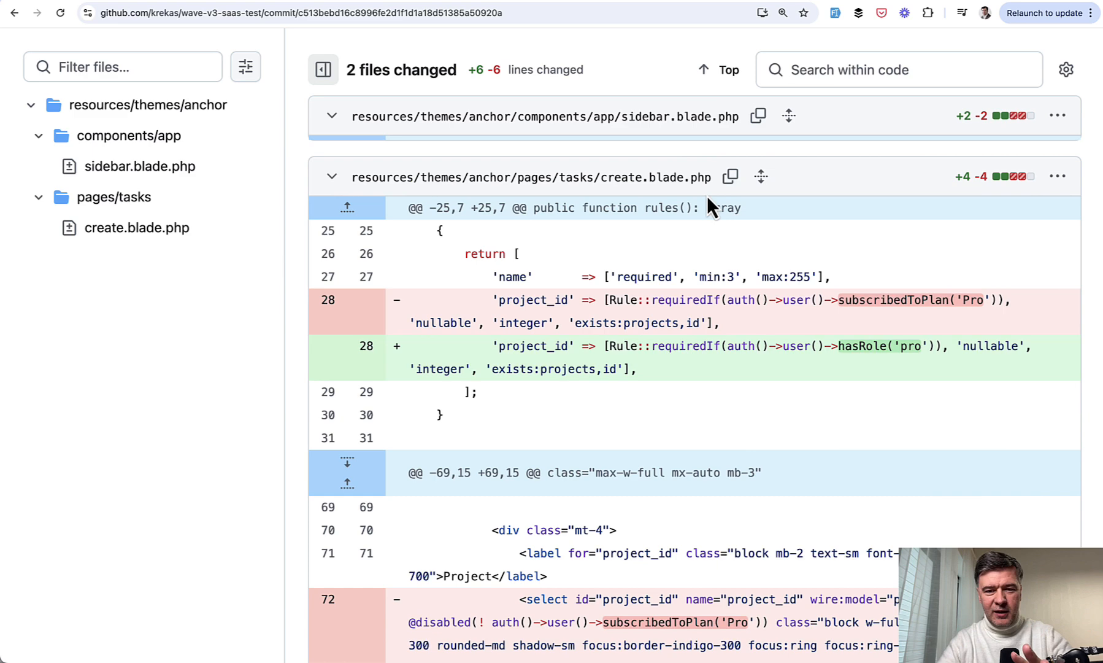
mouse_move(739, 426)
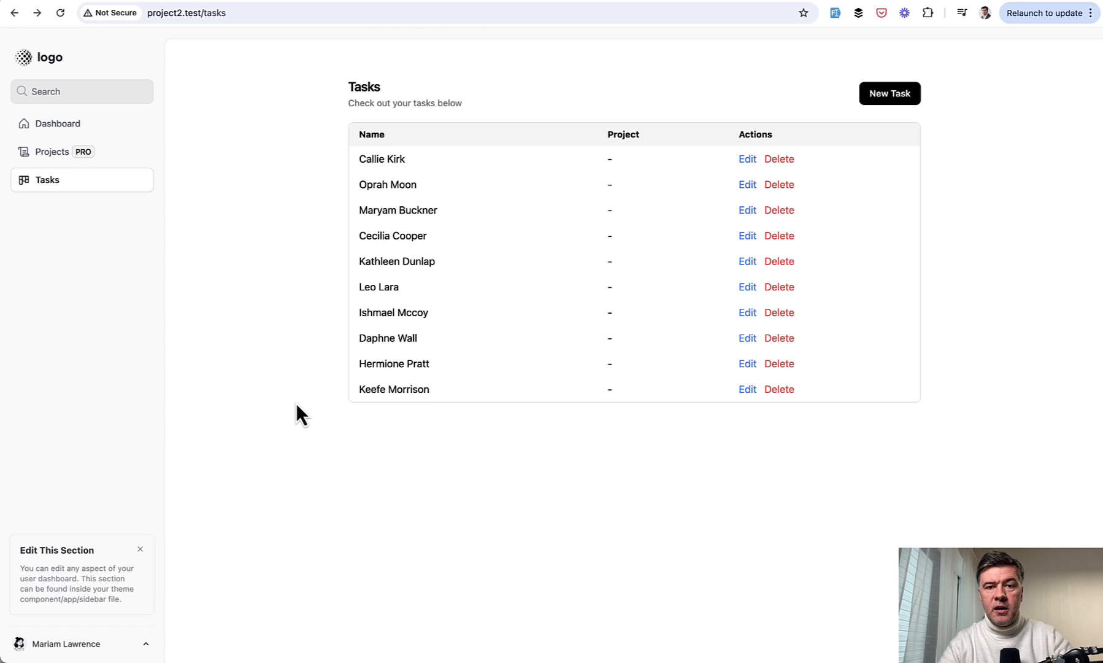
mouse_move(361, 276)
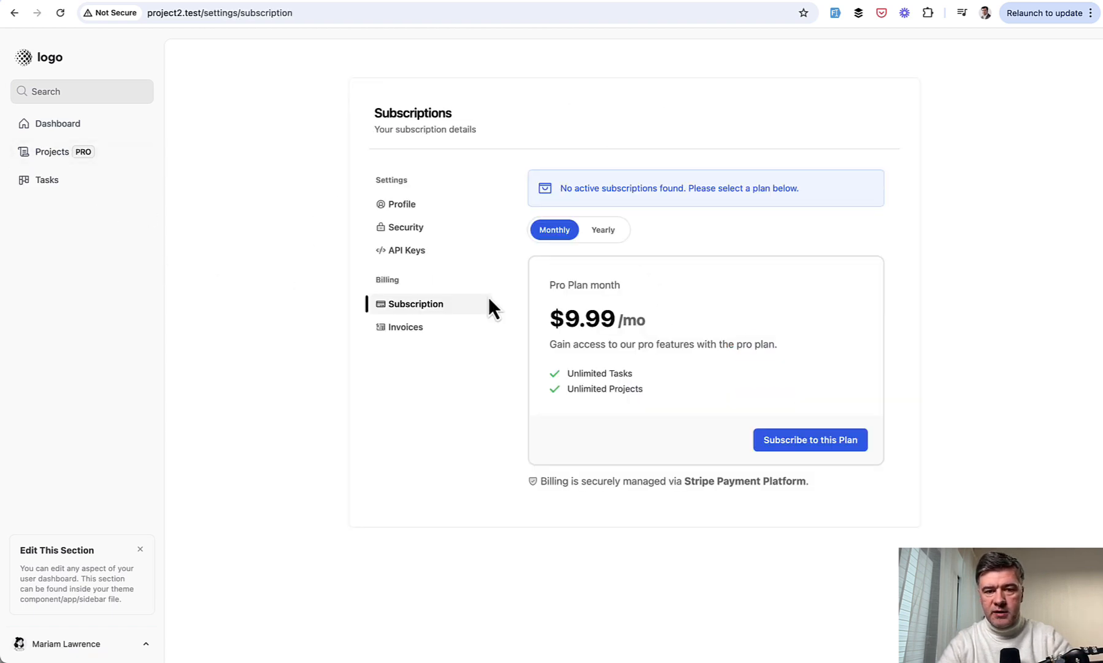
Step: From the Tasks list, attempt a New Task as a free user to reach the Free Plan Limit page
click(13, 12)
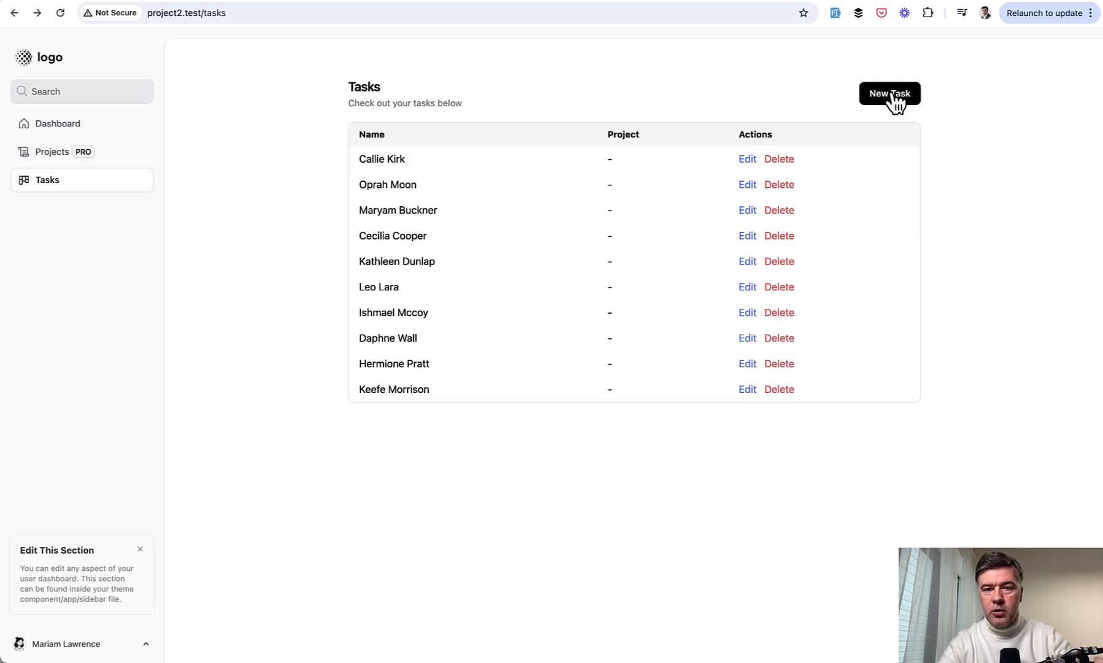
click(890, 93)
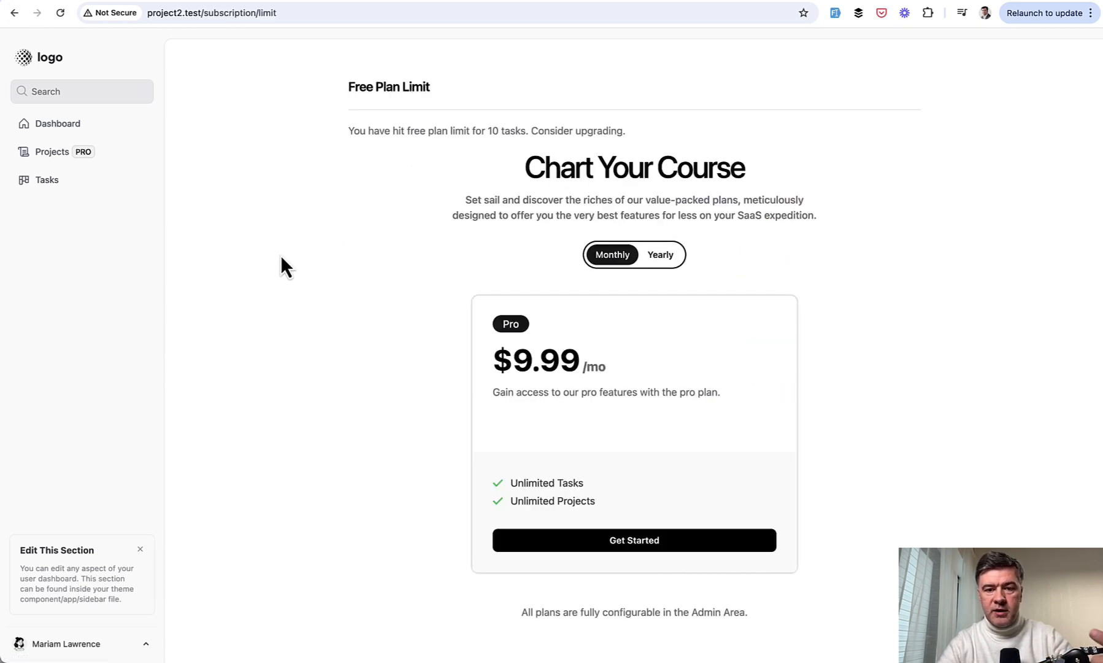
mouse_move(417, 150)
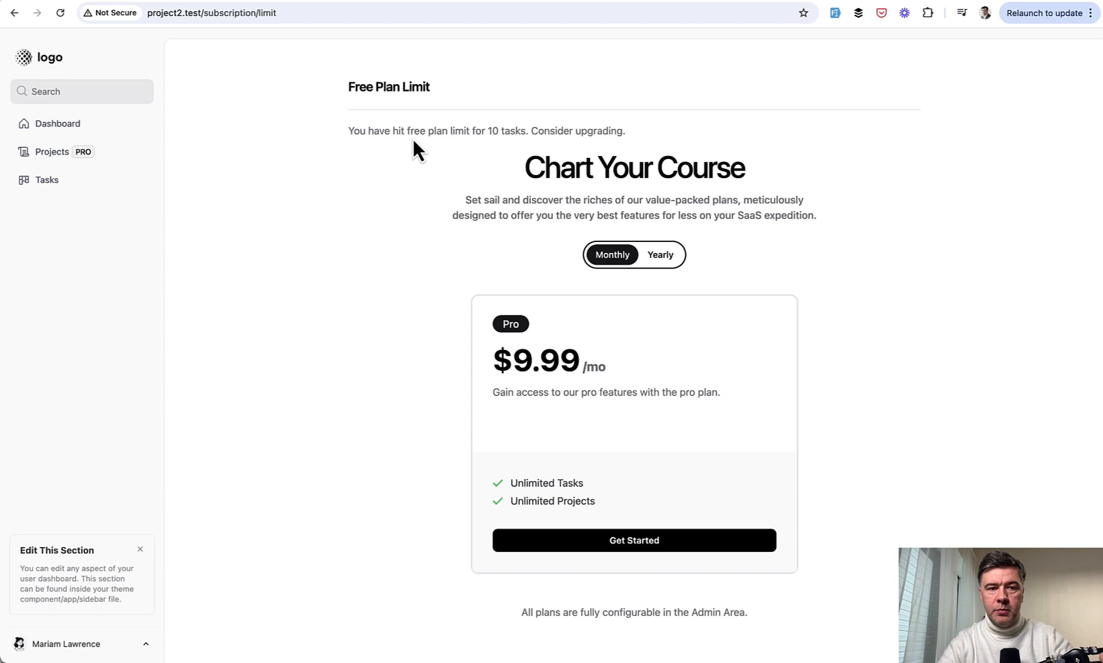
mouse_move(431, 416)
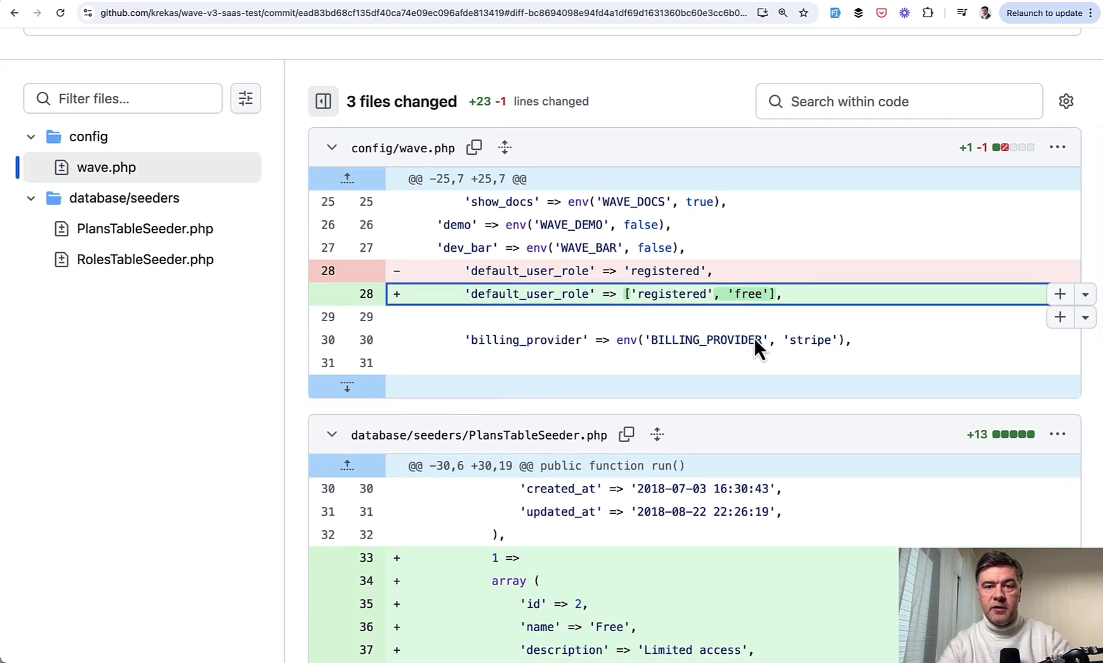
Step: Scroll through the diff of config/wave.php, PlansTableSeeder.php and RolesTableSeeder.php adding the Free plan and roles
scroll(down, 3)
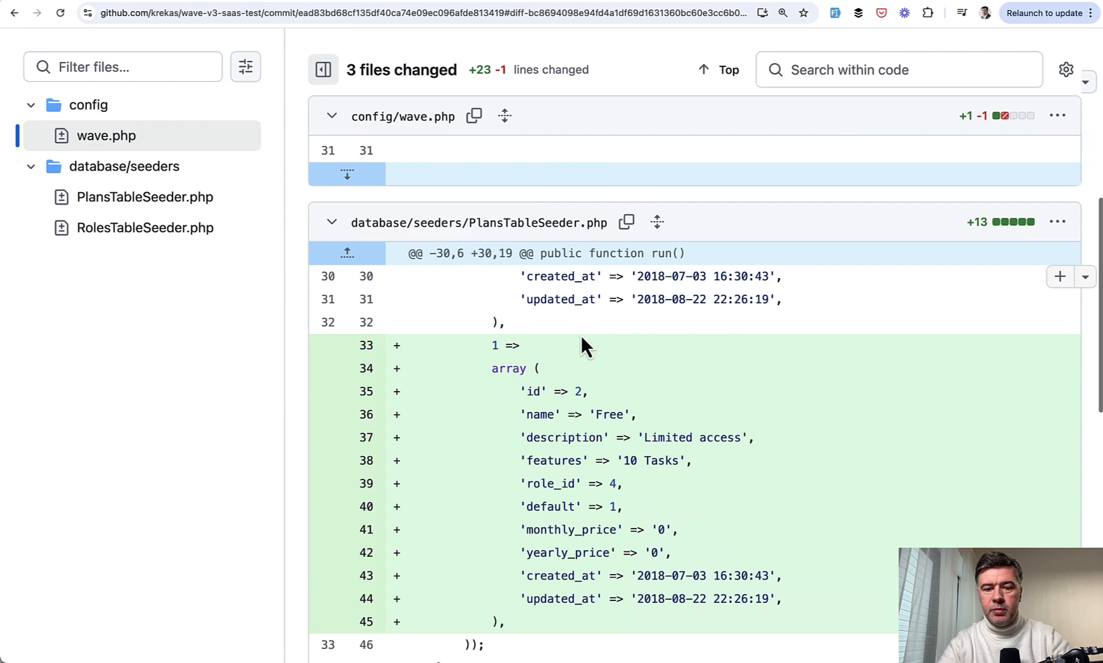
scroll(down, 3)
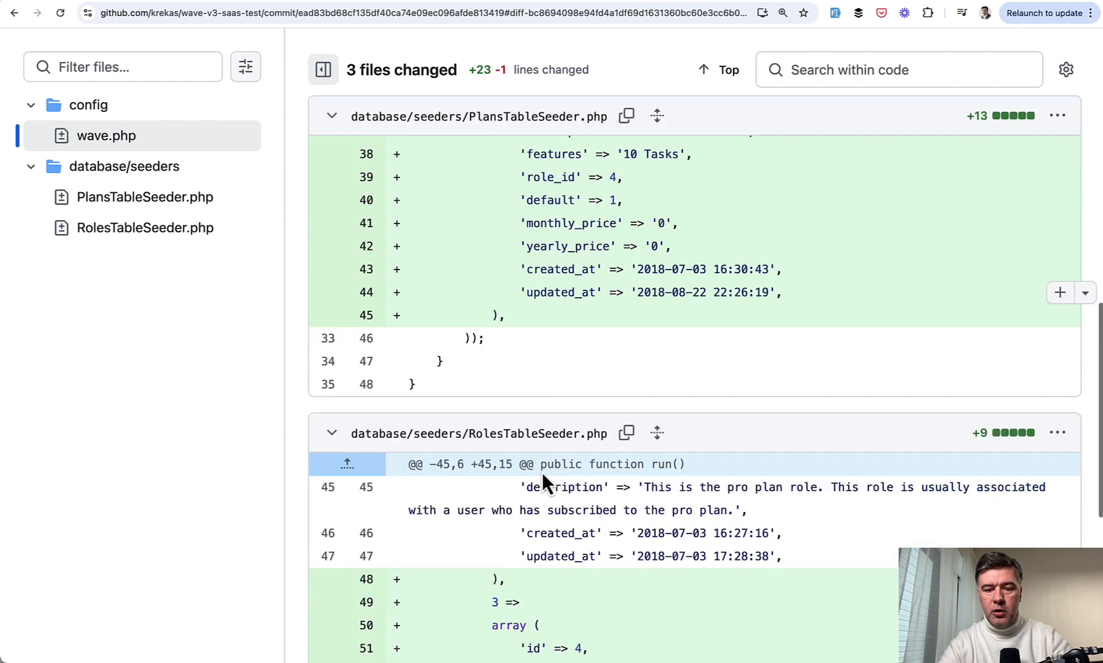
scroll(down, 3)
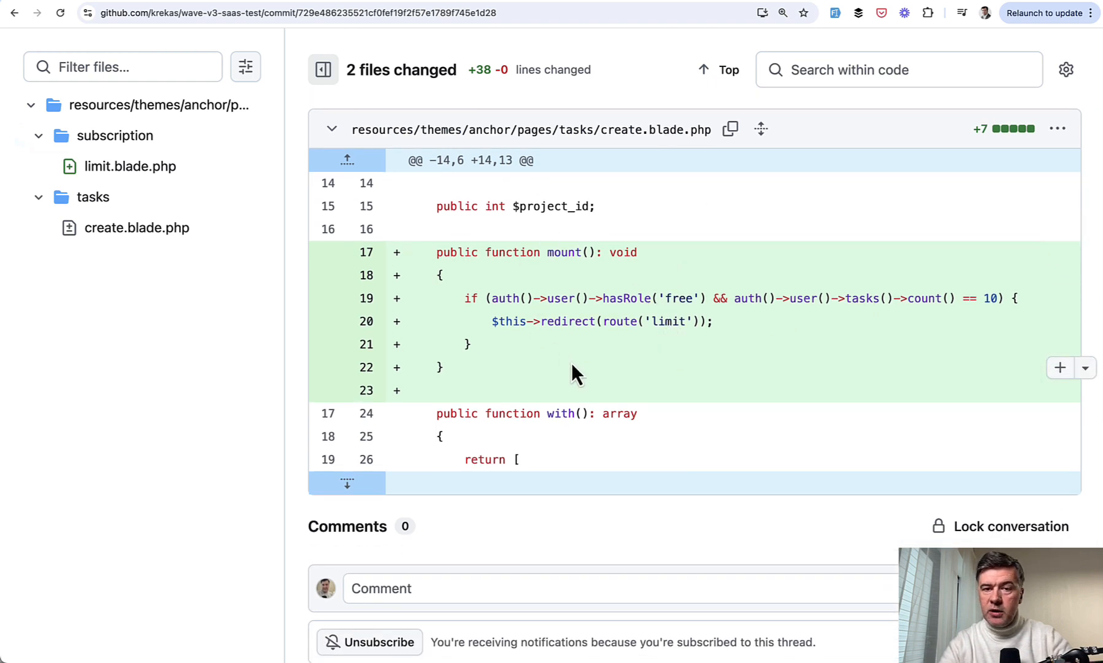
mouse_move(674, 395)
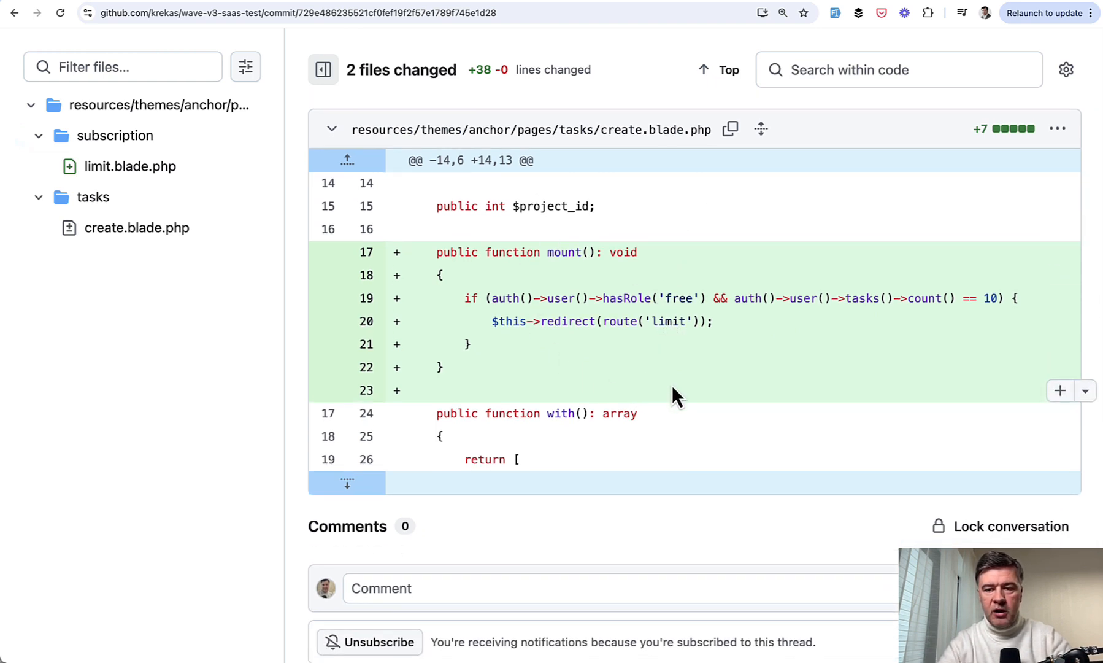
mouse_move(743, 373)
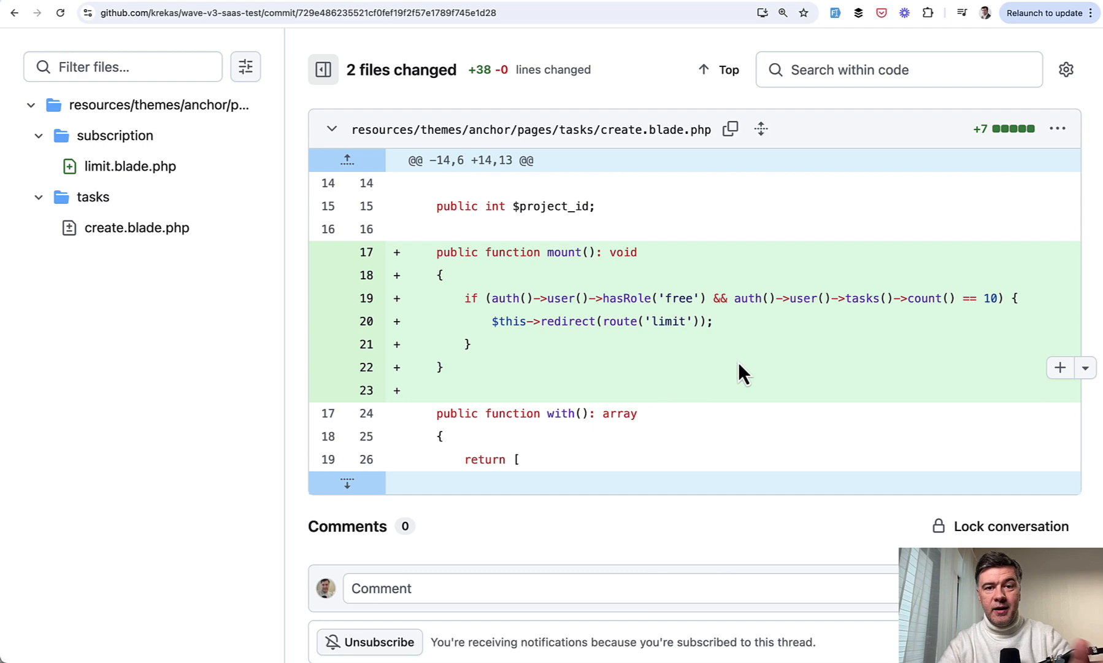
mouse_move(754, 419)
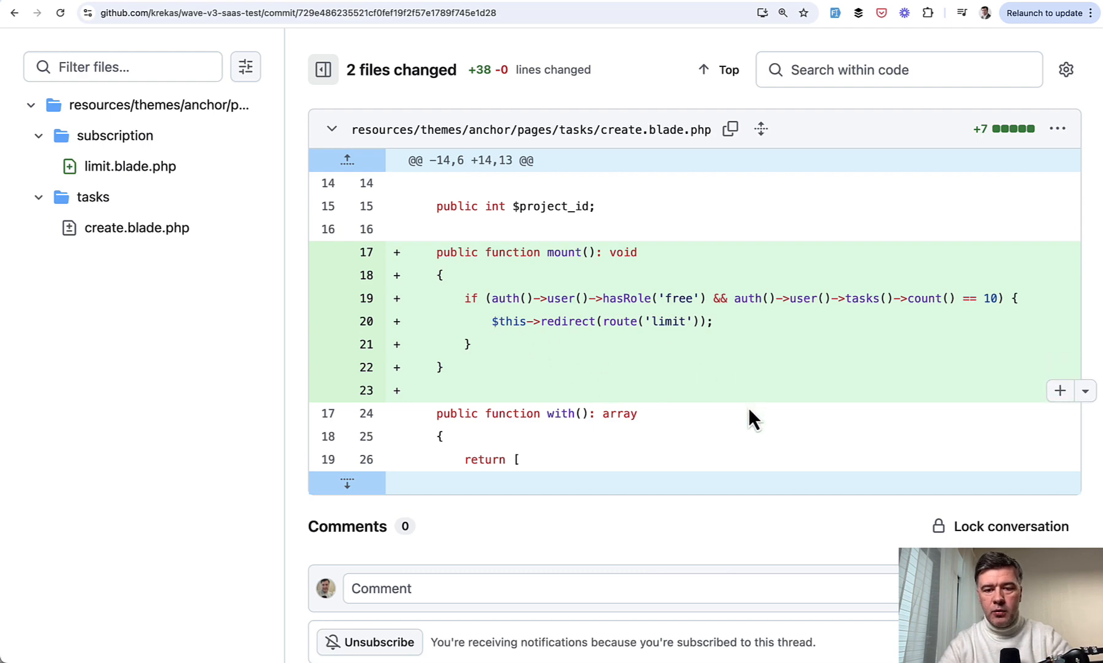
Step: Read the mount() redirect in tasks/create.blade.php and the new limit.blade.php file, then head to LaraStarters.com
scroll(up, 3)
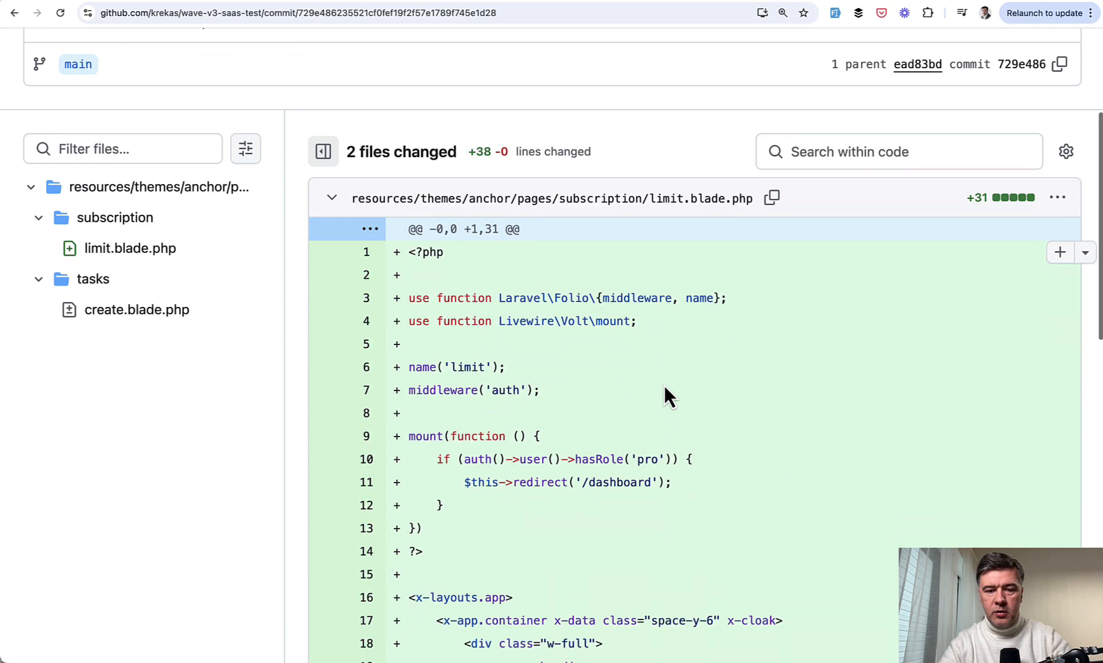
scroll(down, 3)
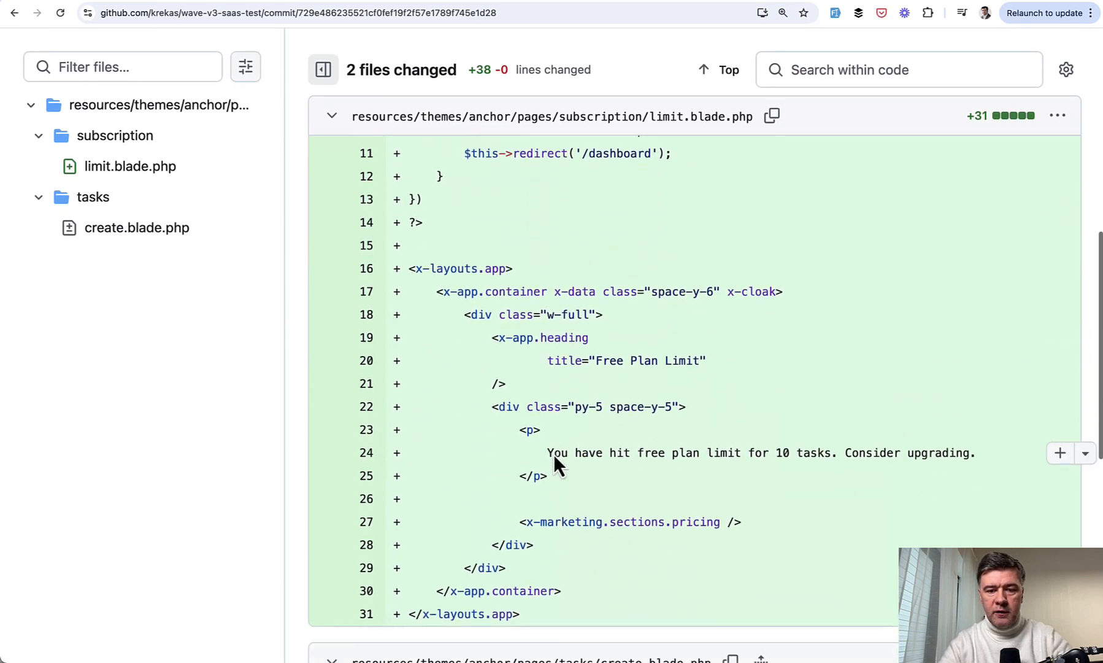
scroll(down, 3)
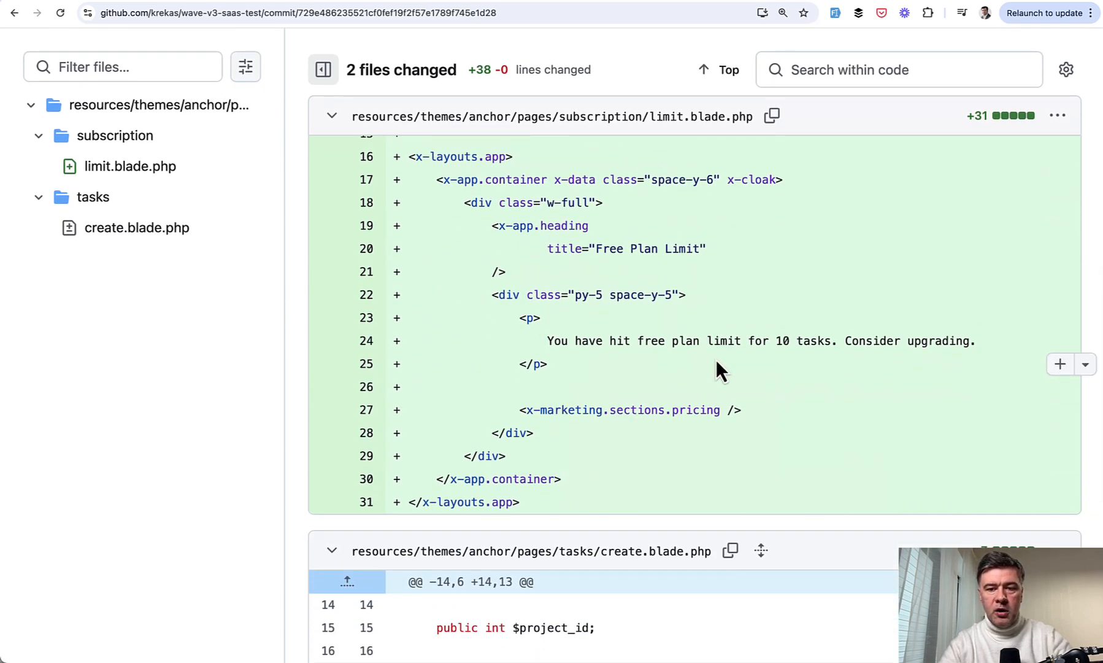
scroll(down, 3)
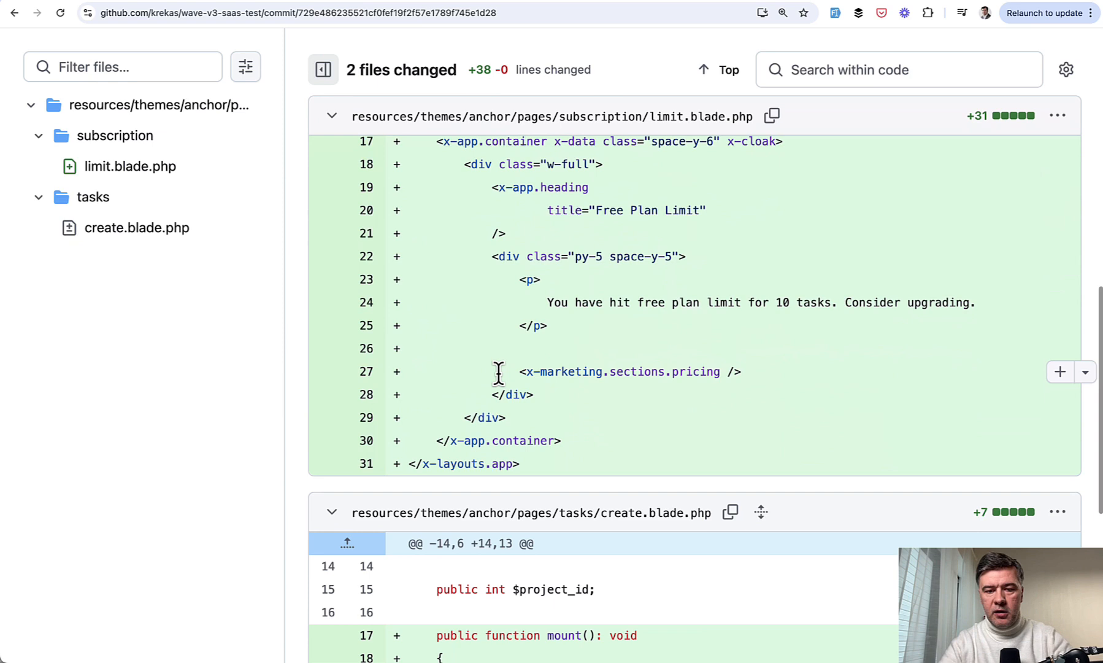
click(365, 372)
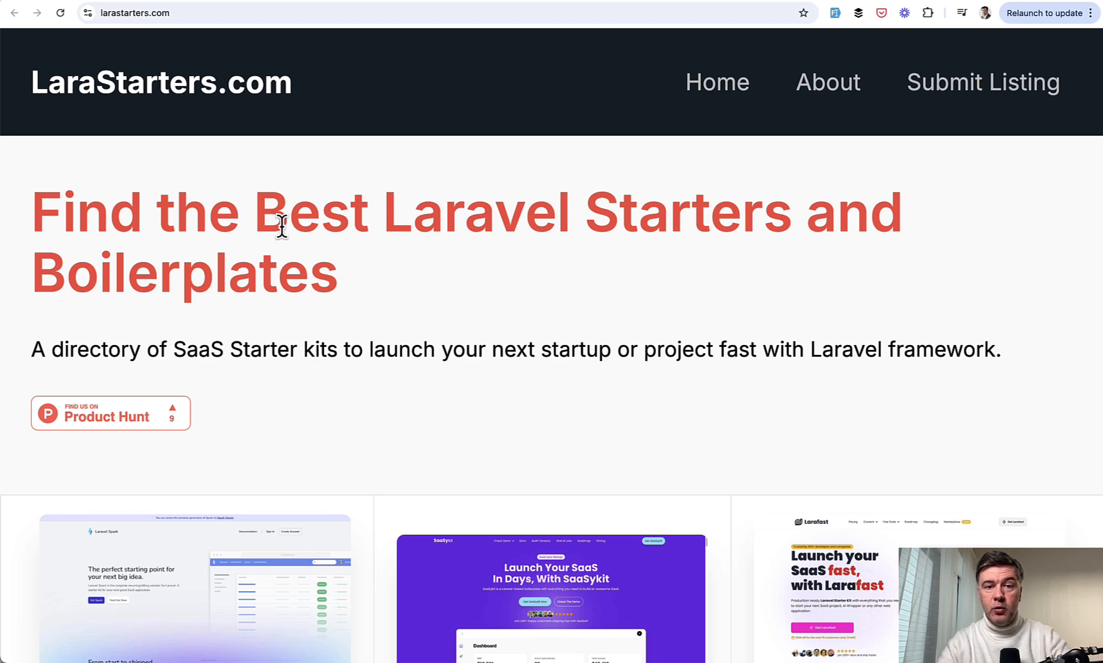
Step: Scroll LaraStarters.com down to the Laravel Spark, SaaSyKit and Larafast starter kit cards
scroll(down, 3)
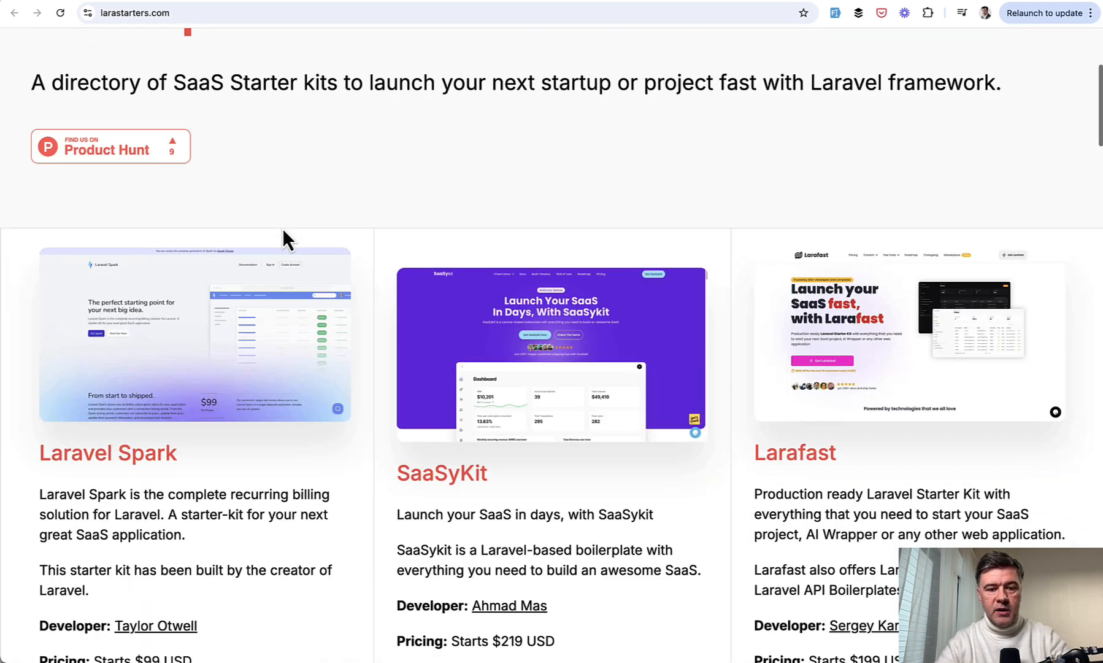
scroll(down, 3)
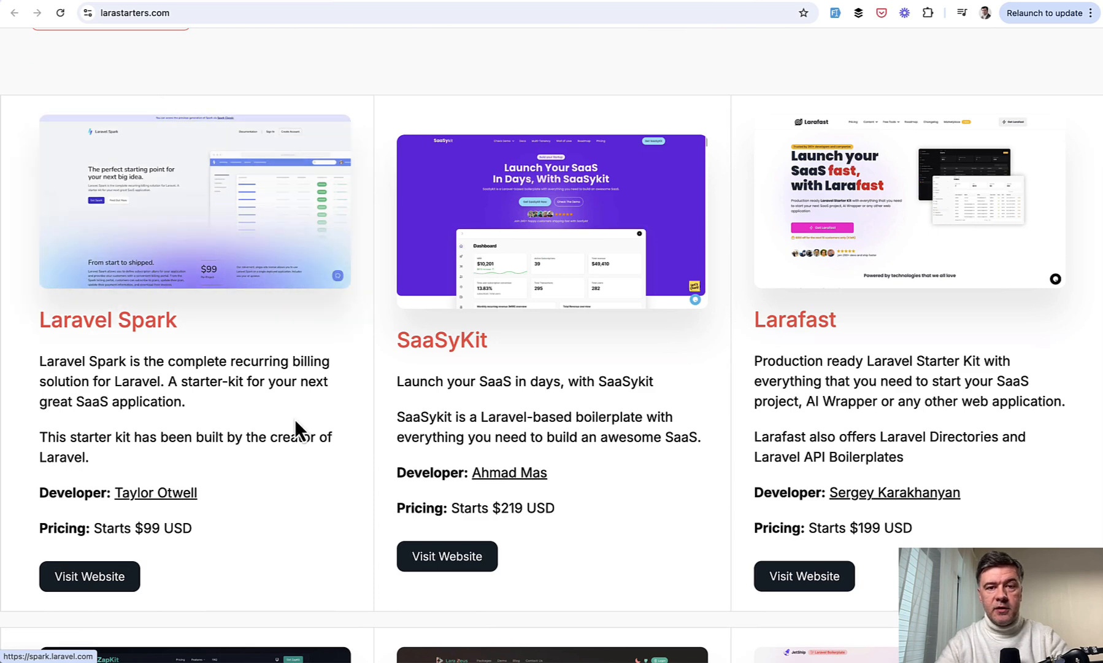
mouse_move(364, 398)
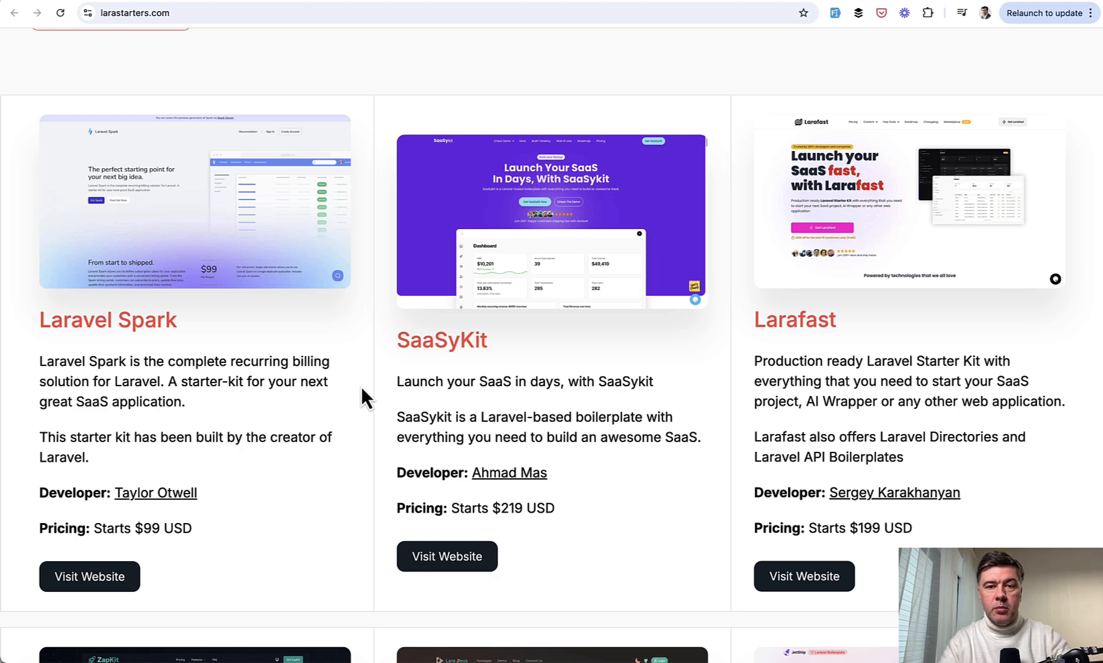
mouse_move(378, 452)
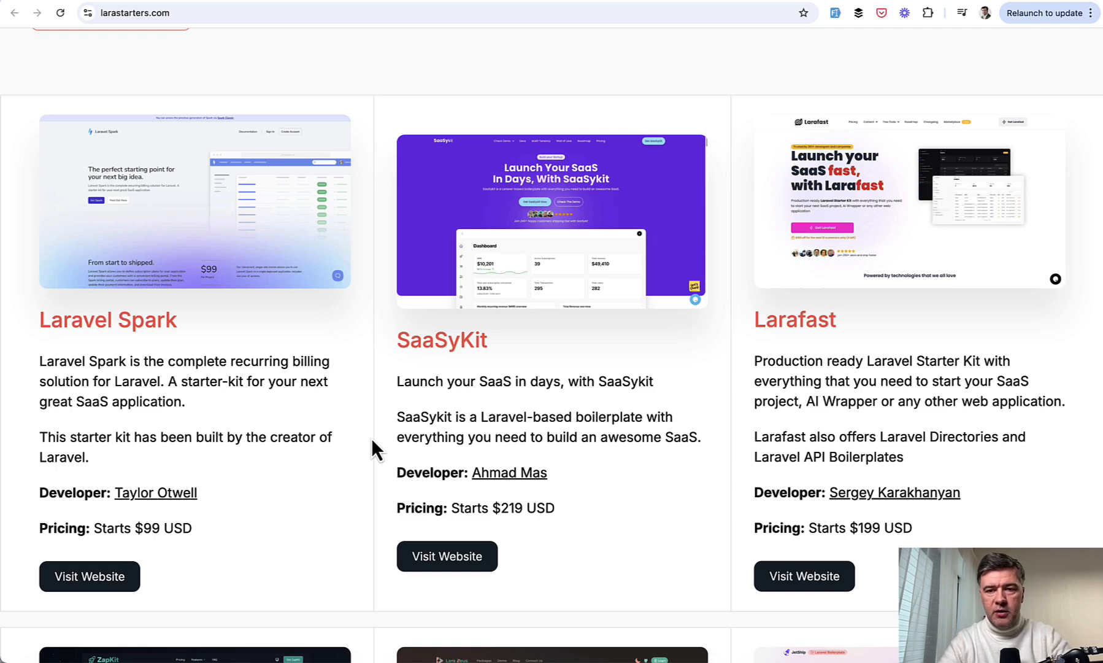
Step: Scroll past the ZapKit, Lara Zeus and JetShip starter kit listings
scroll(down, 3)
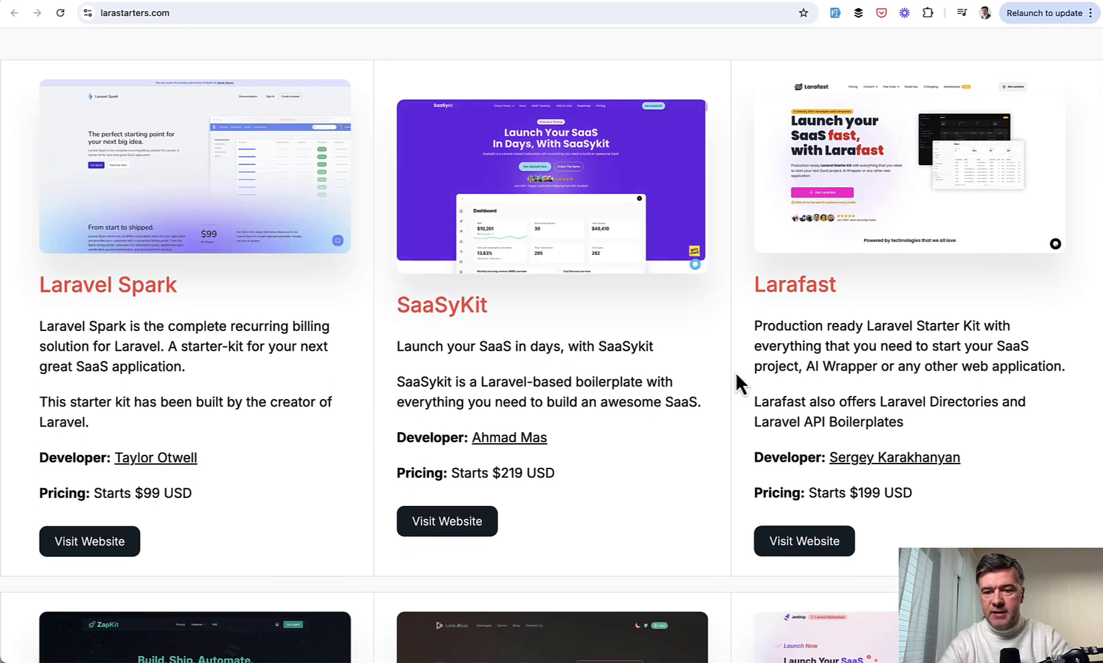
scroll(down, 3)
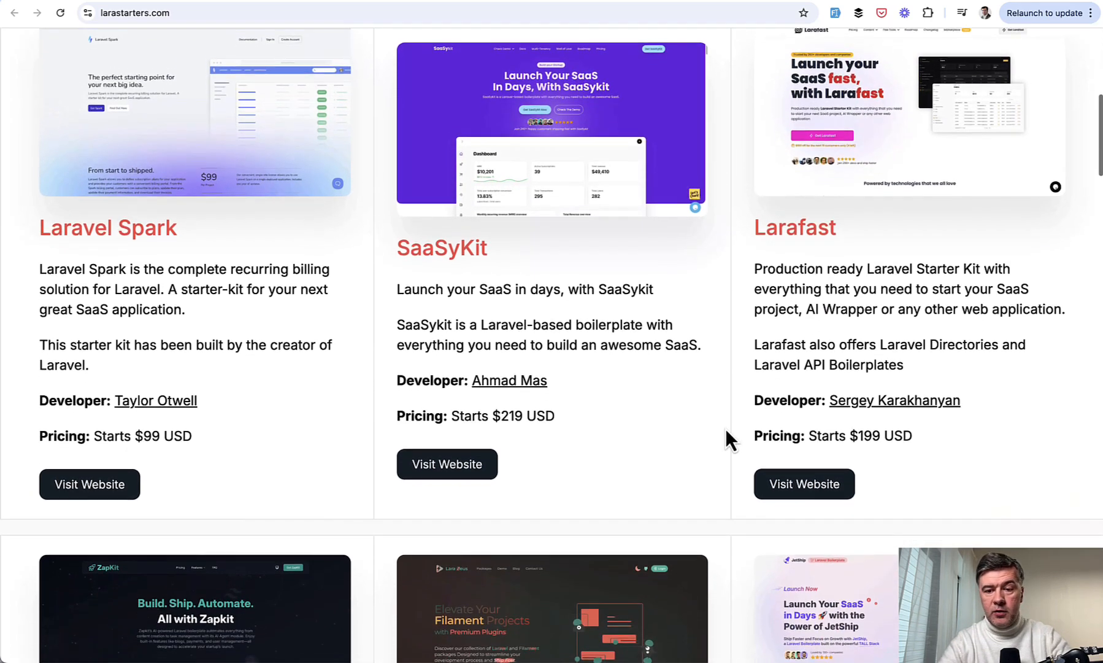
scroll(down, 3)
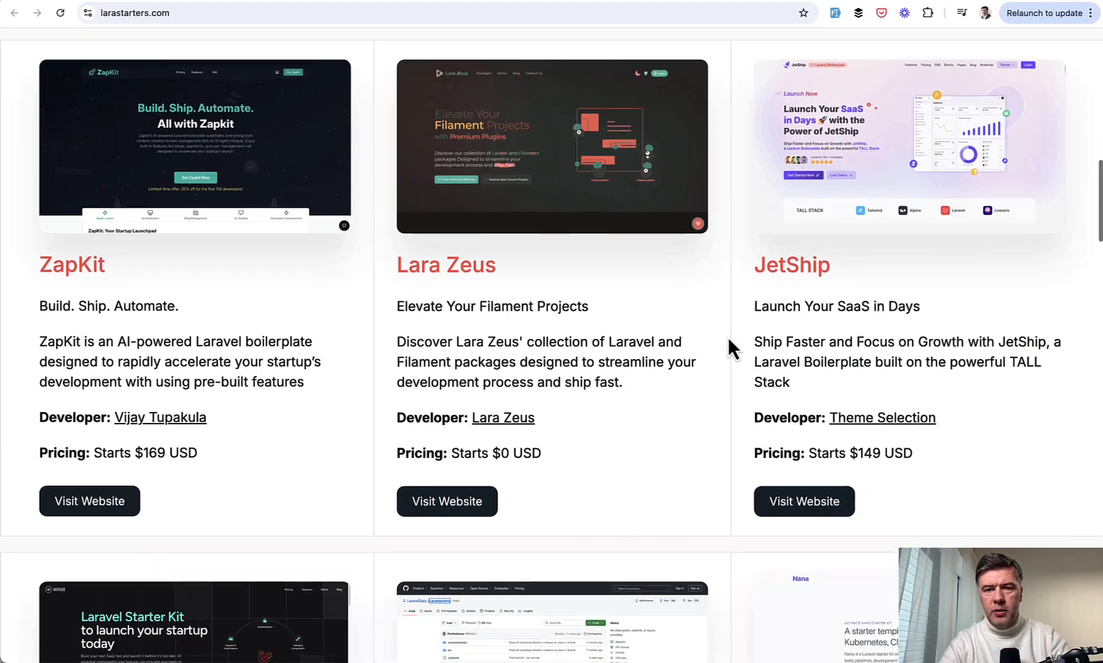
scroll(down, 3)
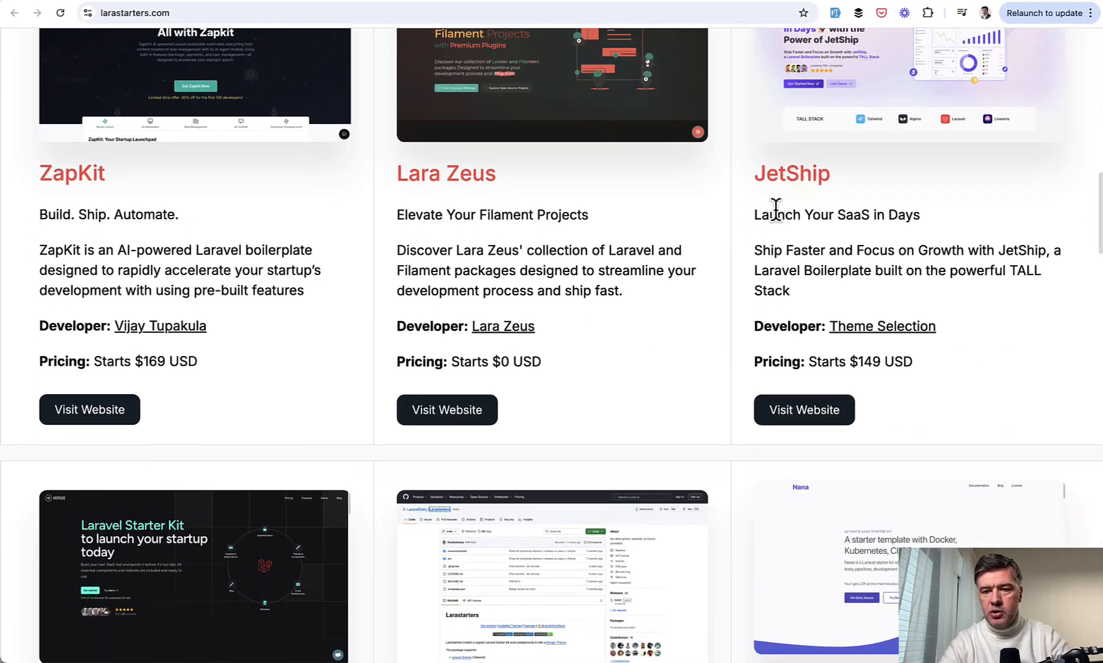
mouse_move(398, 284)
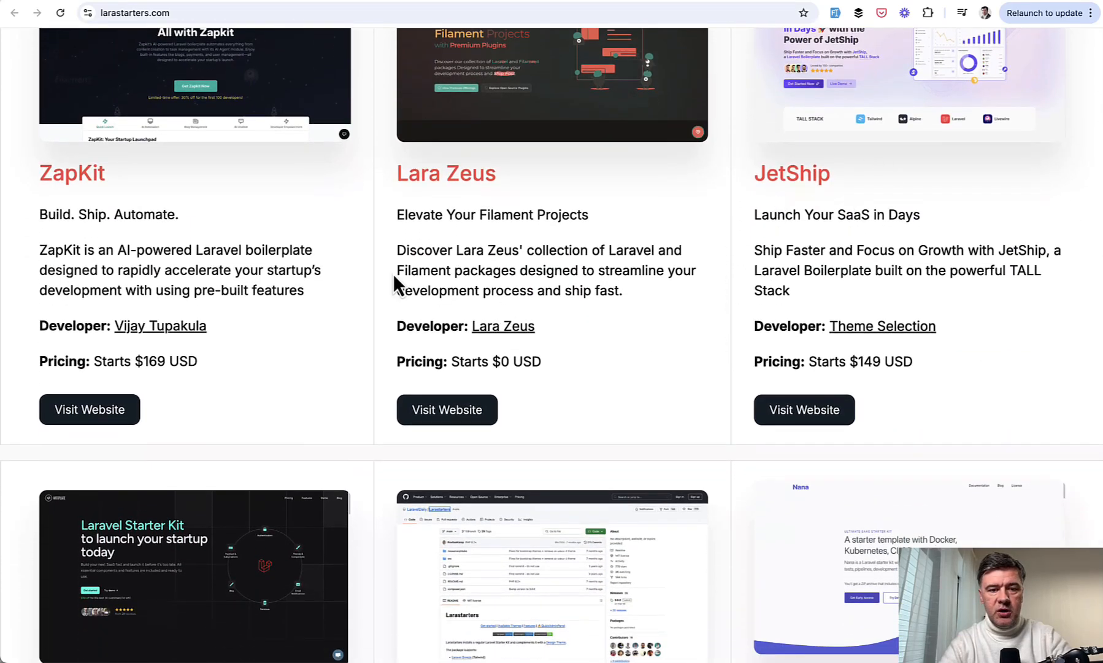
scroll(up, 3)
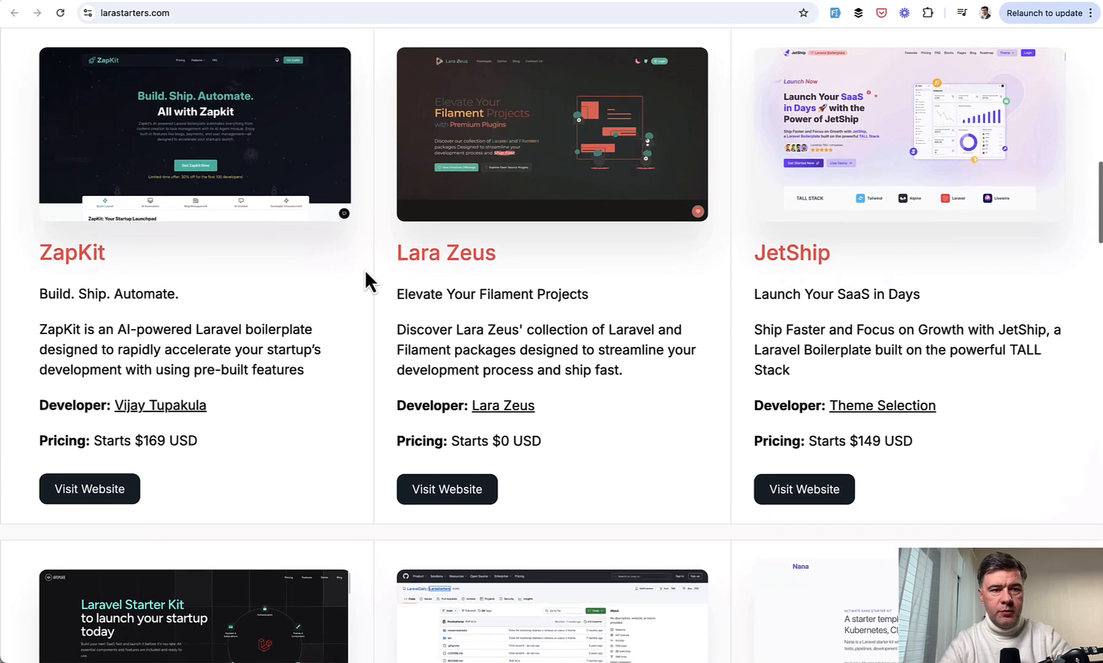
Step: Continue down to the Artiplate, Larastarters by Laravel Daily and Nana listings
scroll(down, 3)
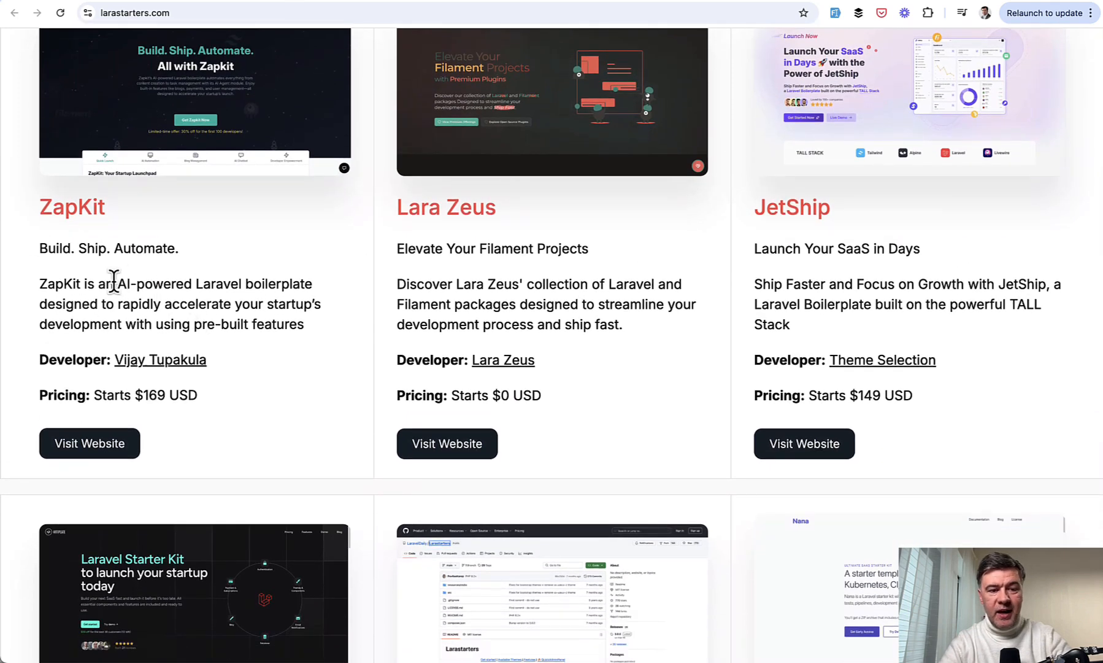
scroll(down, 3)
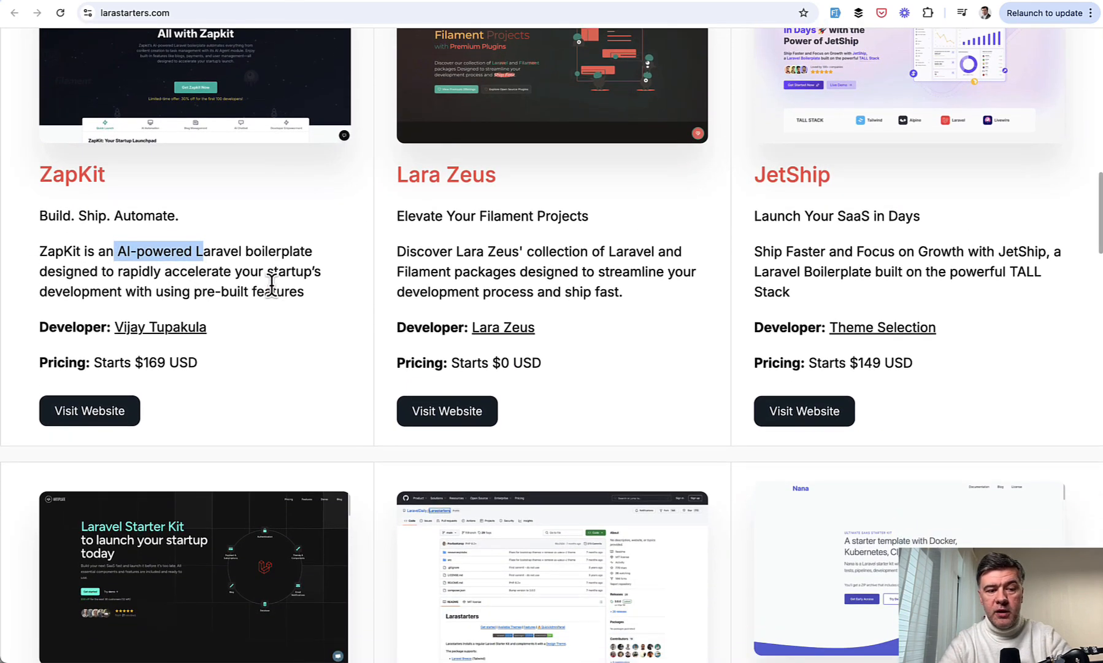
scroll(down, 3)
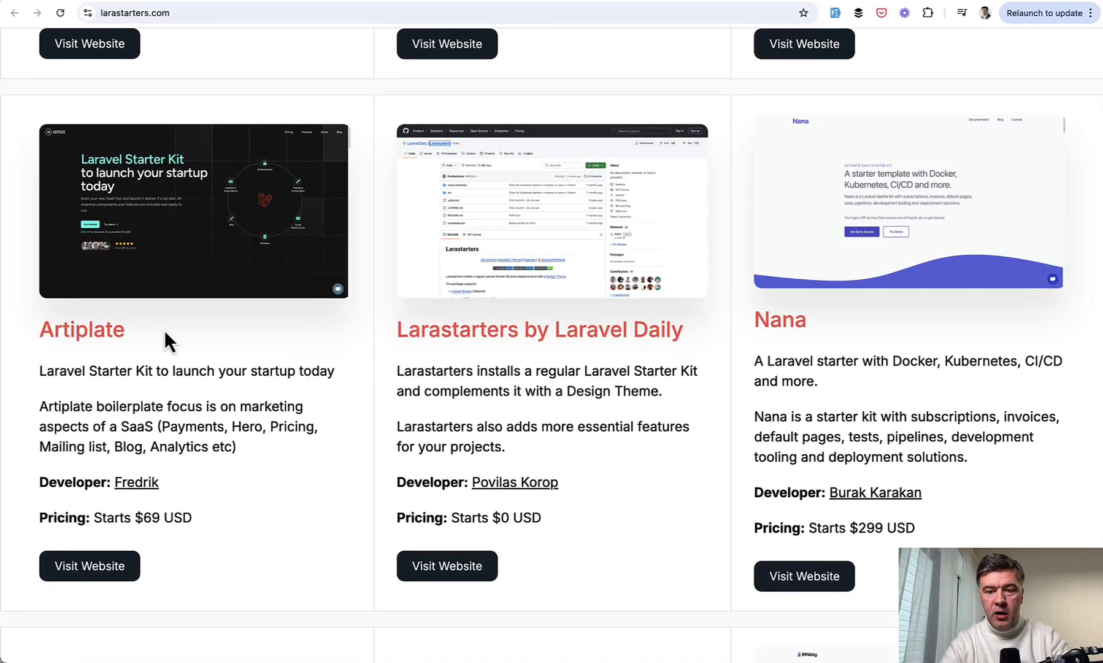
mouse_move(369, 435)
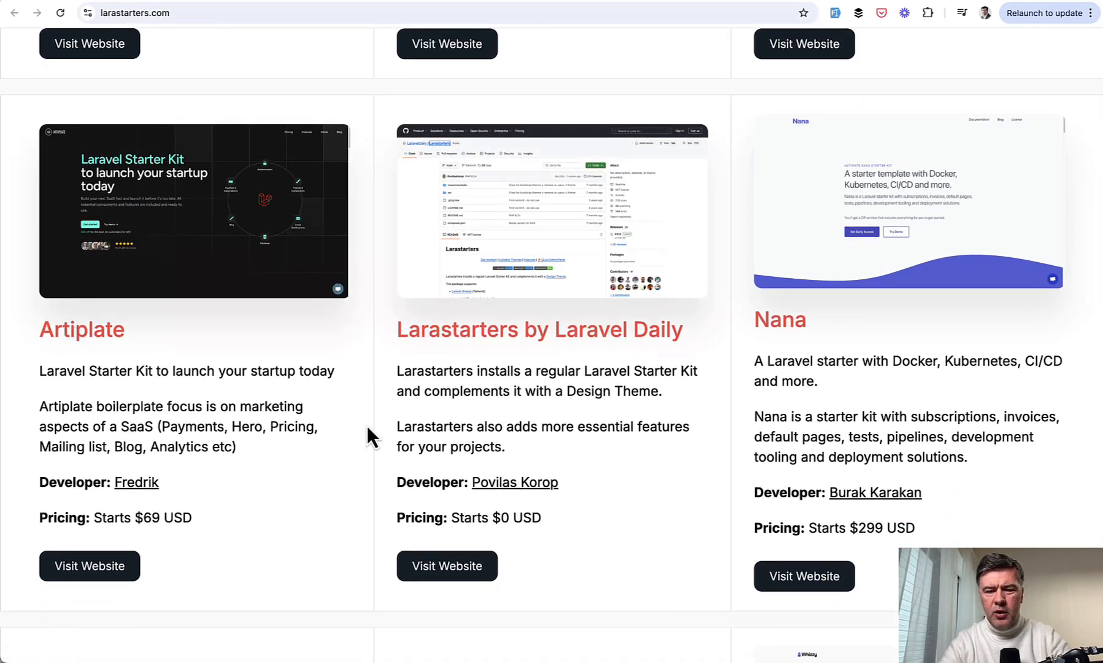
mouse_move(378, 370)
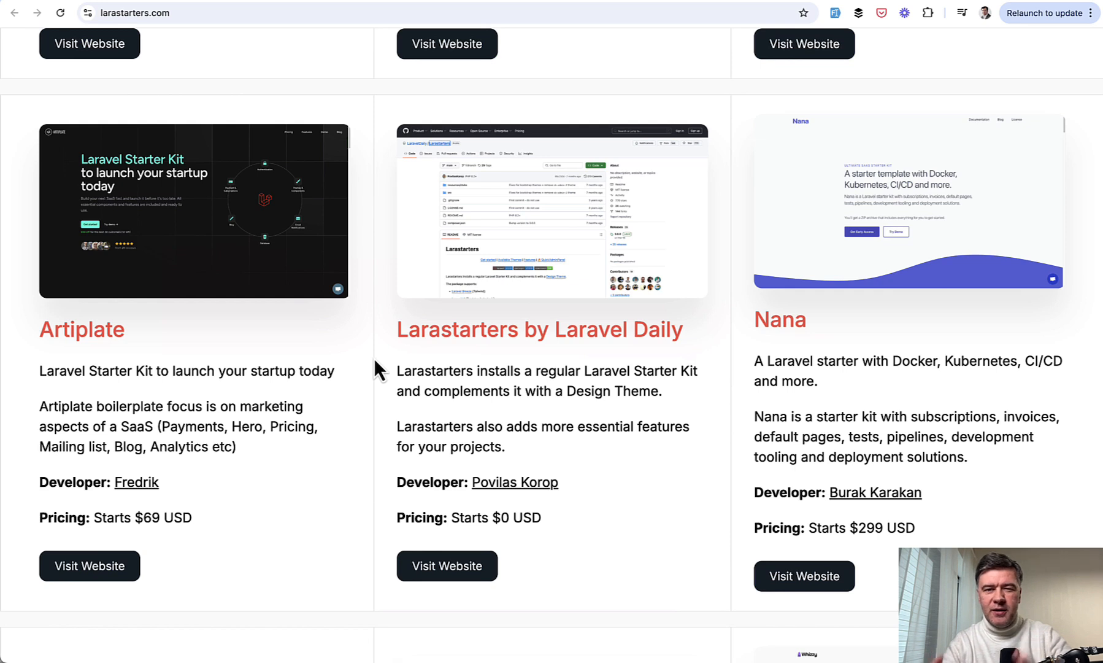
mouse_move(392, 316)
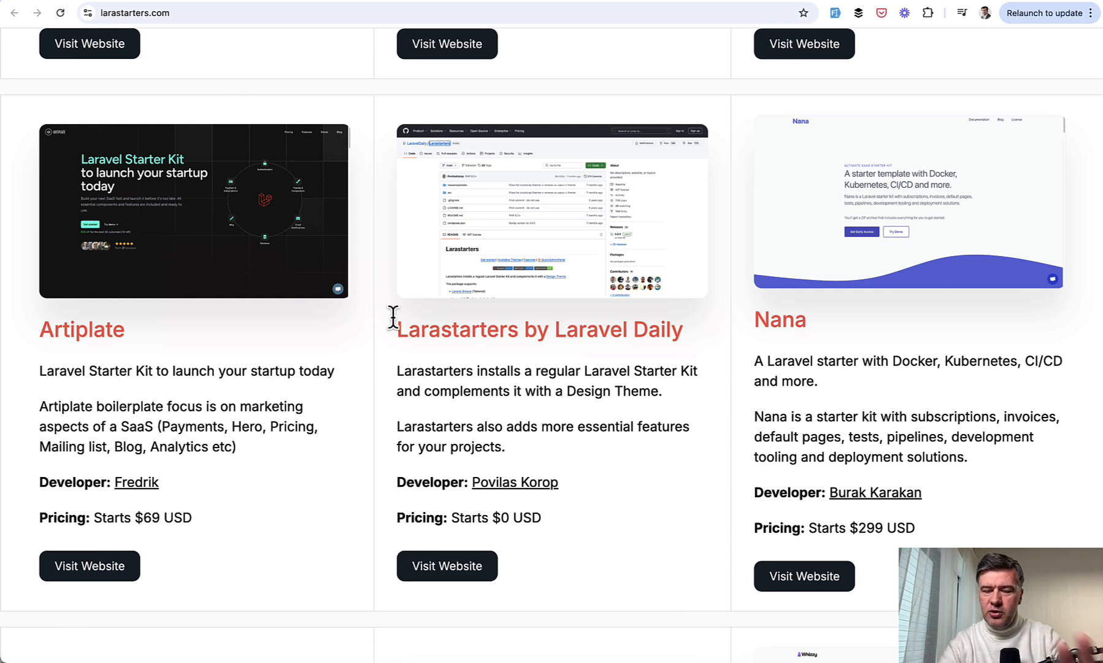
mouse_move(378, 371)
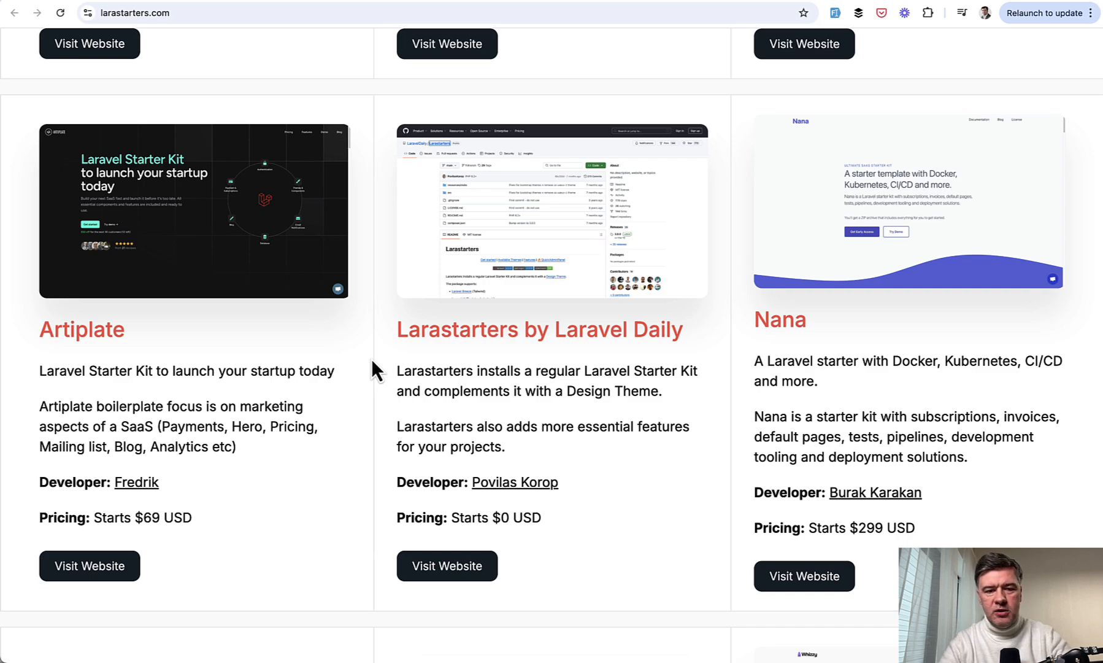
scroll(down, 3)
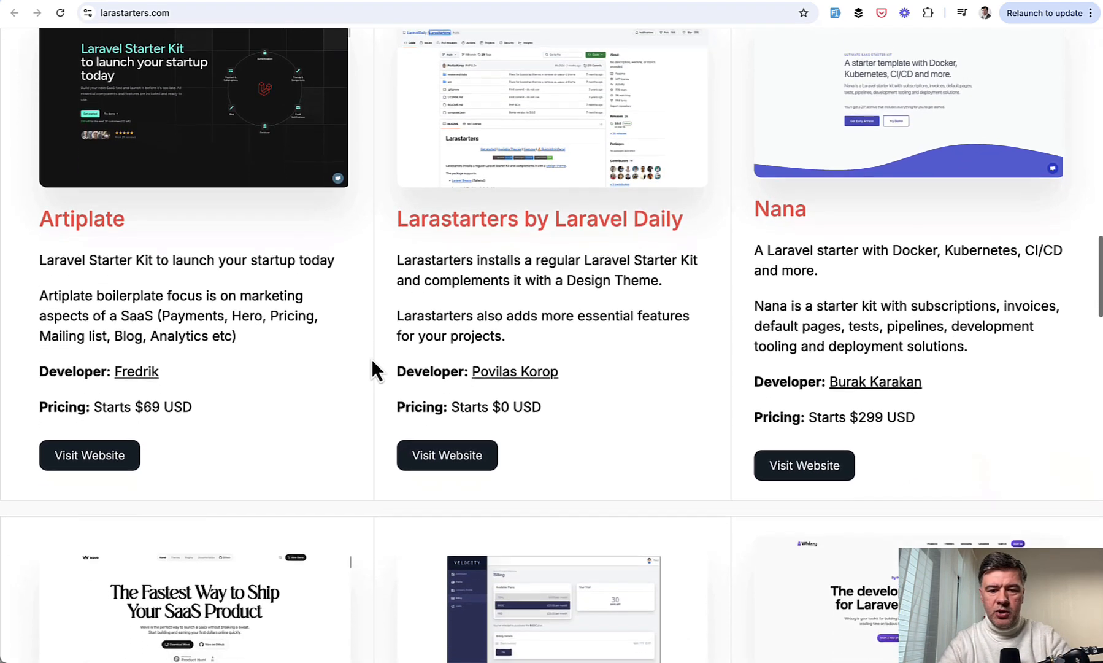
Step: Scroll through the Wave, Velocity and following starter kit listings
scroll(down, 3)
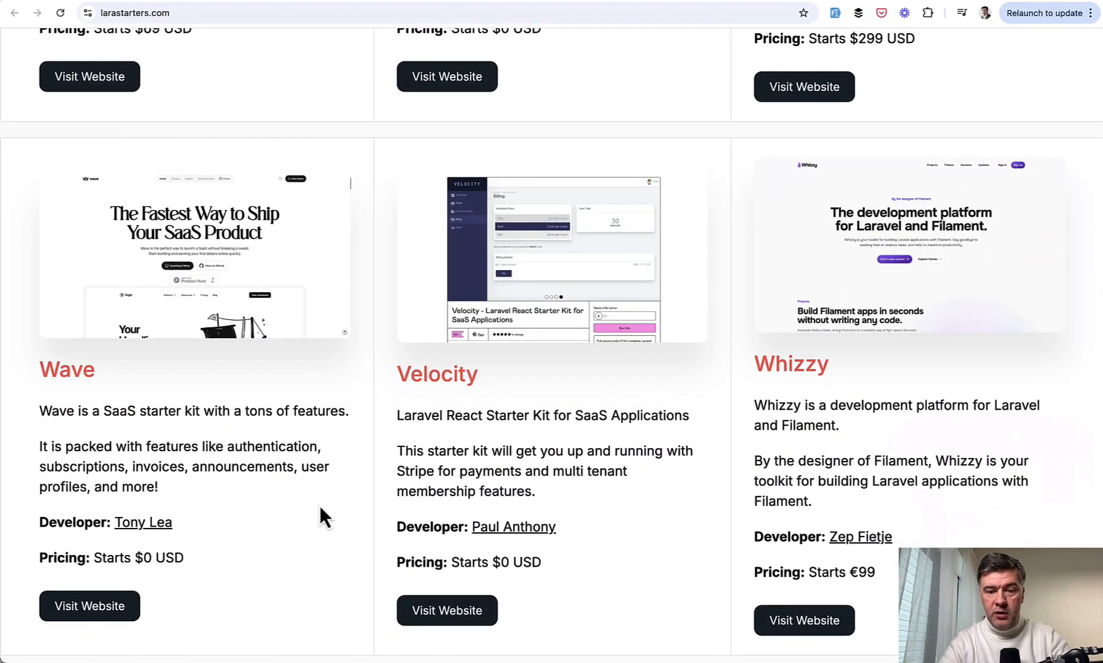
scroll(down, 3)
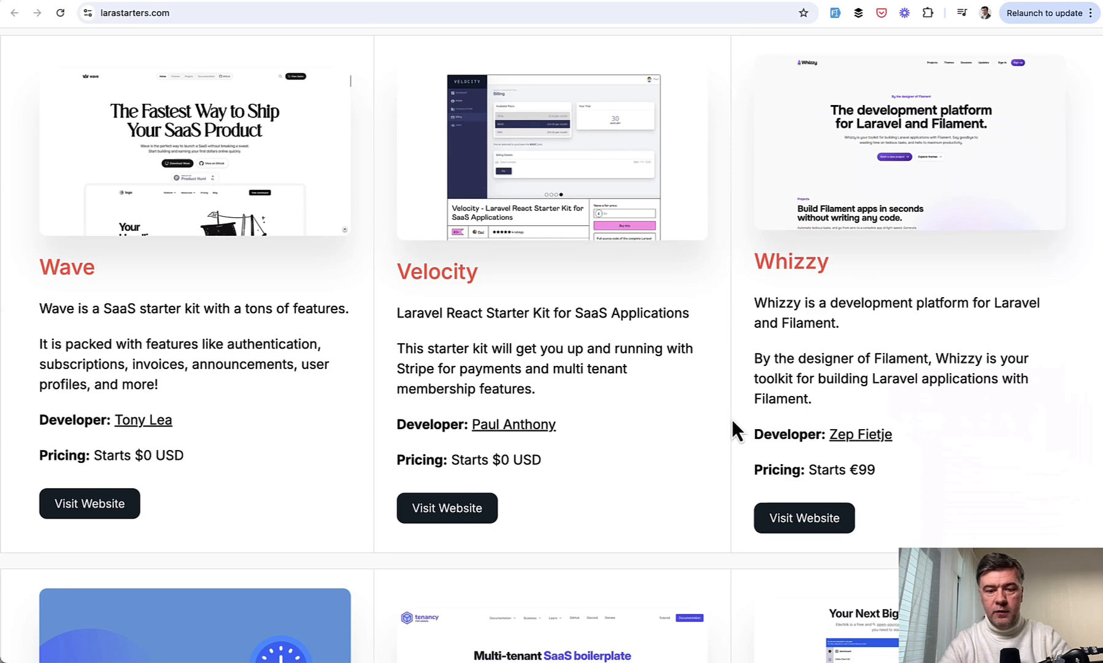
mouse_move(553, 337)
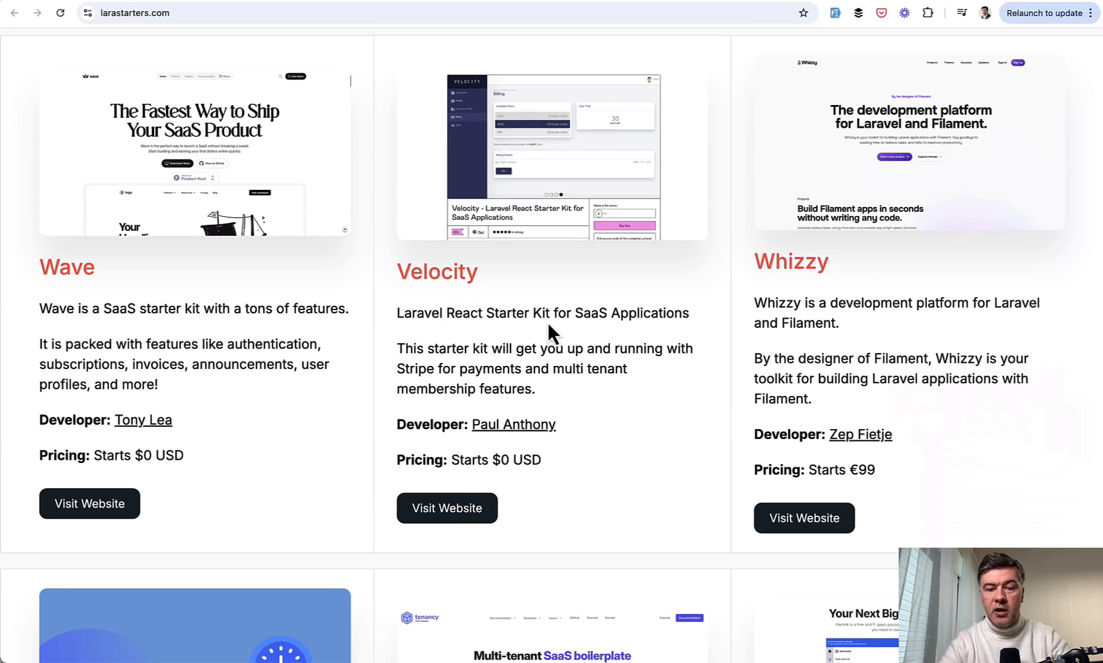
scroll(down, 3)
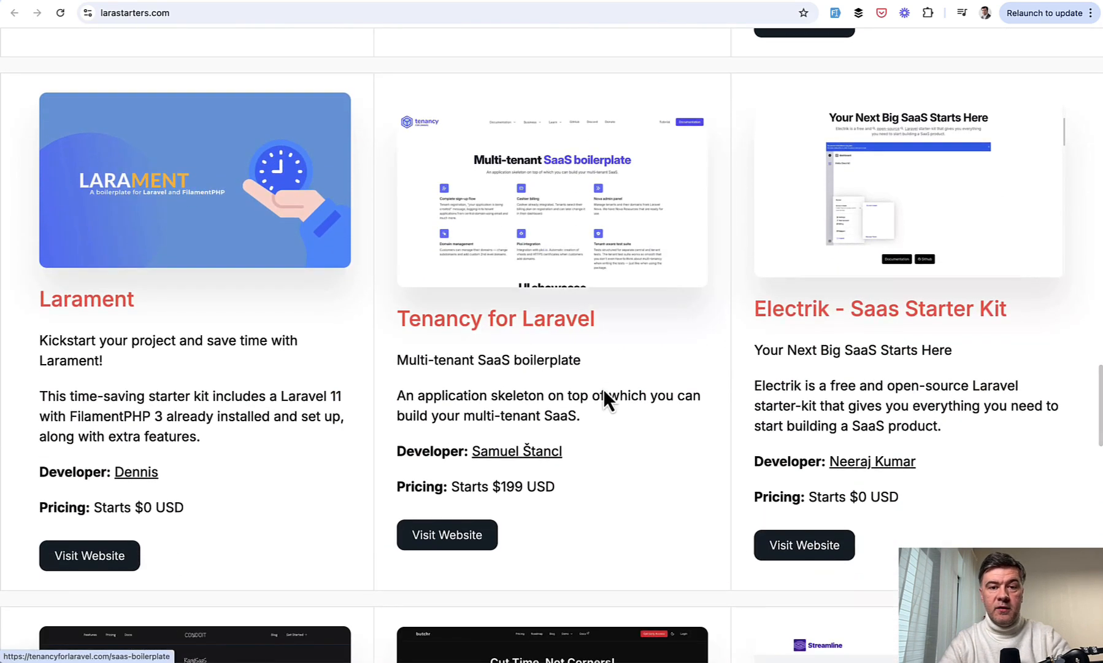
mouse_move(703, 383)
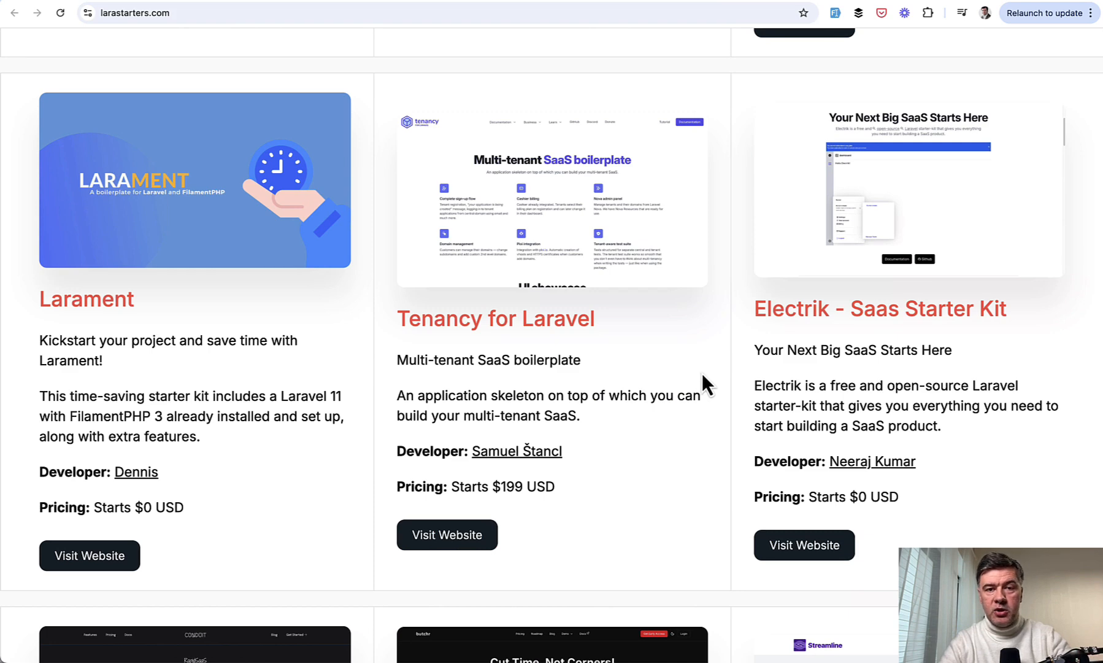
mouse_move(601, 382)
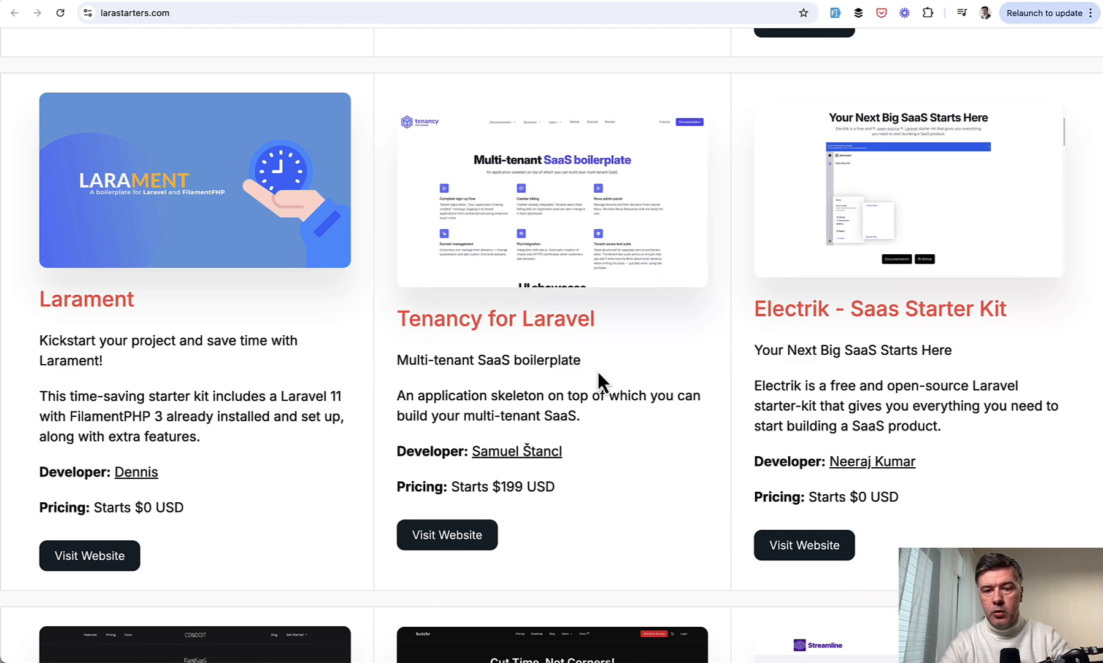
scroll(down, 3)
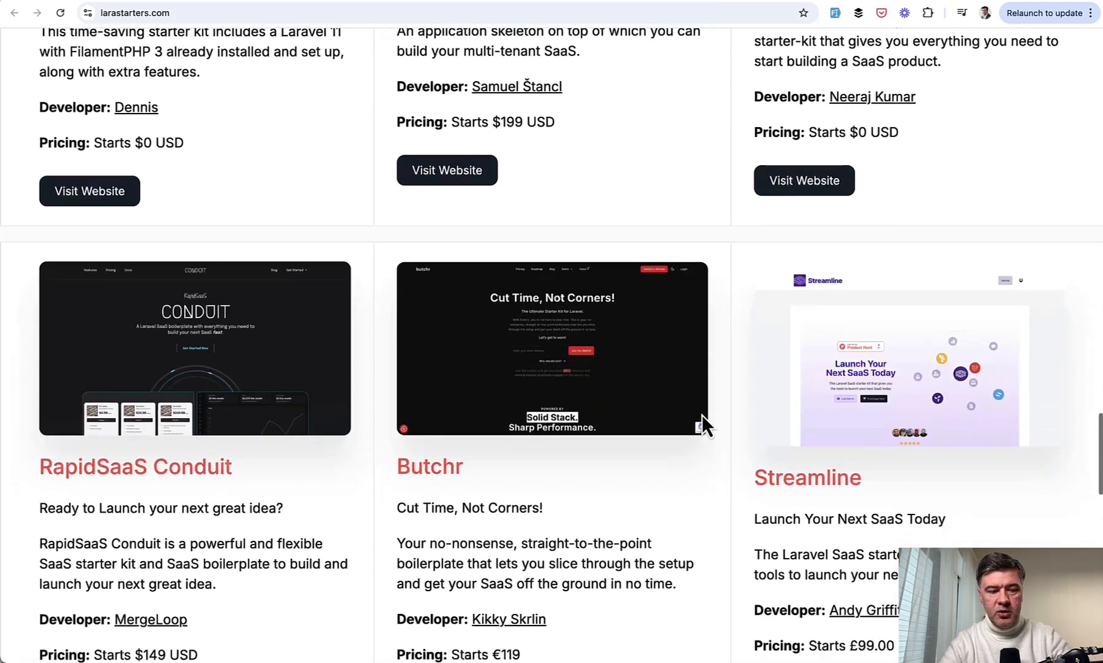
scroll(down, 3)
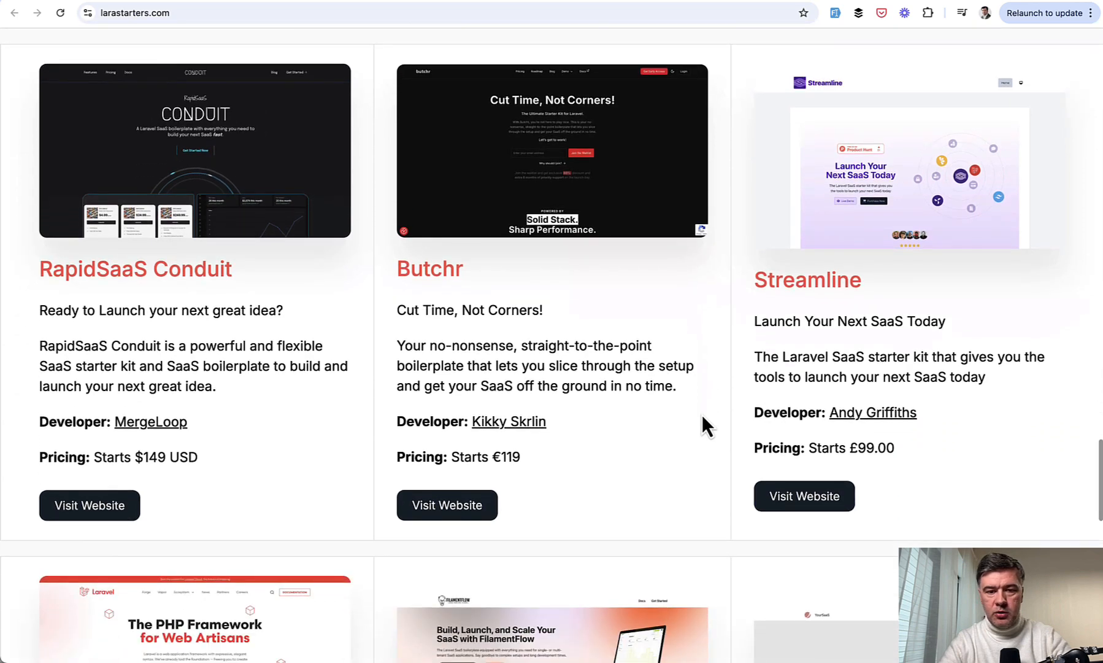
Step: Reach the last listing, Boring Directory, then scroll back up to Laravel Breeze, Jetstream and Filament Flow
scroll(down, 3)
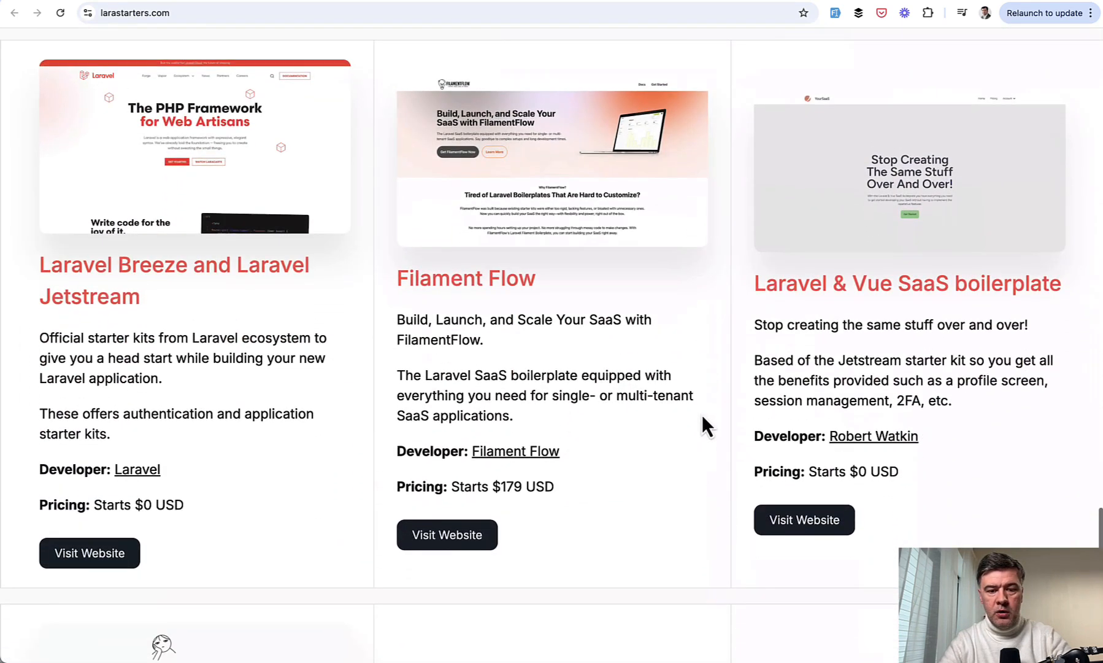
scroll(down, 3)
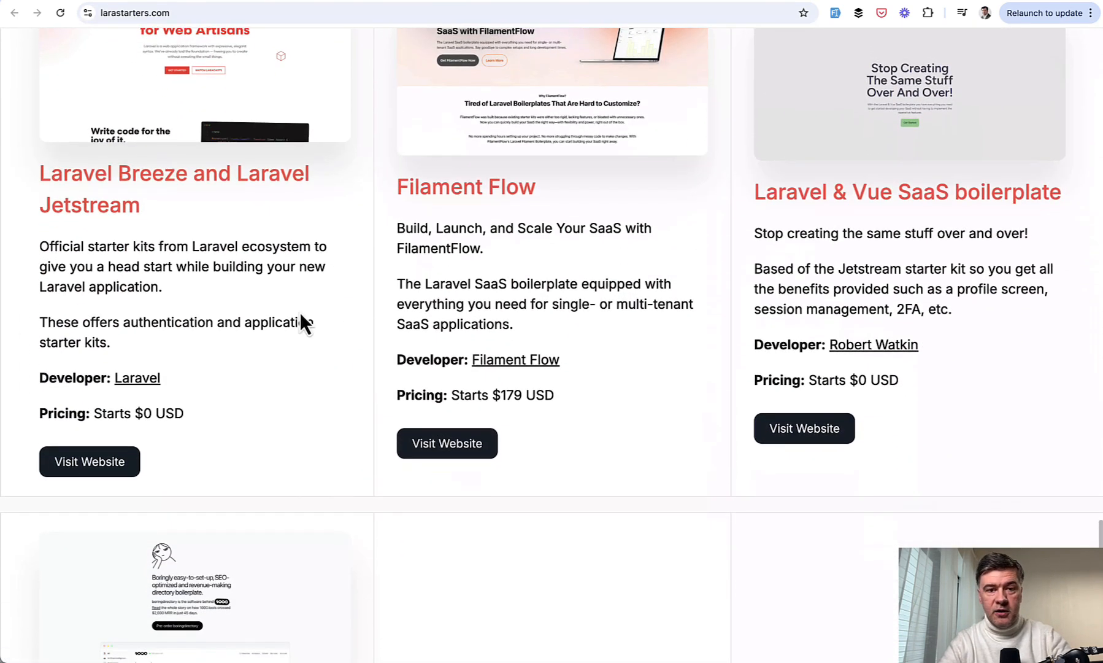
mouse_move(242, 359)
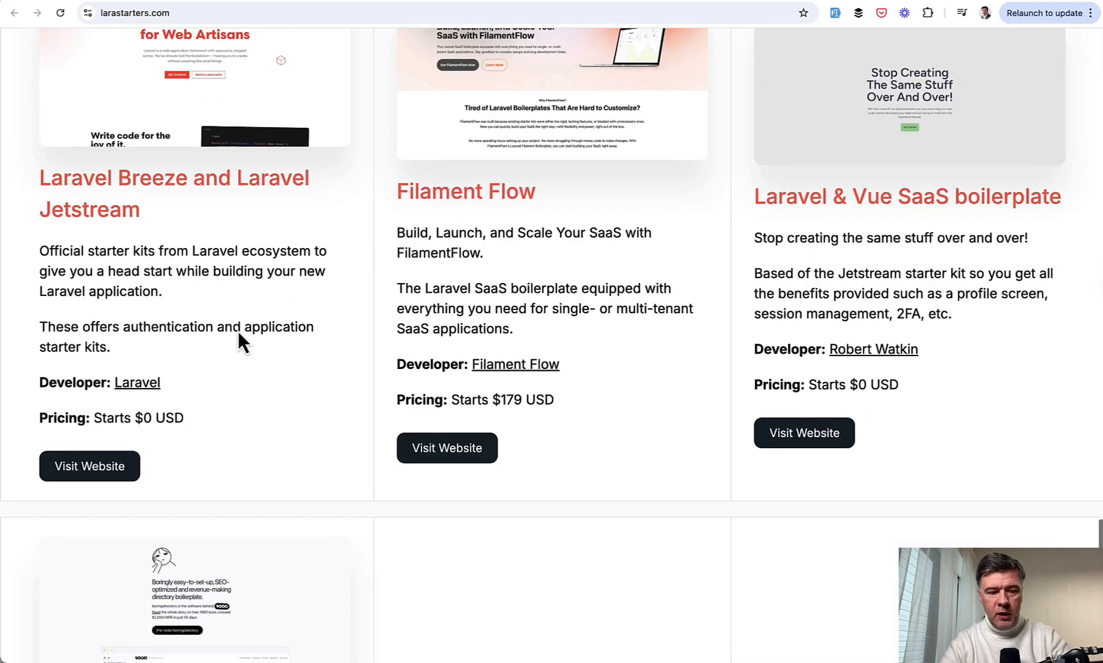
scroll(down, 3)
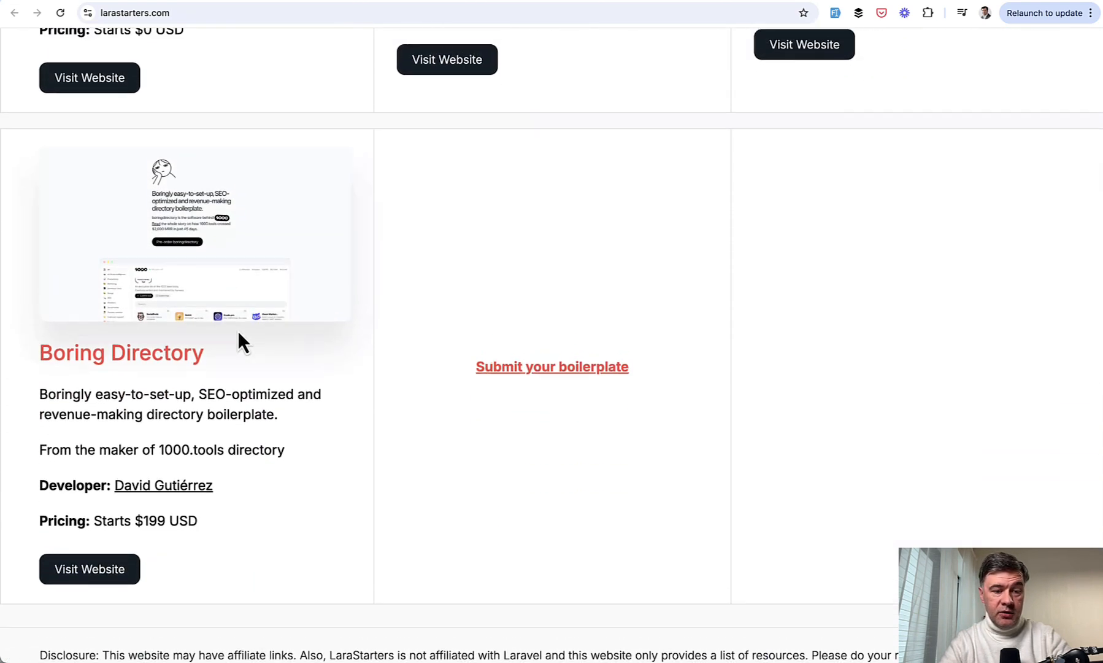
scroll(up, 3)
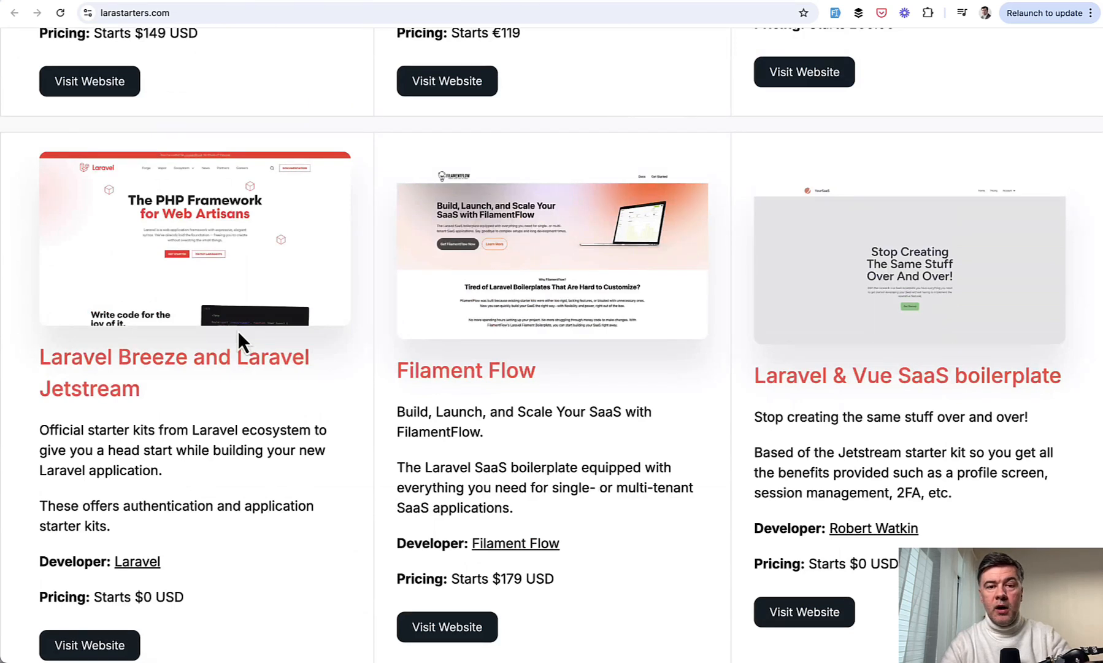